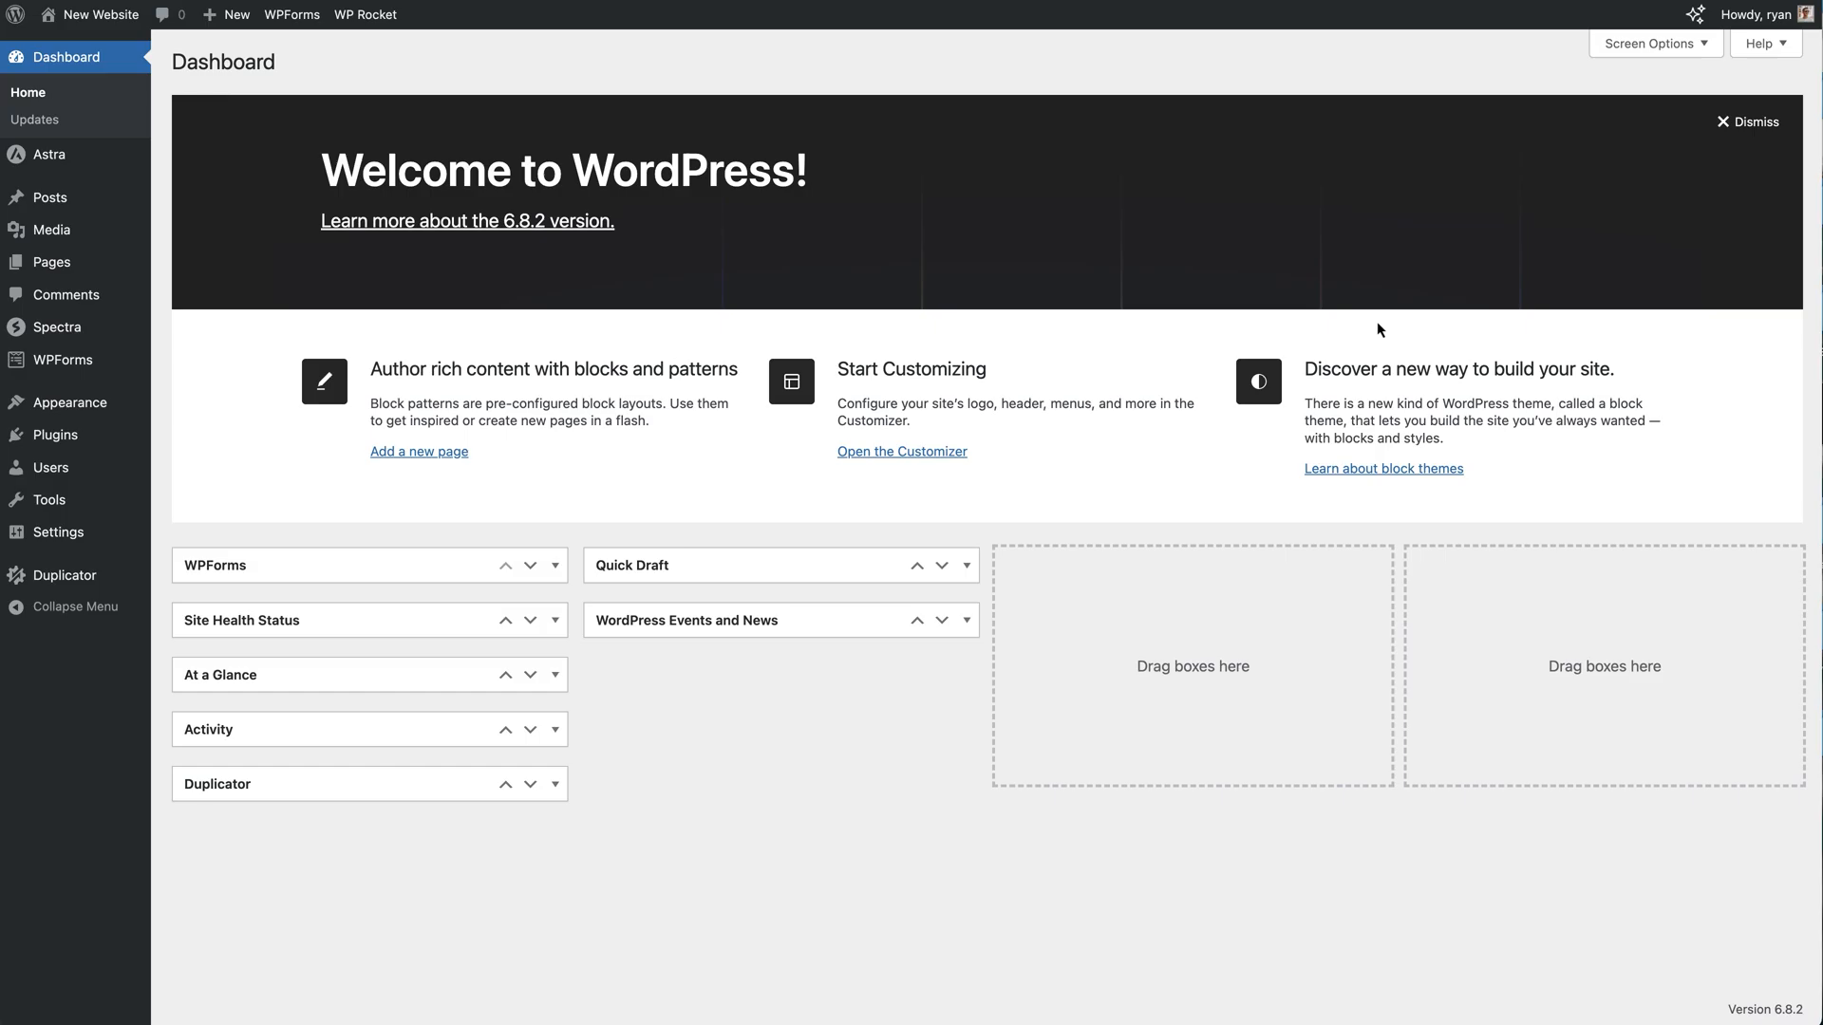
{"action": "mouse_move", "coordinate": [241, 387]}
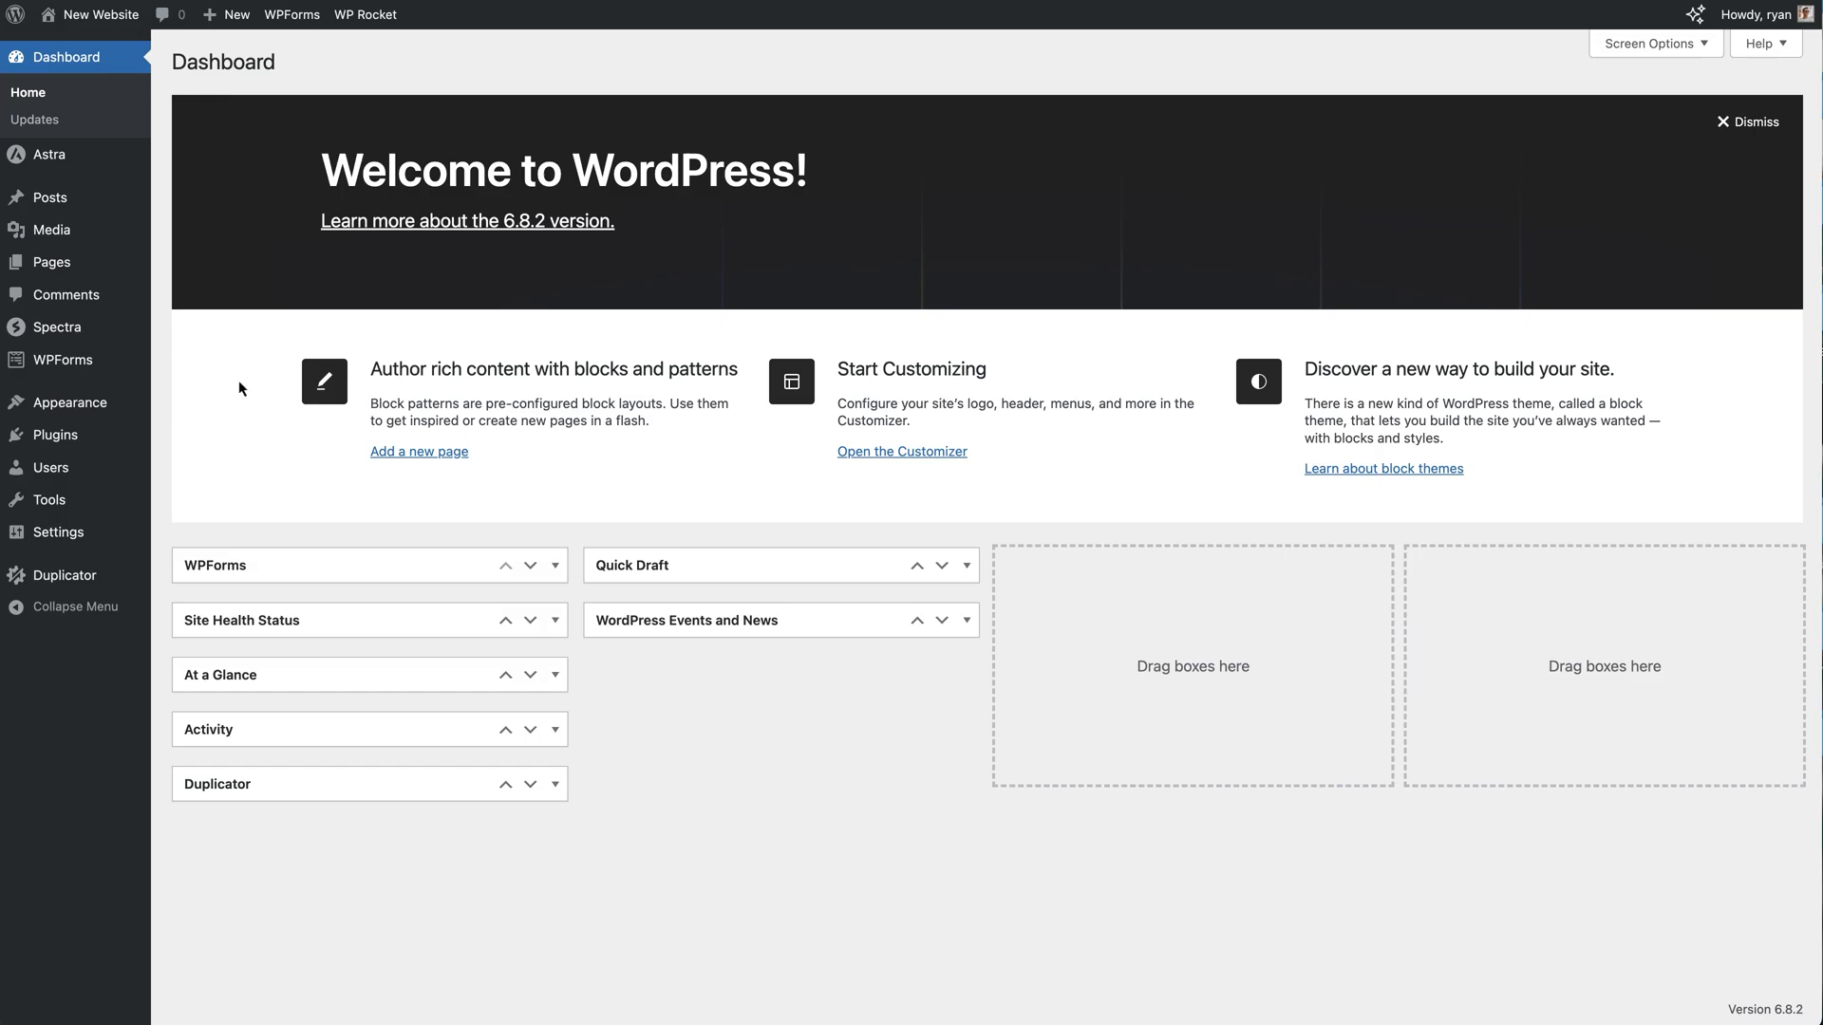
Show the Installed Plugins list from the admin sidebar
{"action": "left_click", "coordinate": [55, 370]}
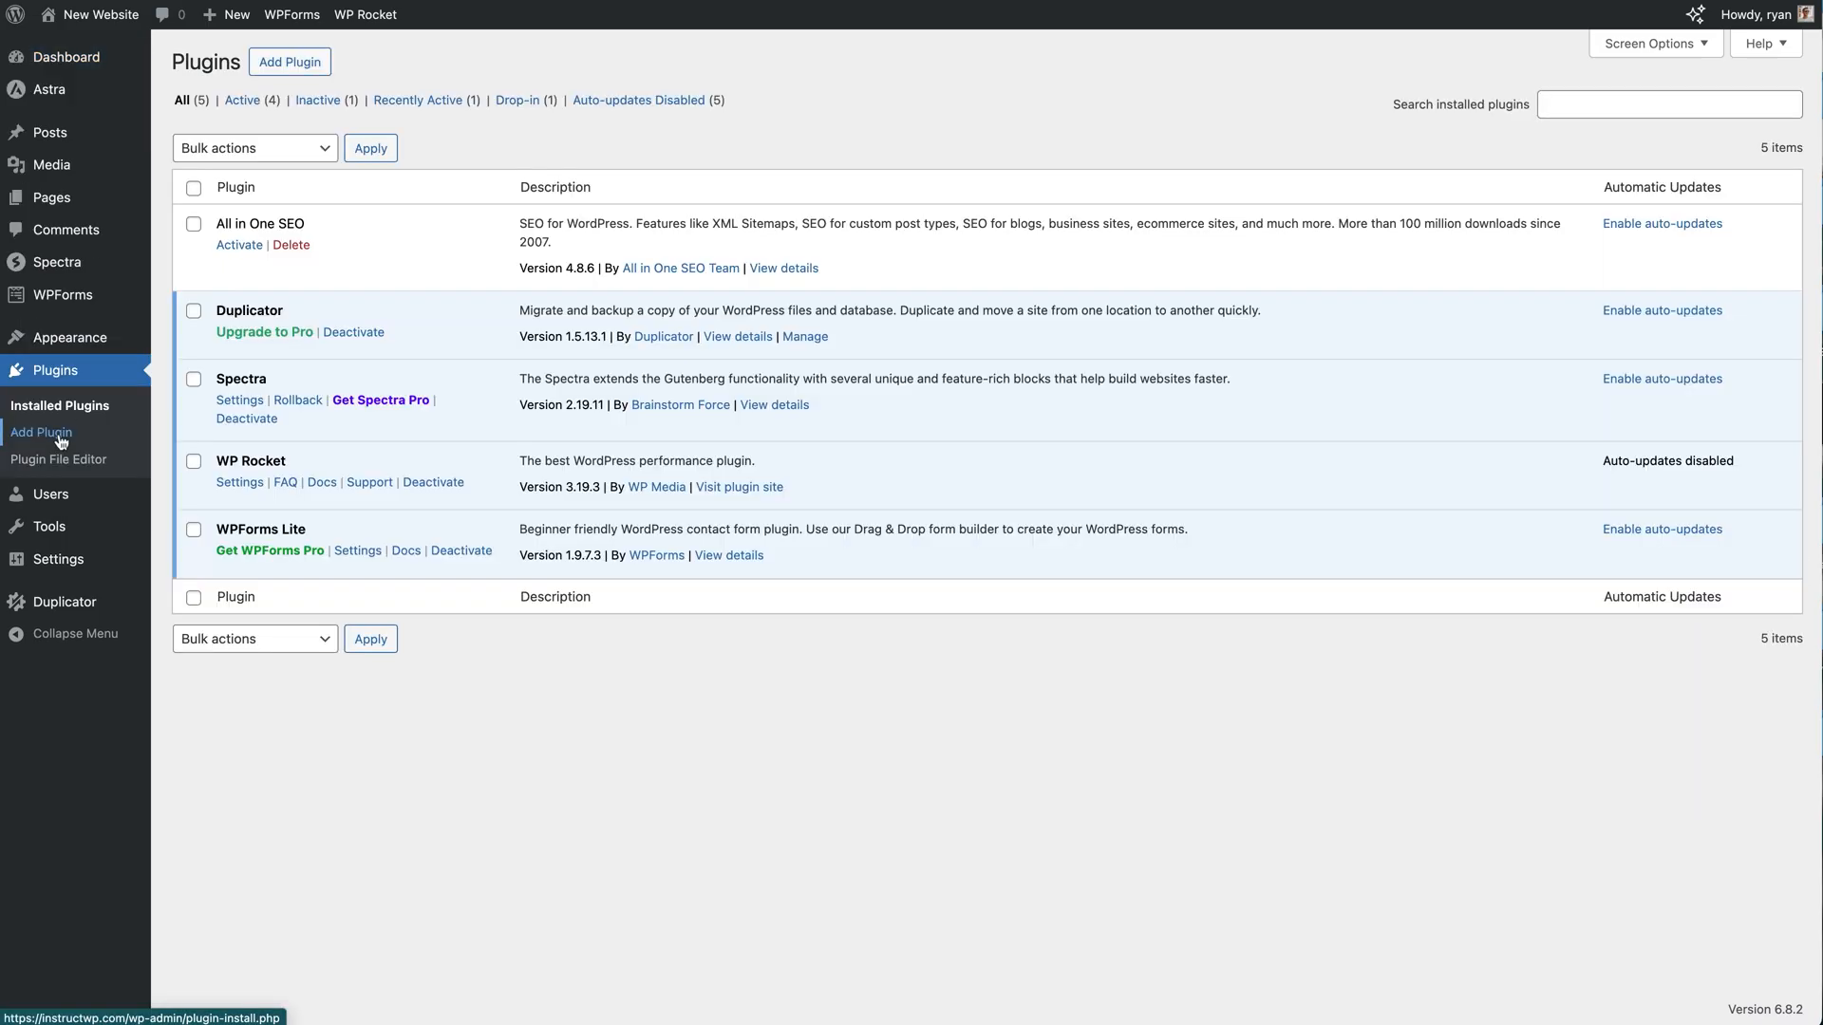
{"action": "mouse_move", "coordinate": [290, 245]}
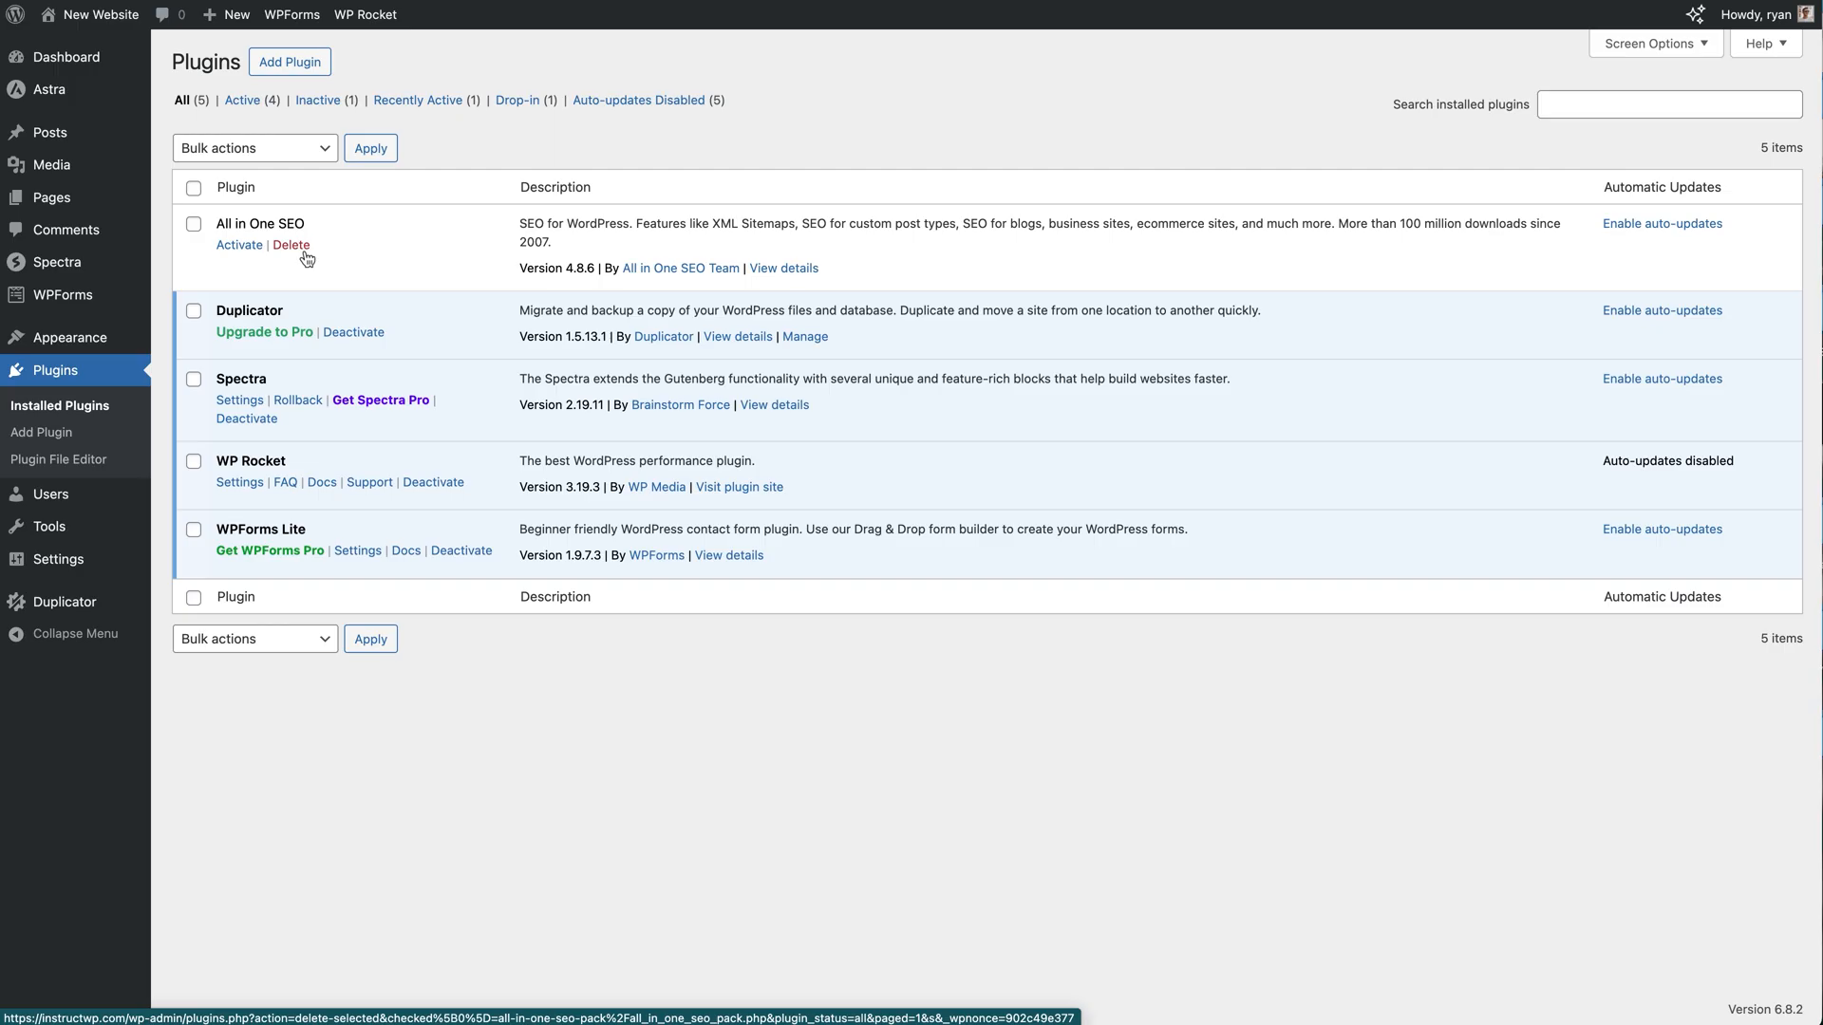
{"action": "mouse_move", "coordinate": [64, 55]}
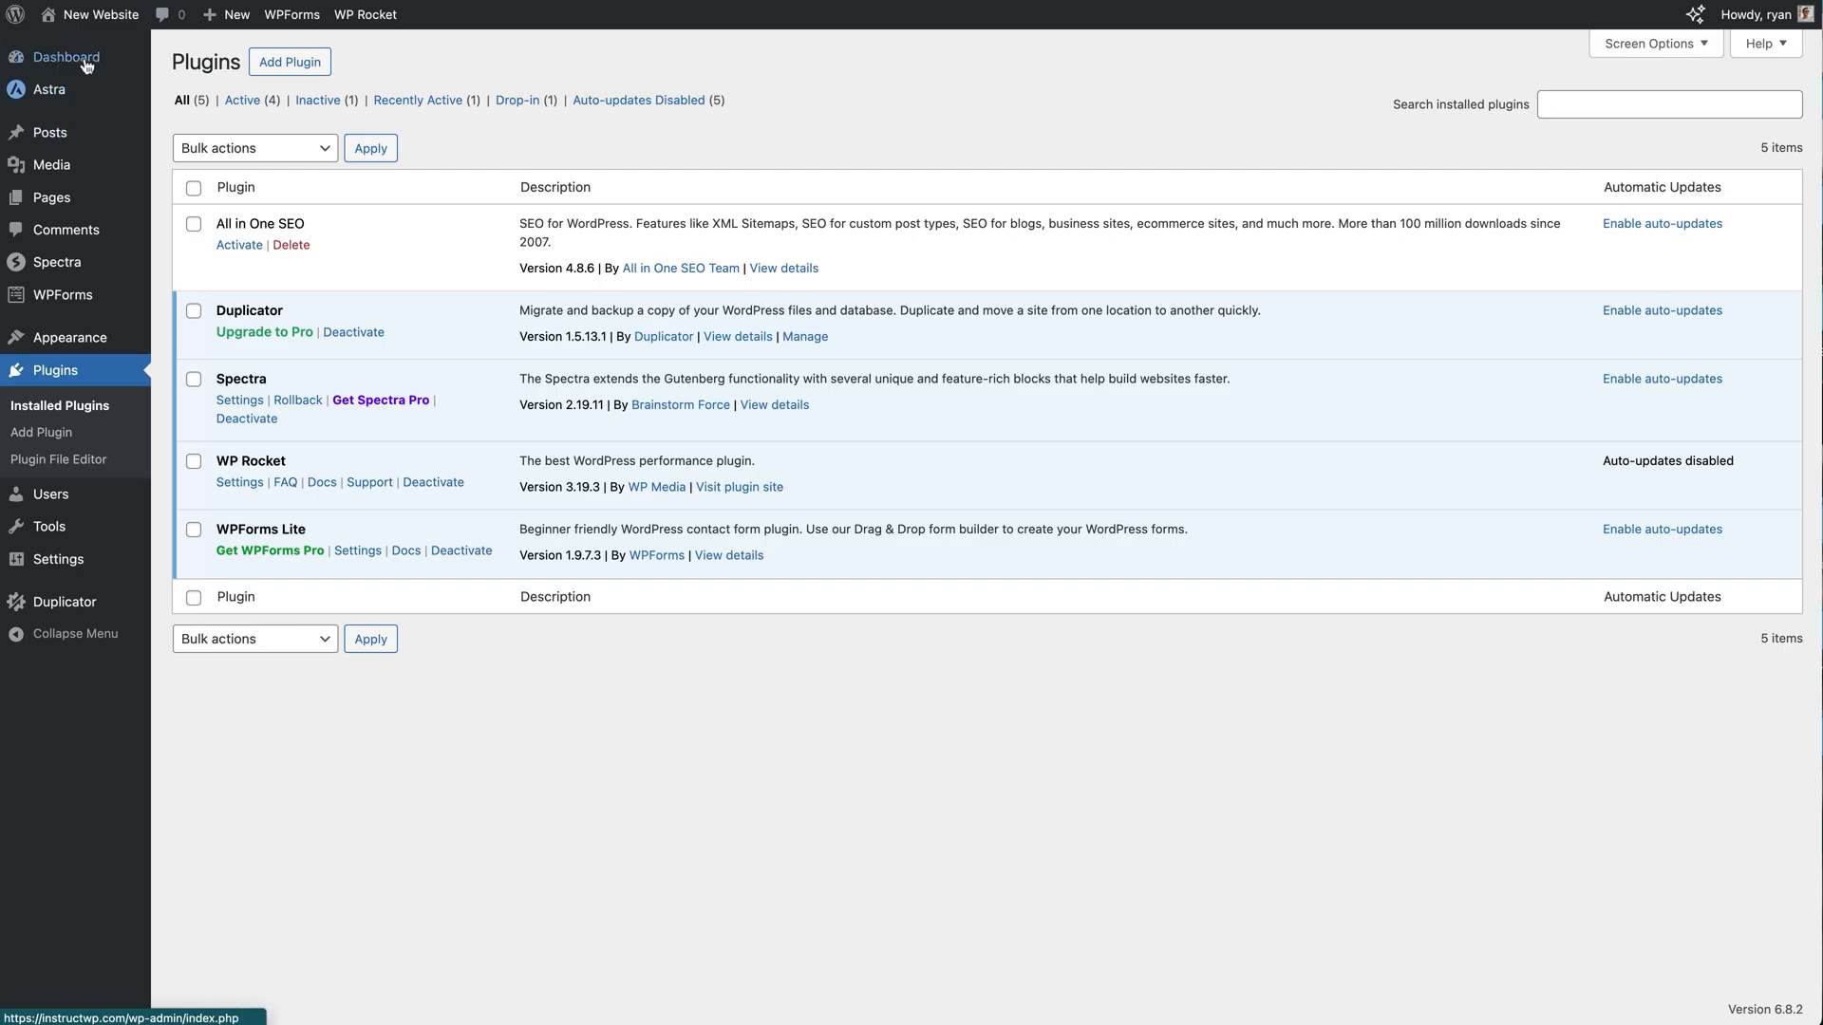
Search Add Plugin for 'broken link checker' and install Broken Link Checker by AIOSEO
{"action": "left_click", "coordinate": [65, 57]}
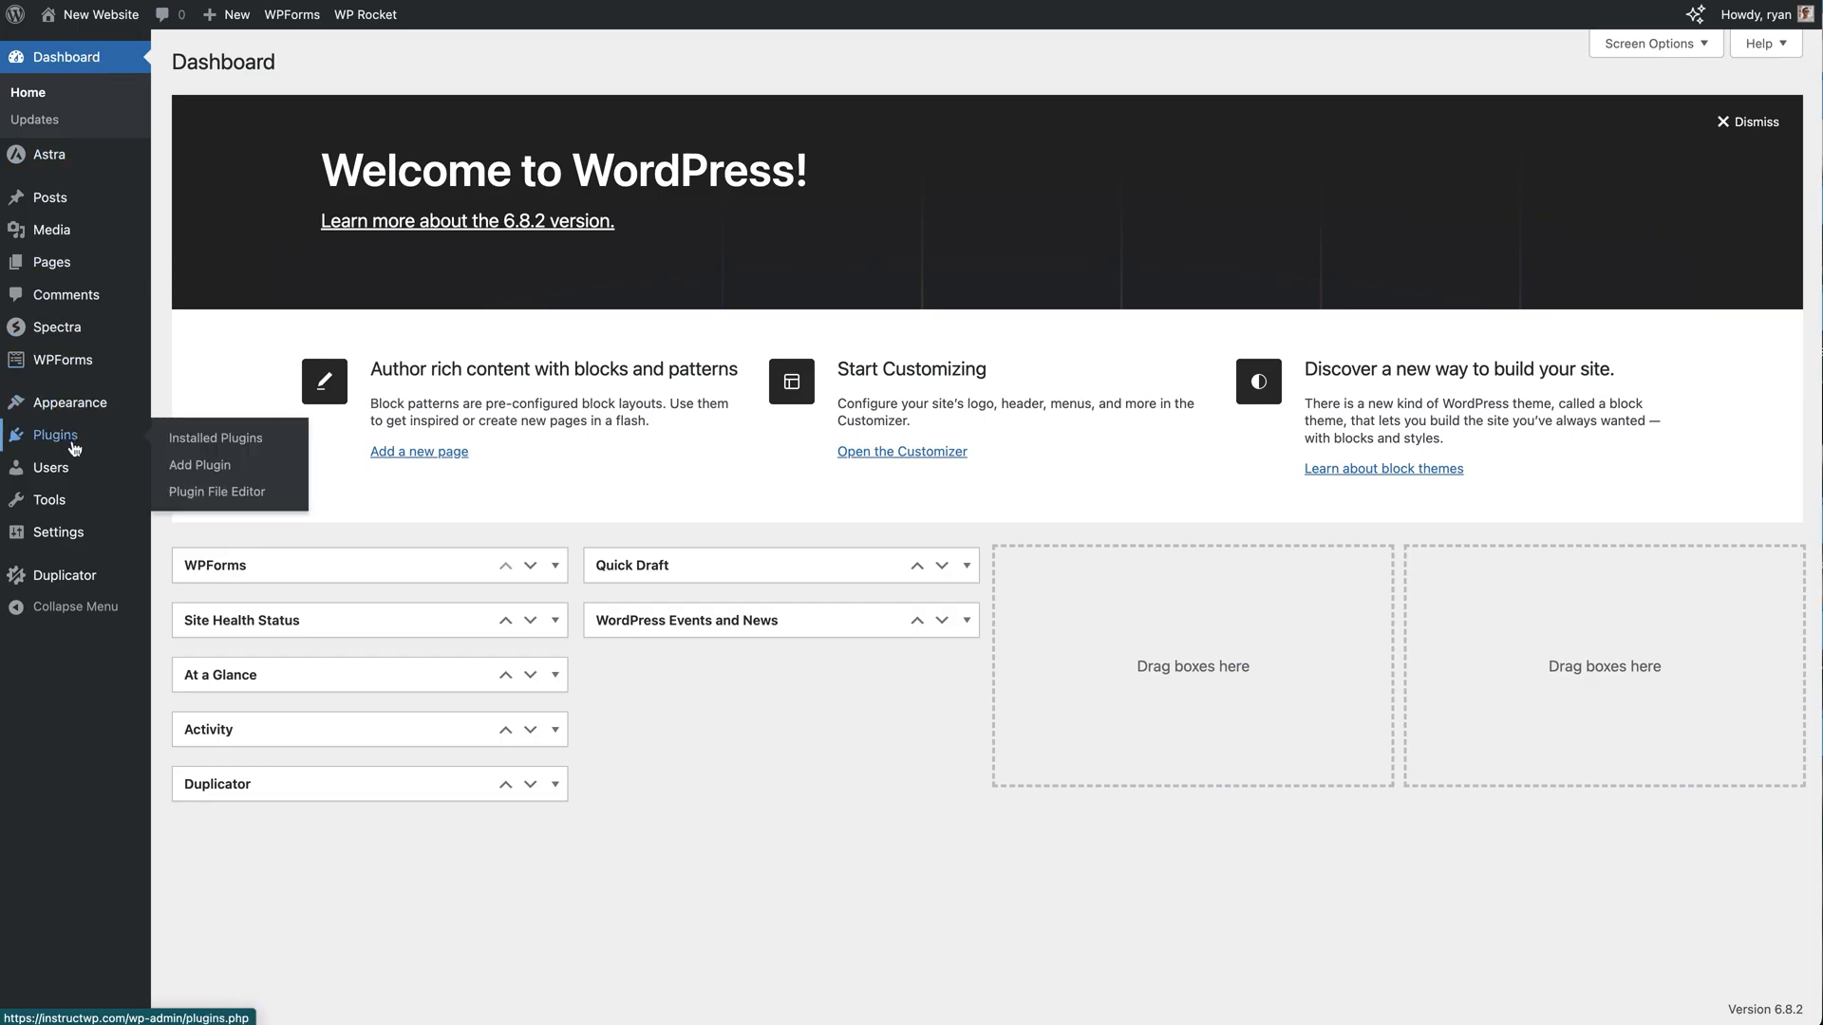
{"action": "mouse_move", "coordinate": [199, 465]}
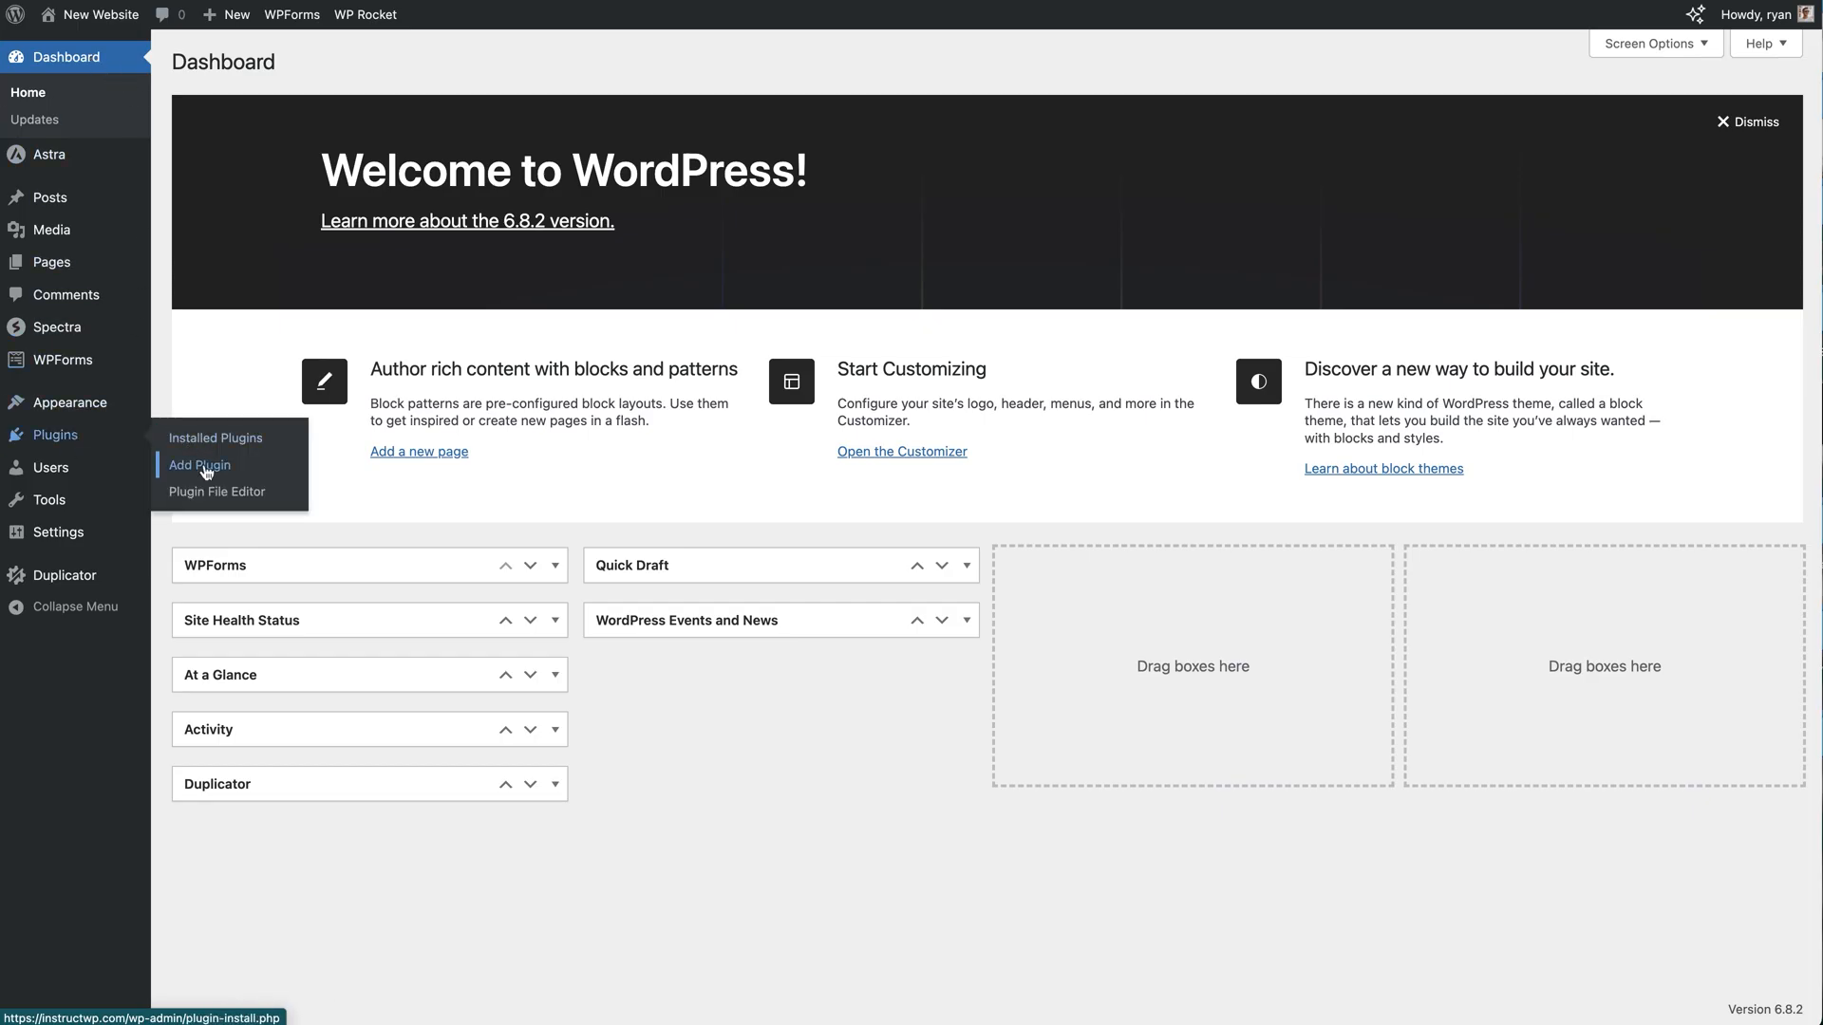
{"action": "left_click", "coordinate": [199, 465]}
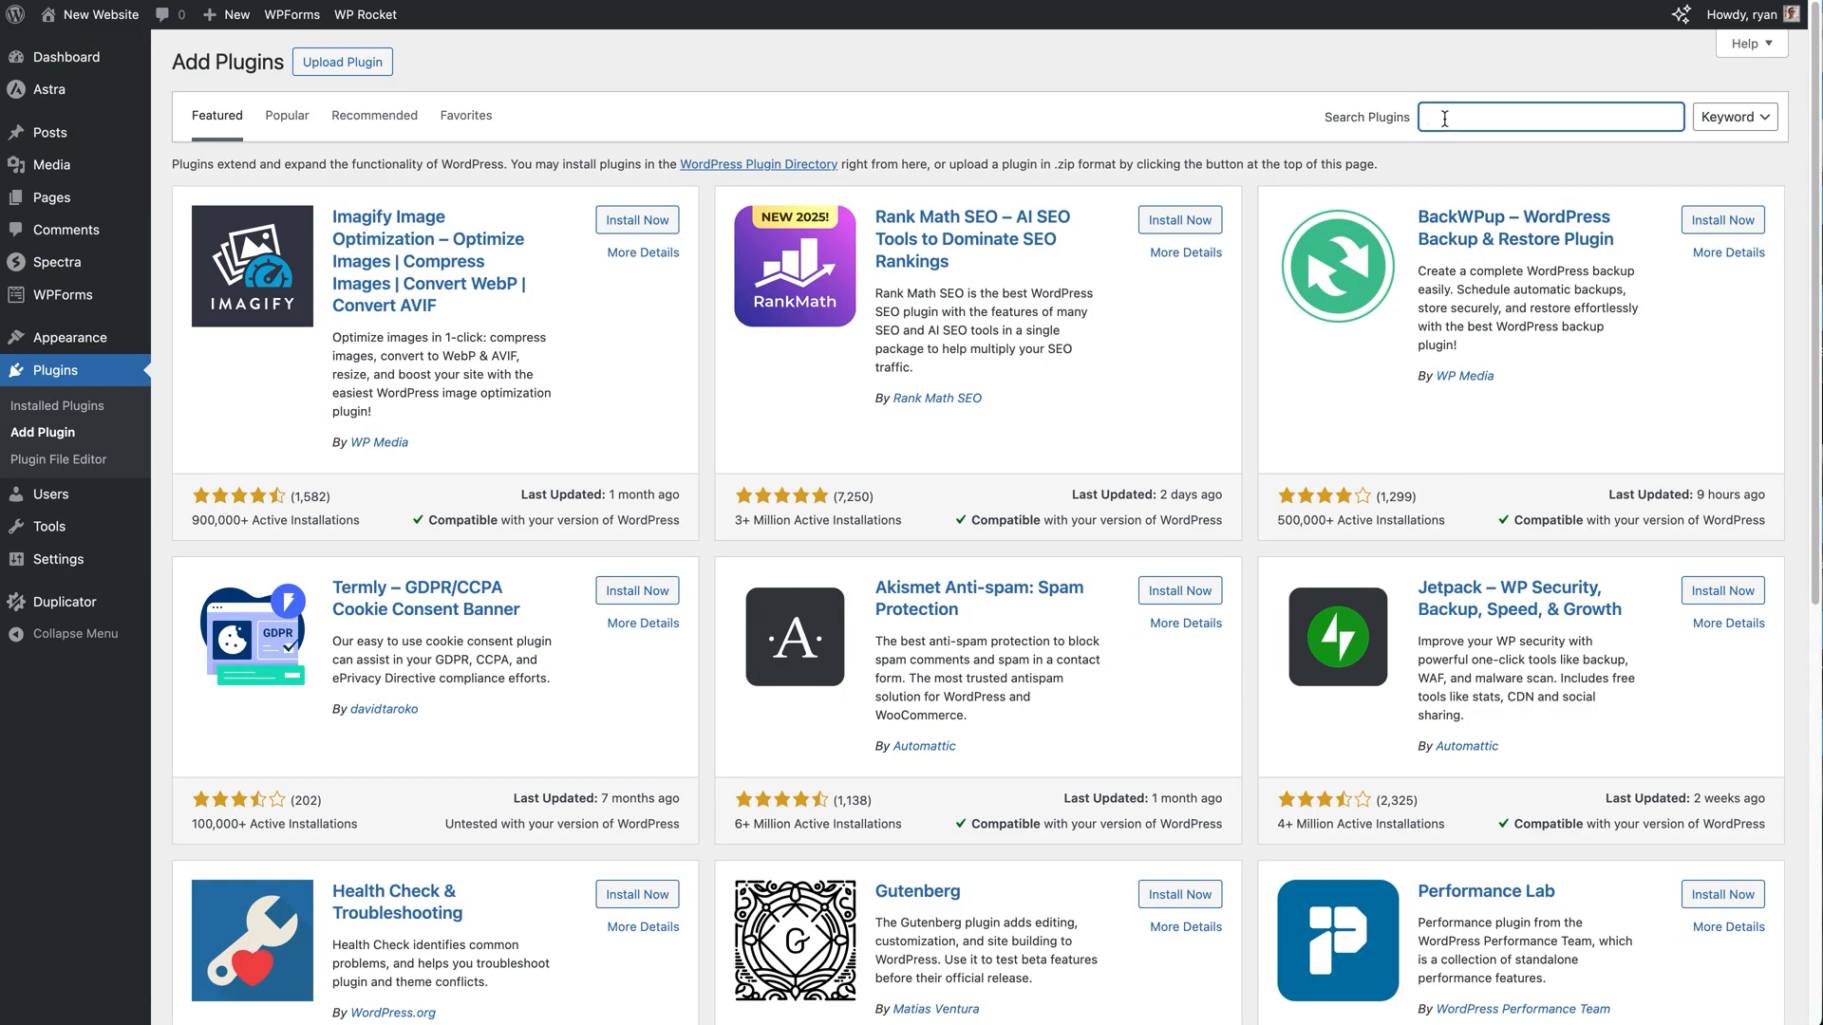
{"action": "type", "text": "broken link checker"}
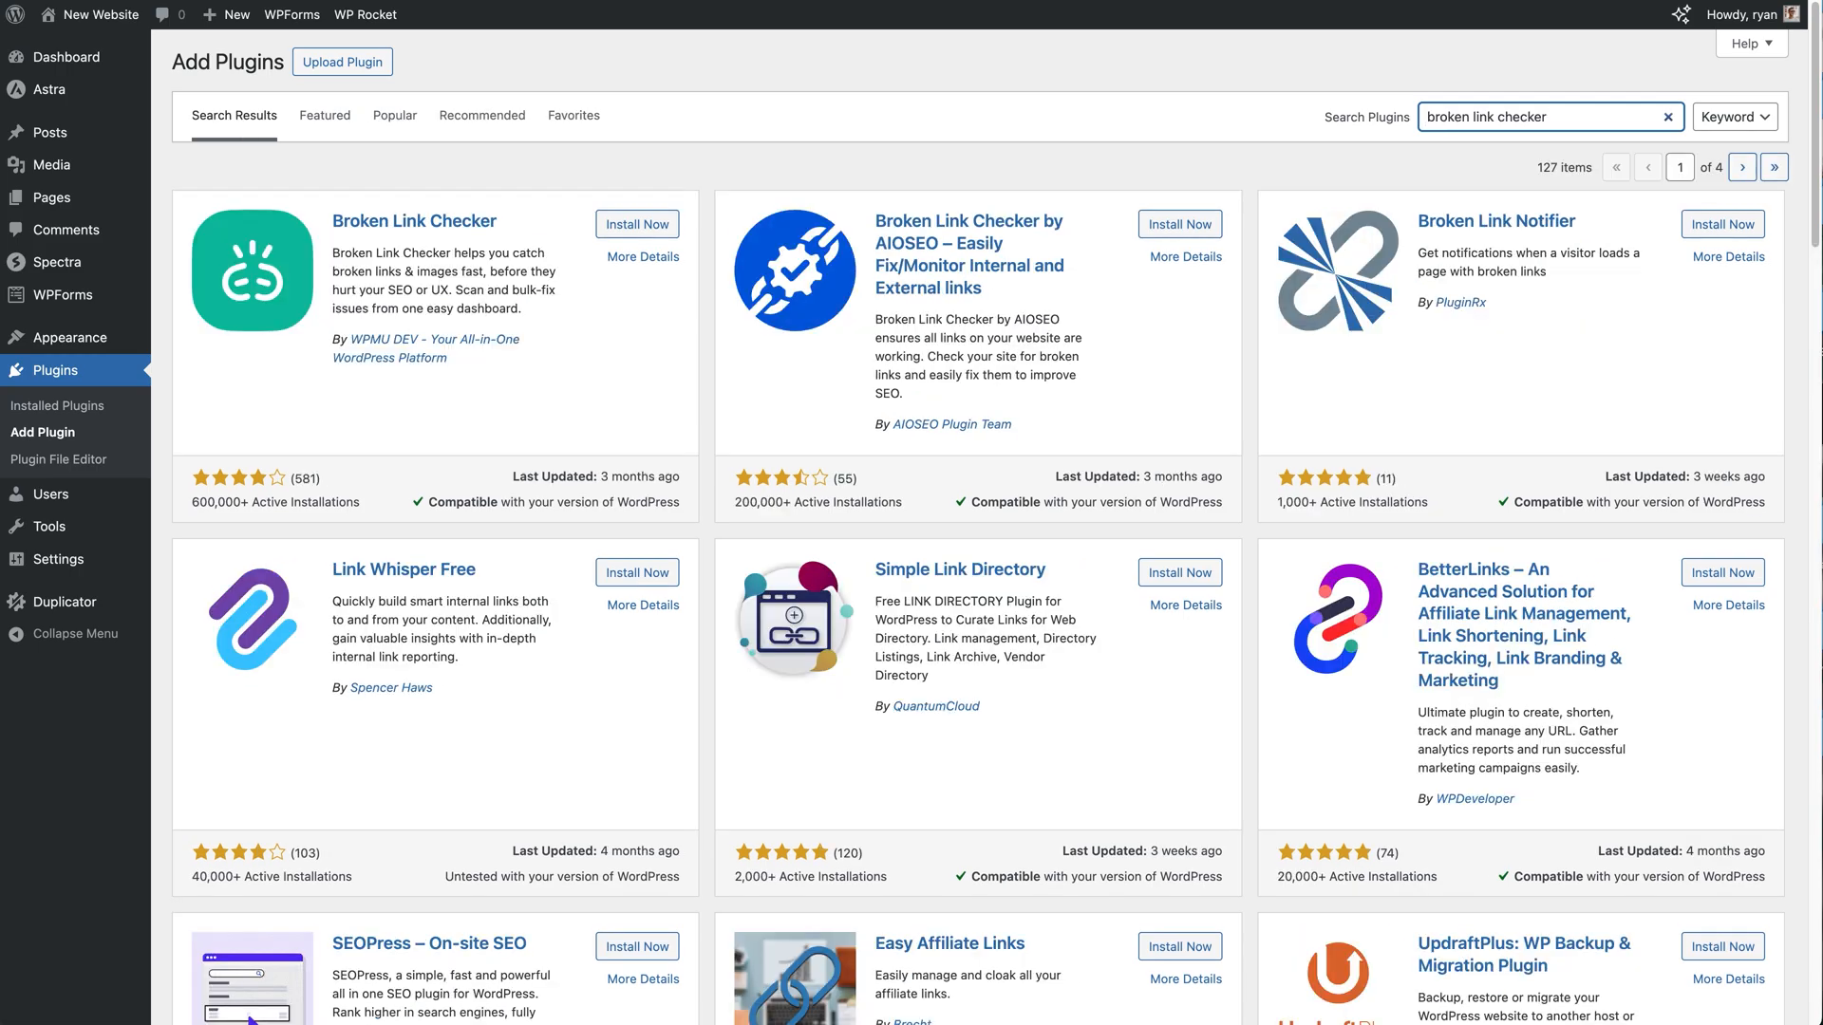
{"action": "mouse_move", "coordinate": [1174, 268]}
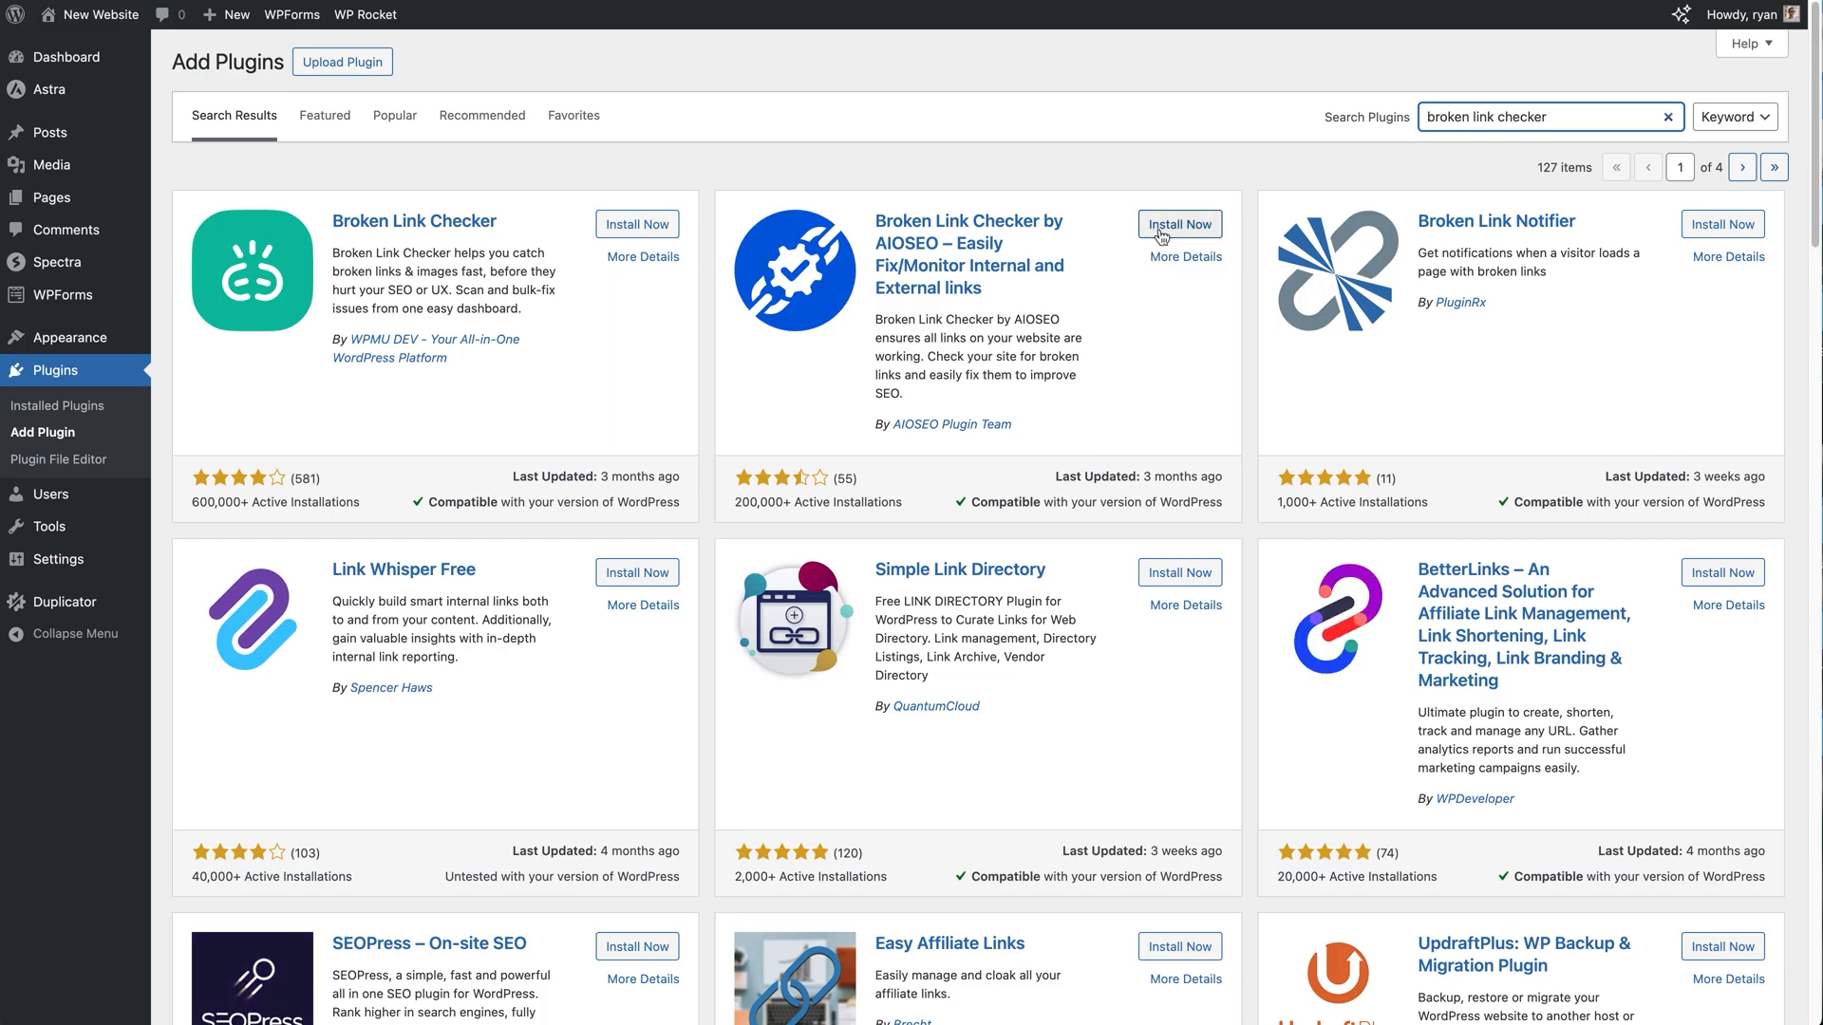
{"action": "left_click", "coordinate": [1179, 224]}
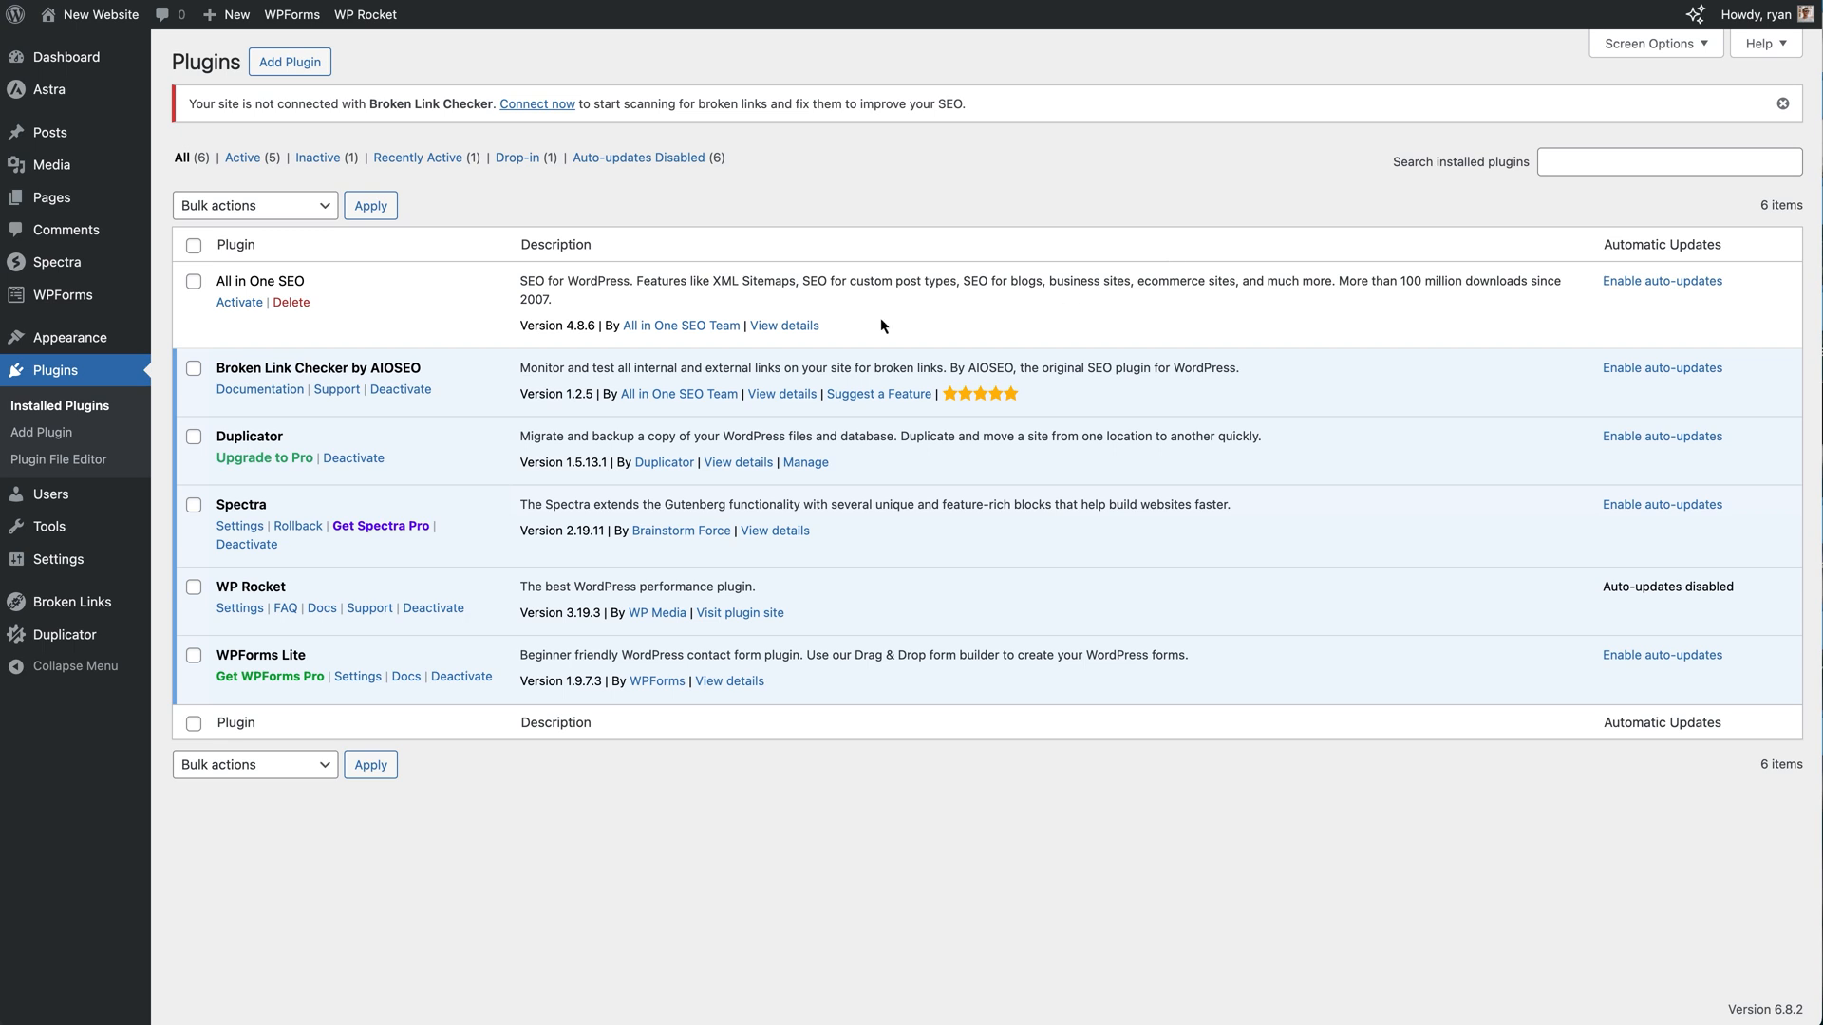
{"action": "mouse_move", "coordinate": [304, 137]}
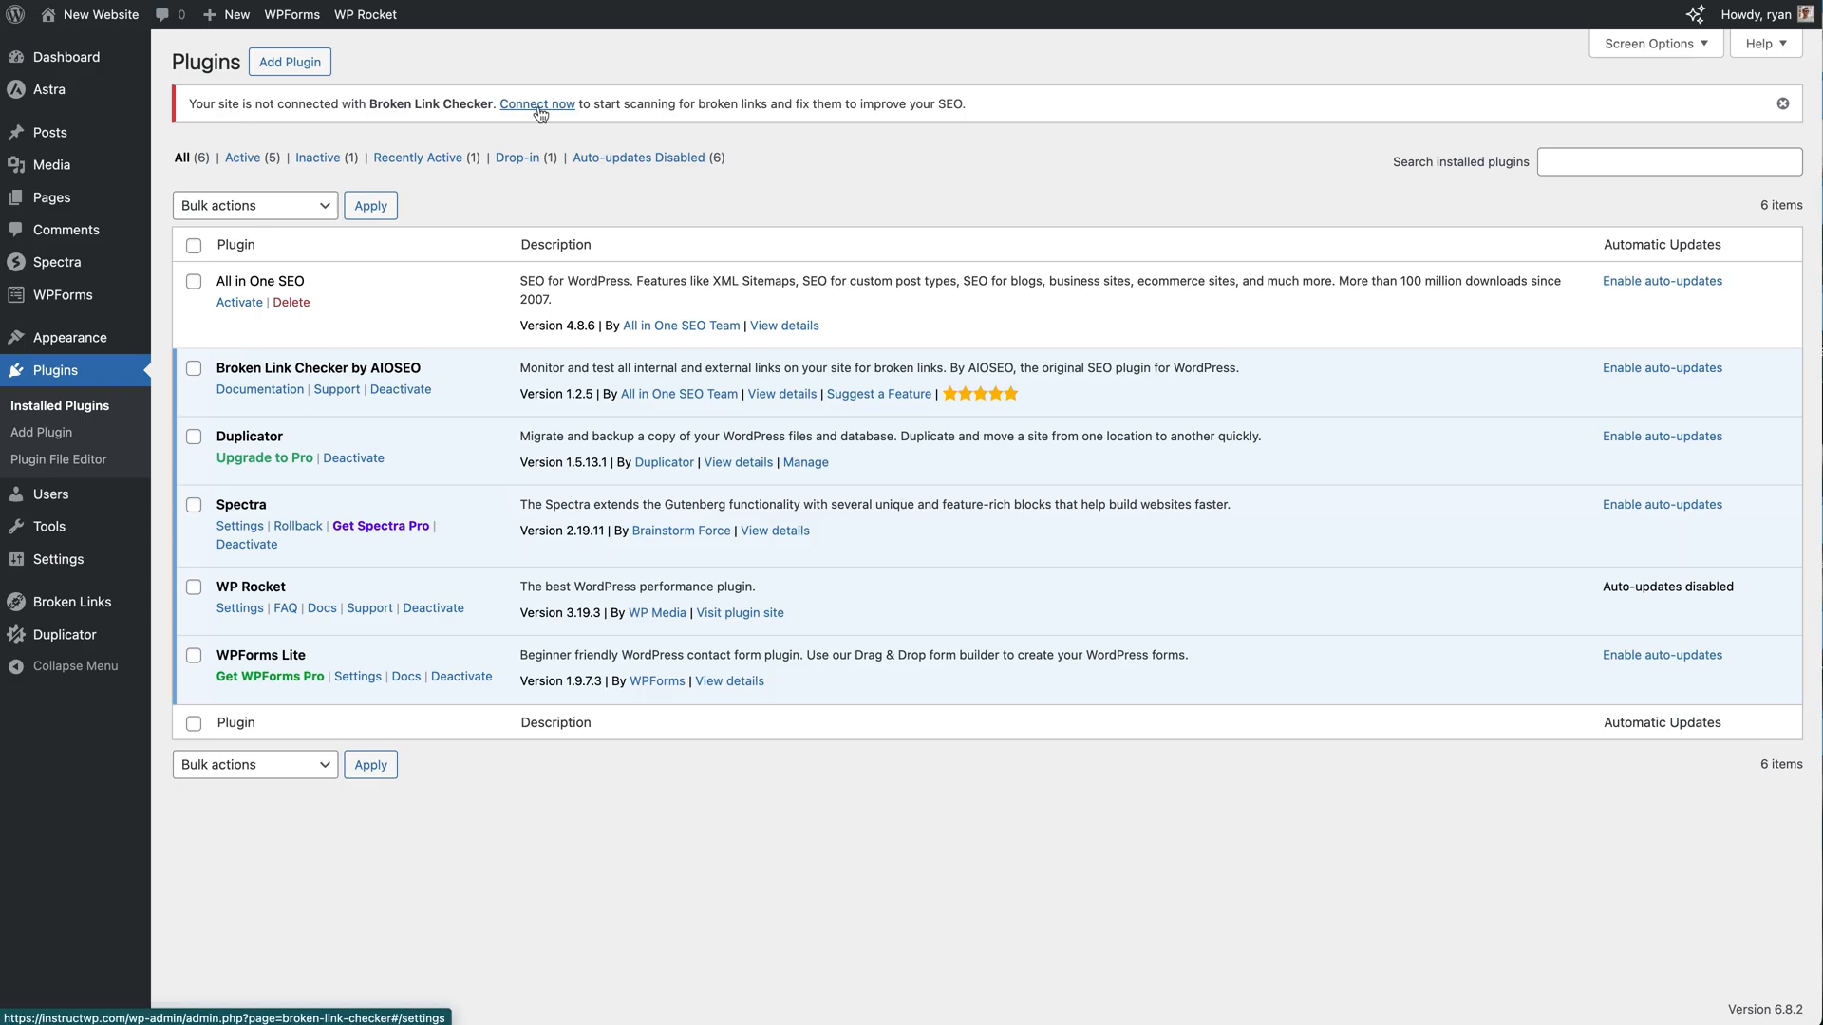
{"action": "left_click", "coordinate": [537, 102]}
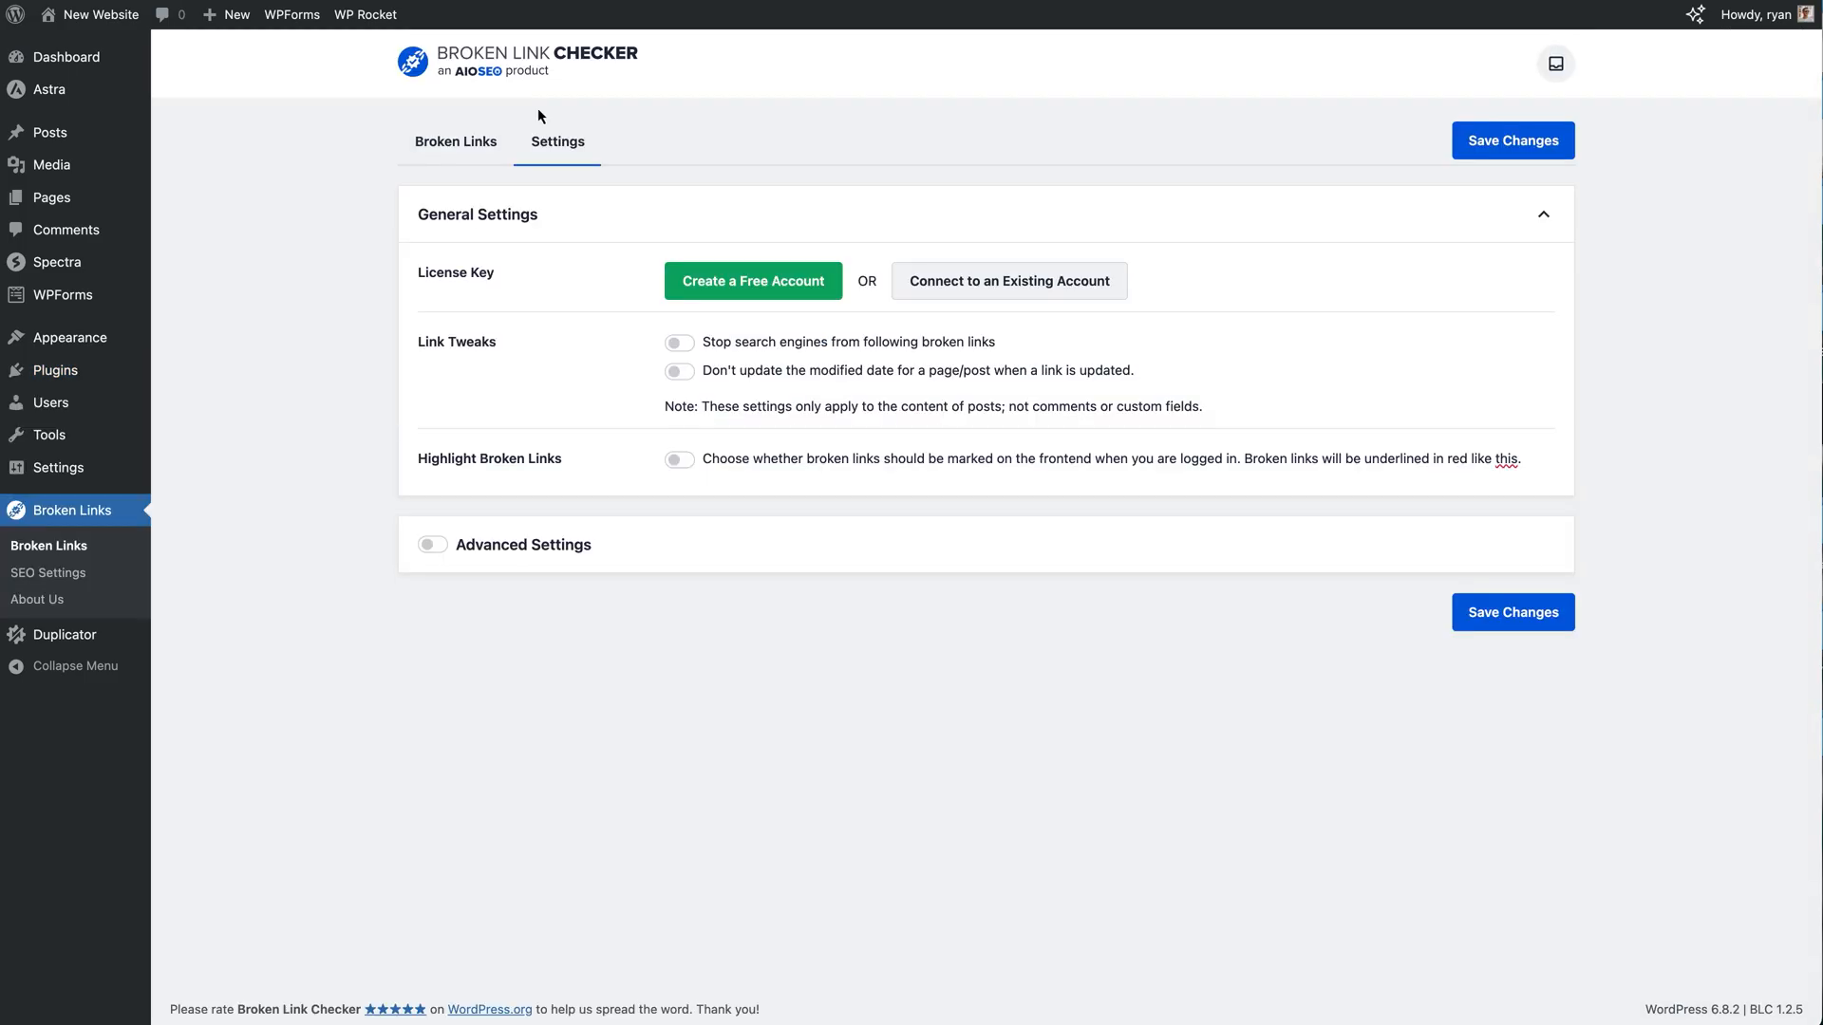
{"action": "mouse_move", "coordinate": [598, 116]}
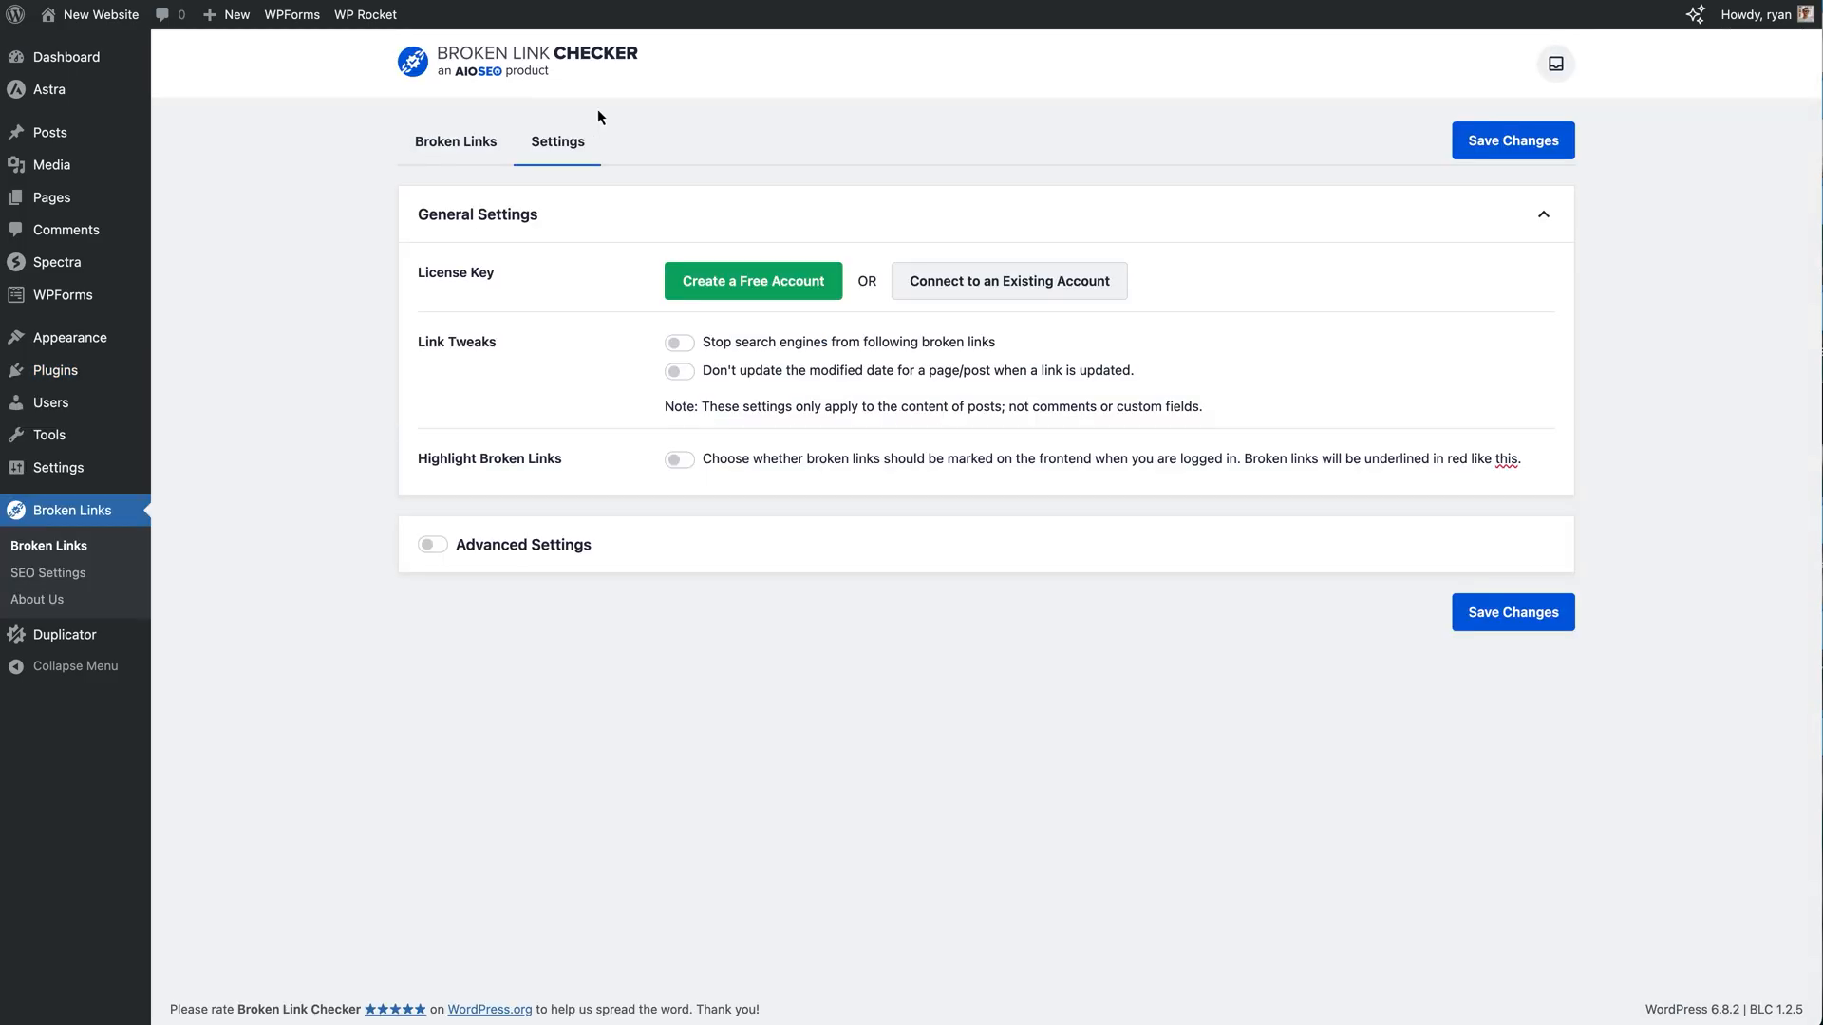
{"action": "mouse_move", "coordinate": [587, 173]}
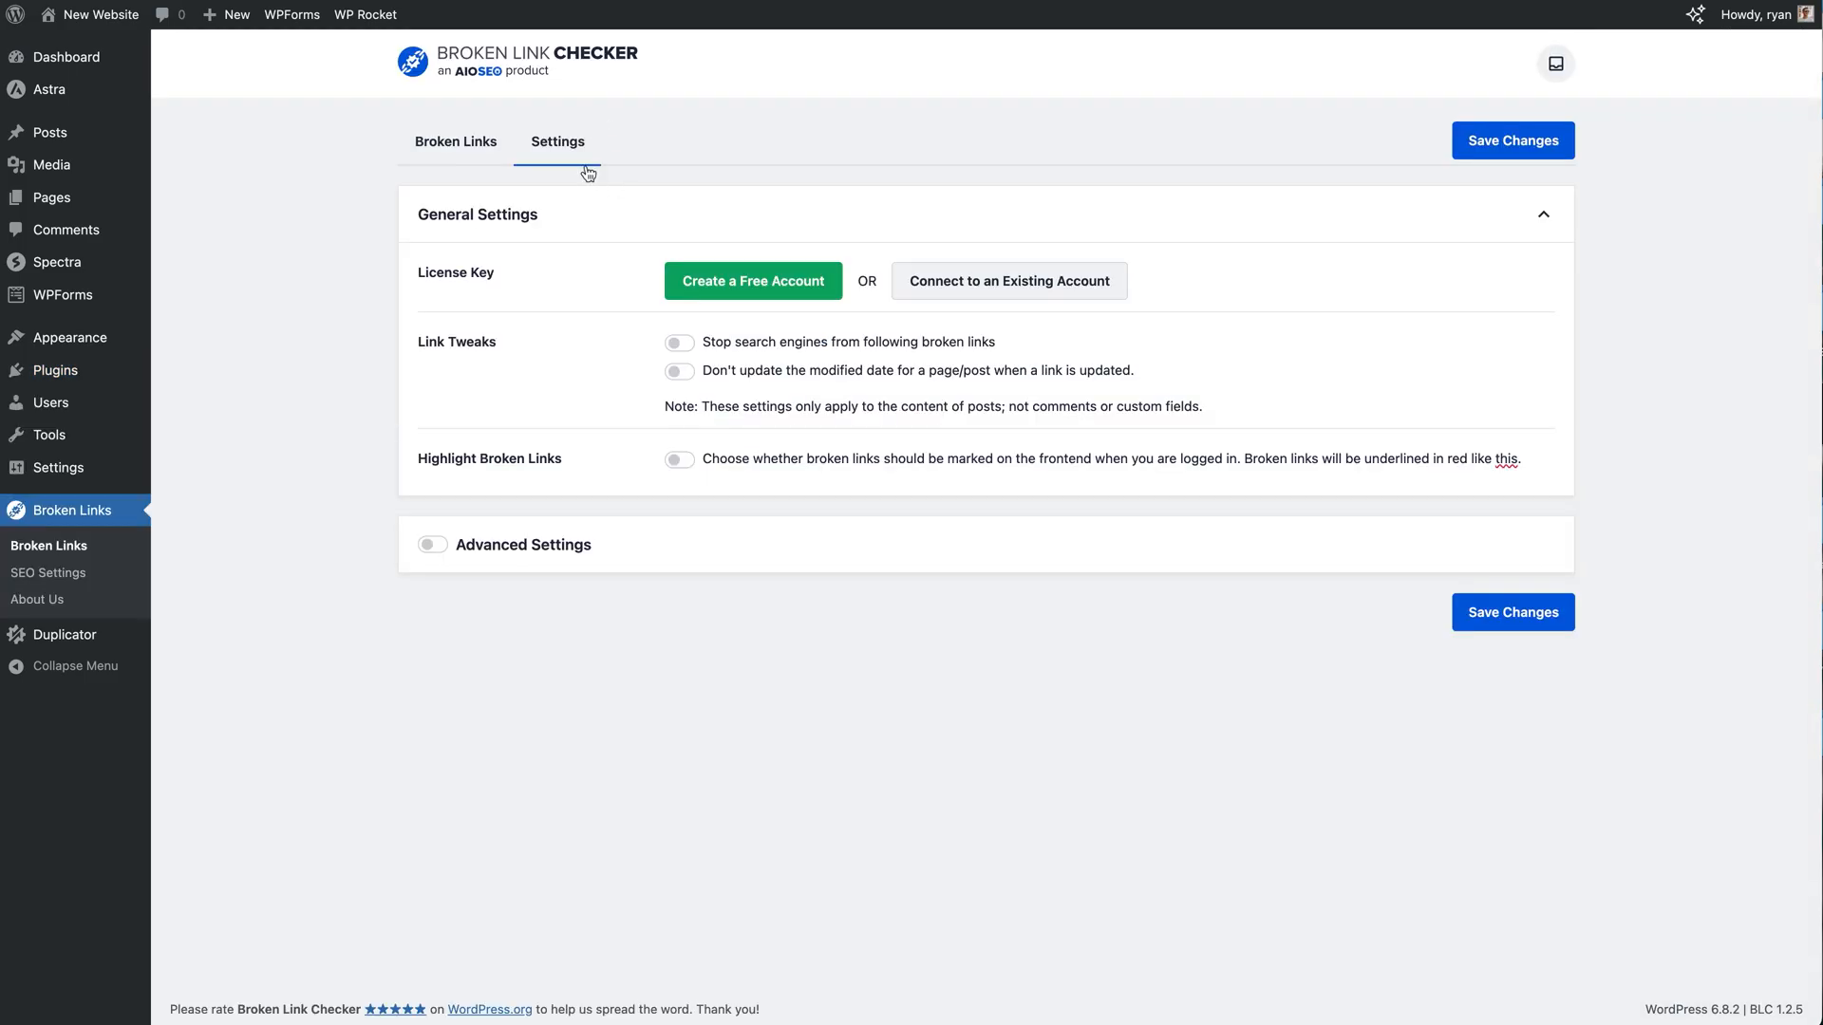
{"action": "mouse_move", "coordinate": [579, 160]}
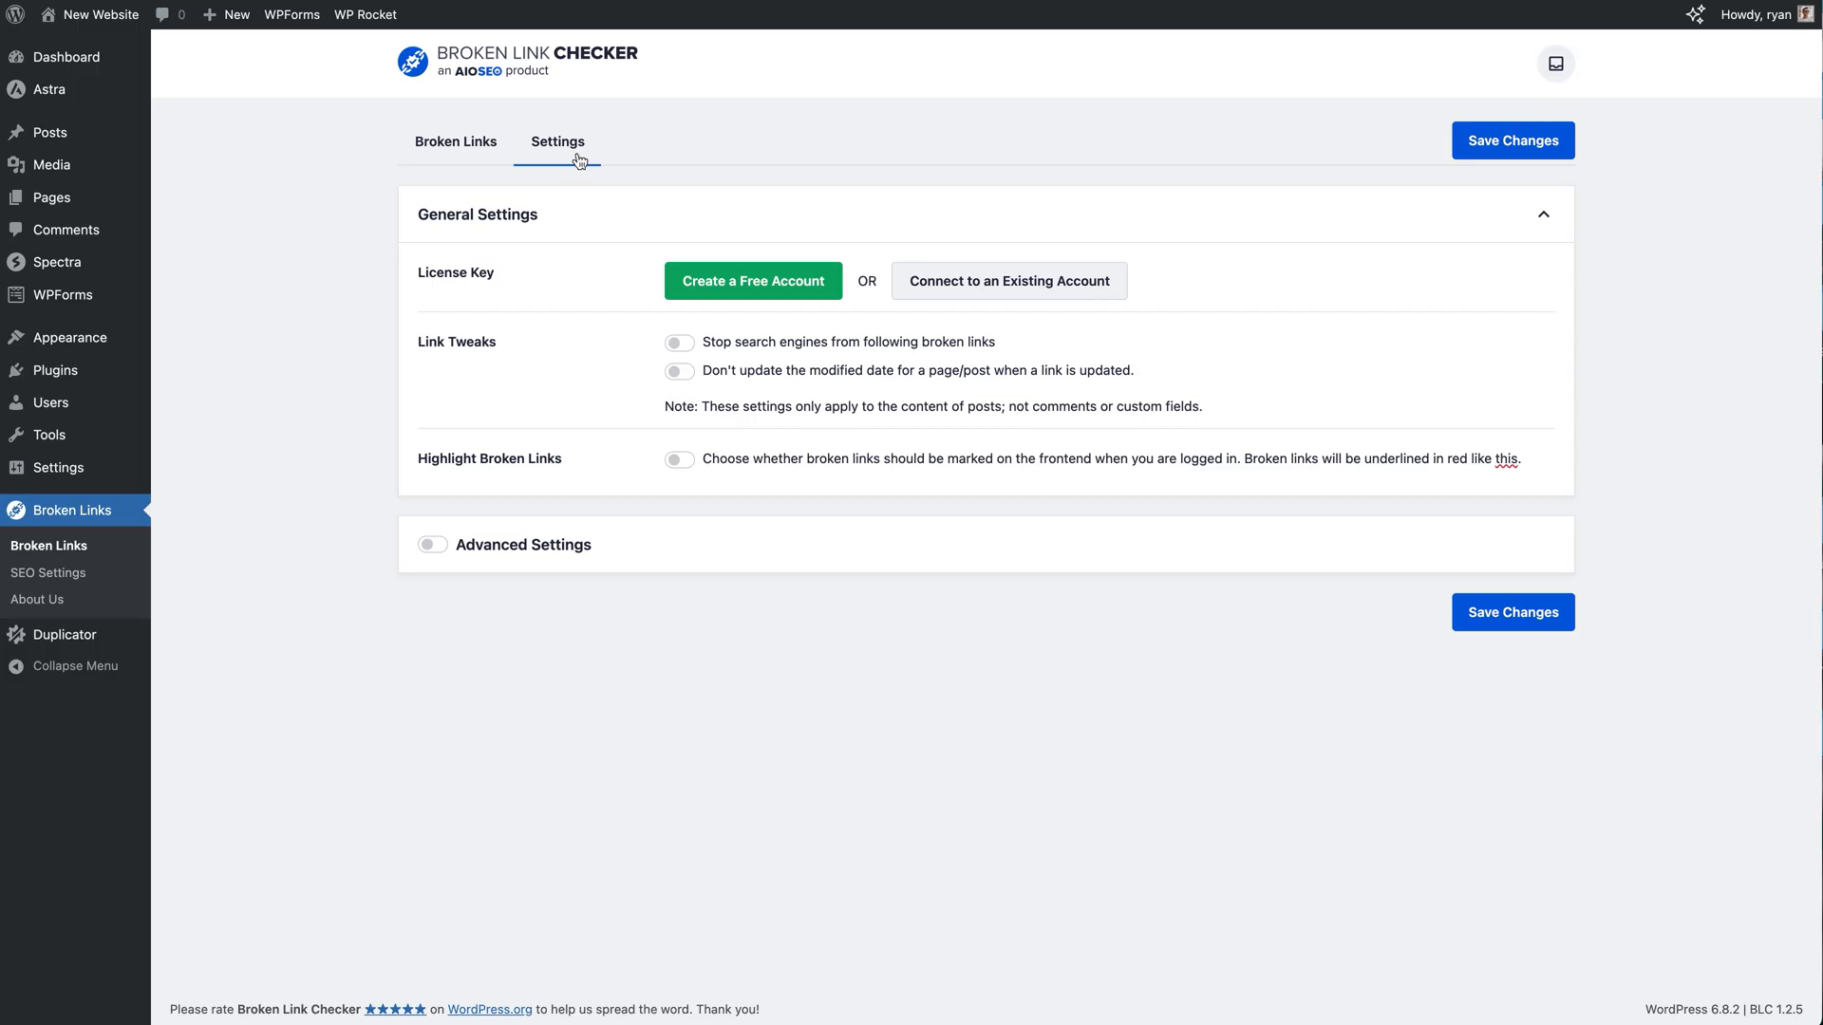
{"action": "mouse_move", "coordinate": [538, 298]}
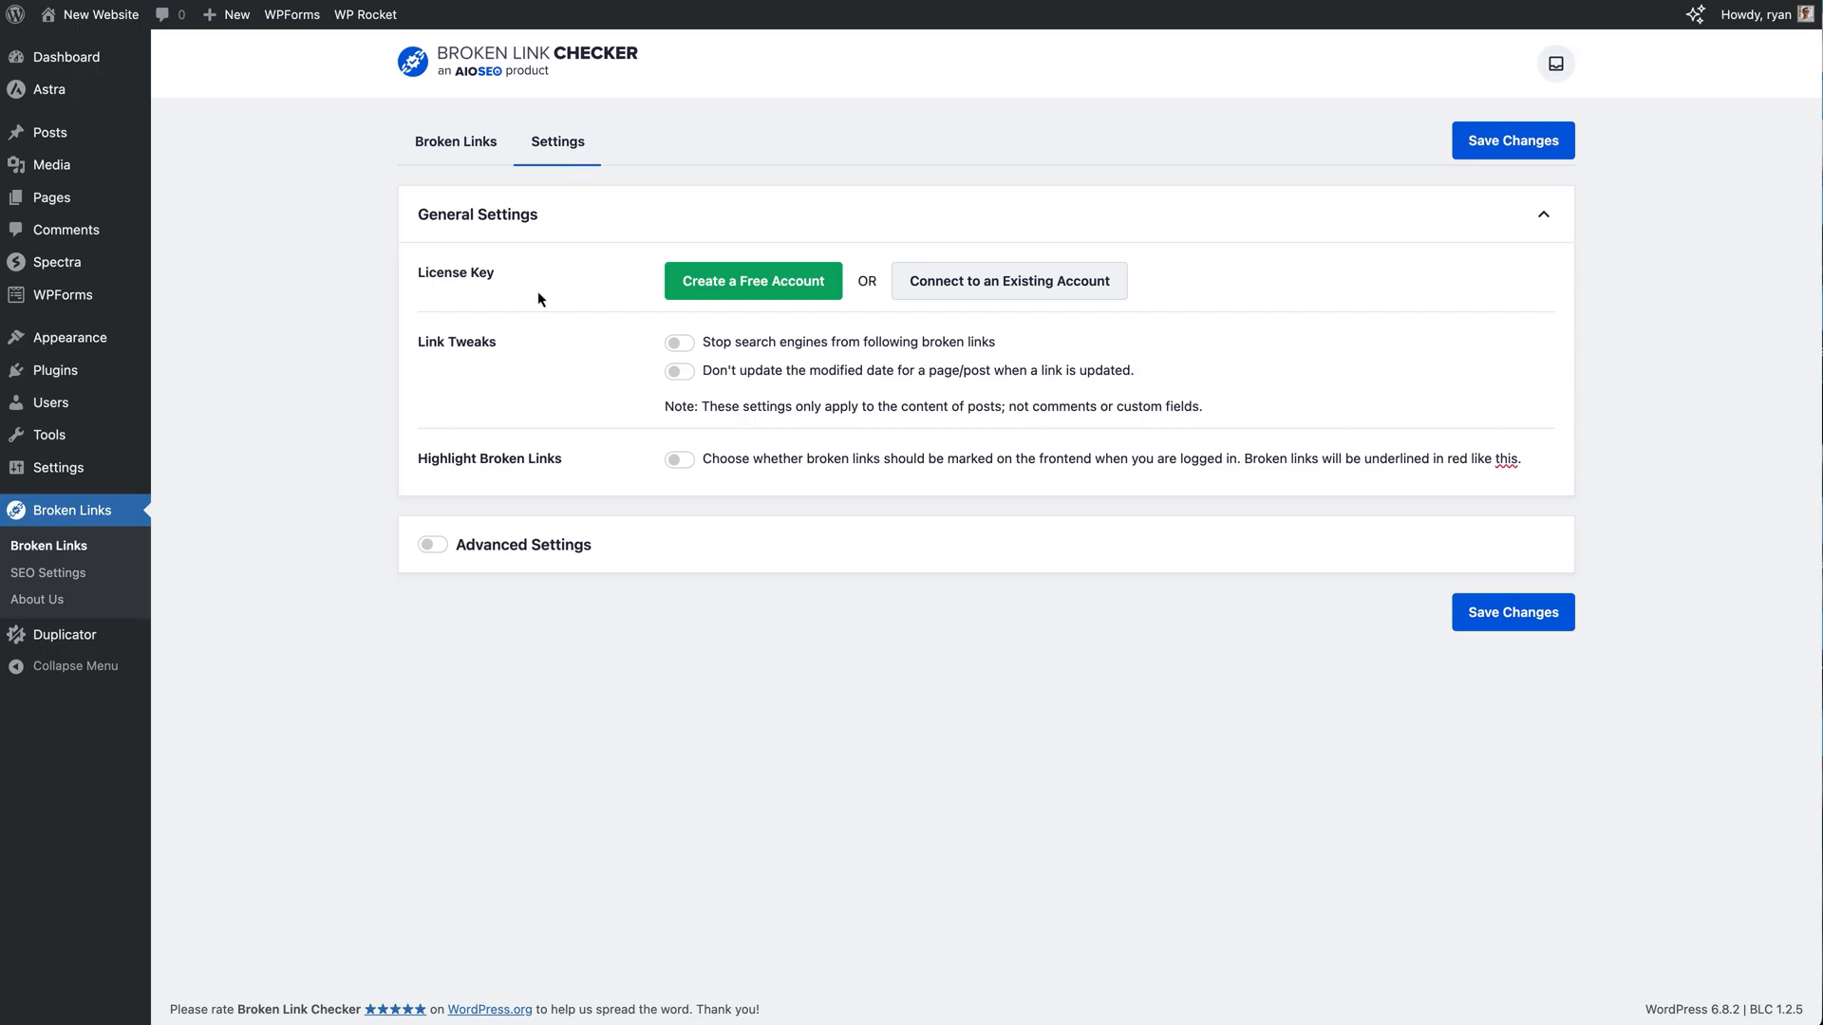
{"action": "mouse_move", "coordinate": [514, 277]}
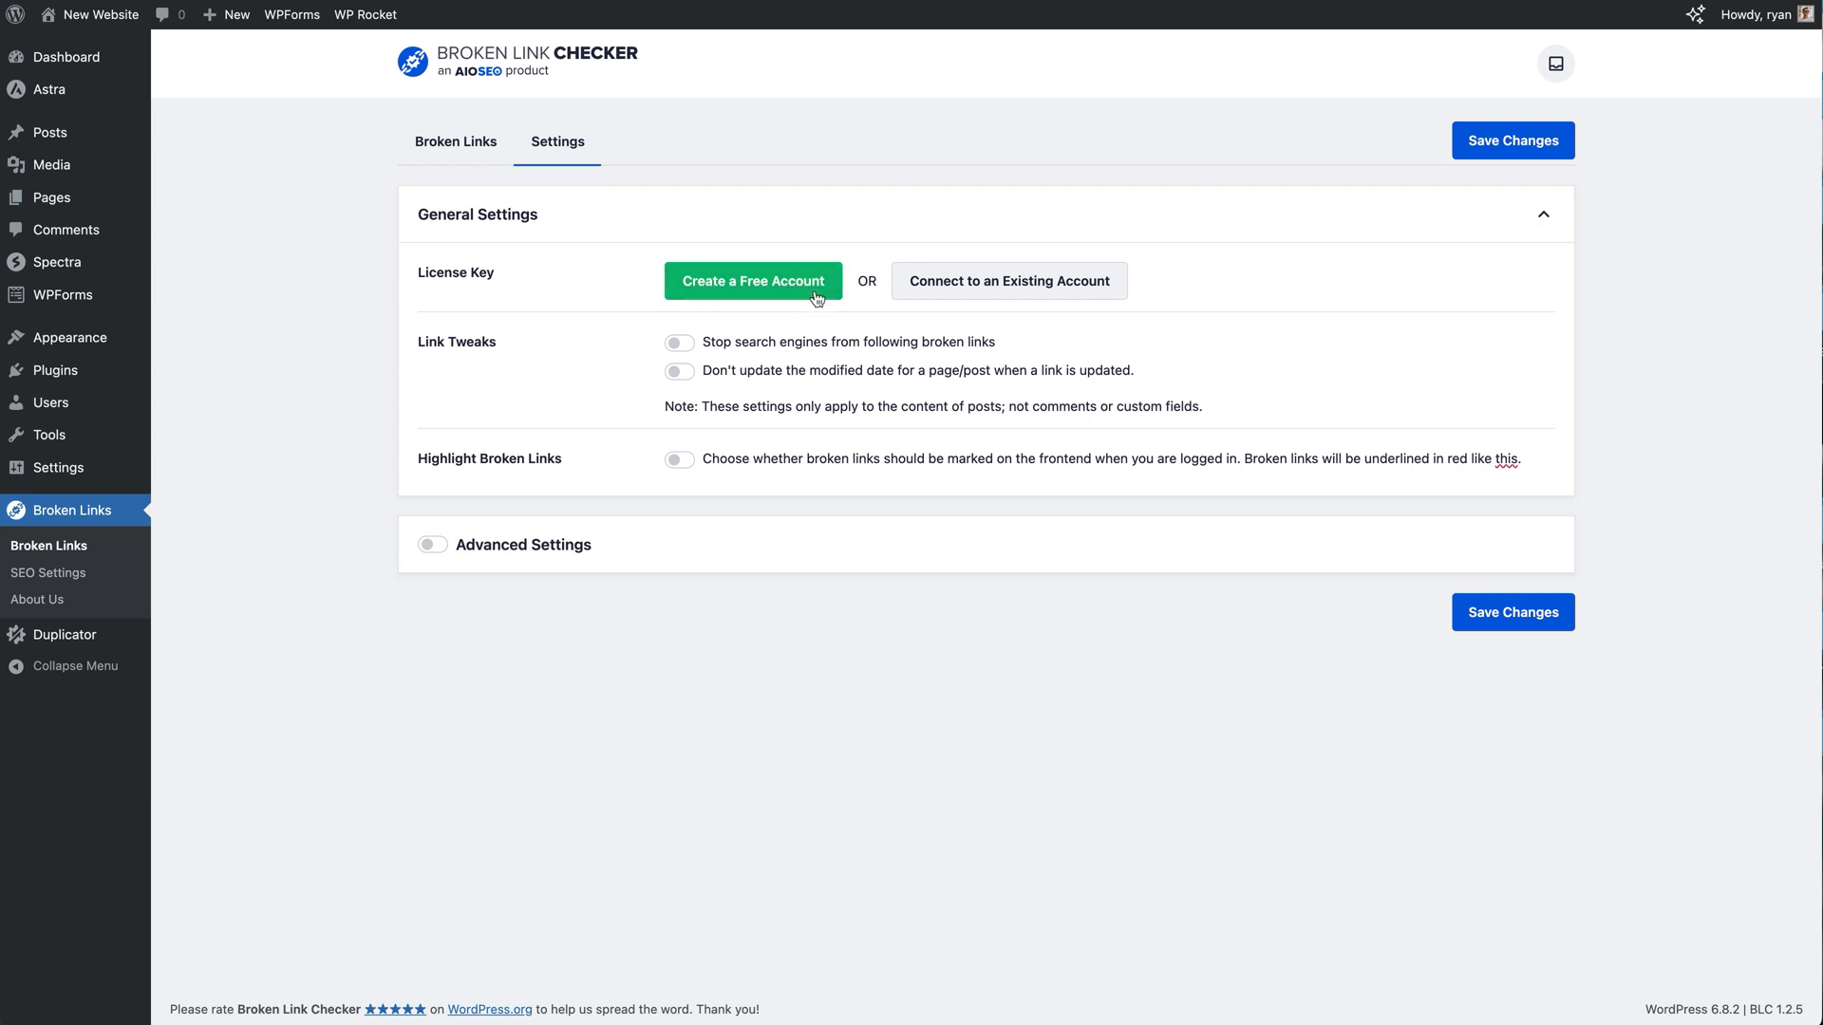
{"action": "mouse_move", "coordinate": [1177, 312]}
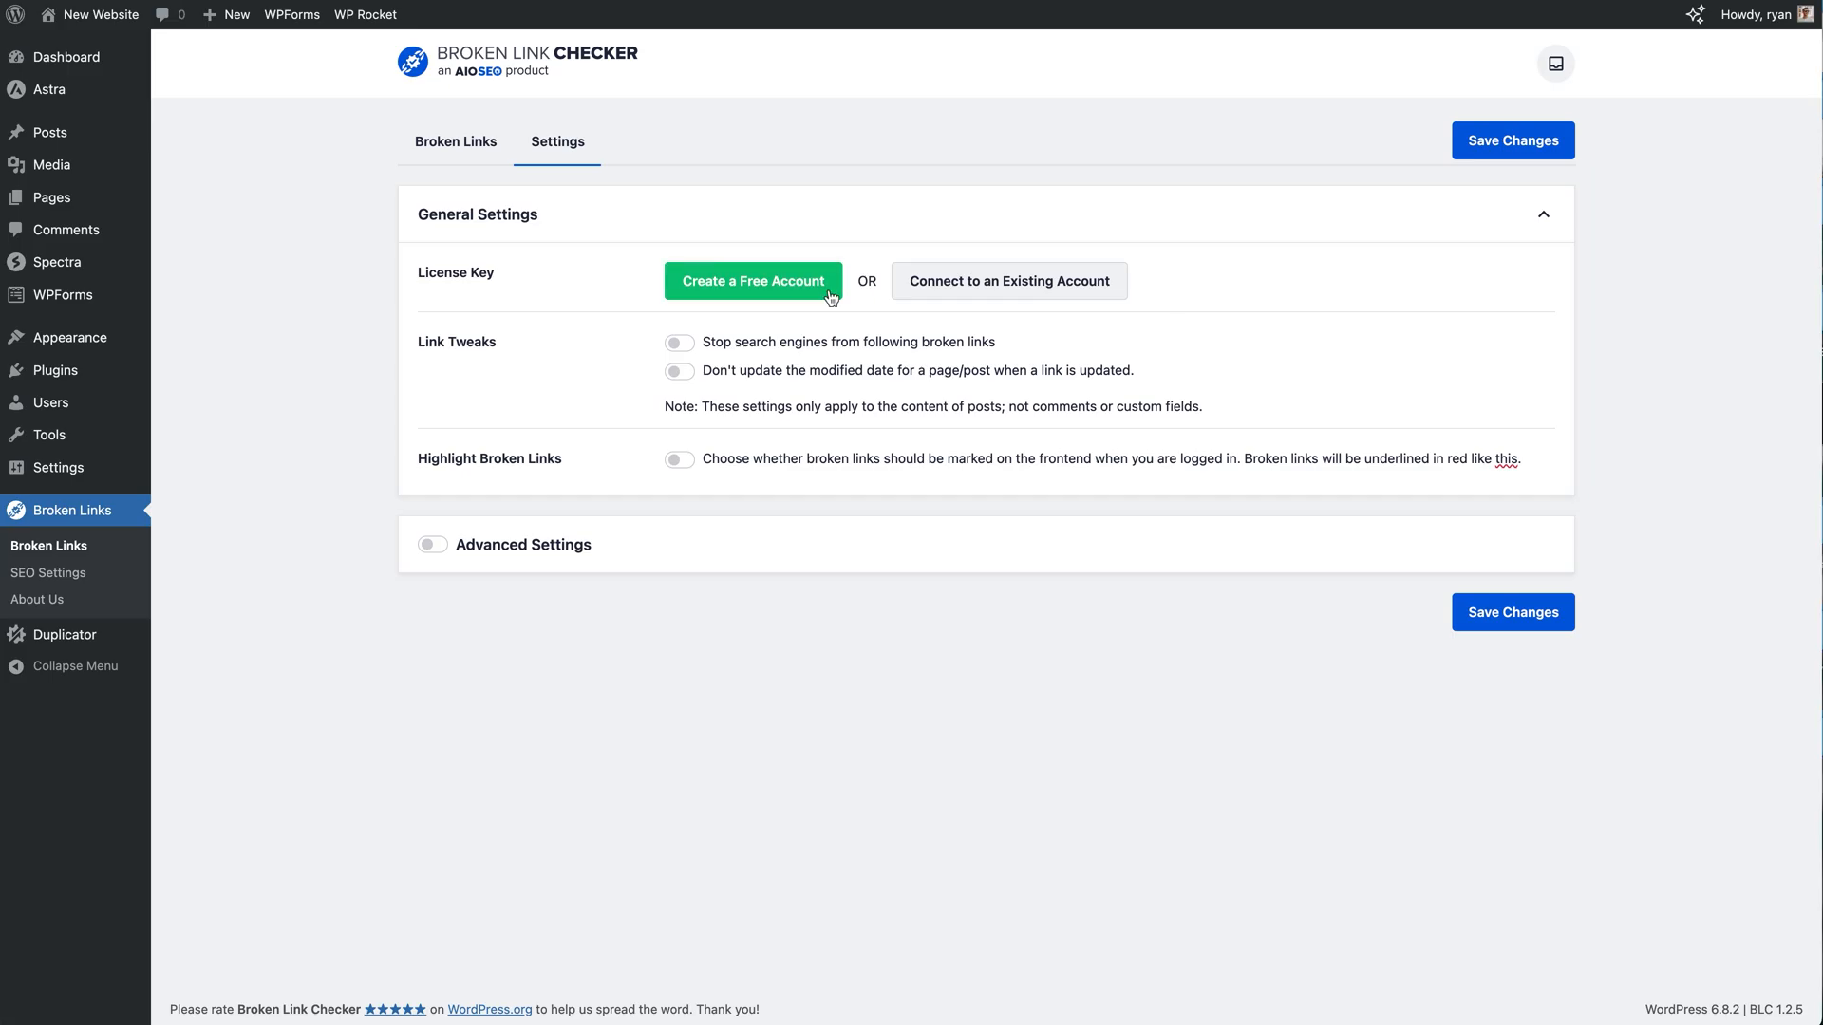
{"action": "mouse_move", "coordinate": [950, 313]}
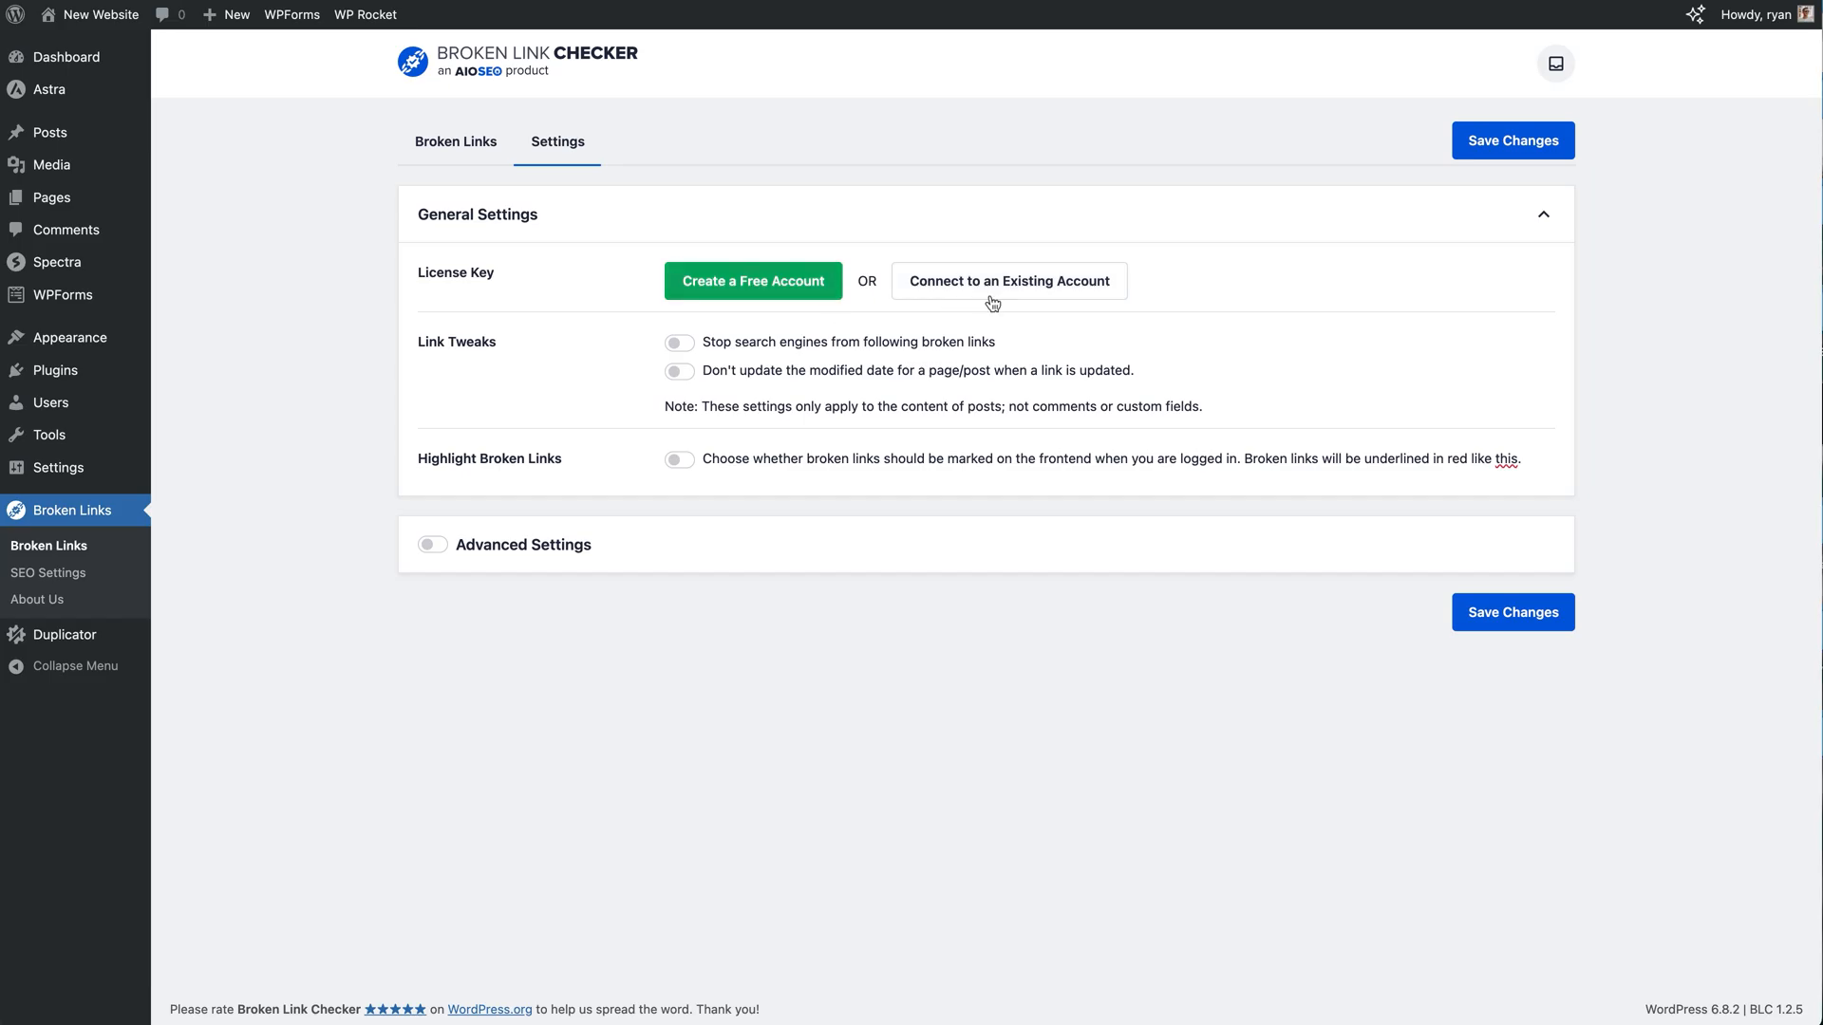
Connect Broken Link Checker to an existing account, granting the 200-link quota
{"action": "left_click", "coordinate": [1009, 281]}
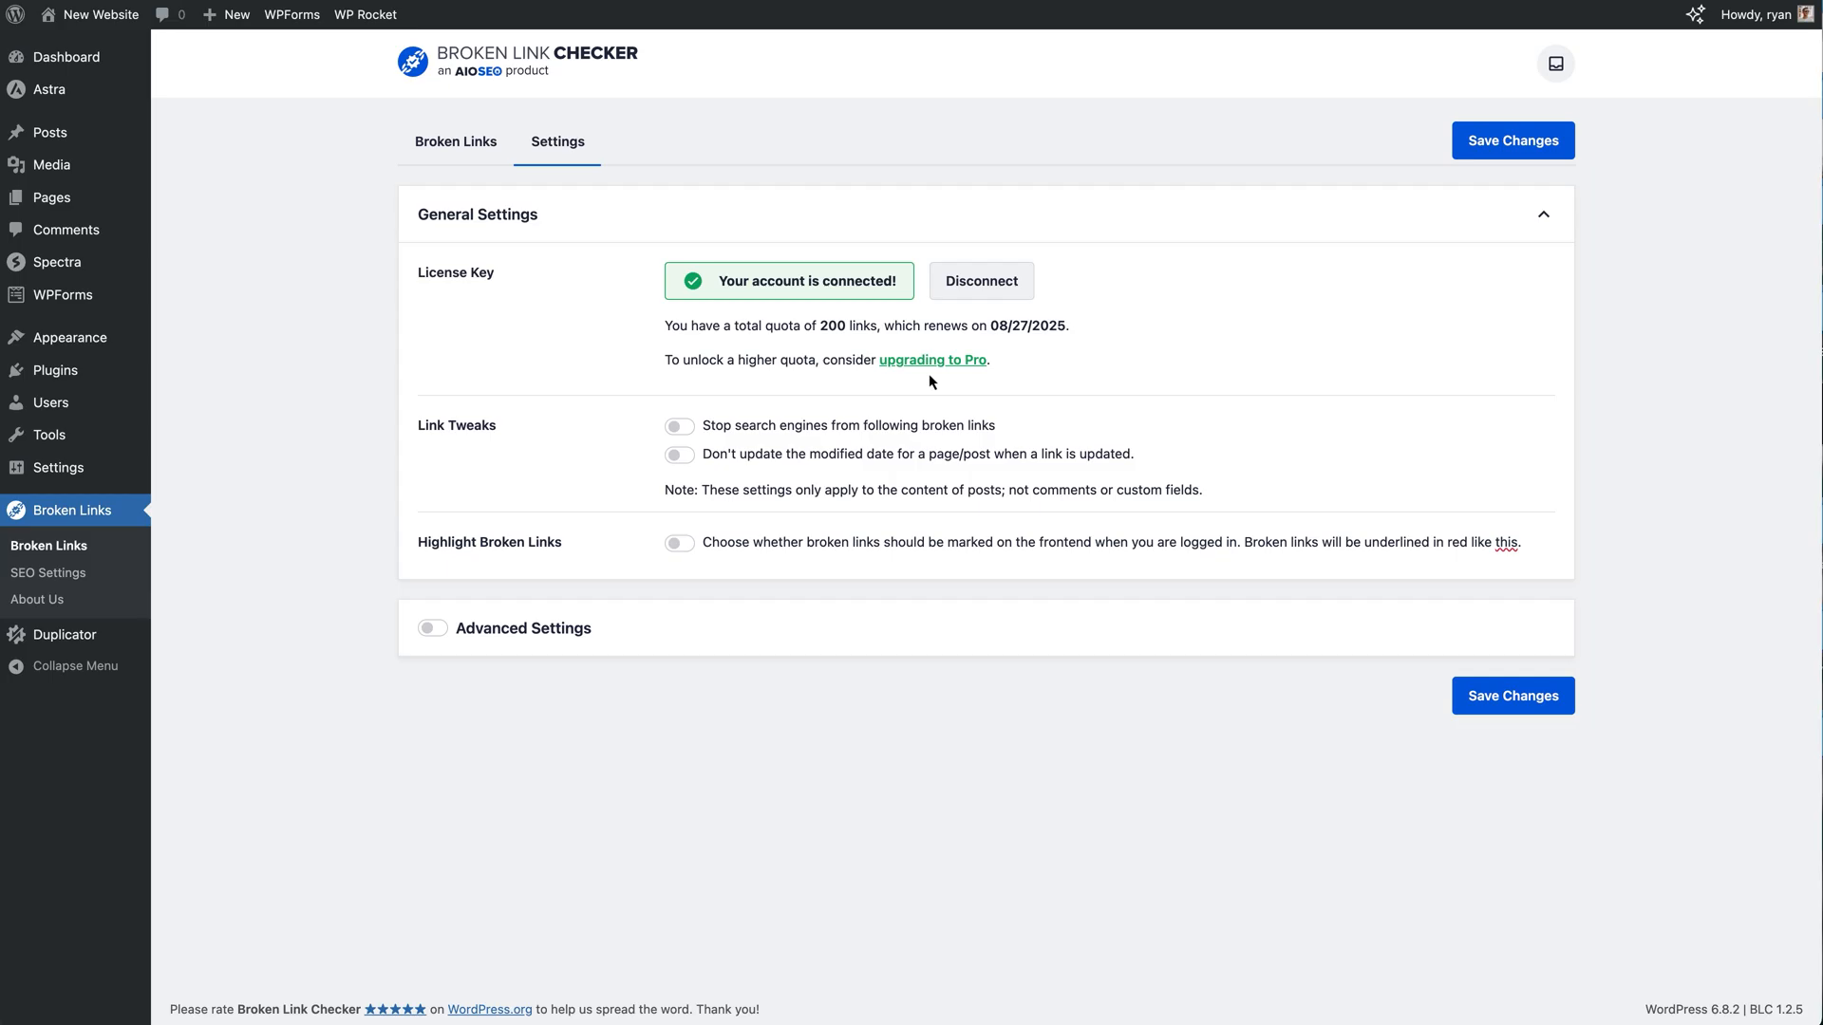
{"action": "mouse_move", "coordinate": [815, 391]}
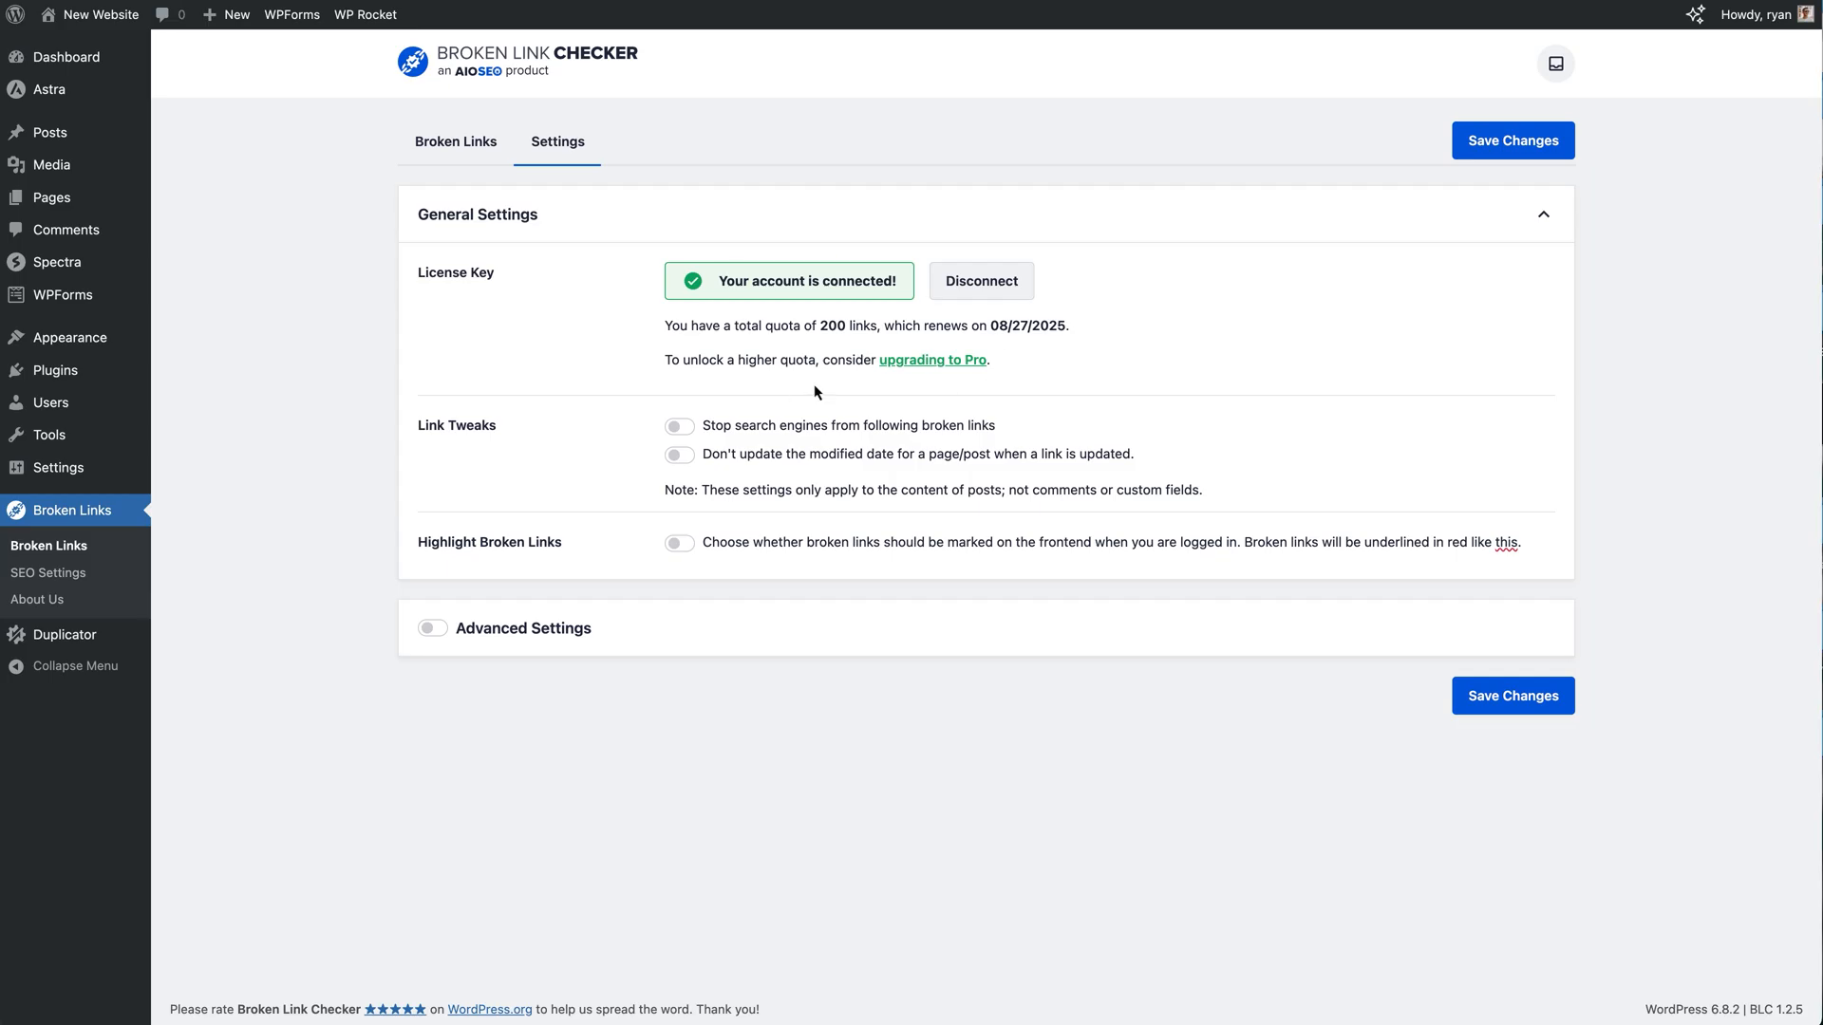
{"action": "mouse_move", "coordinate": [604, 422]}
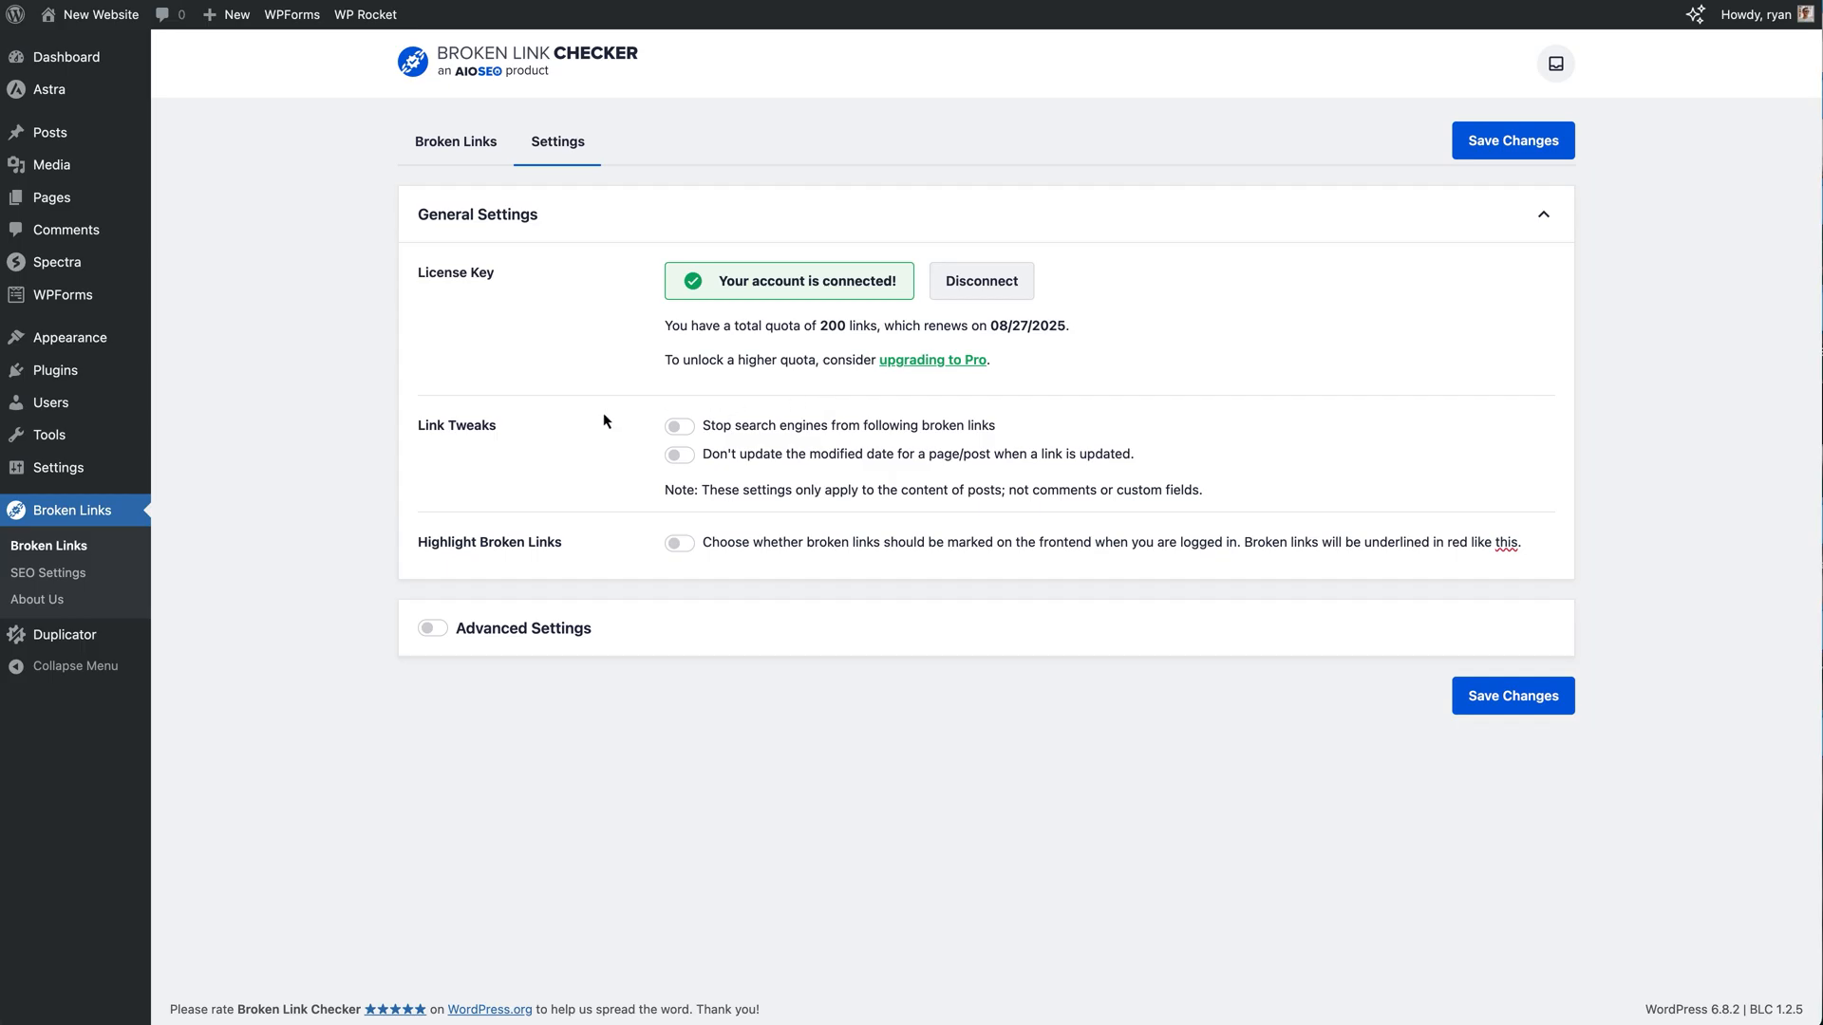
{"action": "mouse_move", "coordinate": [538, 450]}
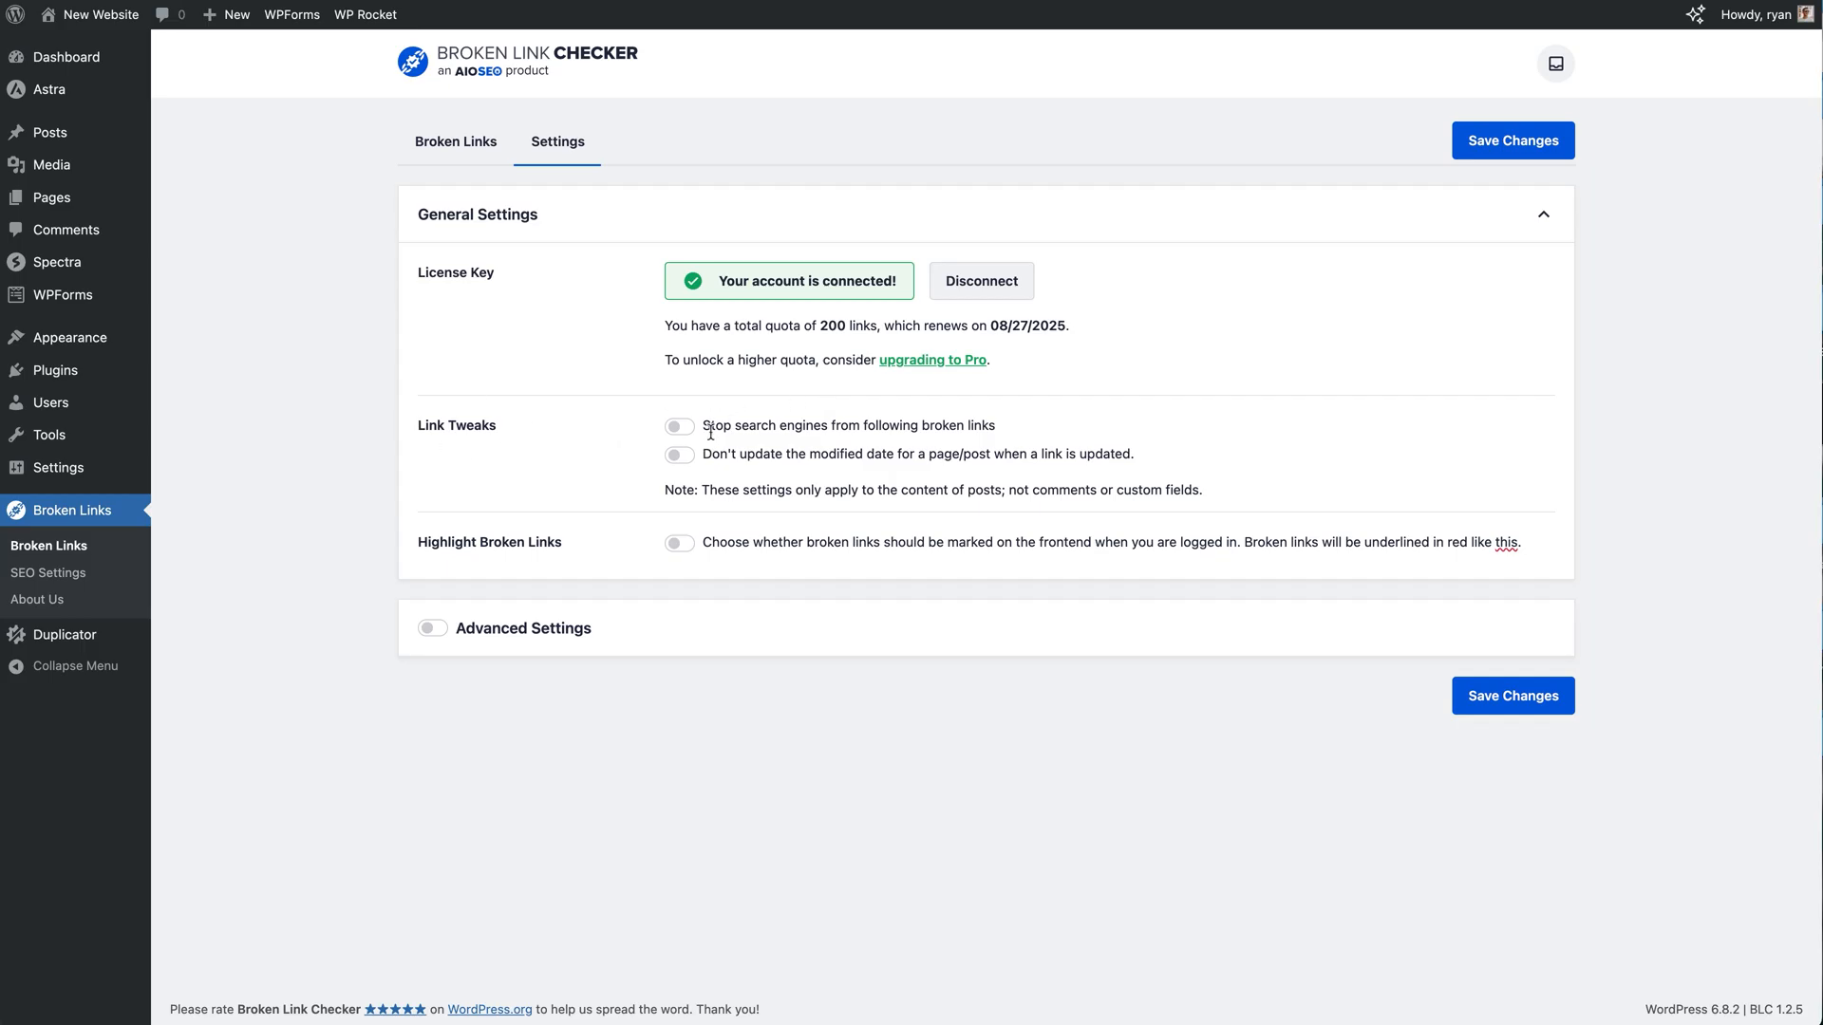
{"action": "mouse_move", "coordinate": [817, 426]}
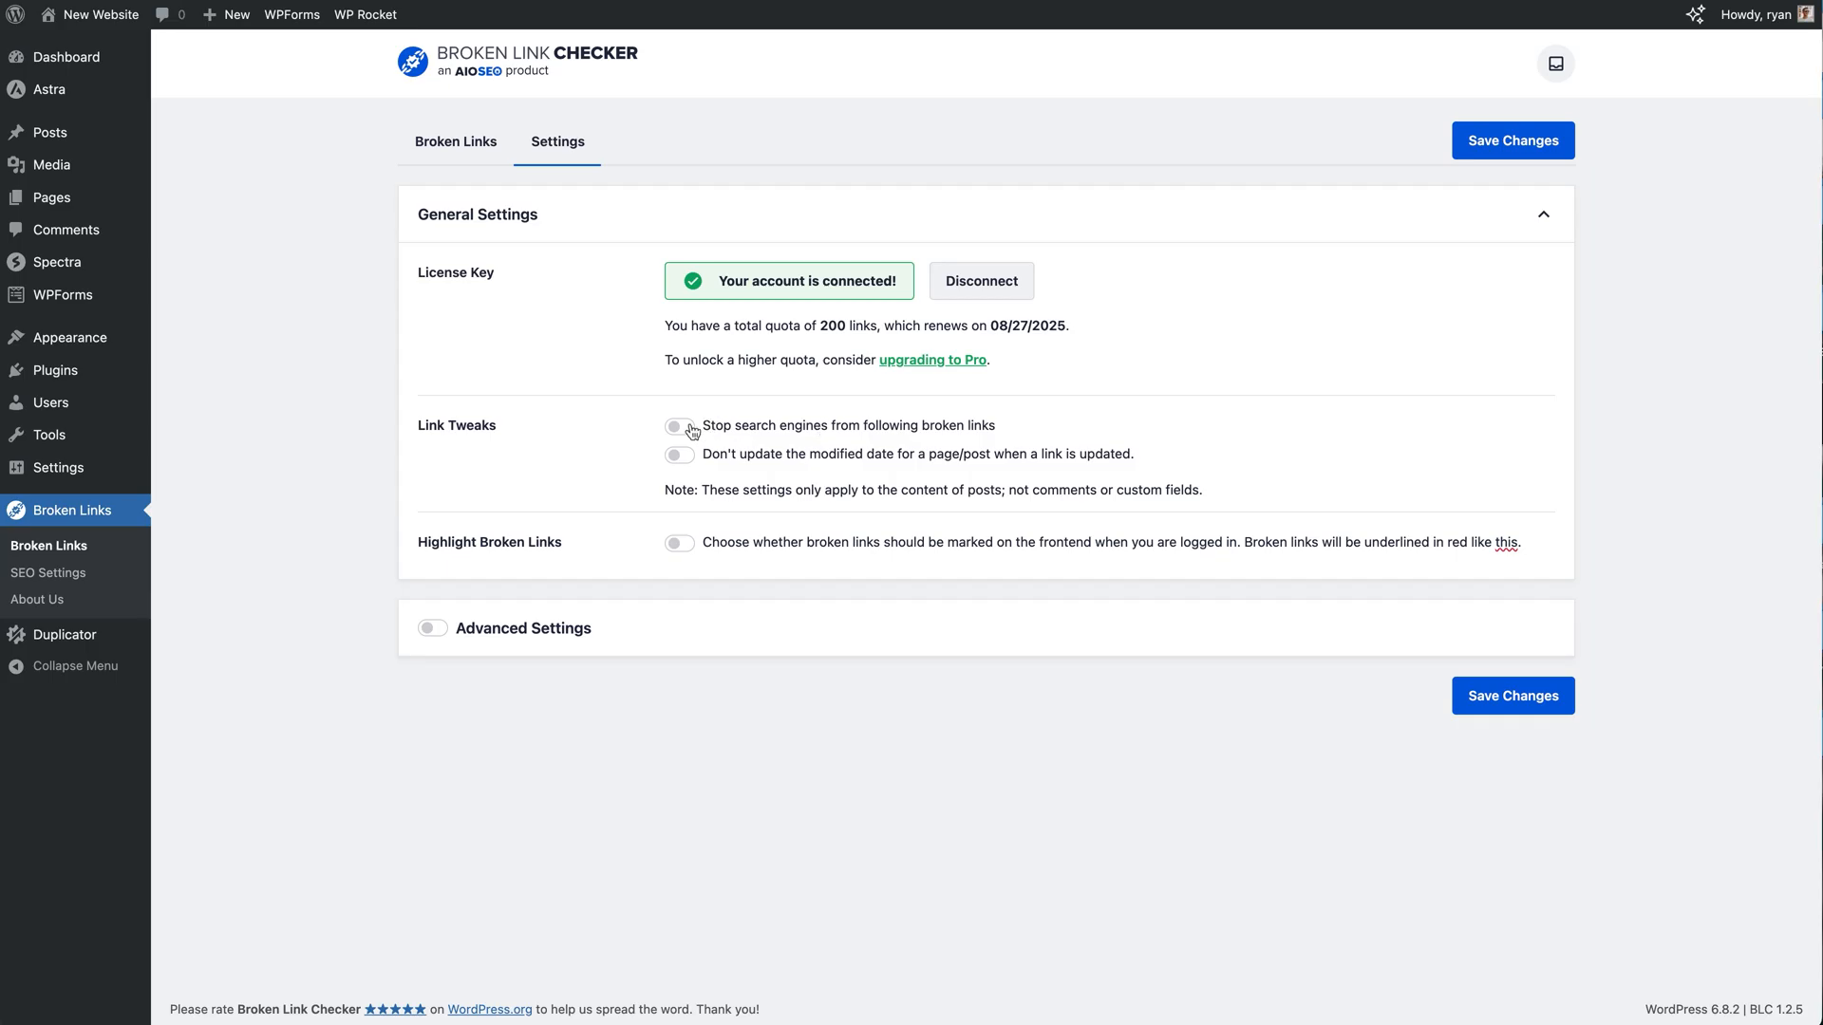
{"action": "mouse_move", "coordinate": [714, 479]}
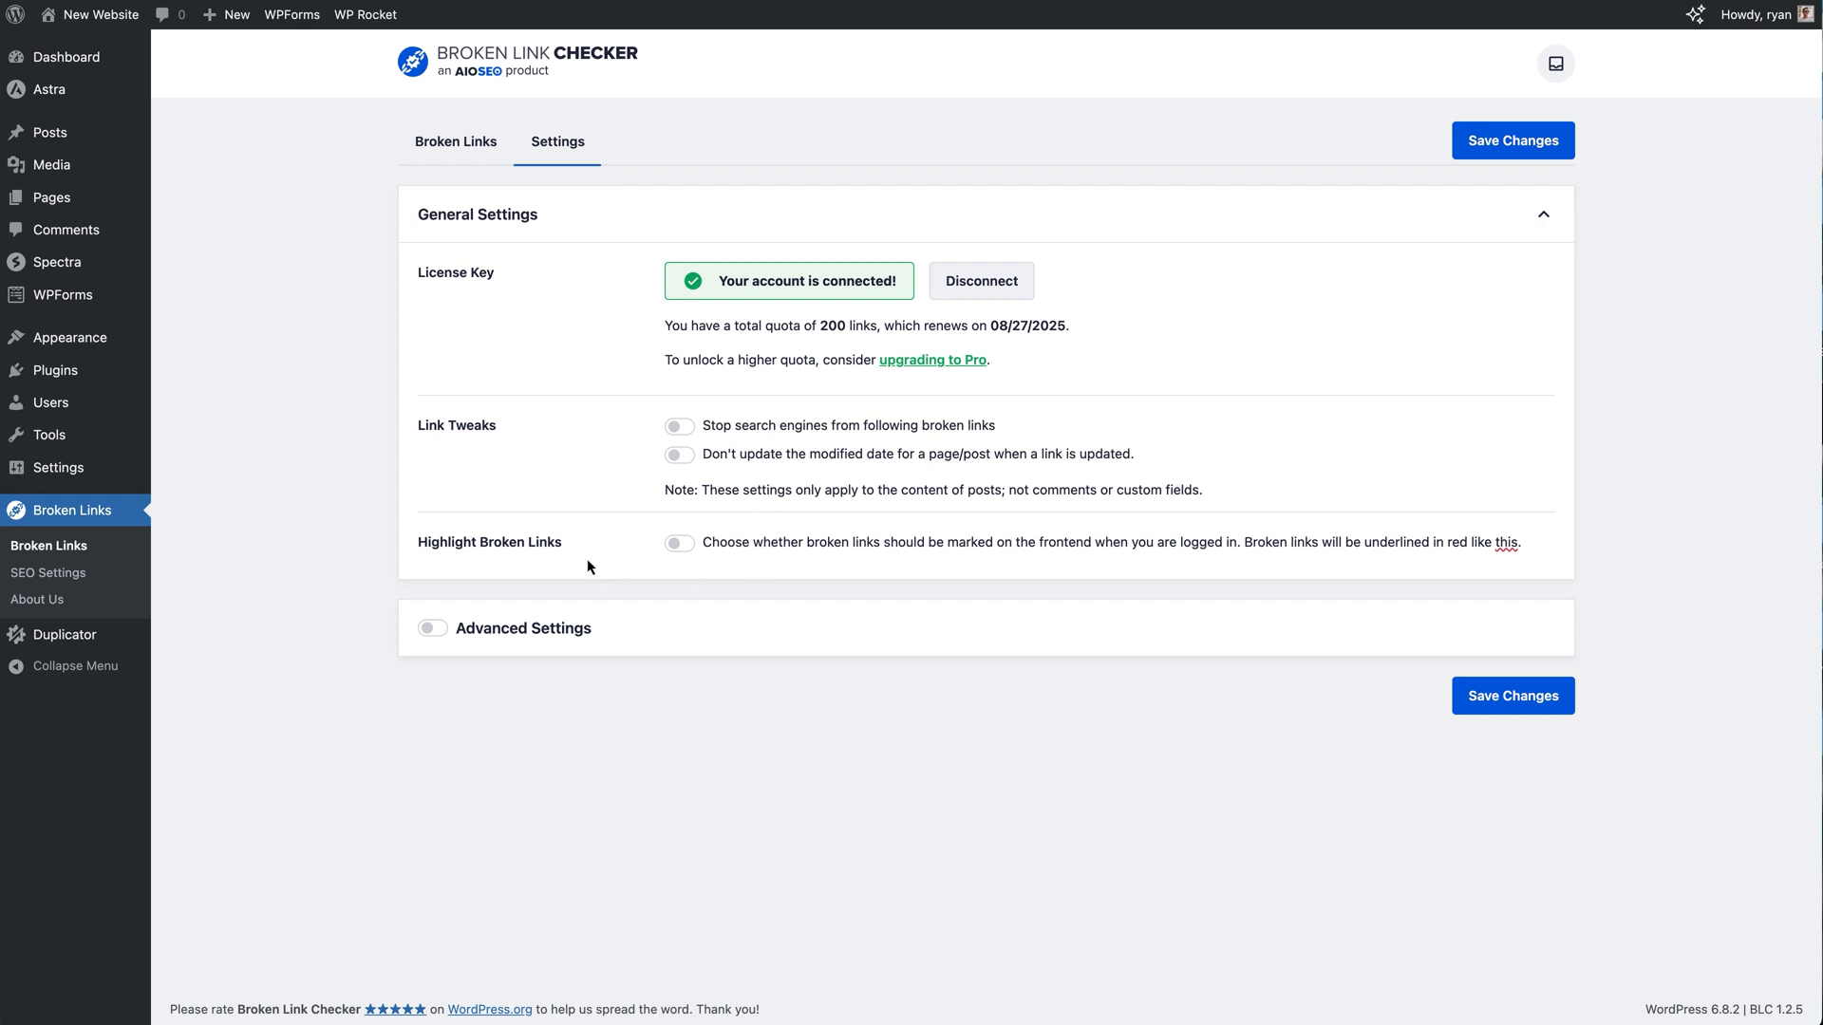
{"action": "mouse_move", "coordinate": [682, 568]}
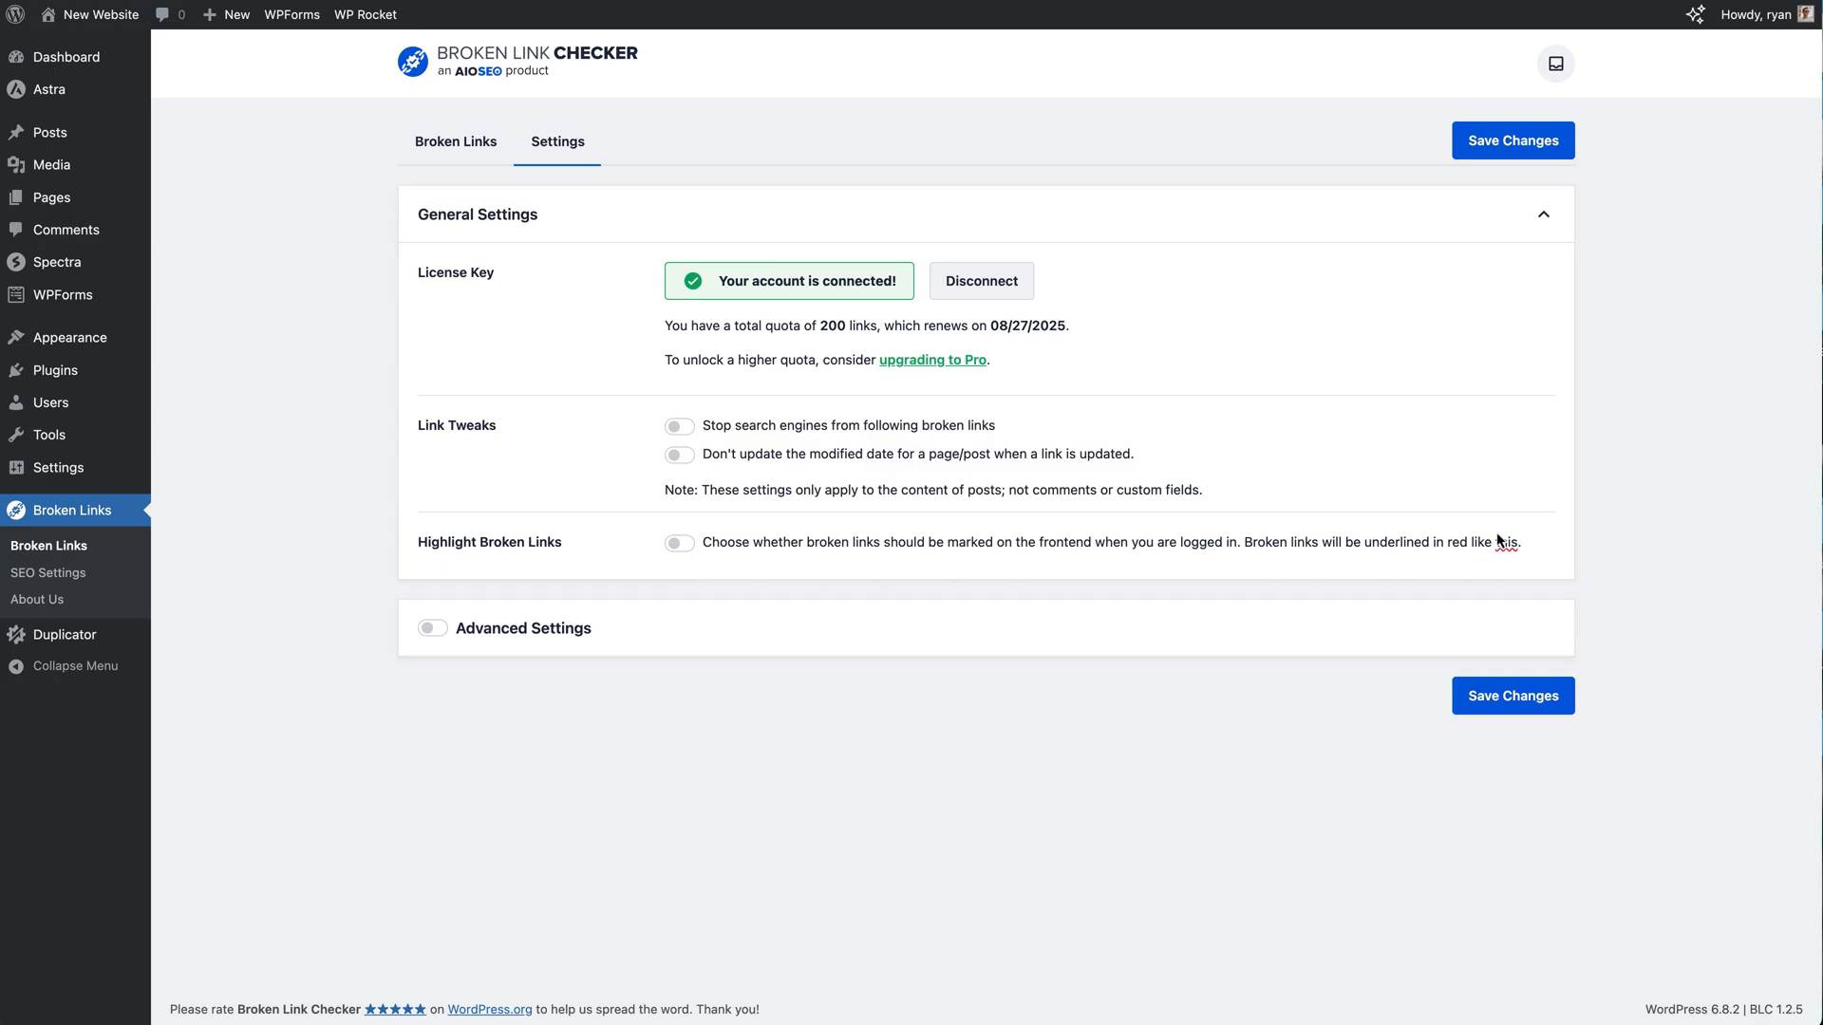
{"action": "mouse_move", "coordinate": [1536, 558]}
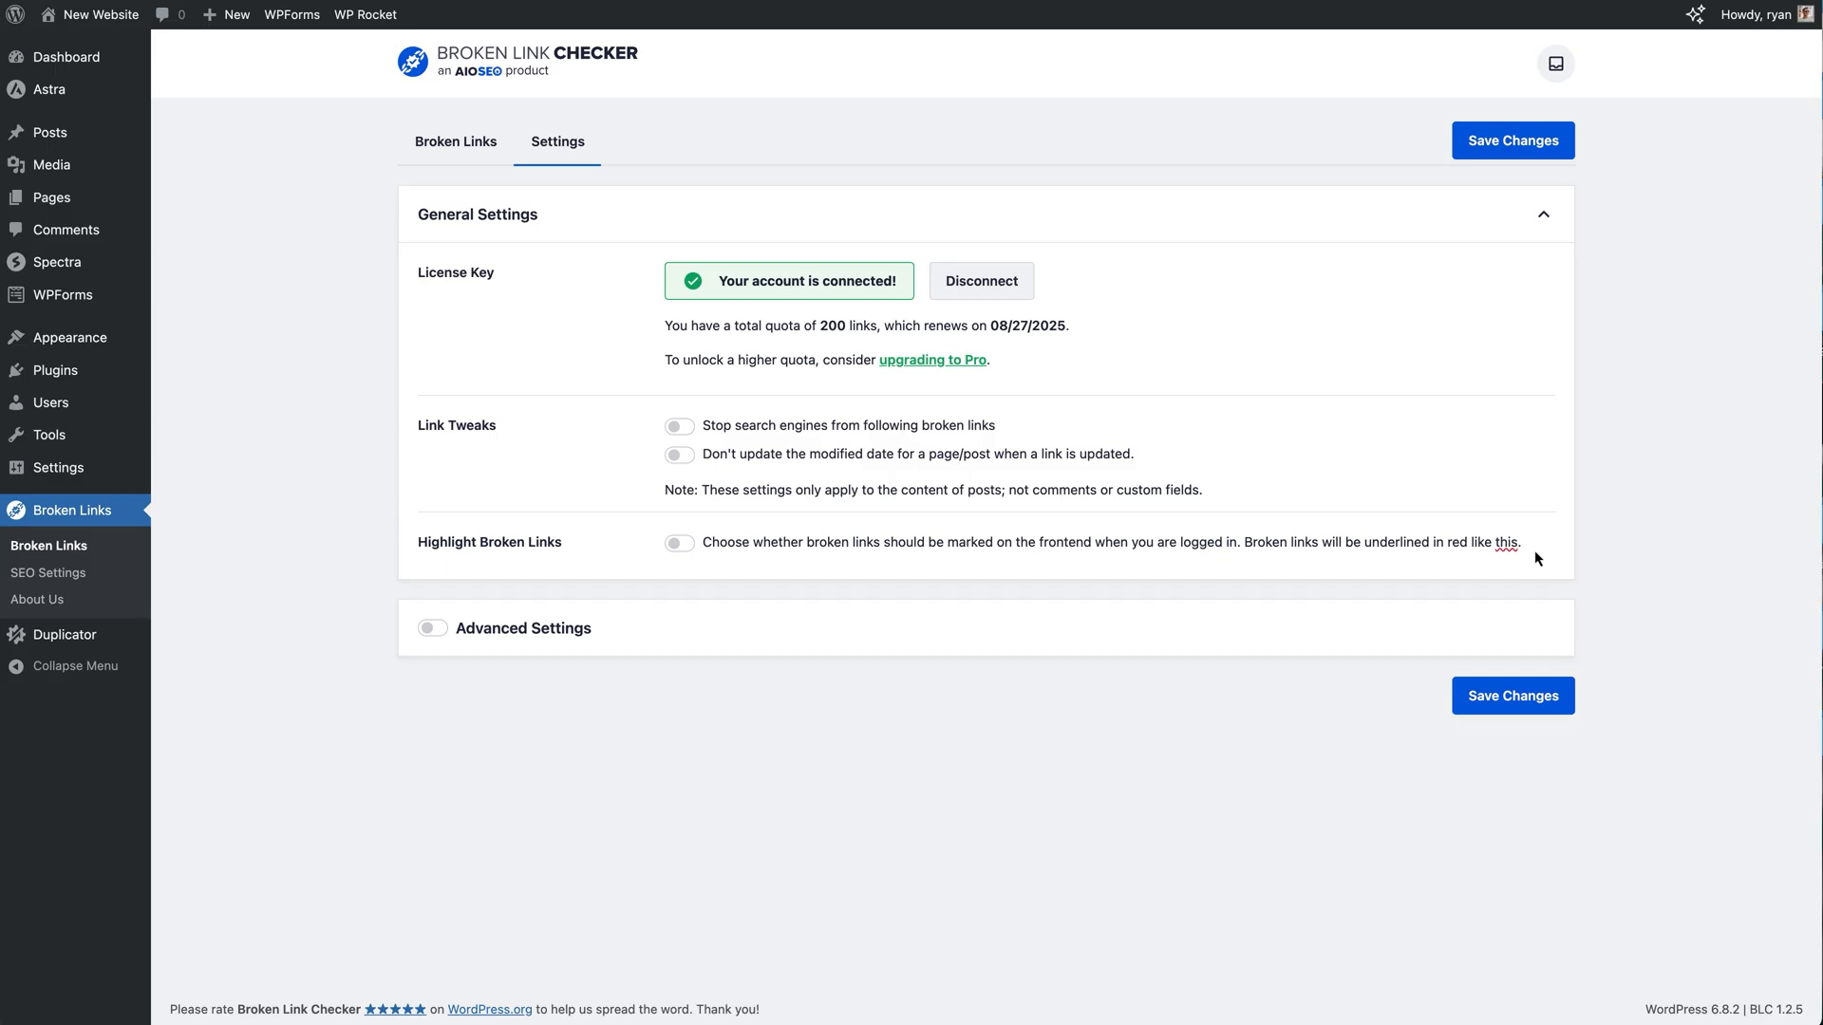
{"action": "mouse_move", "coordinate": [735, 368]}
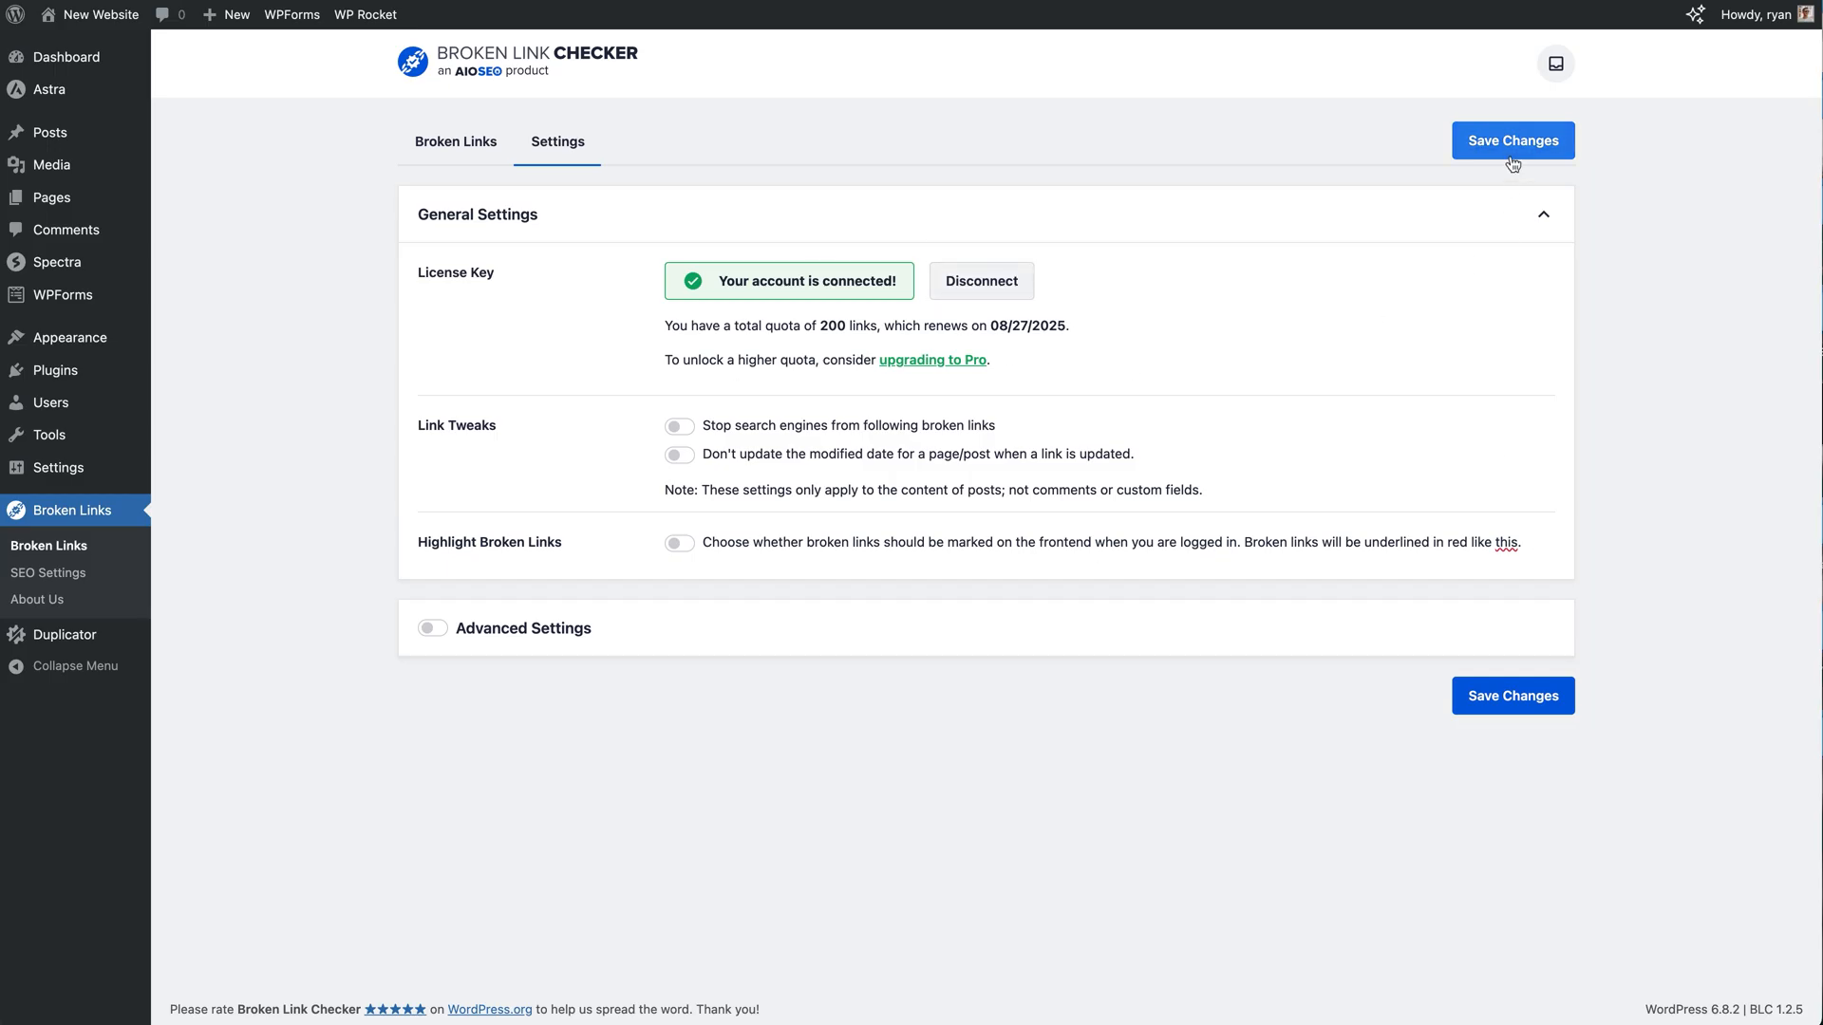
{"action": "mouse_move", "coordinate": [456, 142]}
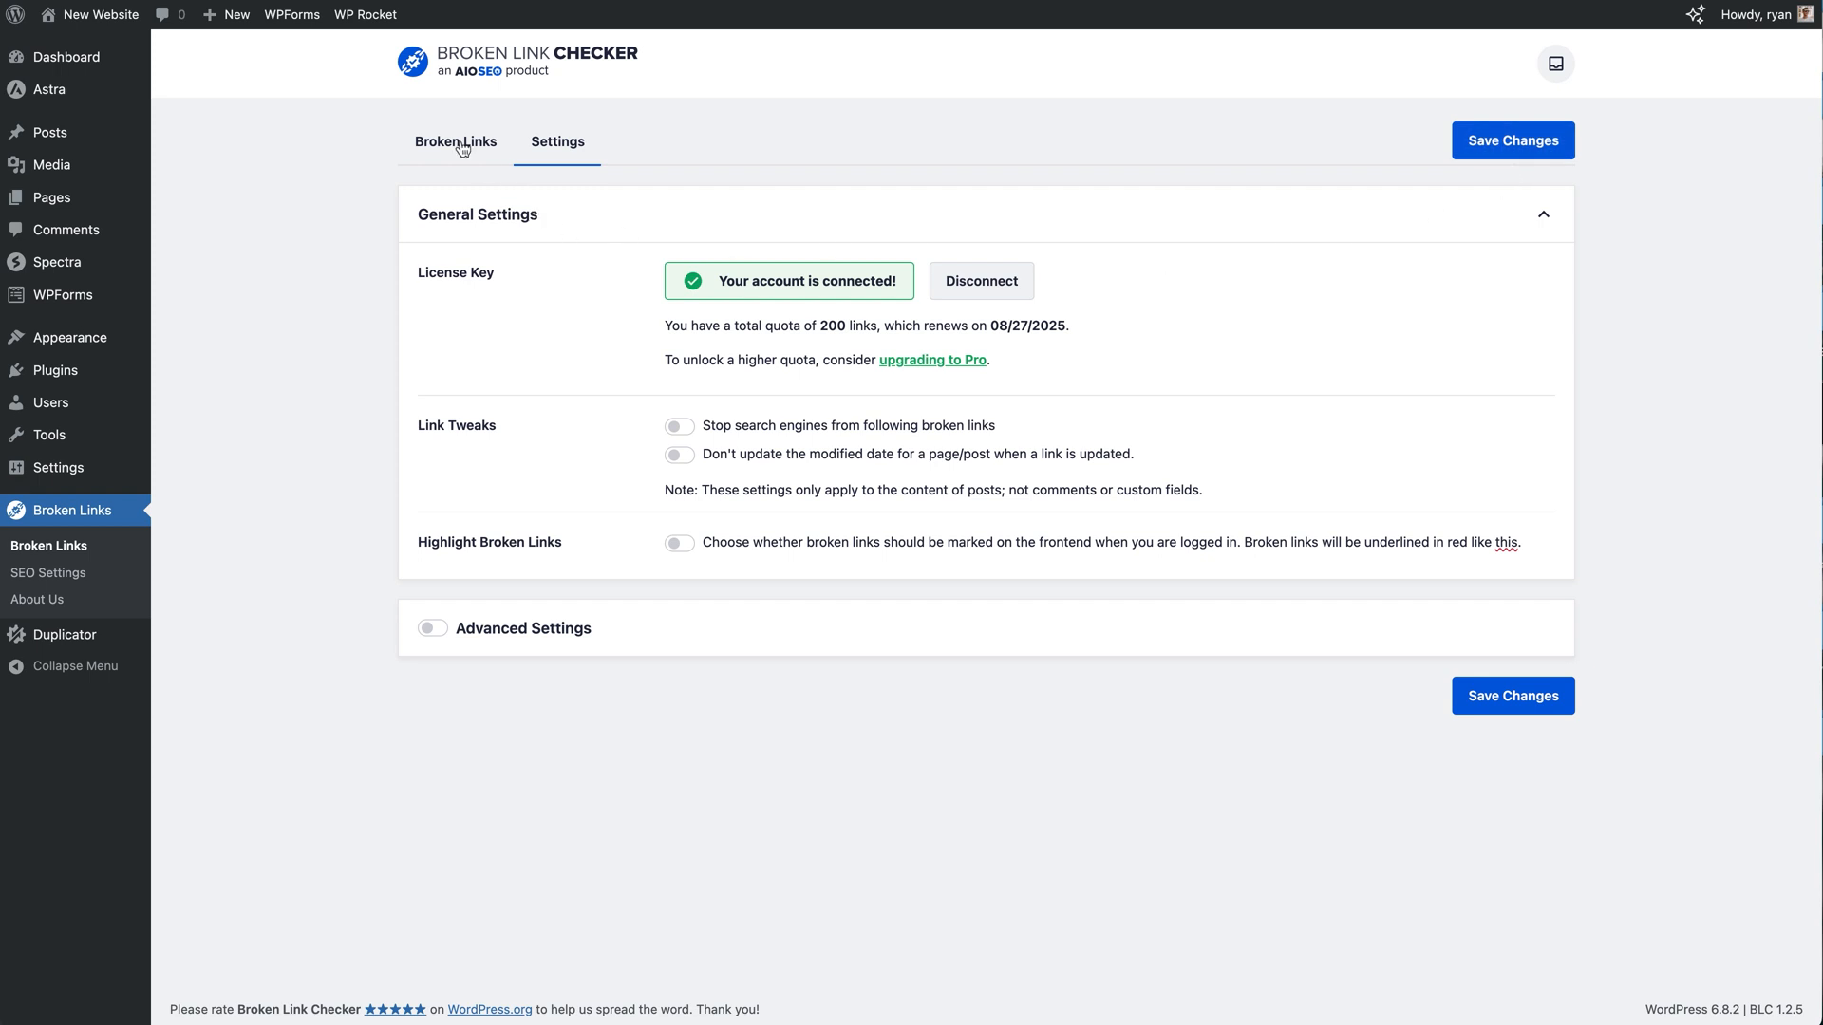
Show the Broken Links list with its eight detected links awaiting checks
{"action": "left_click", "coordinate": [454, 141]}
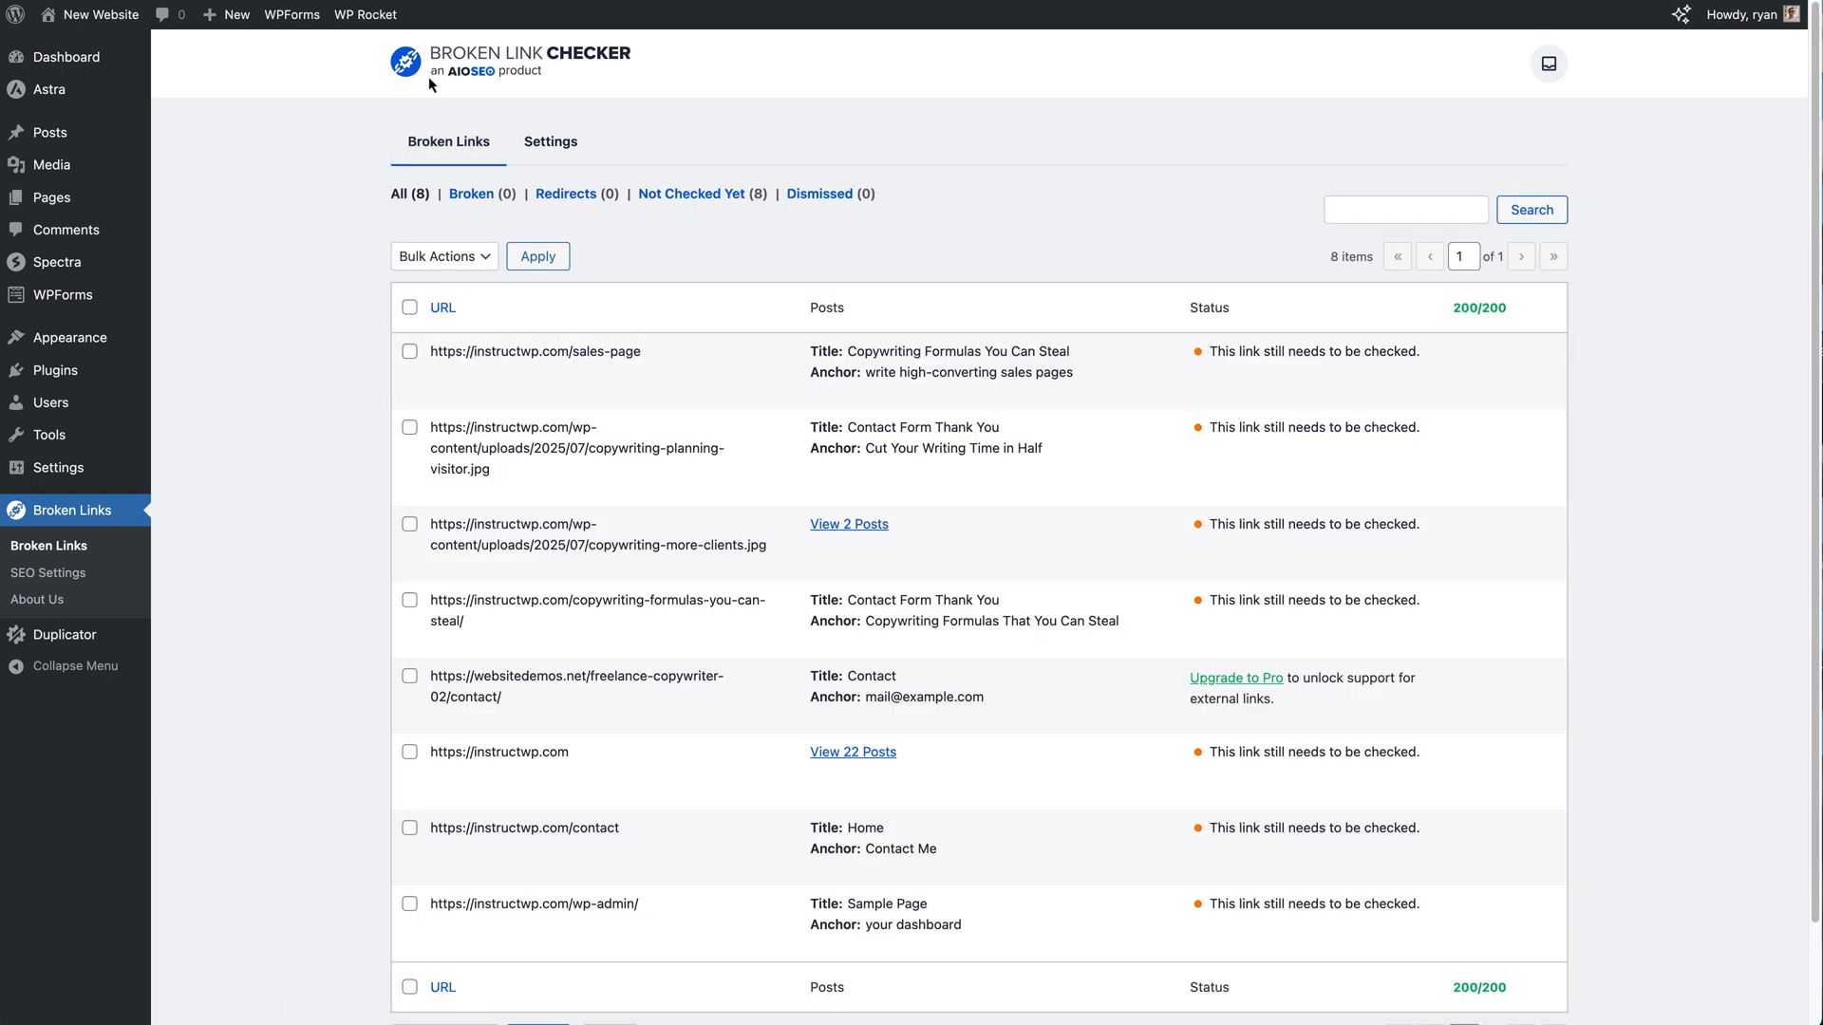
{"action": "mouse_move", "coordinate": [501, 89]}
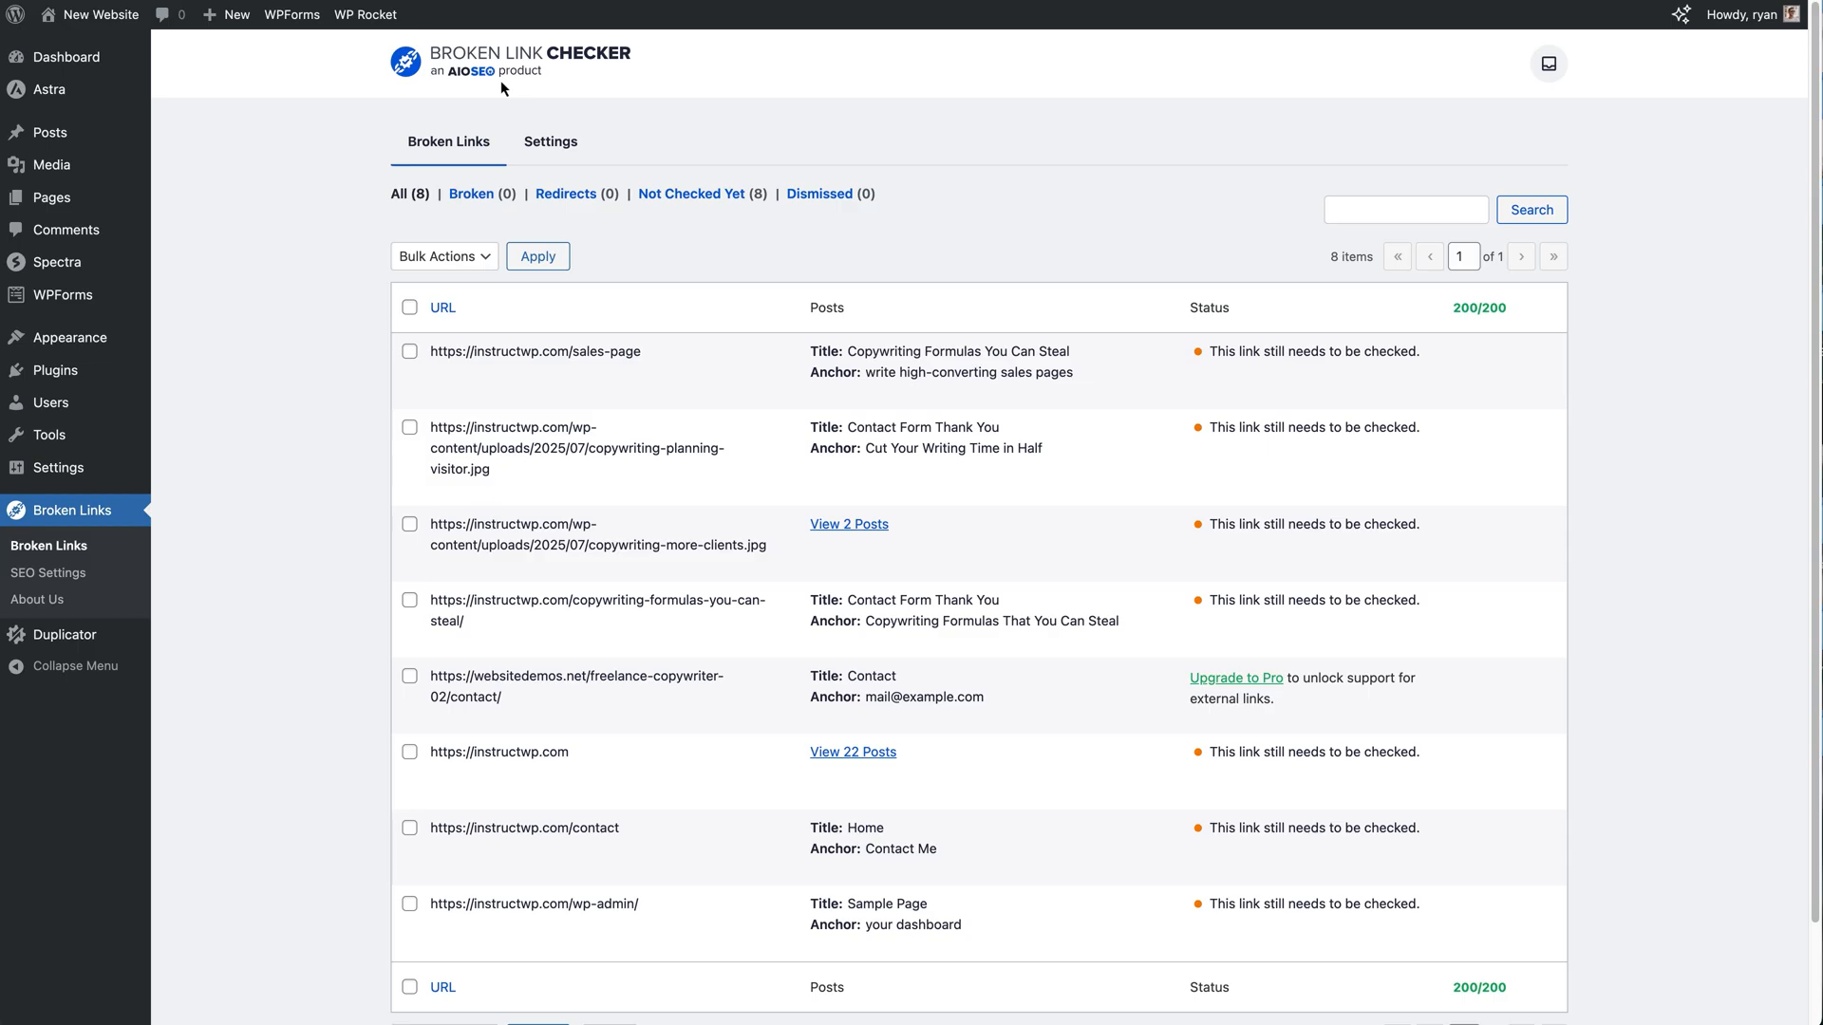
{"action": "mouse_move", "coordinate": [494, 102]}
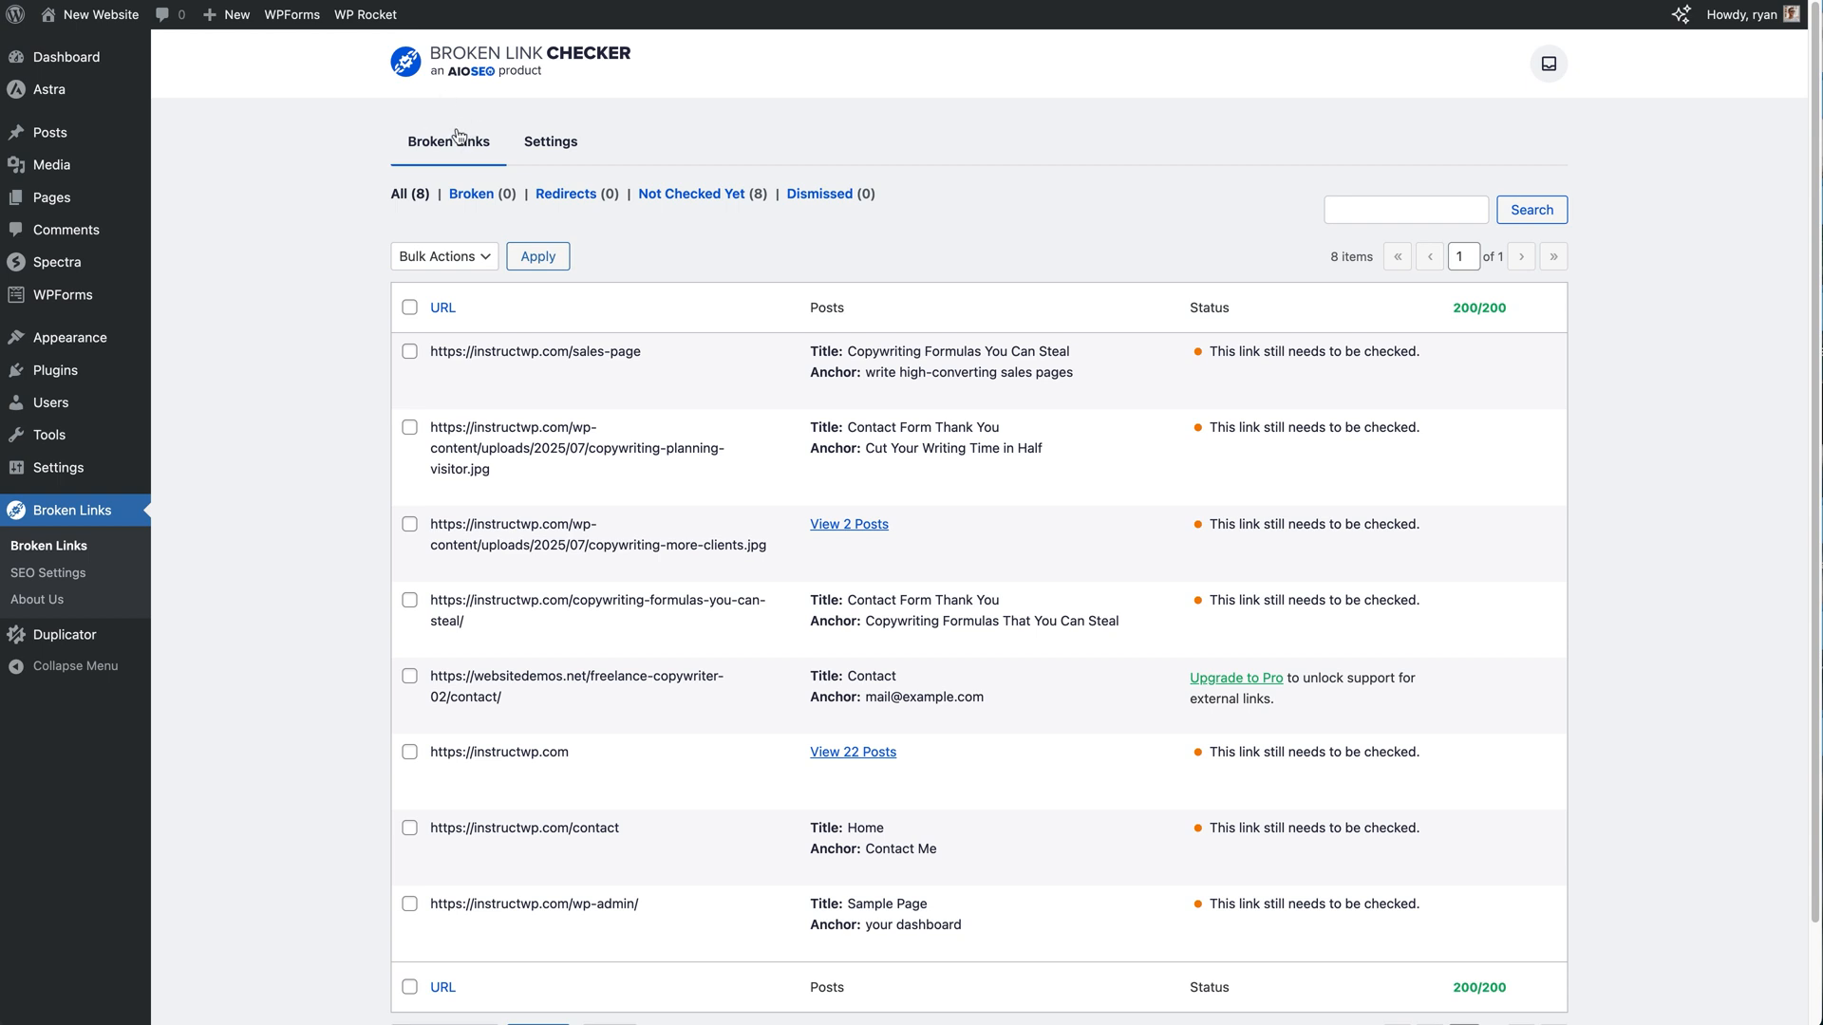
{"action": "mouse_move", "coordinate": [382, 222]}
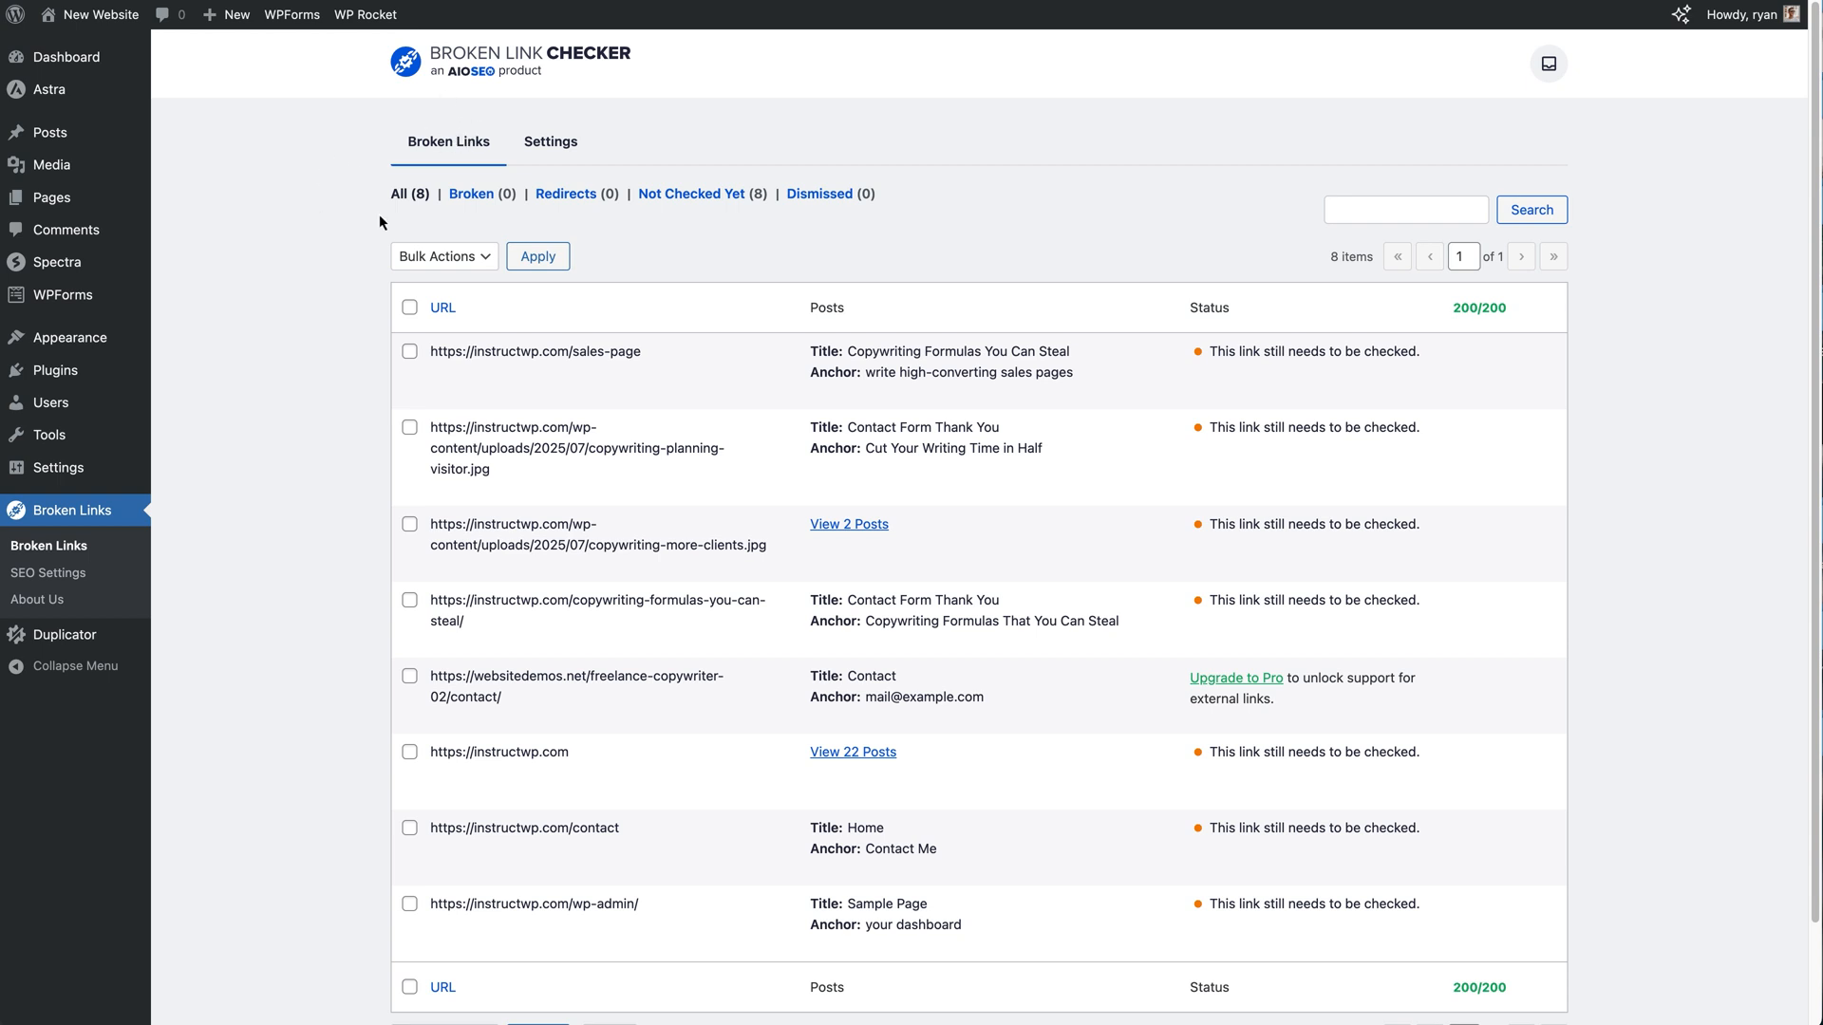
{"action": "mouse_move", "coordinate": [488, 220]}
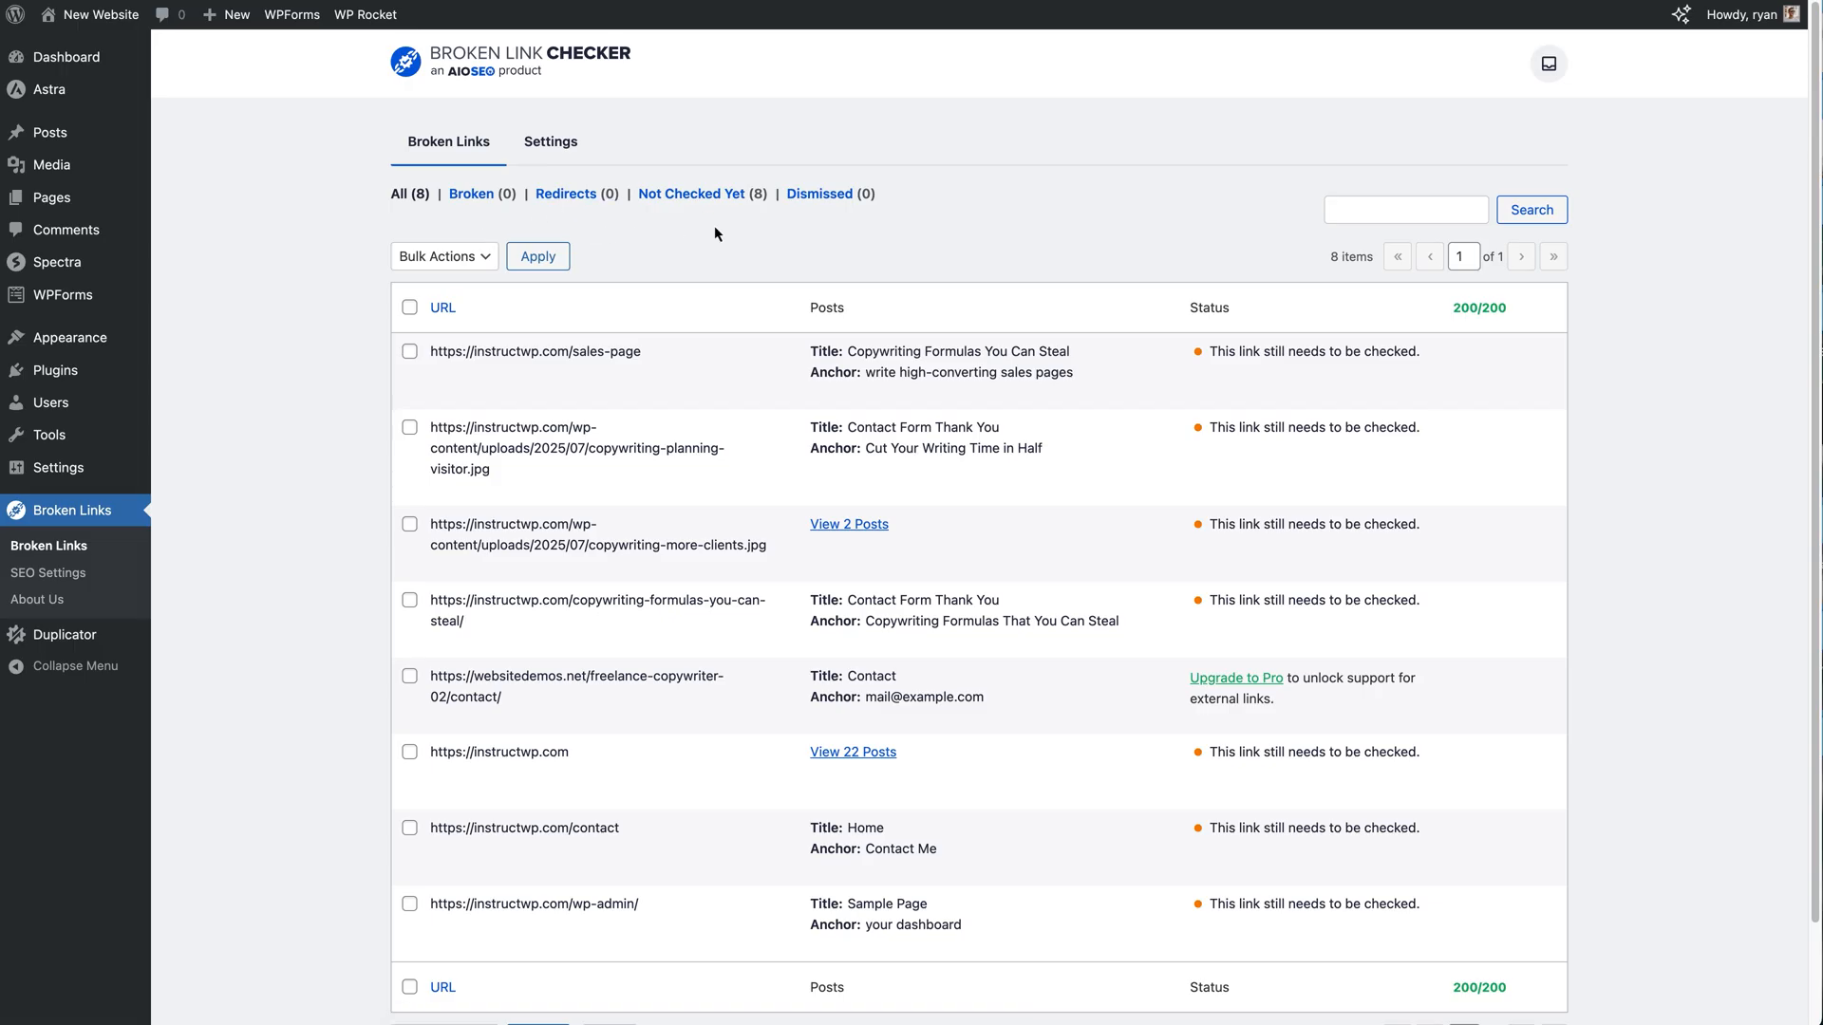
{"action": "mouse_move", "coordinate": [944, 239]}
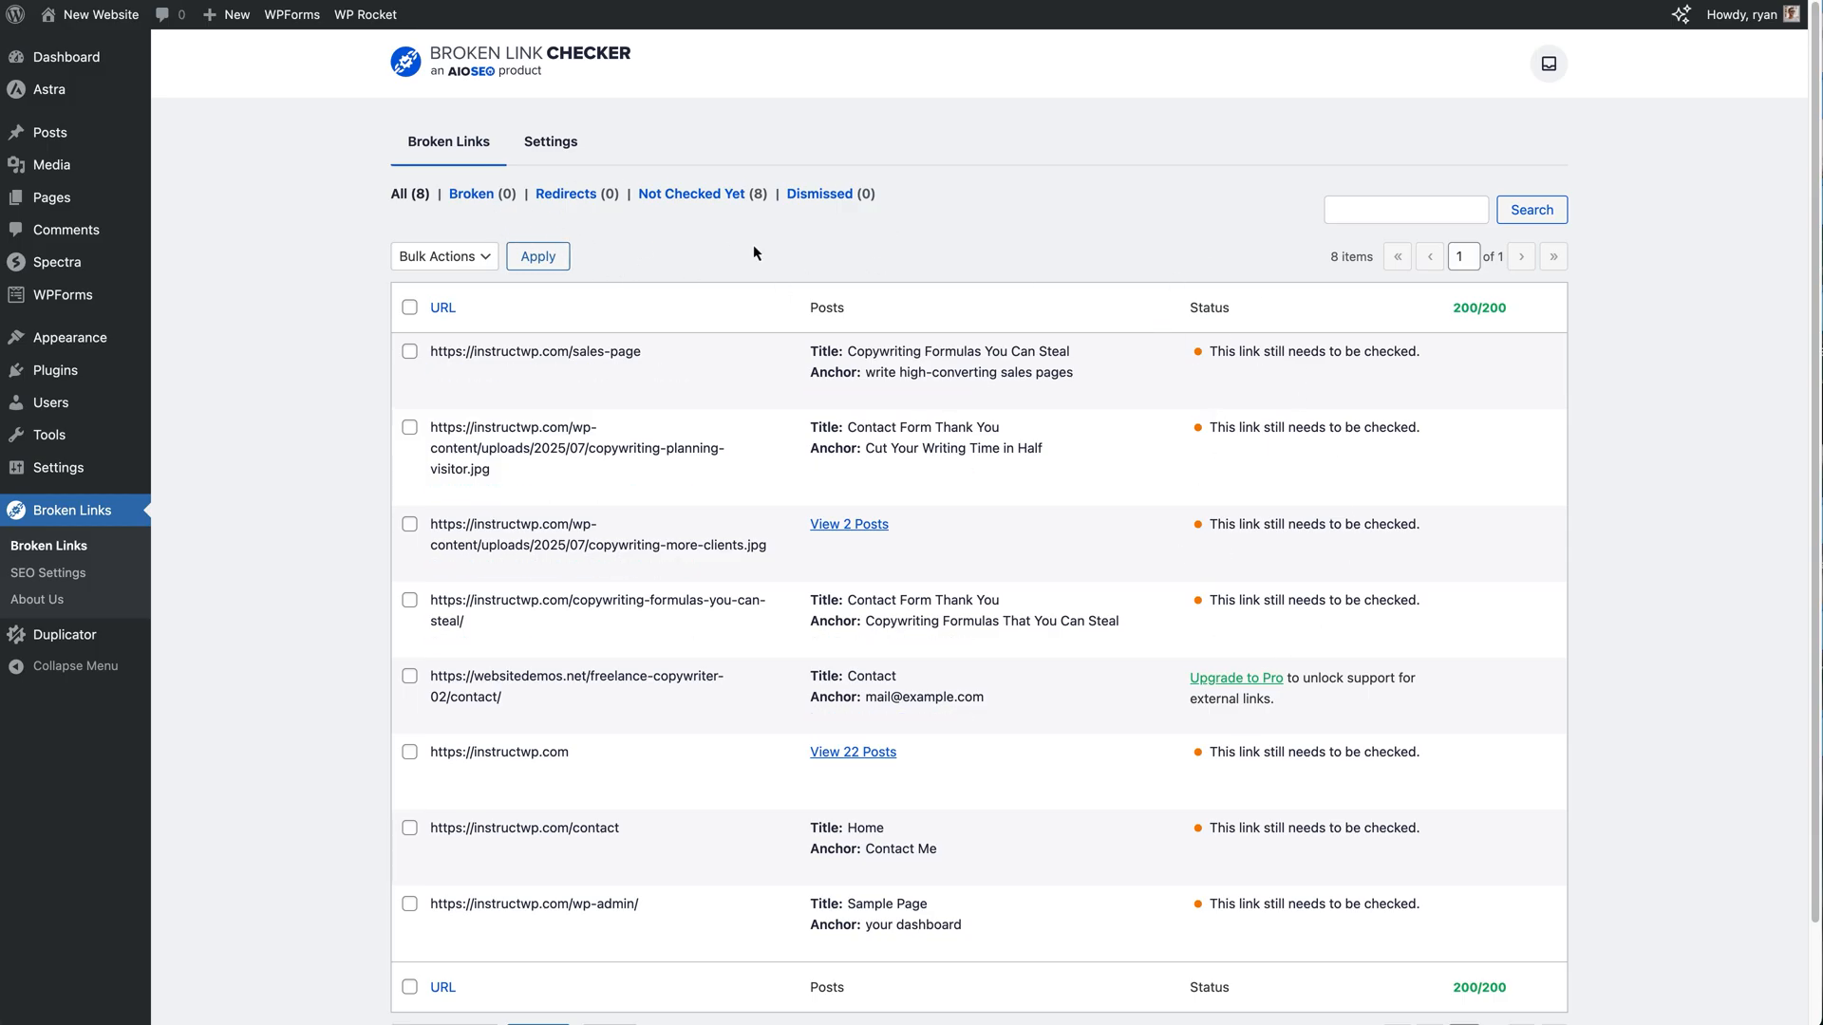
{"action": "mouse_move", "coordinate": [927, 213]}
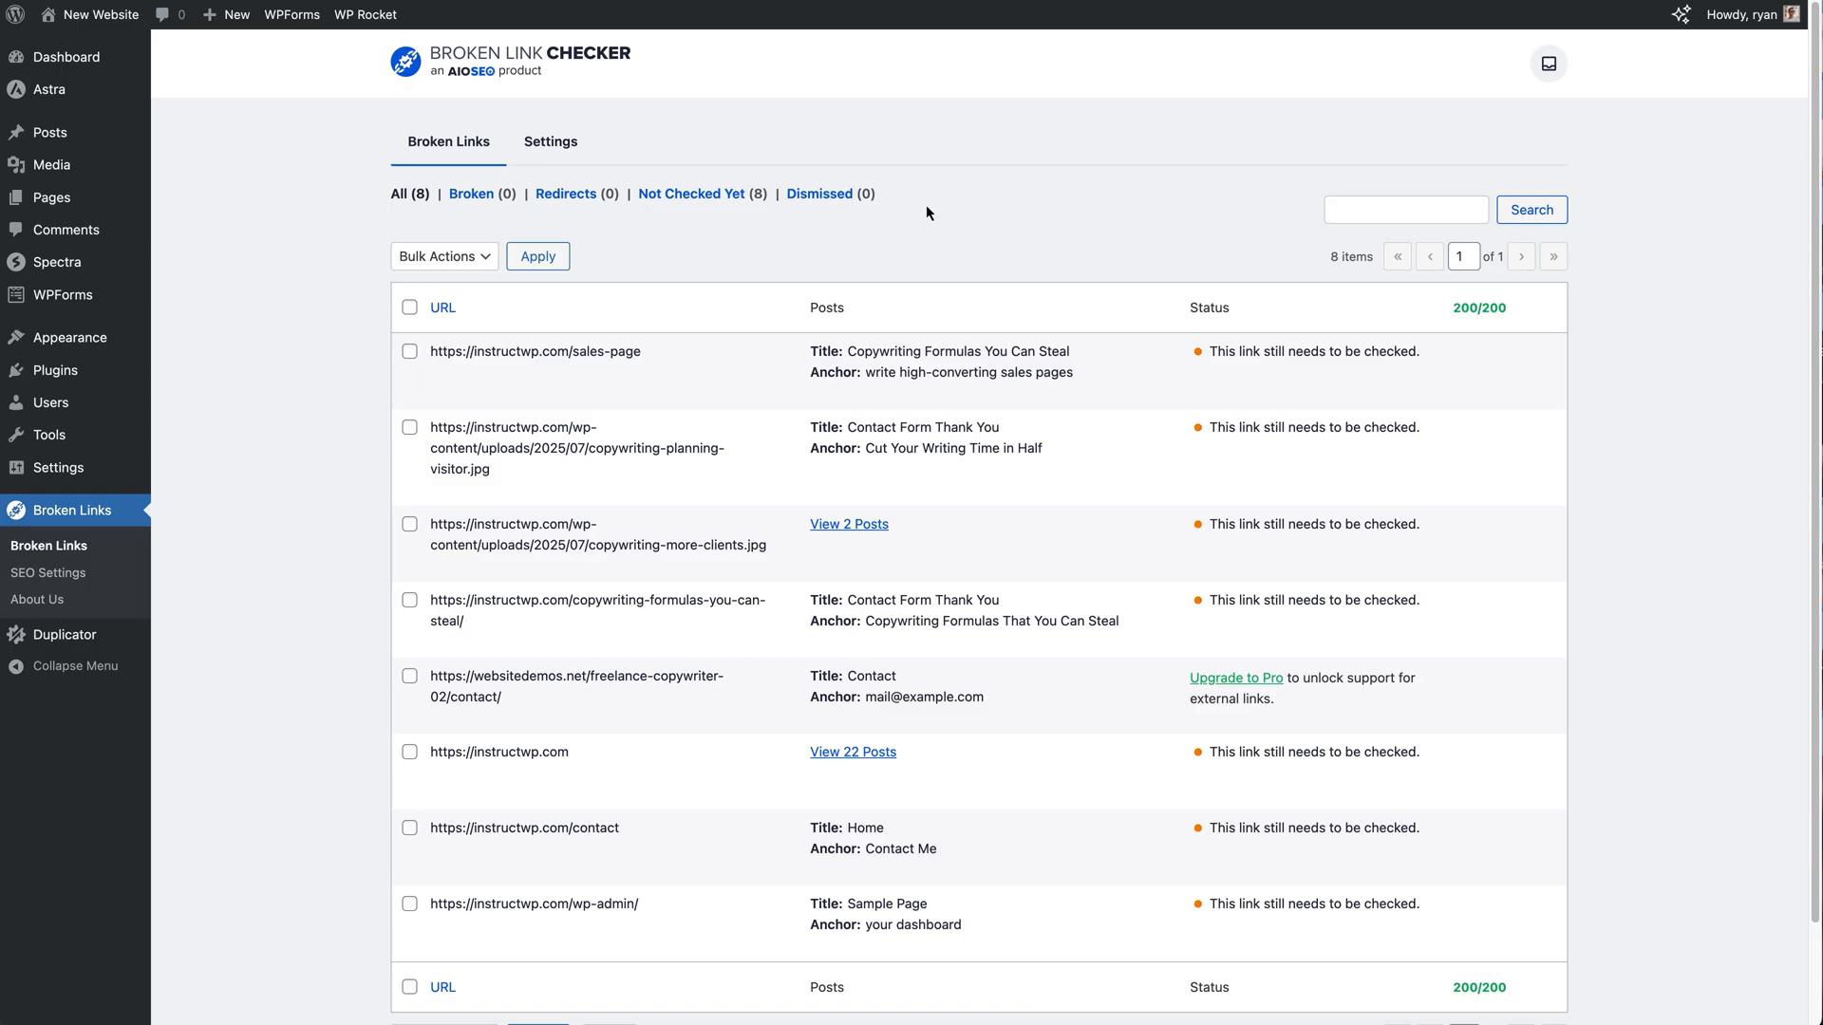
{"action": "mouse_move", "coordinate": [790, 282]}
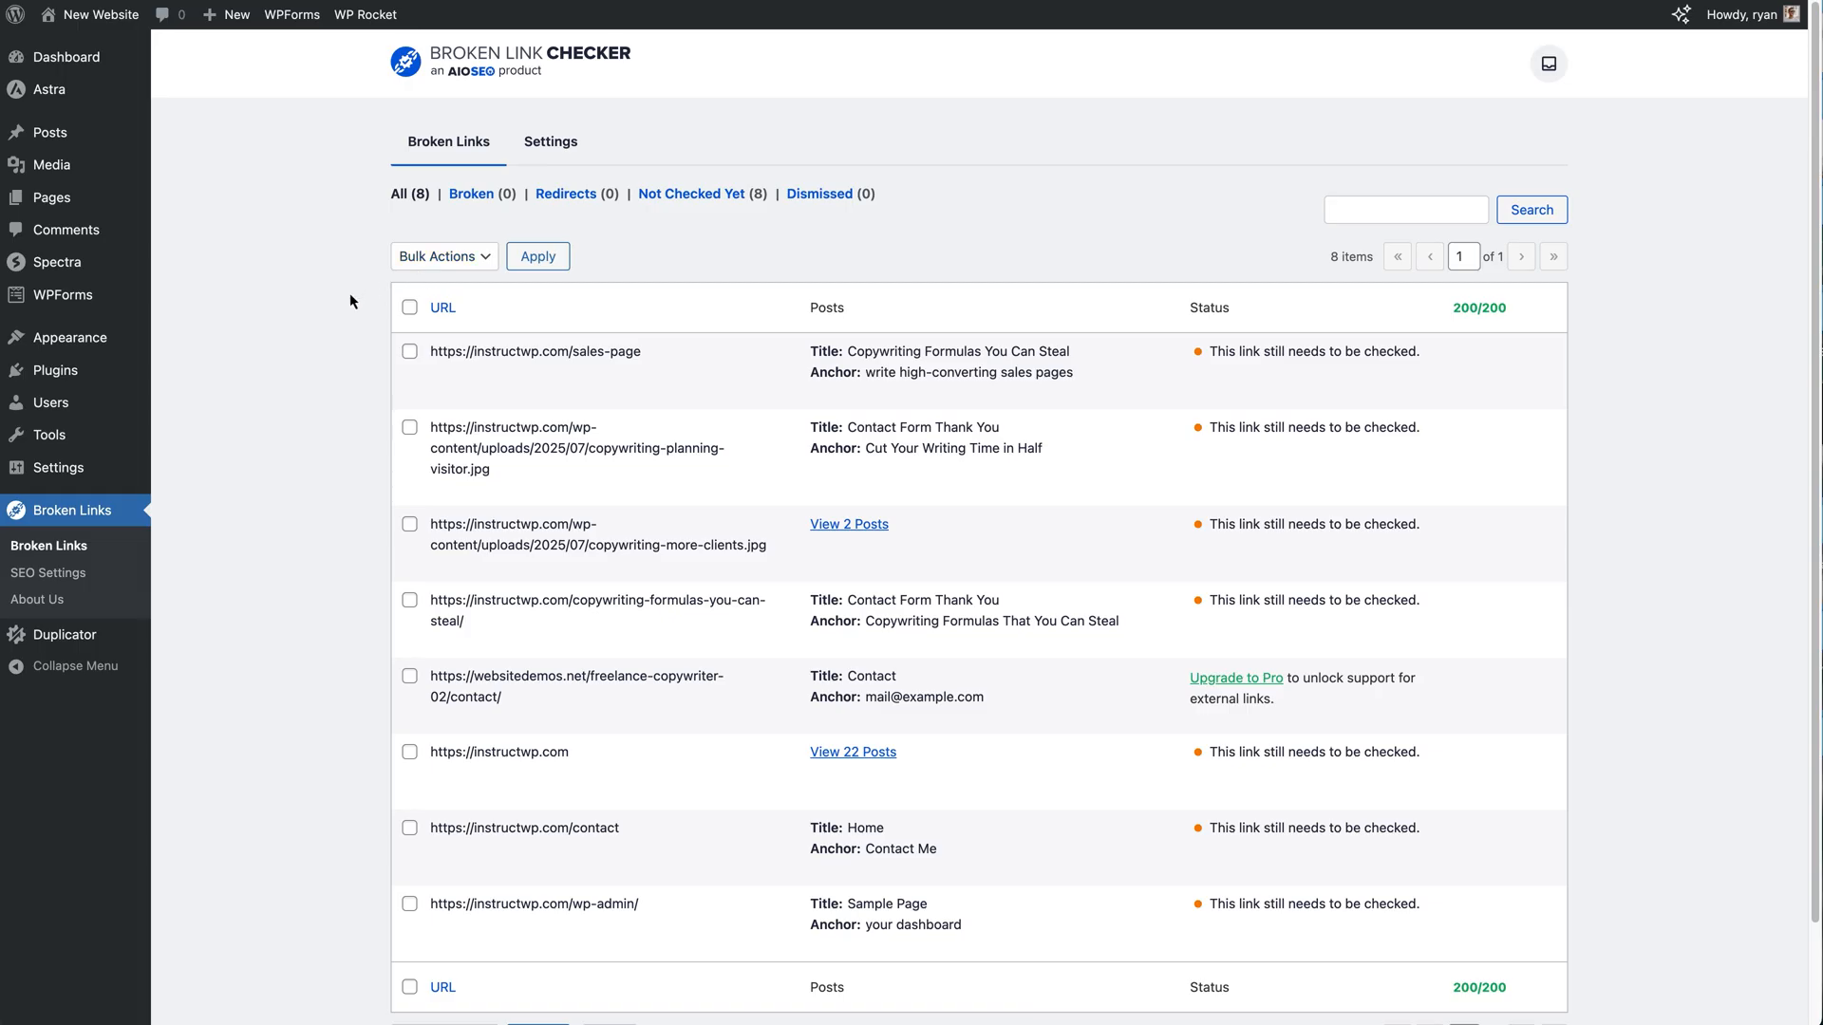
{"action": "mouse_move", "coordinate": [217, 623]}
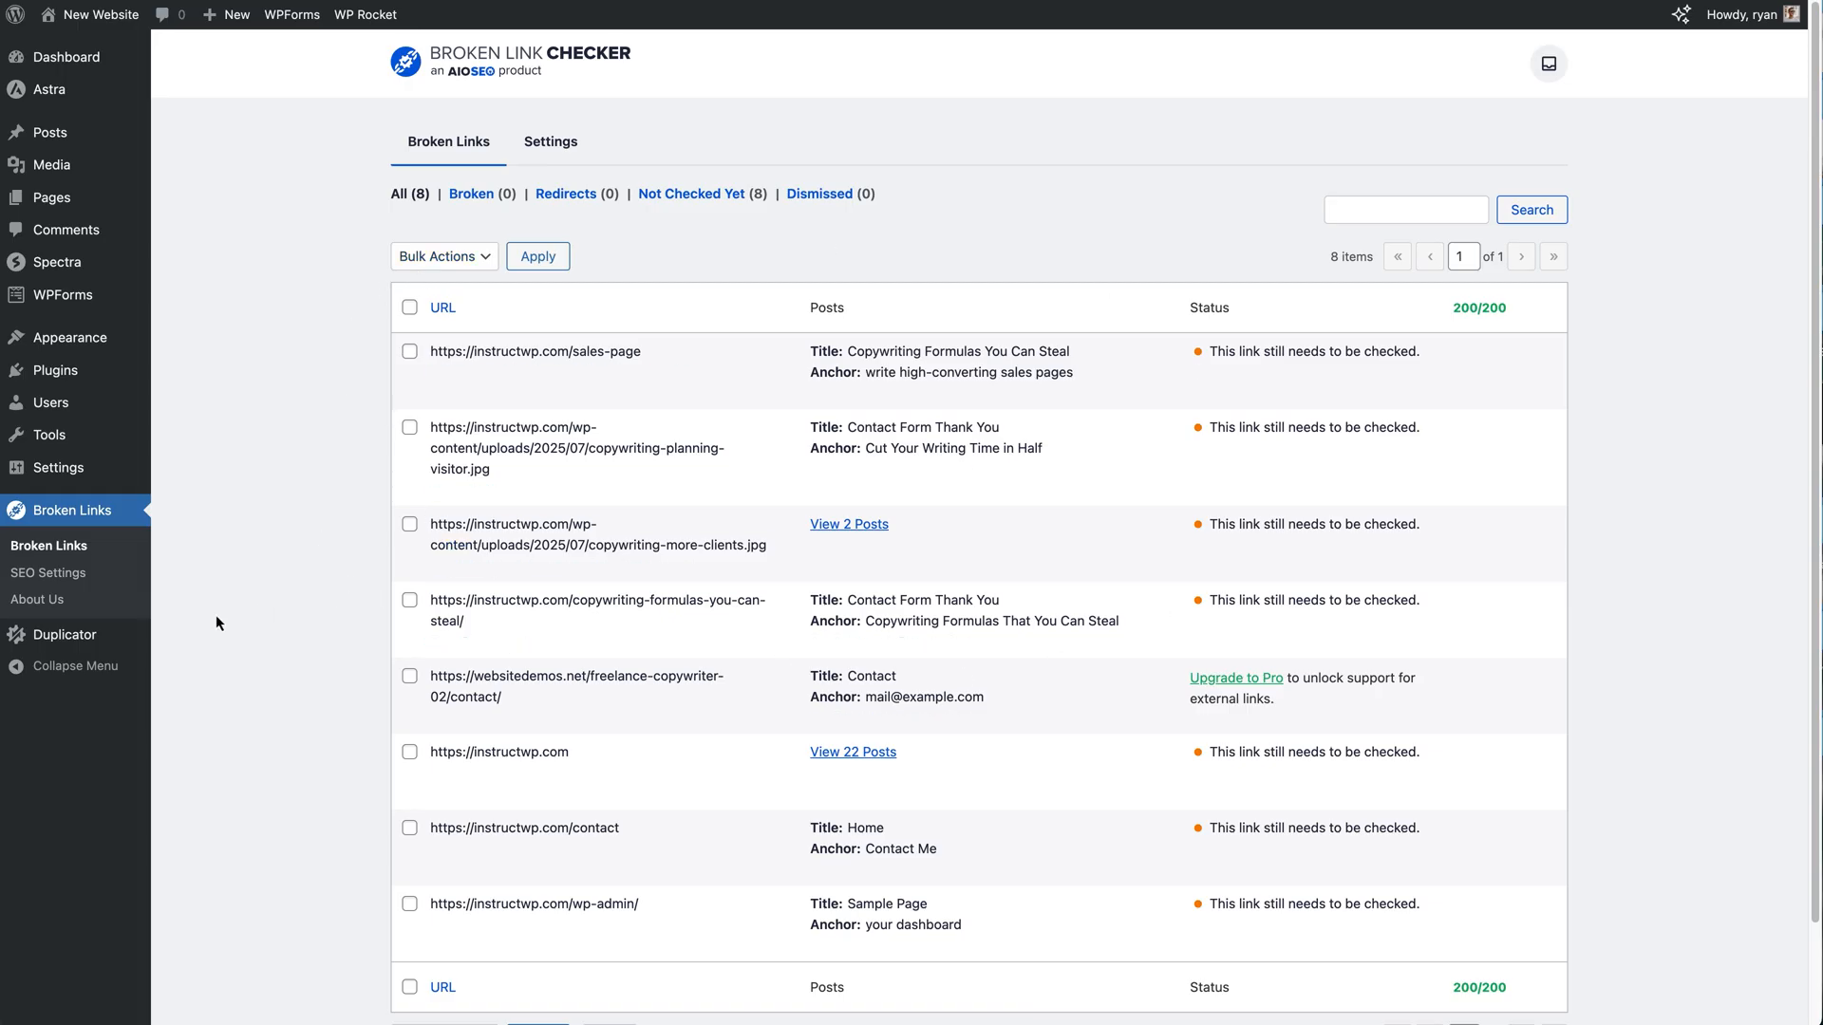
{"action": "mouse_move", "coordinate": [261, 611]}
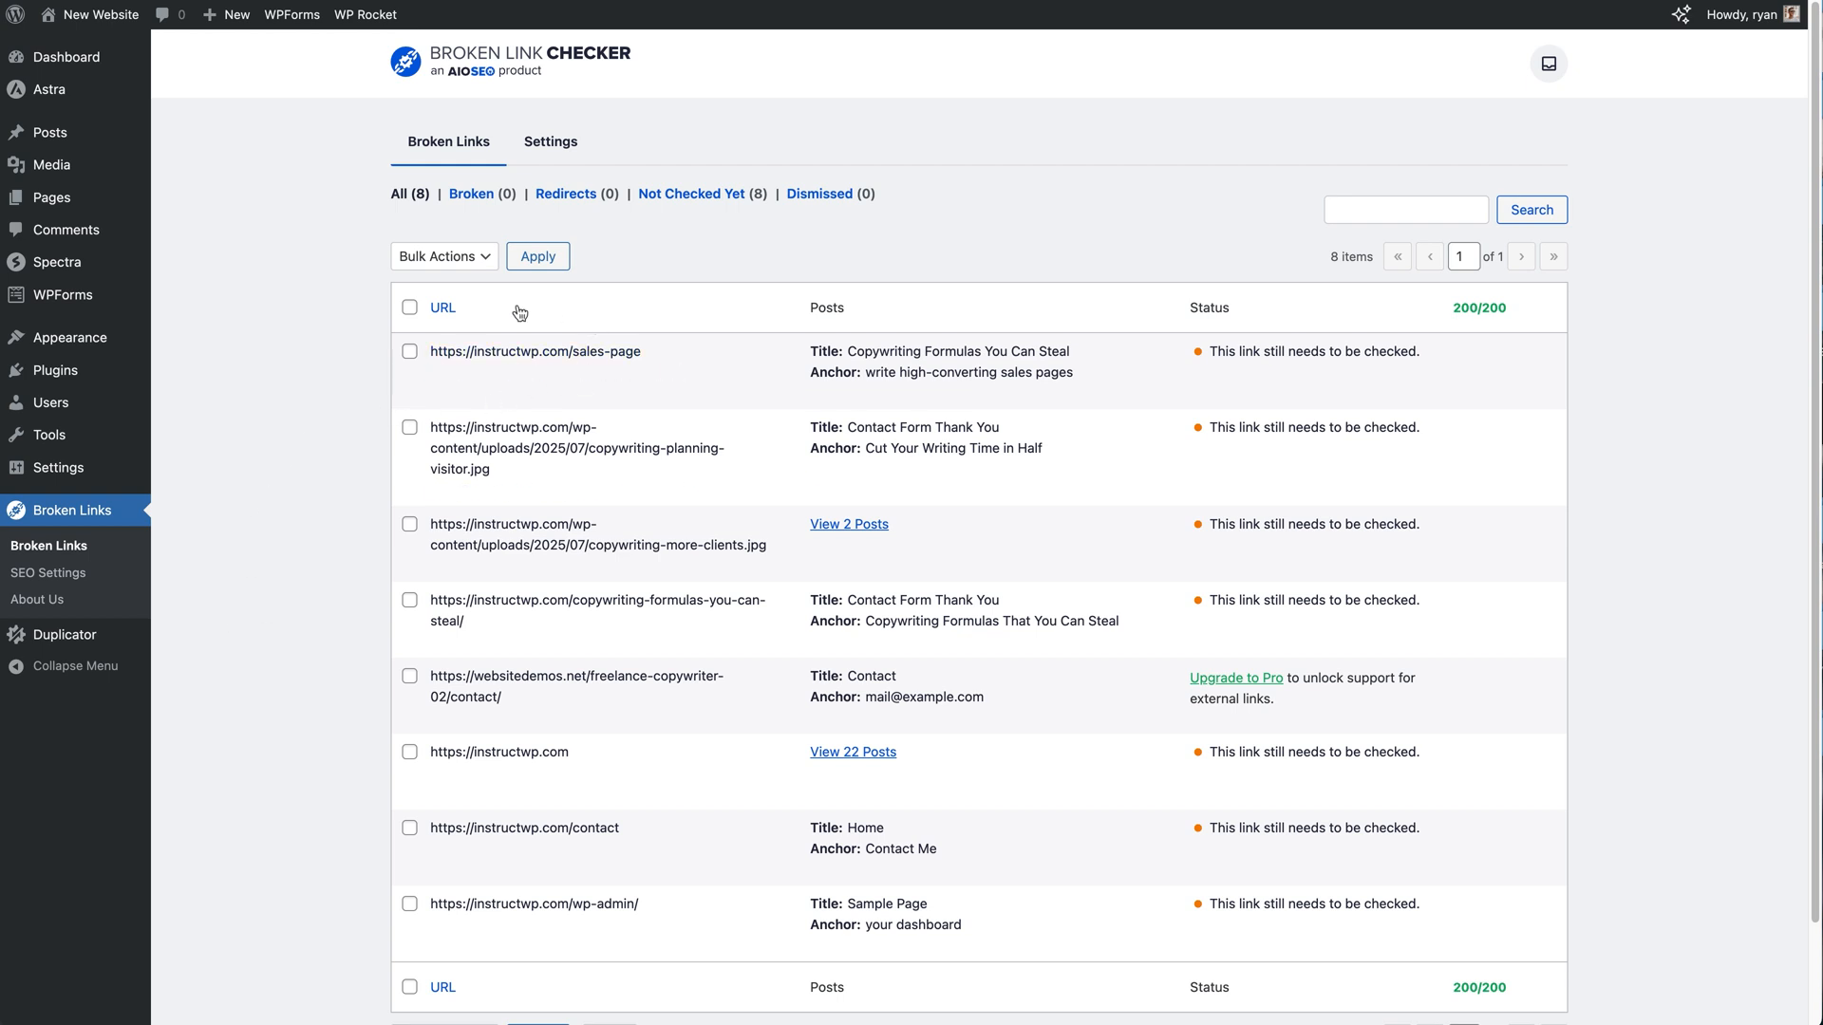
{"action": "mouse_move", "coordinate": [337, 403]}
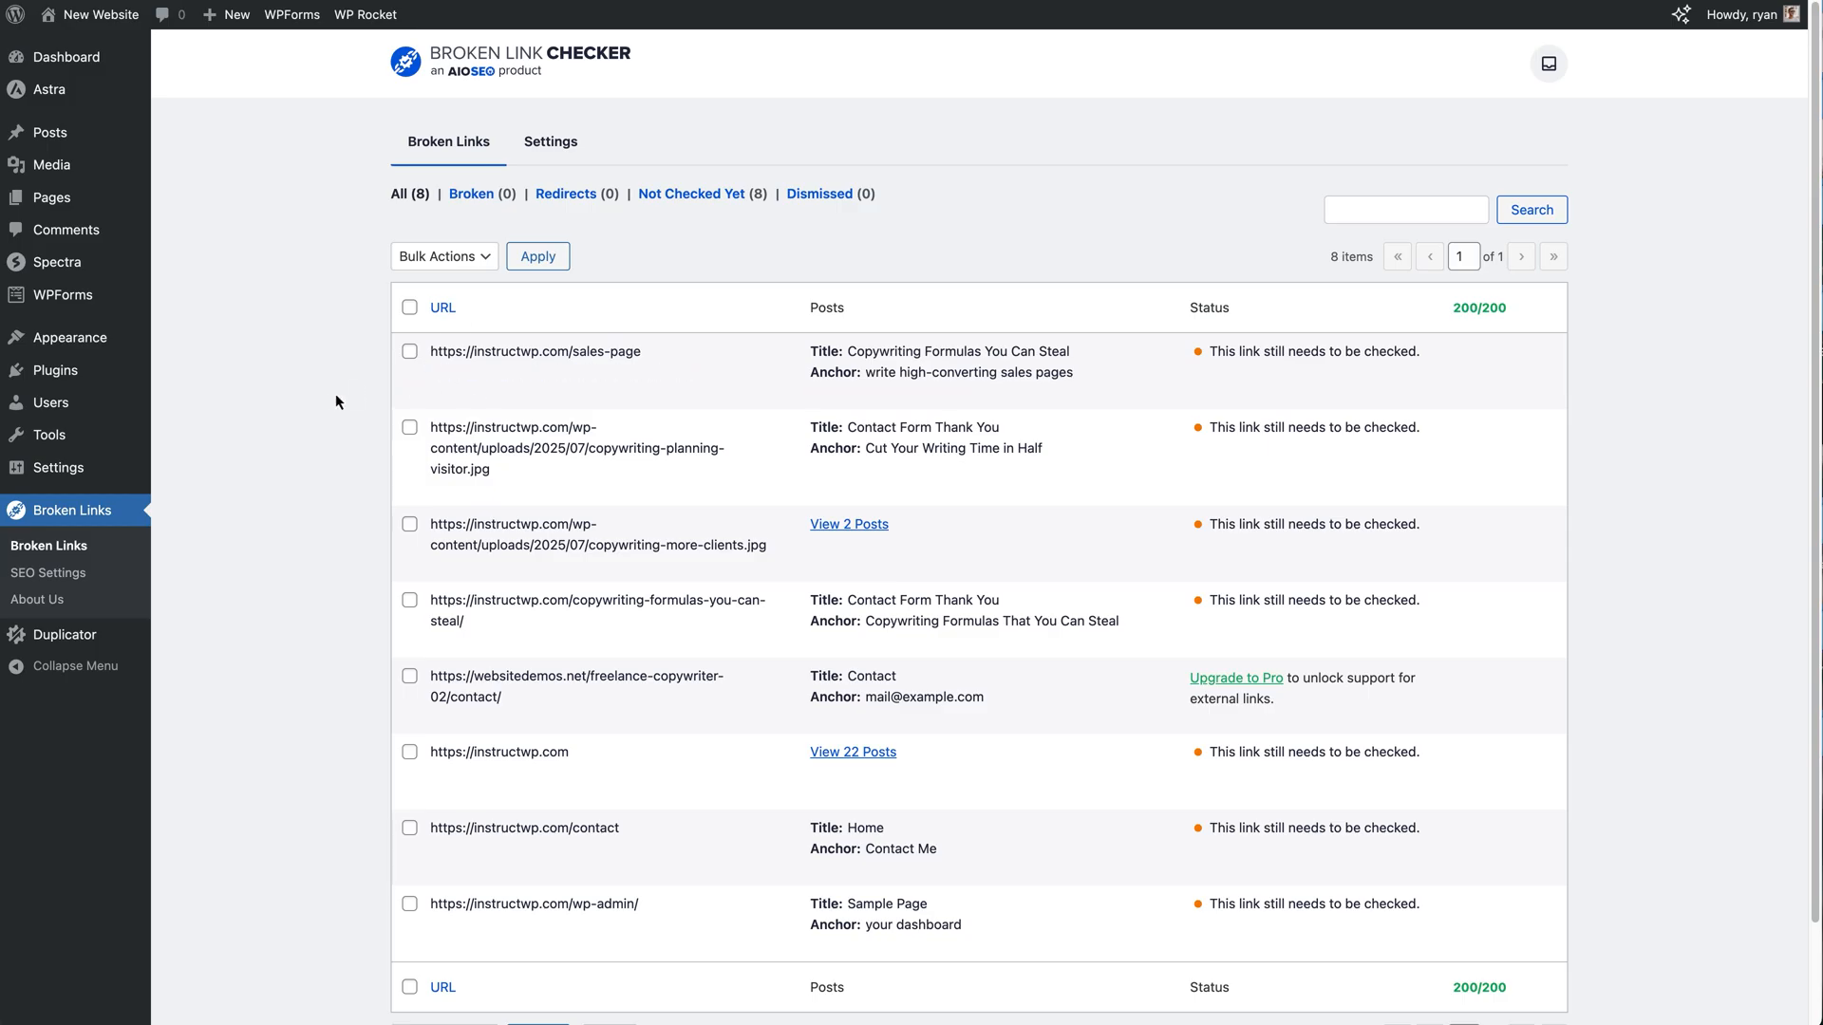
{"action": "mouse_move", "coordinate": [338, 362]}
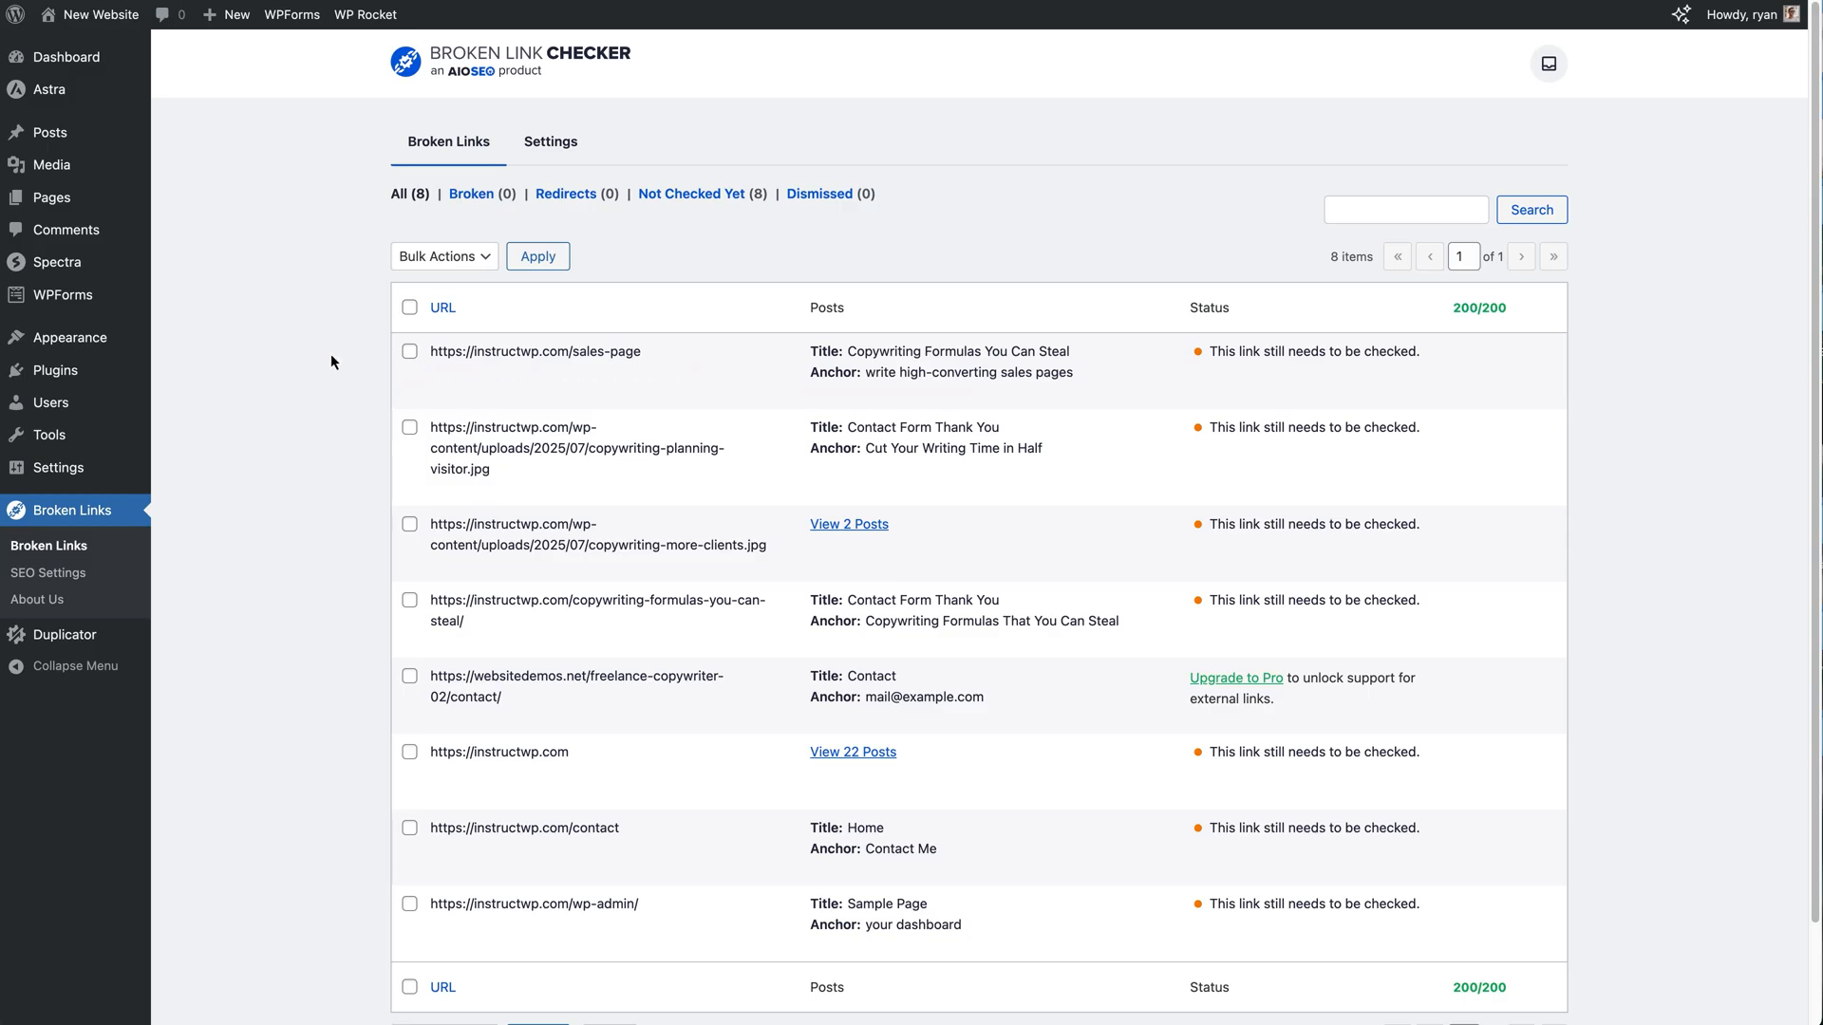
{"action": "mouse_move", "coordinate": [360, 393]}
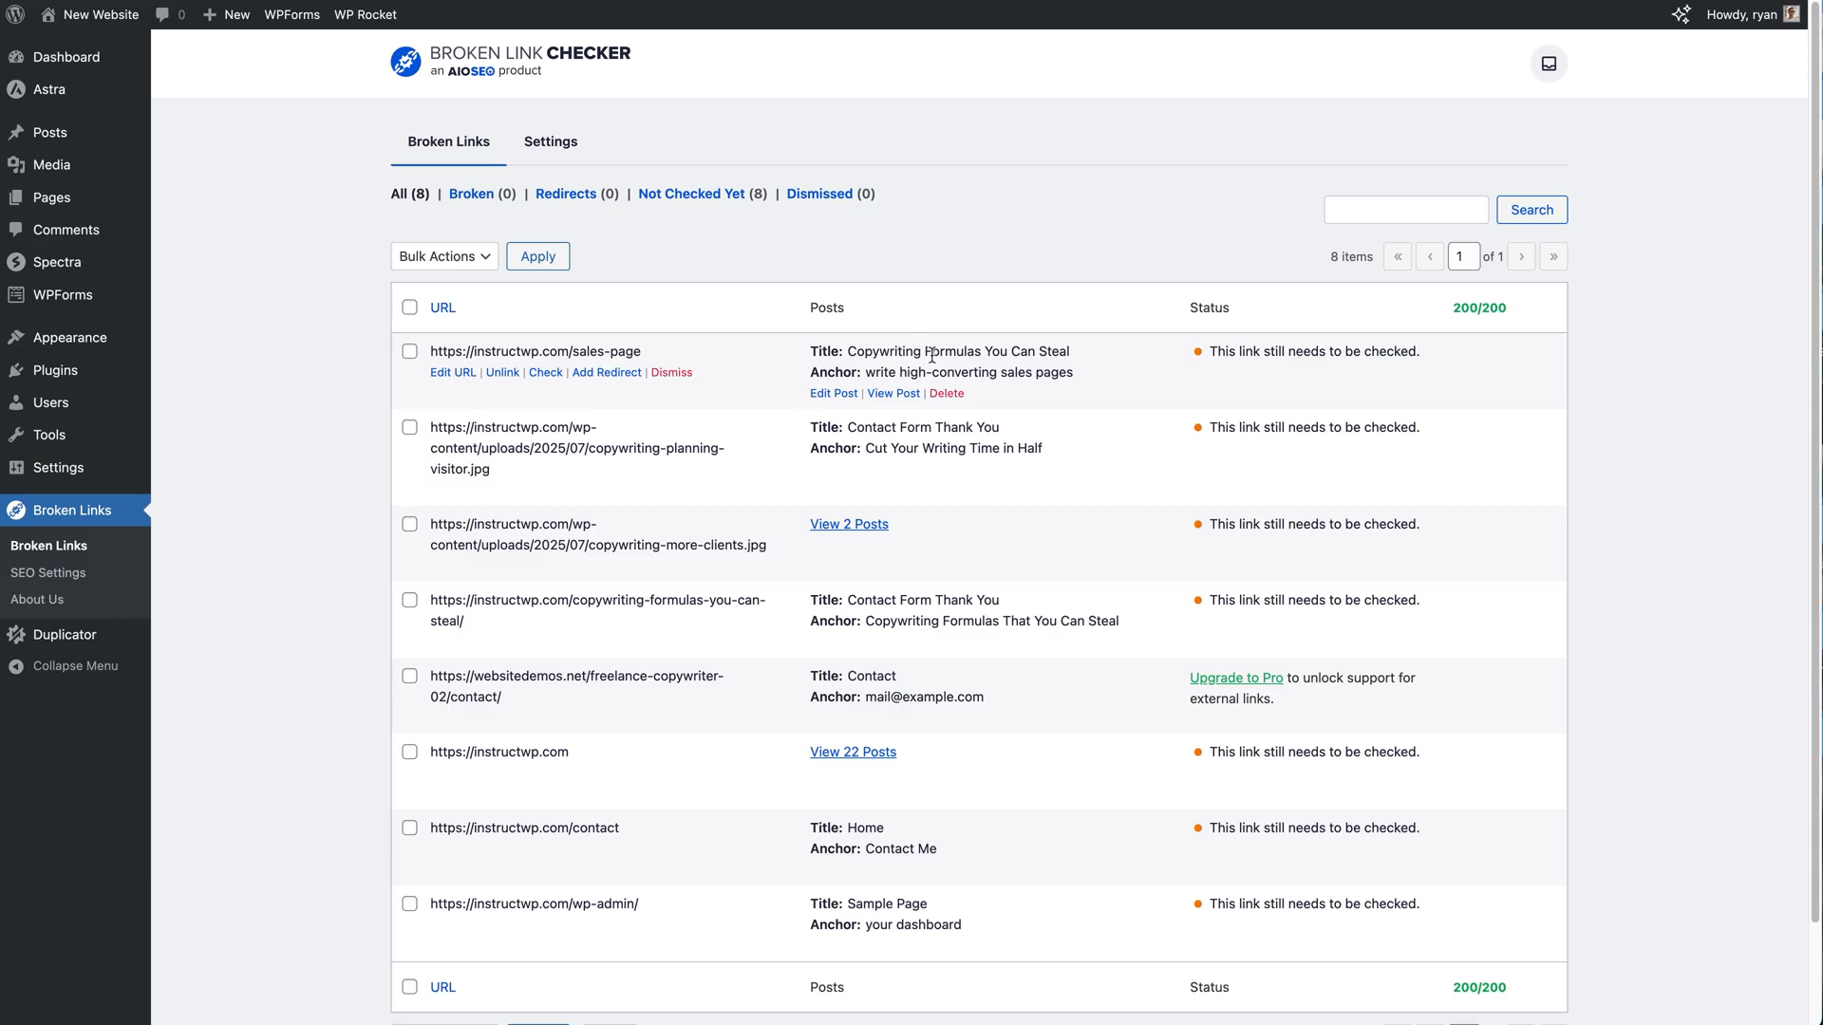
{"action": "mouse_move", "coordinate": [799, 383]}
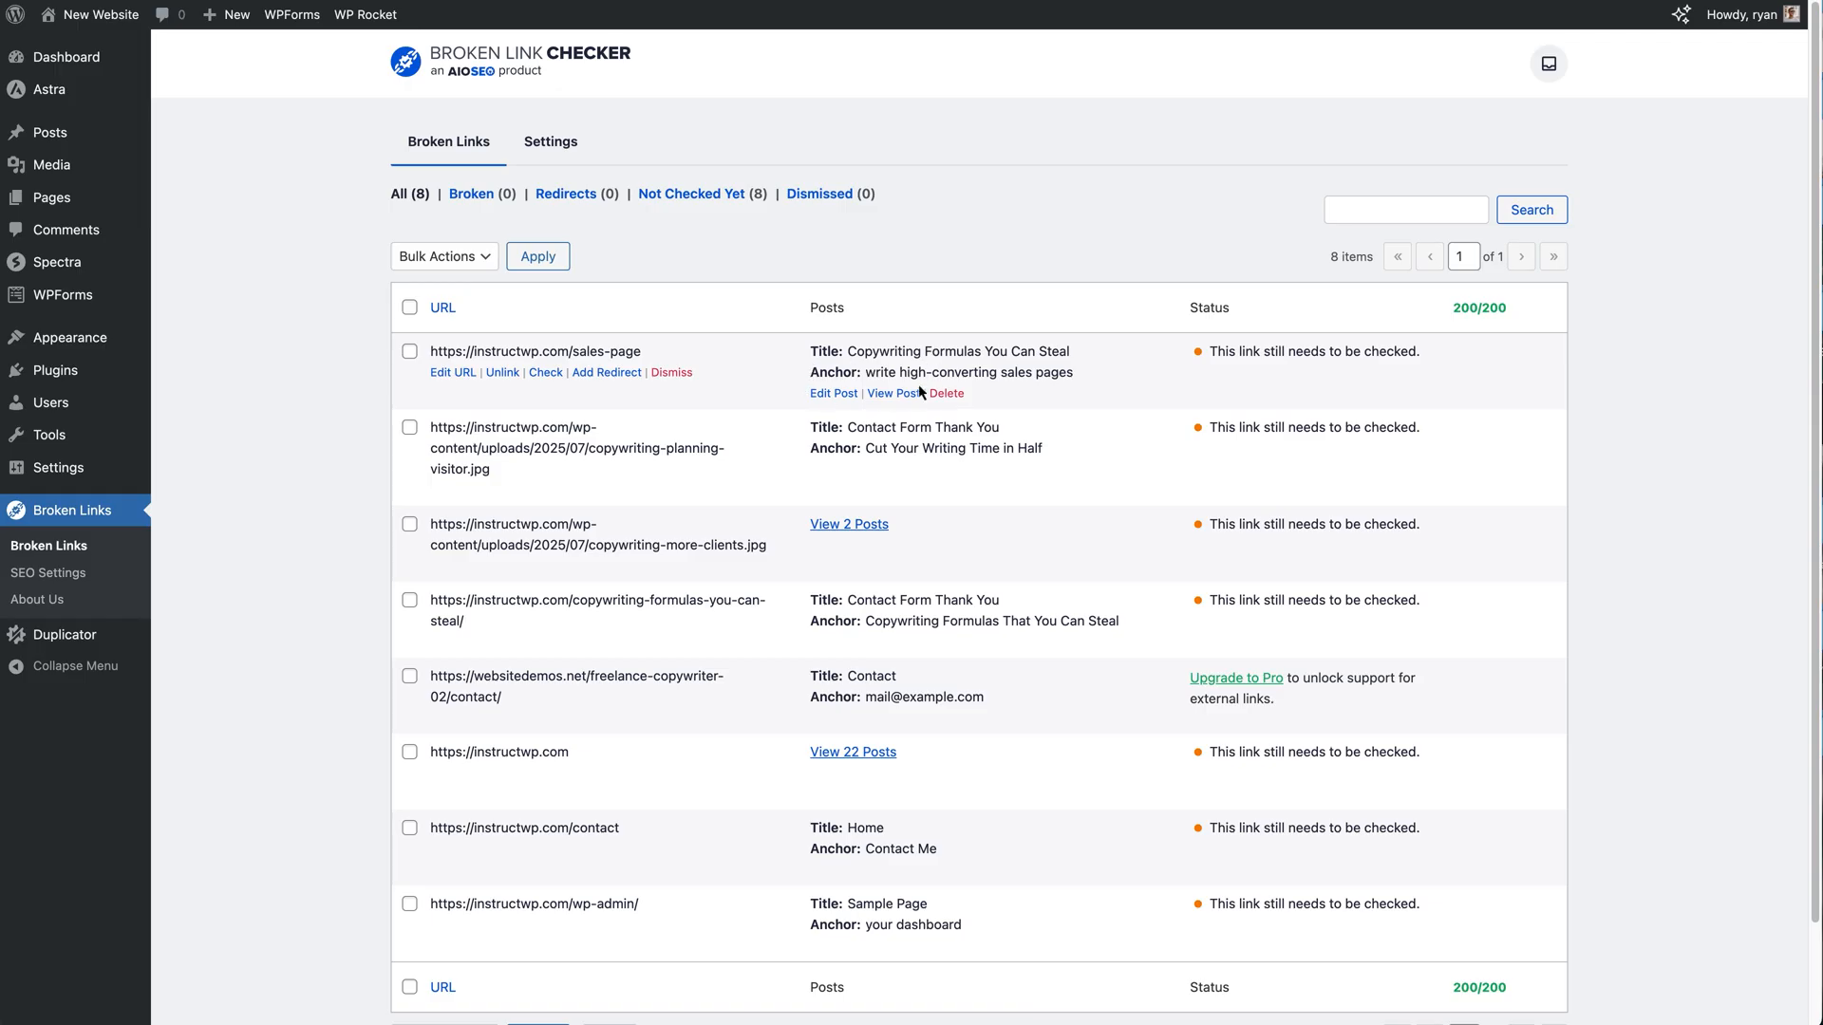
{"action": "mouse_move", "coordinate": [1059, 389]}
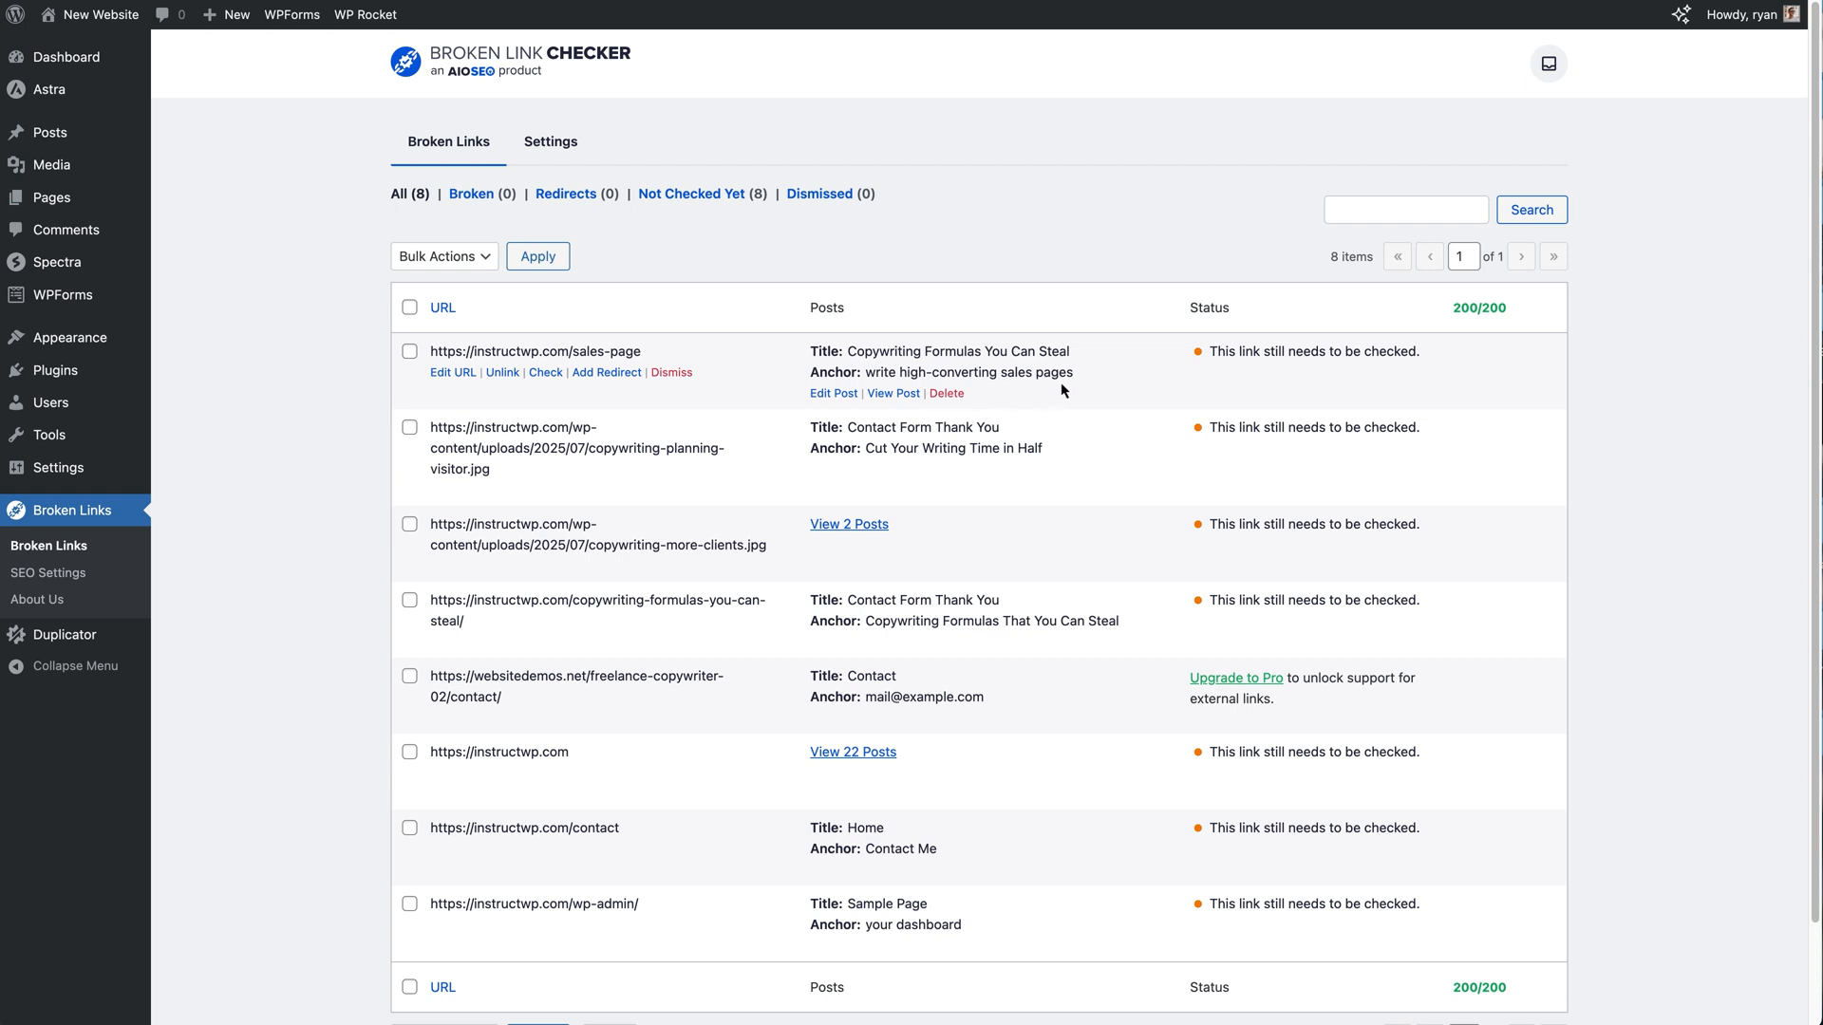
{"action": "mouse_move", "coordinate": [1276, 310]}
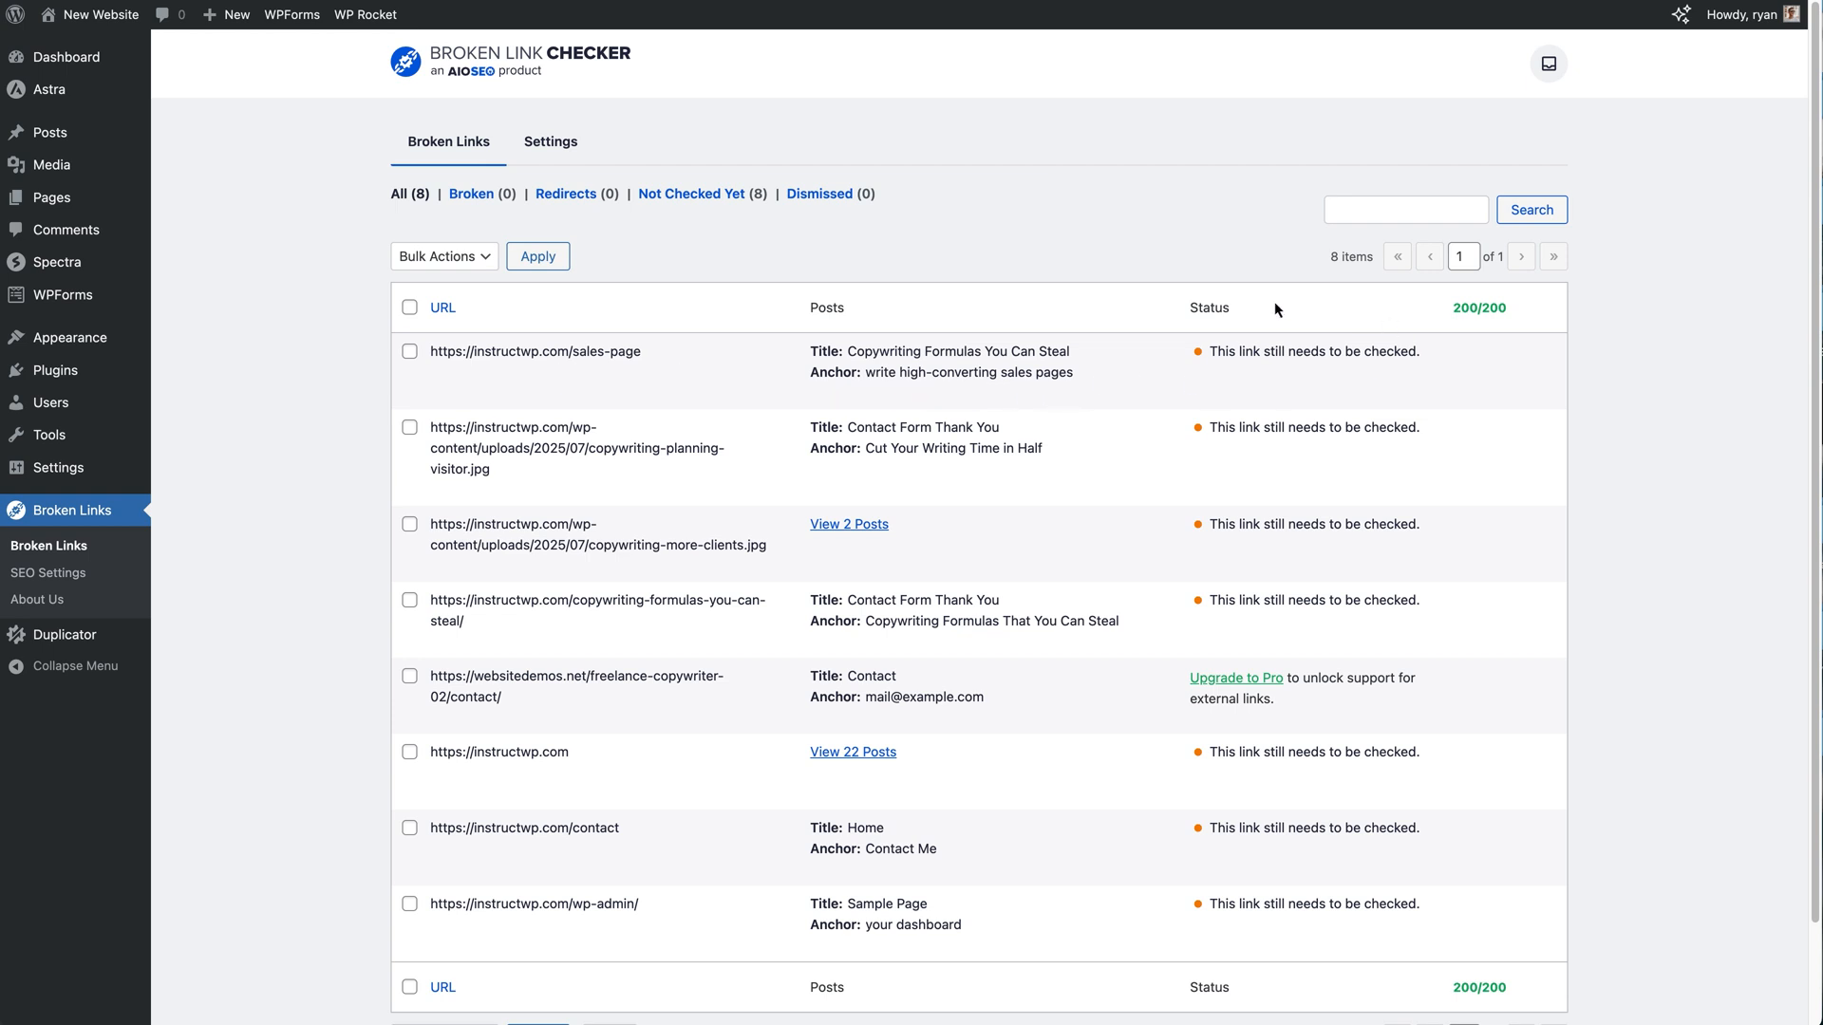
{"action": "mouse_move", "coordinate": [536, 351]}
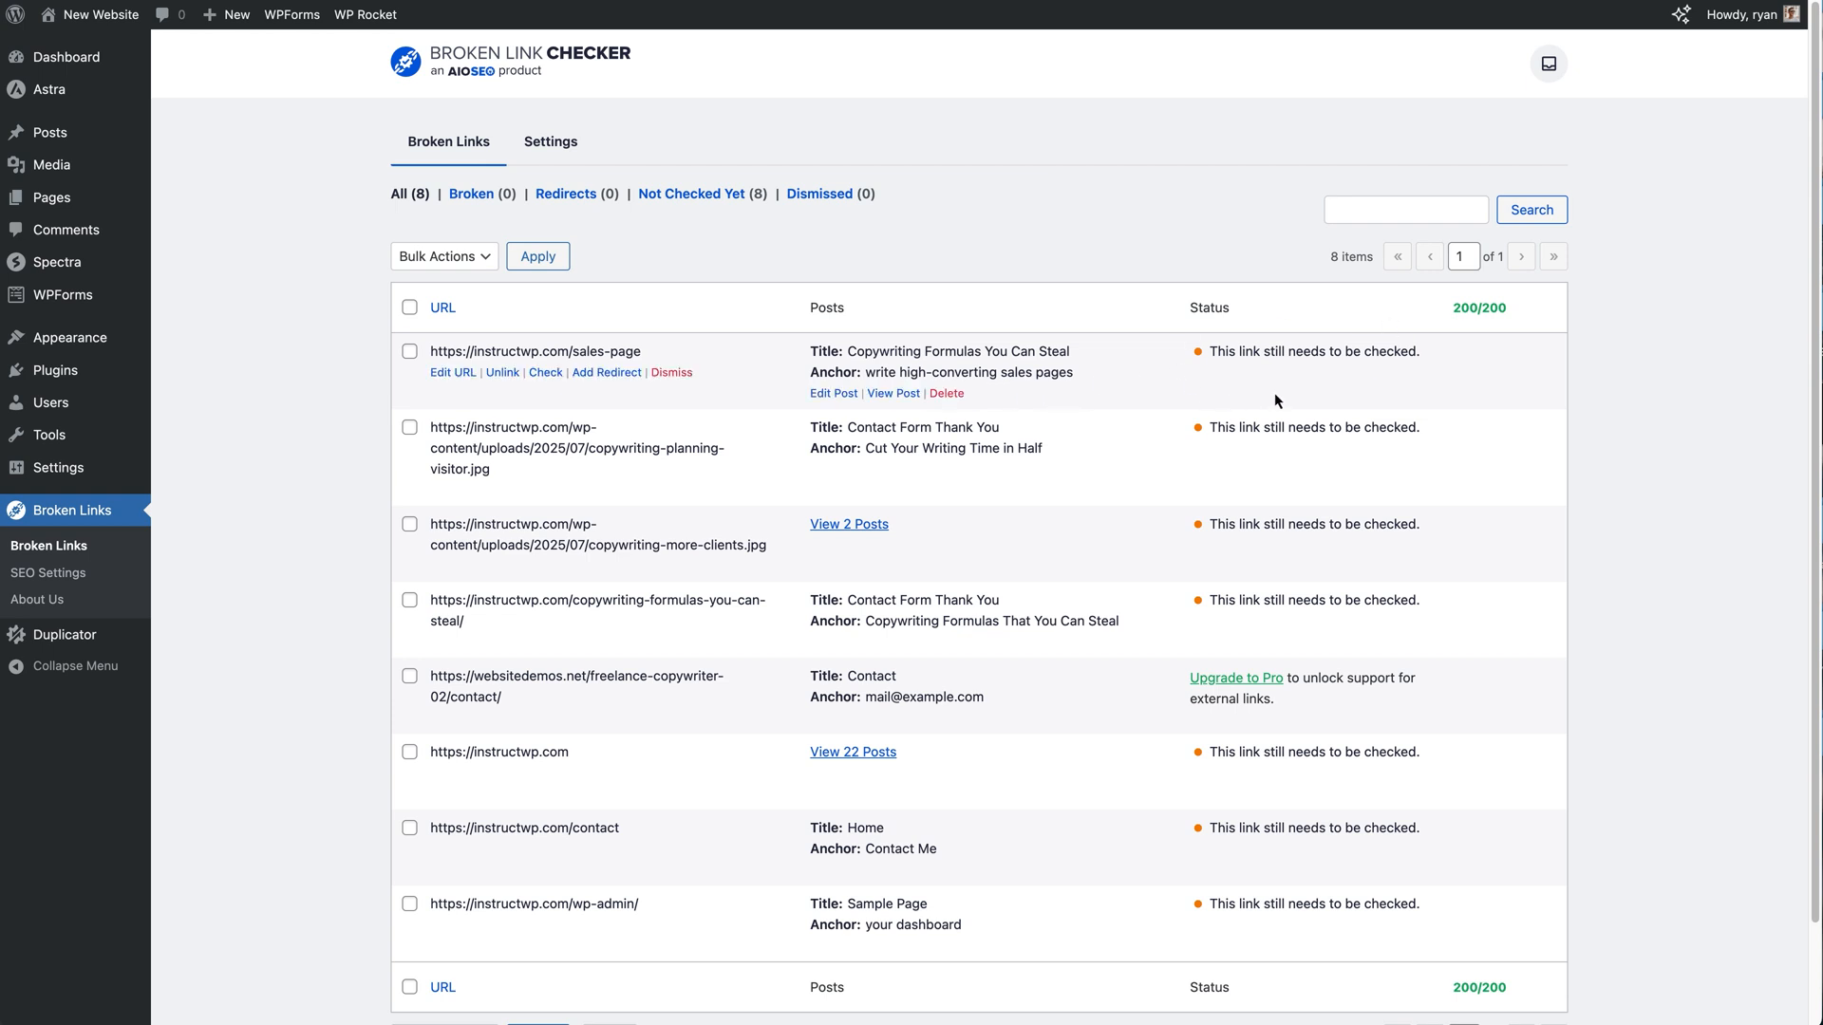
{"action": "mouse_move", "coordinate": [1453, 331]}
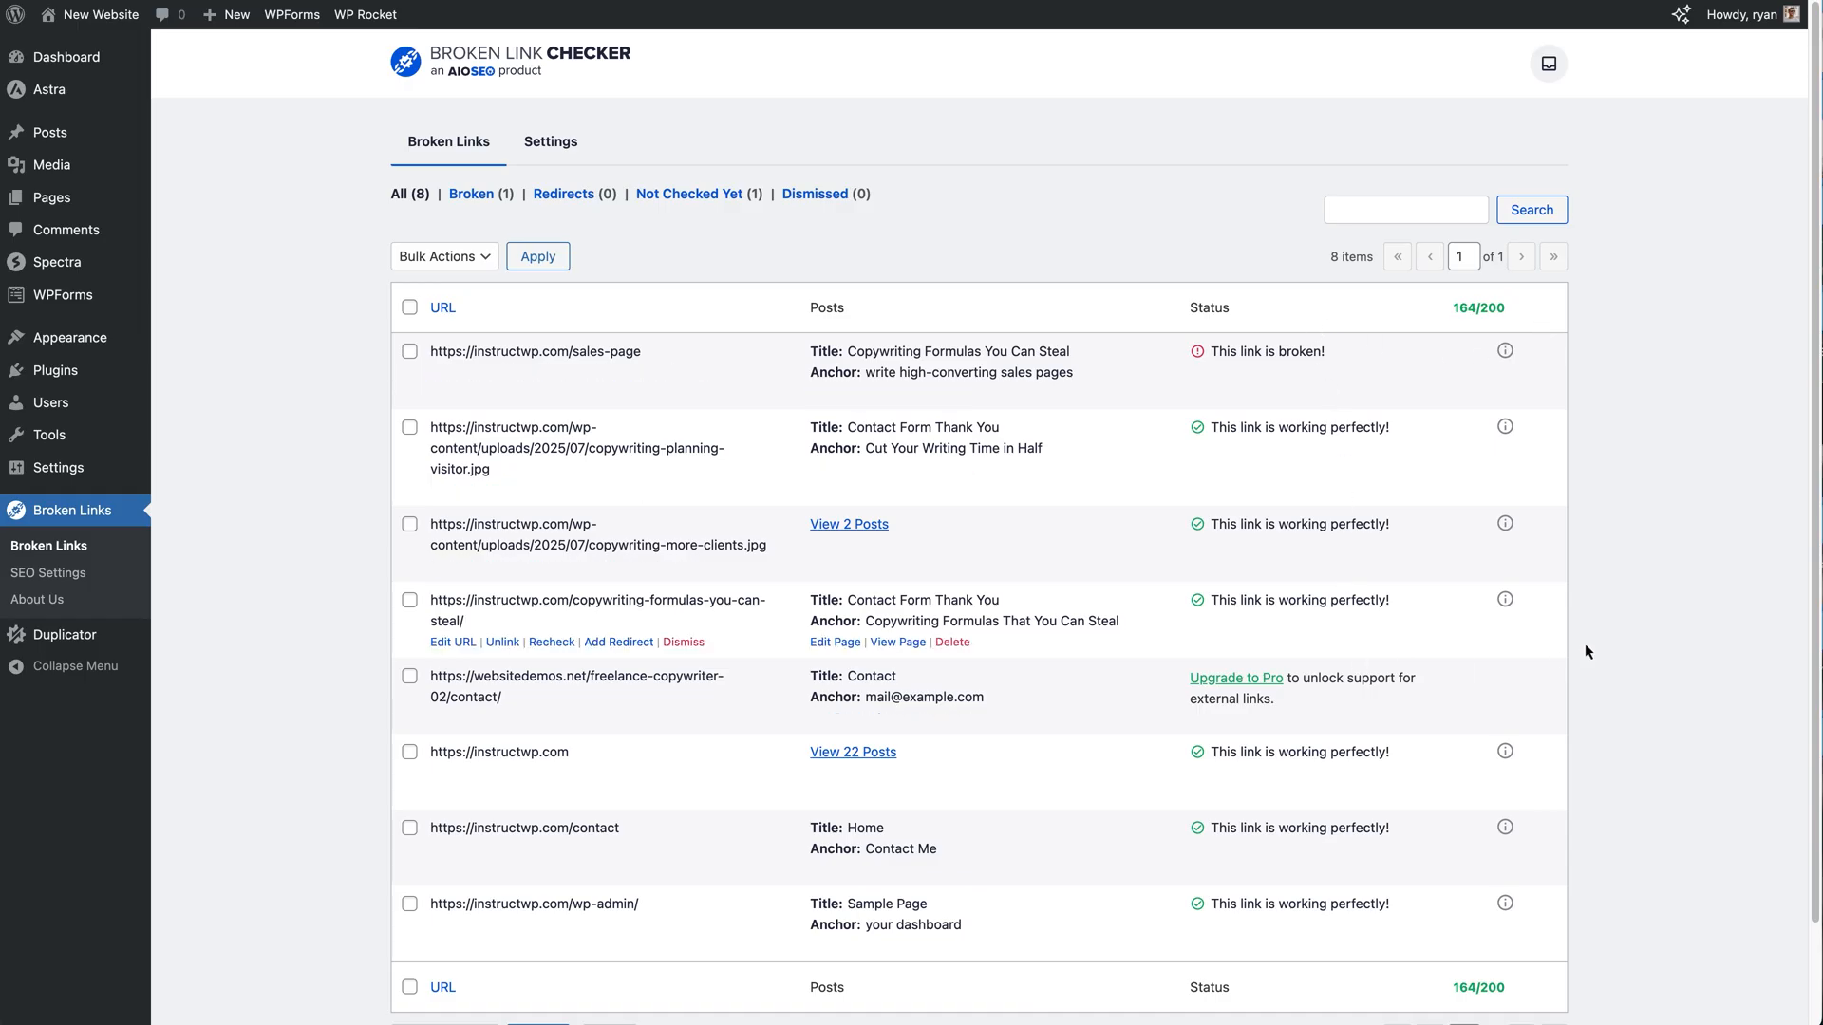
{"action": "mouse_move", "coordinate": [1648, 566]}
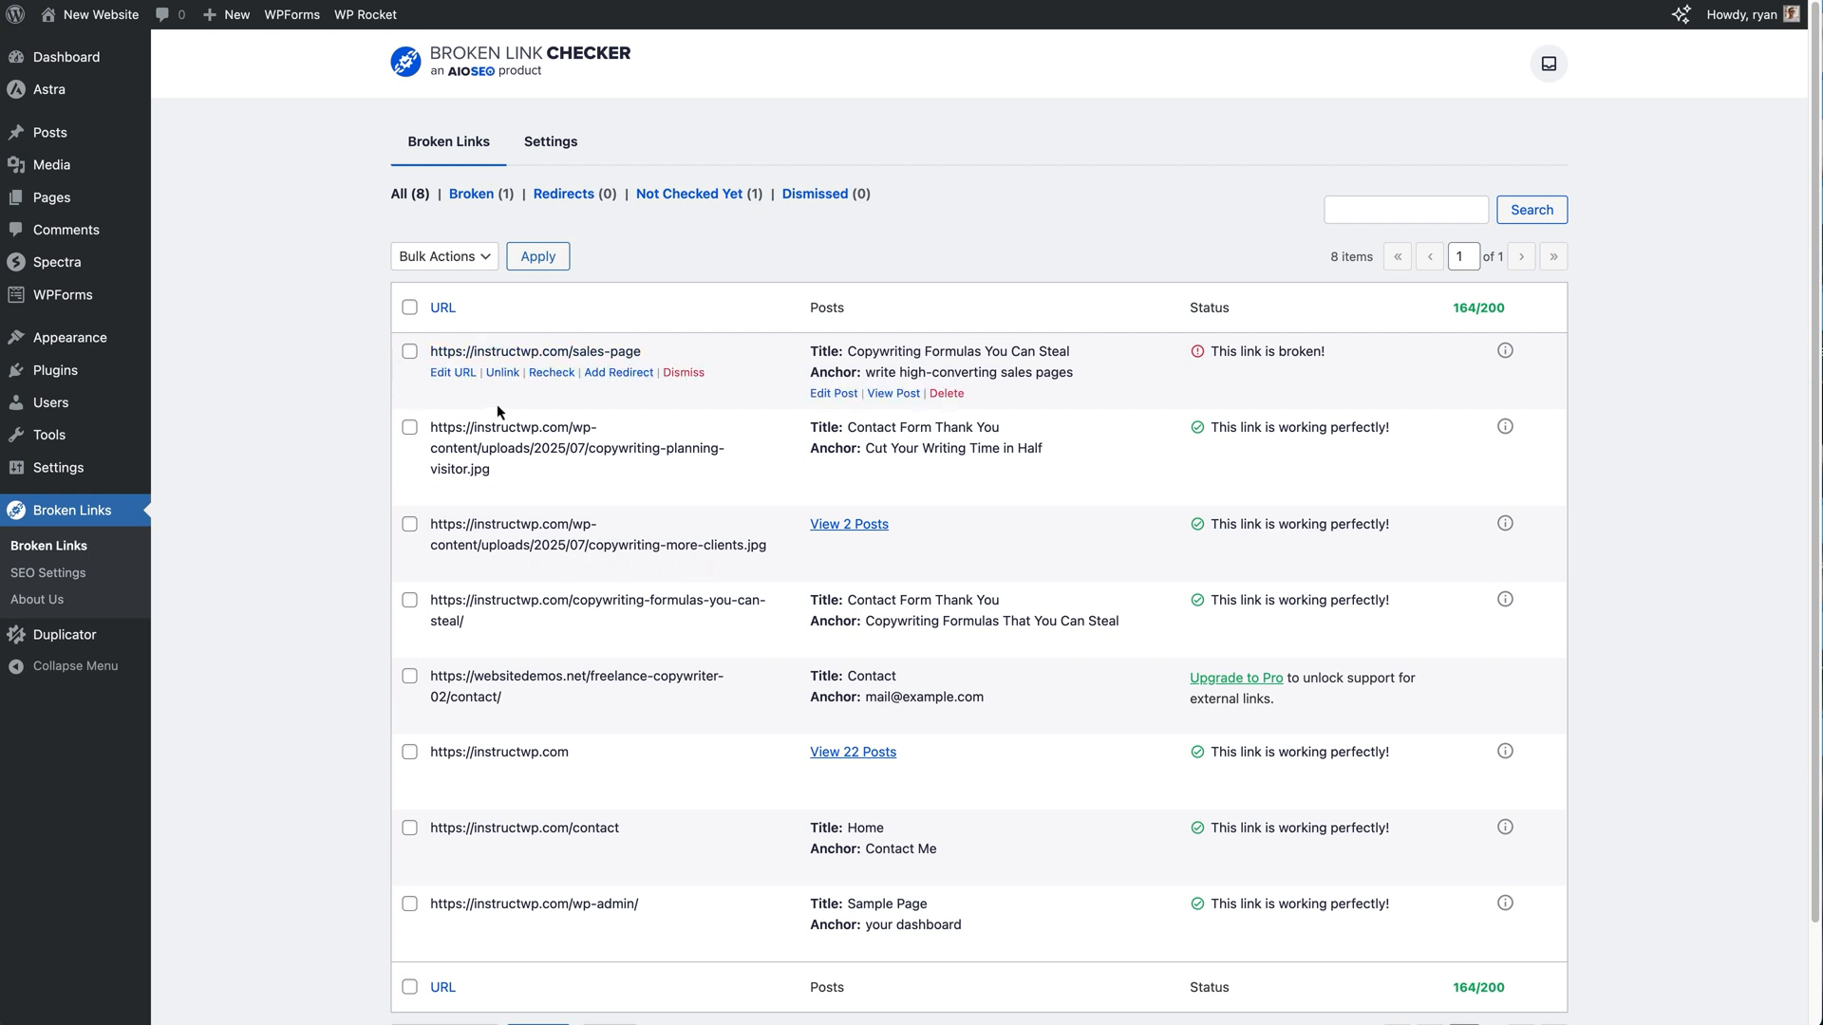
{"action": "mouse_move", "coordinate": [1177, 401]}
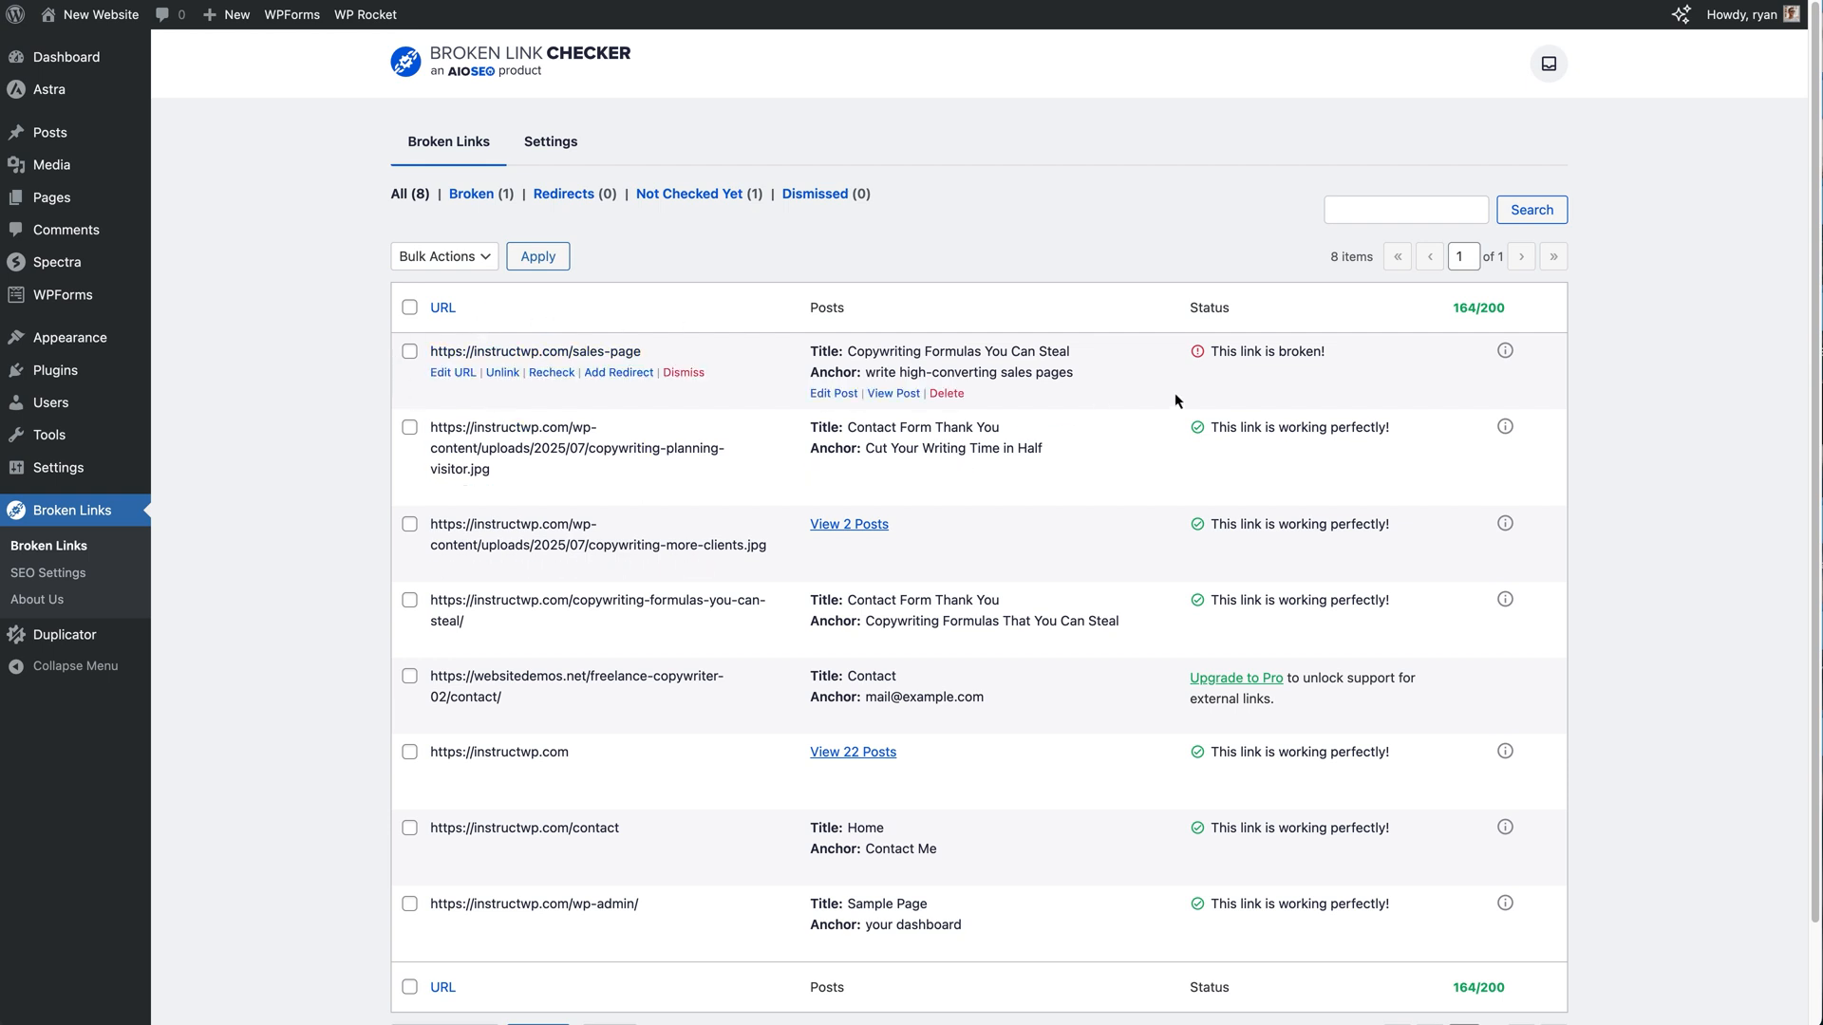
{"action": "mouse_move", "coordinate": [1286, 383]}
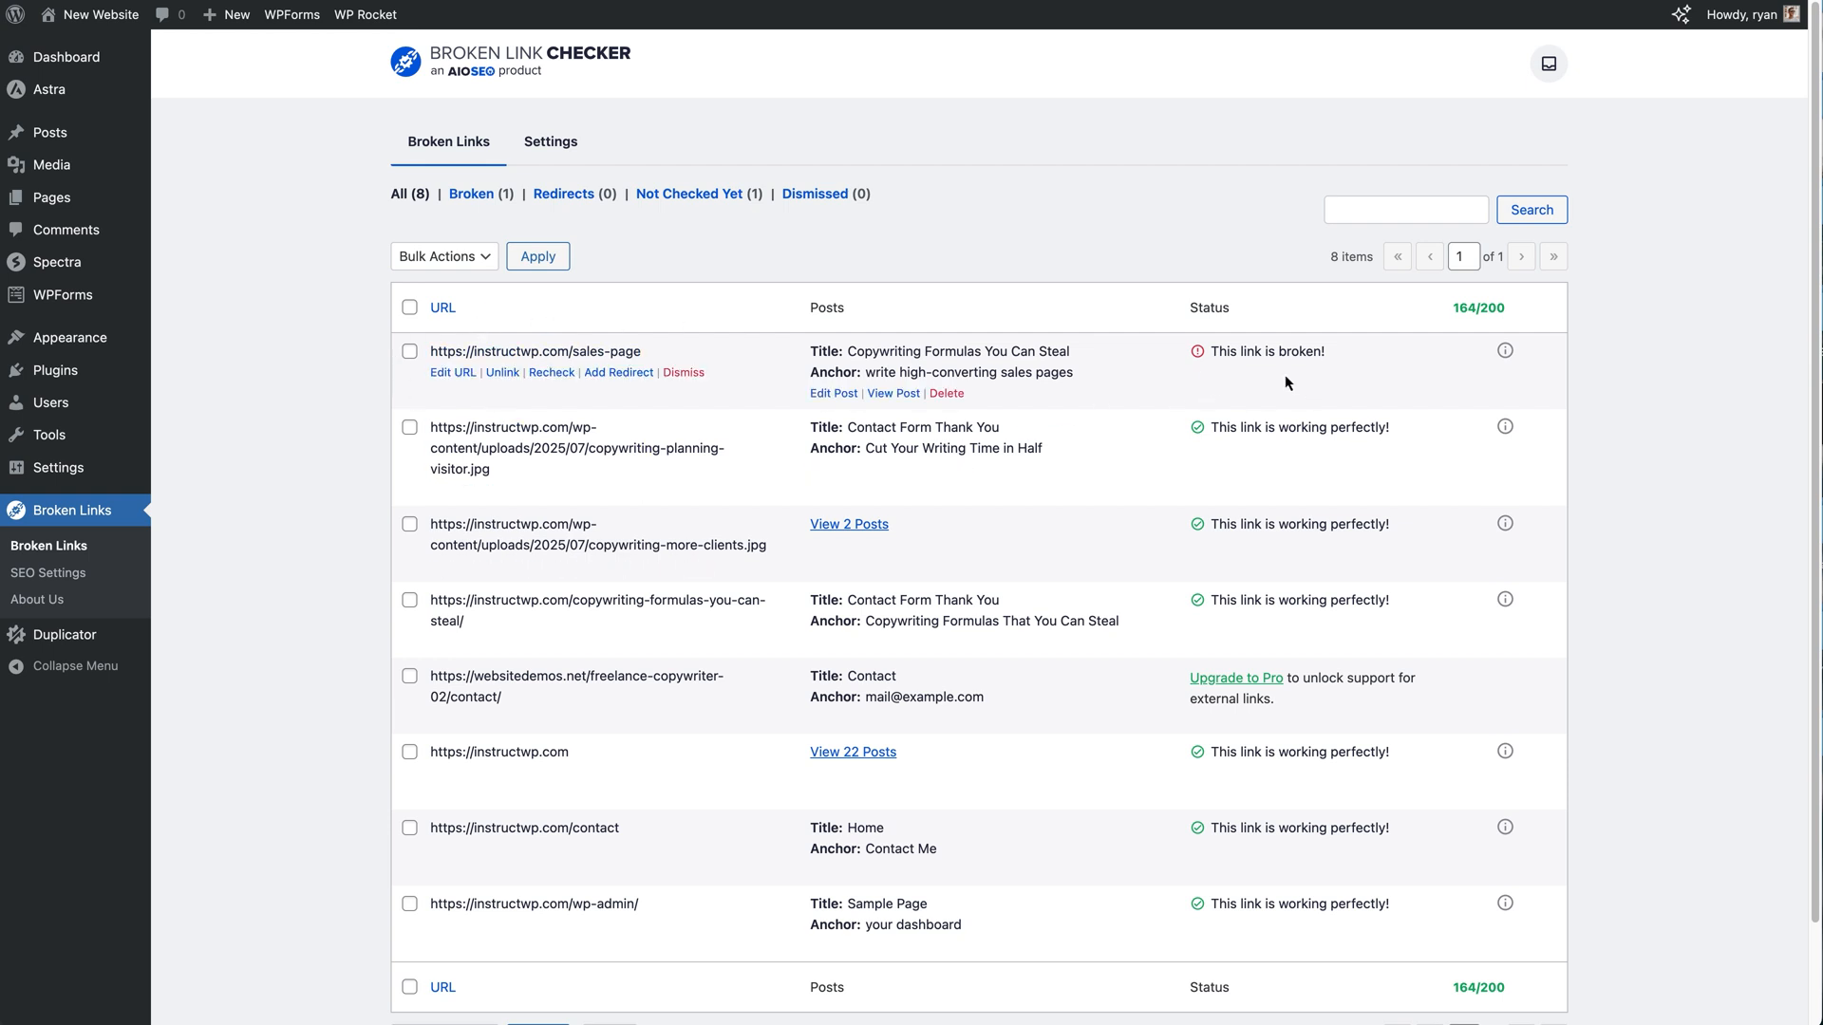
{"action": "mouse_move", "coordinate": [266, 401]}
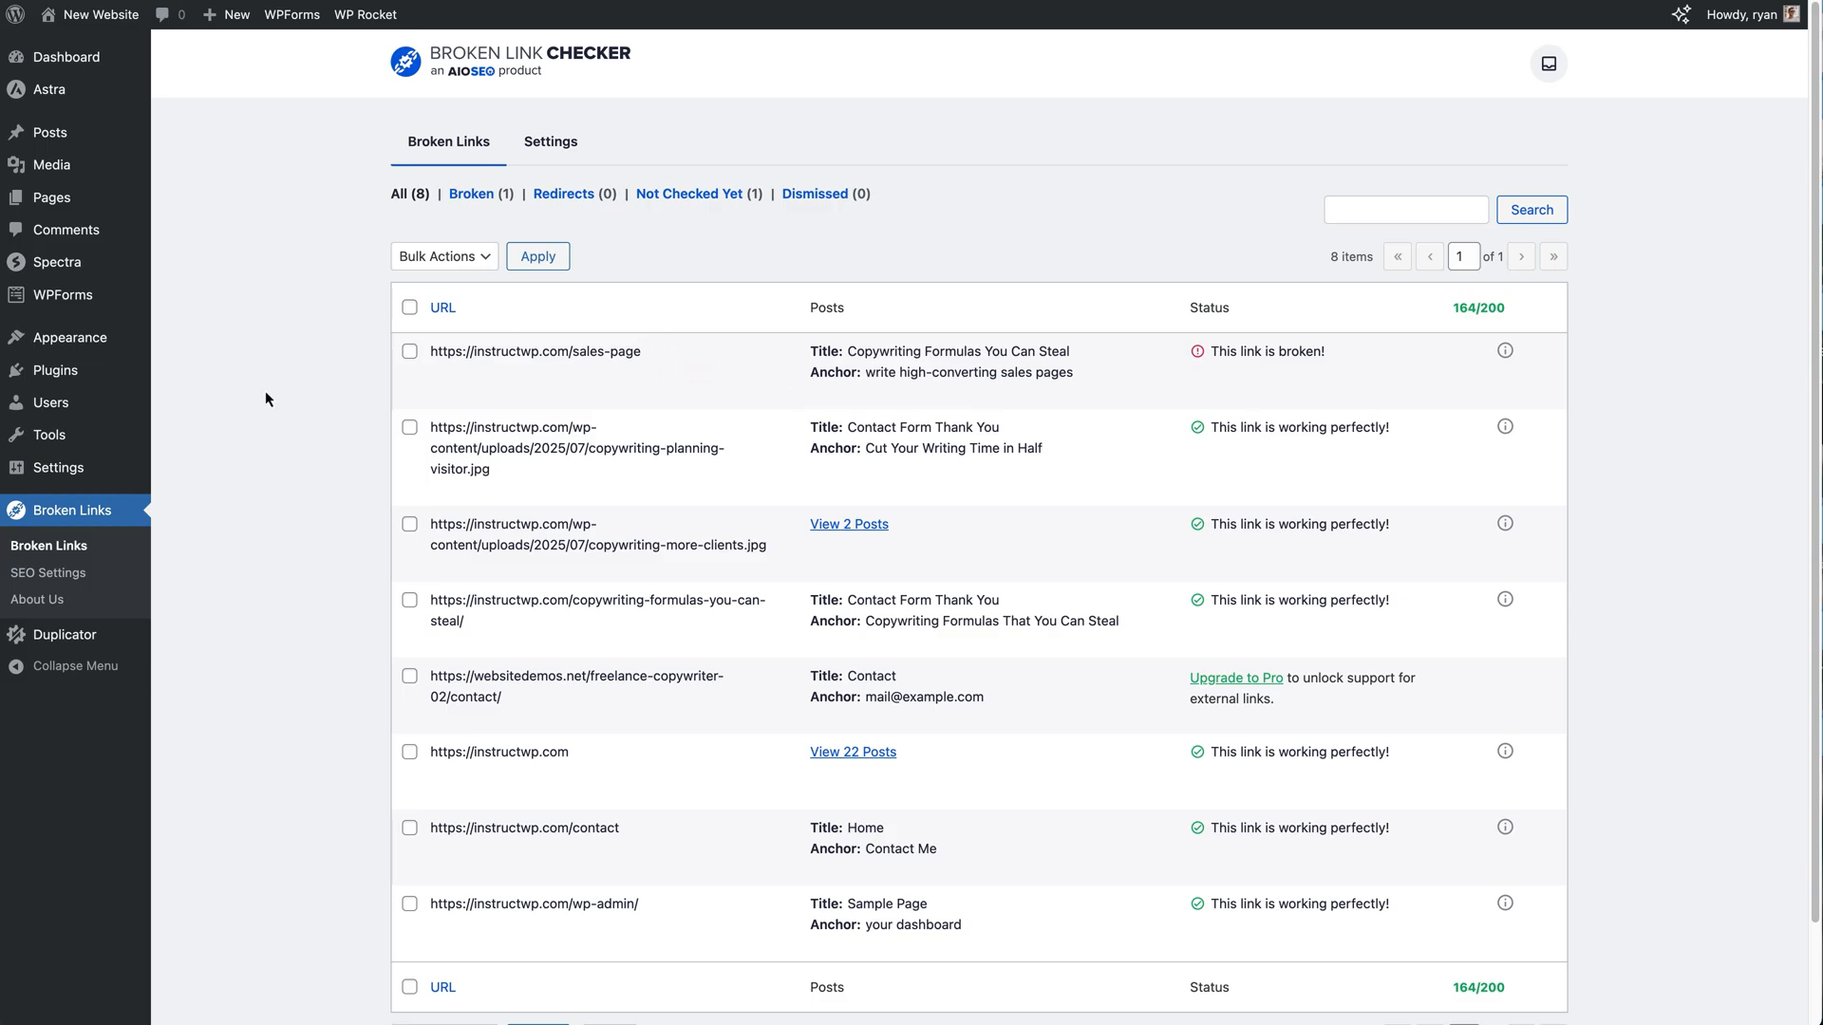
{"action": "mouse_move", "coordinate": [536, 351]}
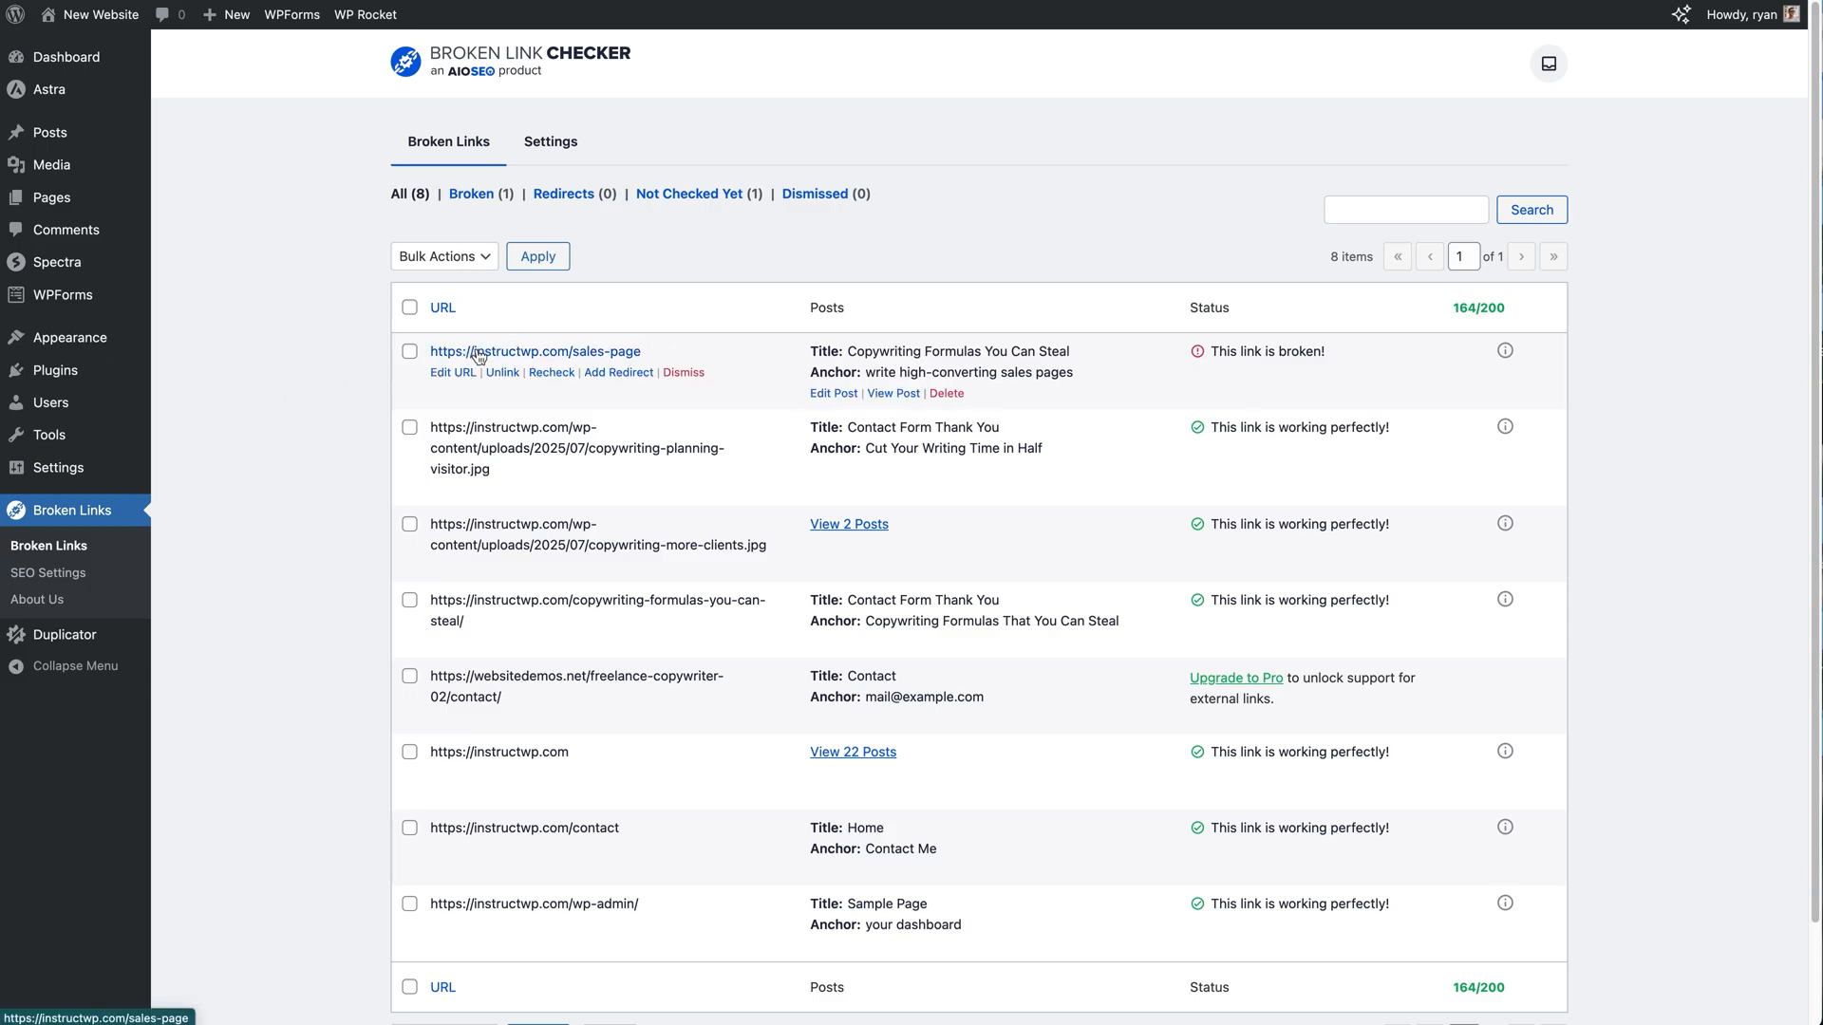
{"action": "left_click", "coordinate": [535, 352]}
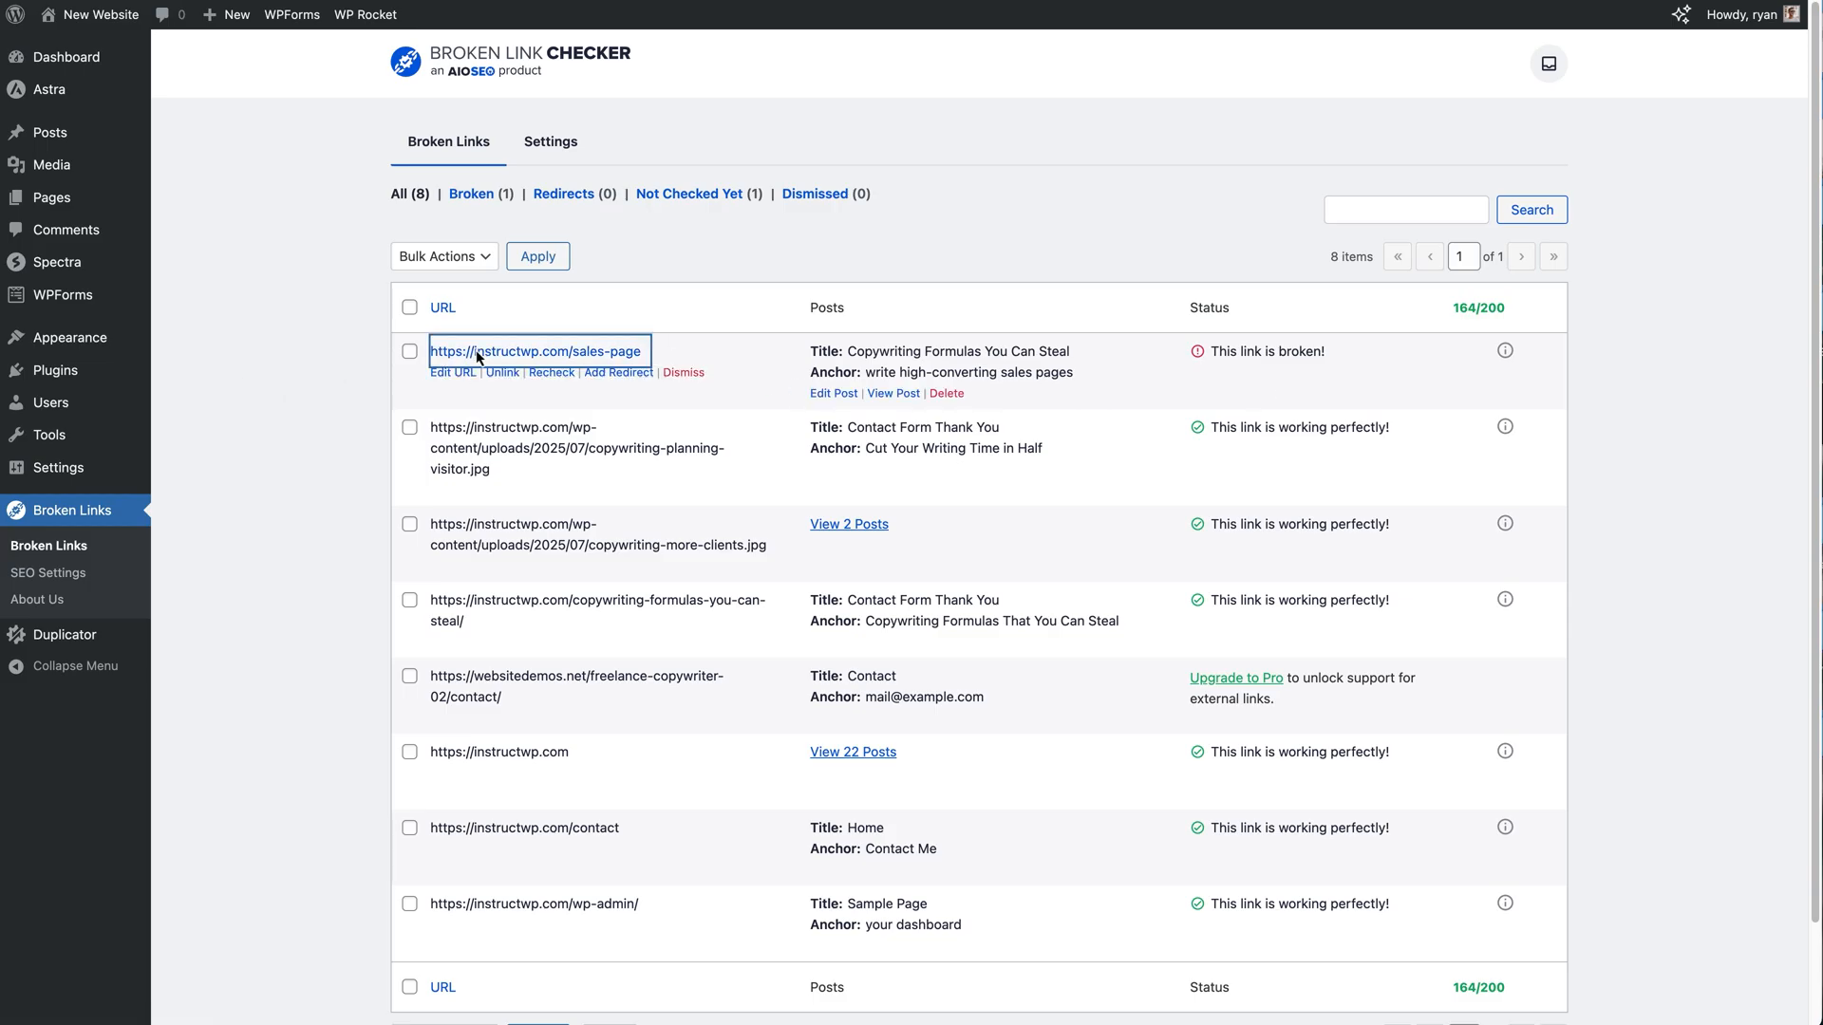
{"action": "left_click", "coordinate": [535, 351]}
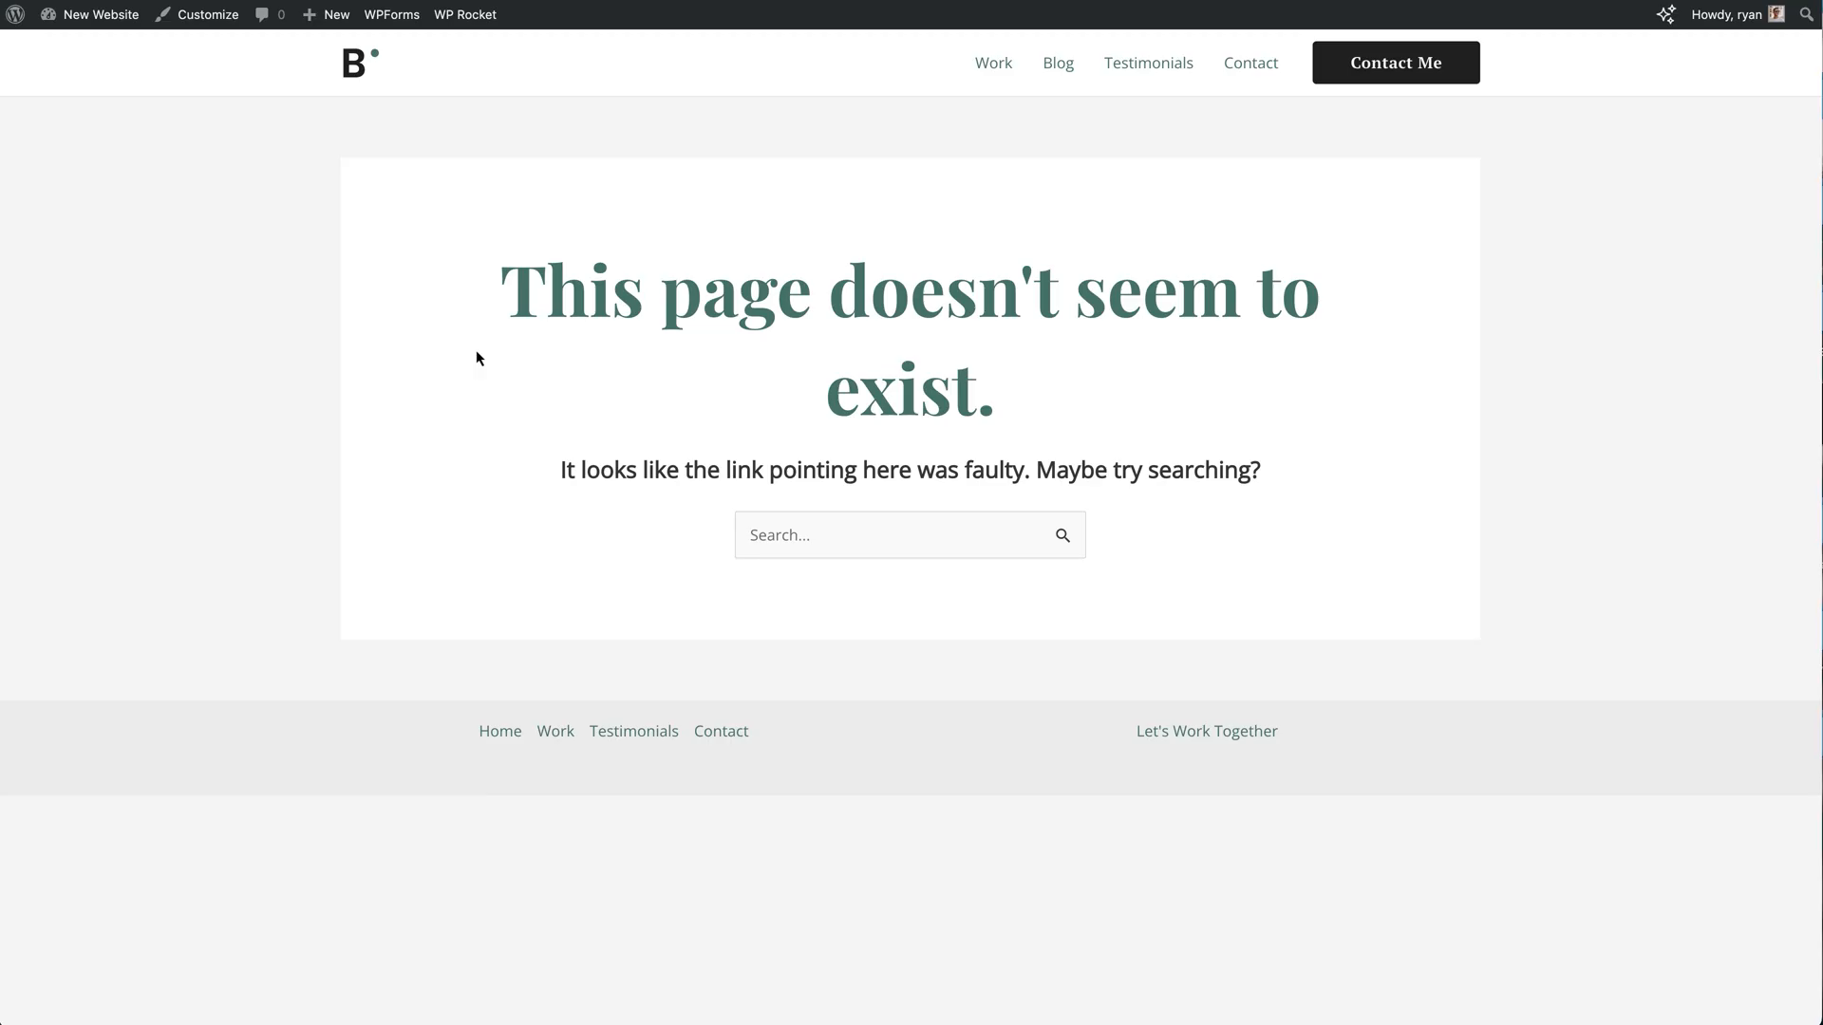
{"action": "mouse_move", "coordinate": [949, 395]}
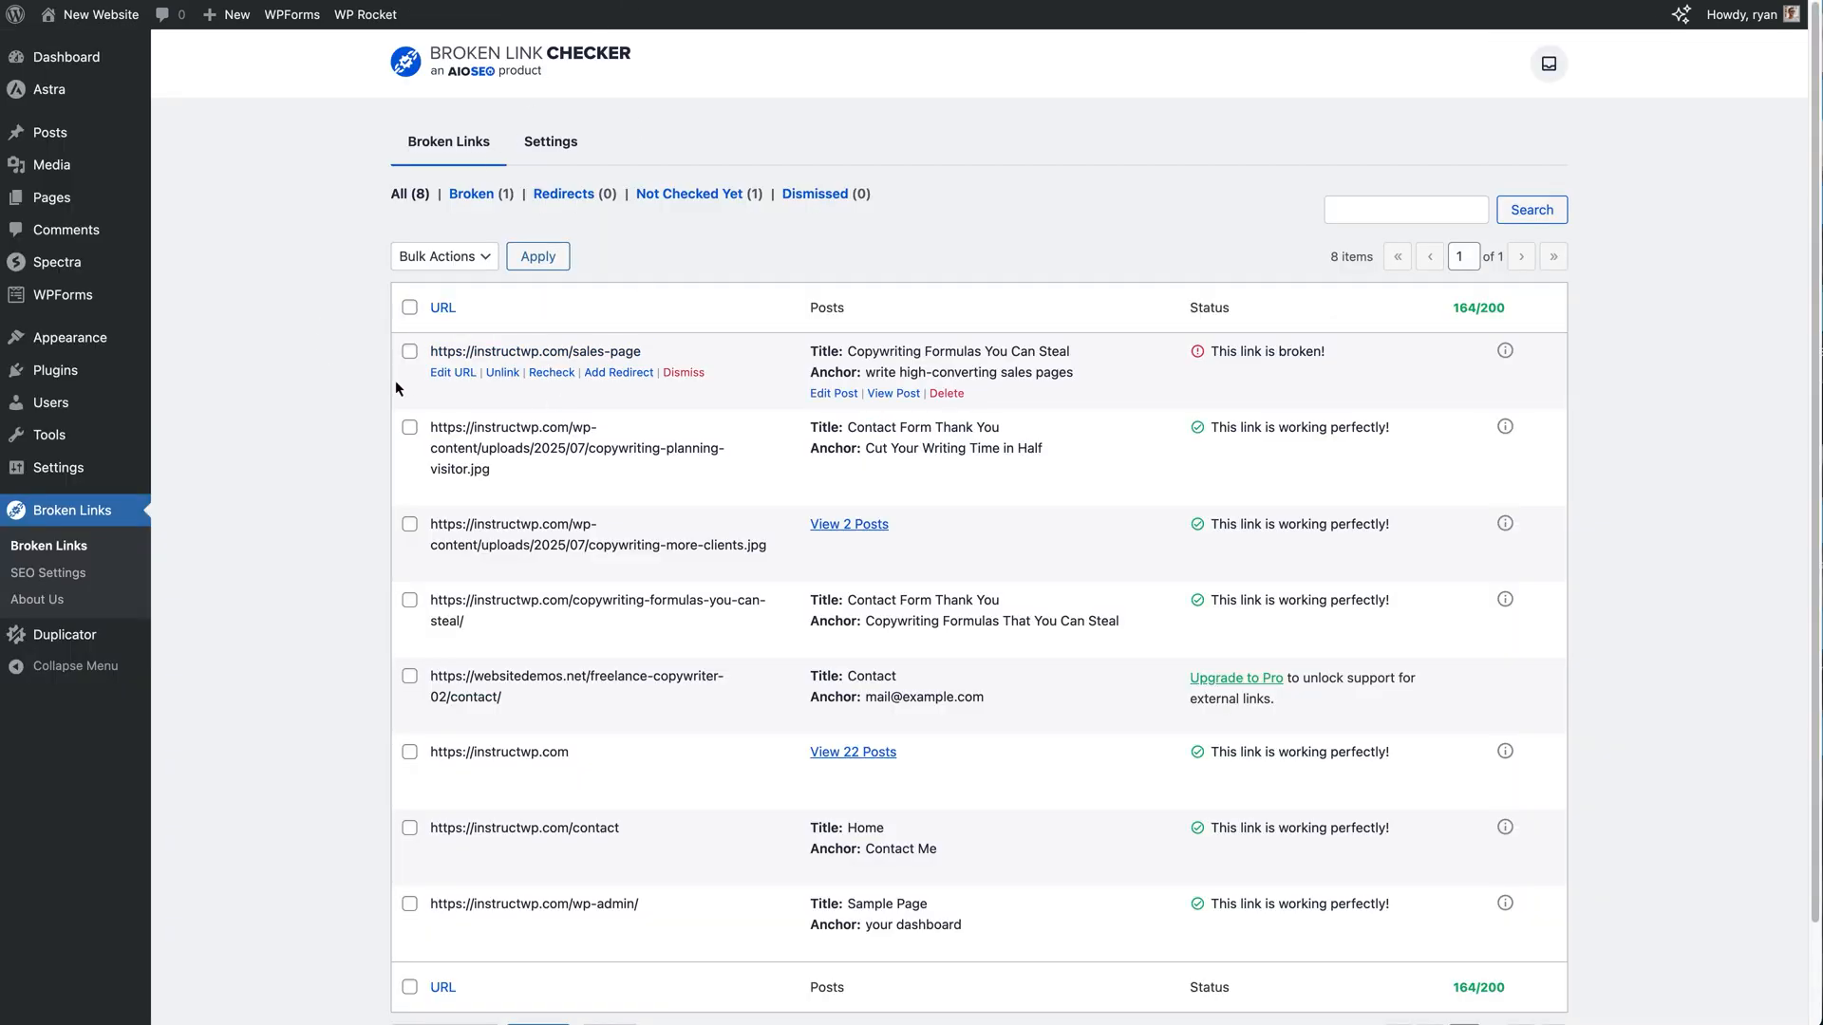
{"action": "mouse_move", "coordinate": [376, 399]}
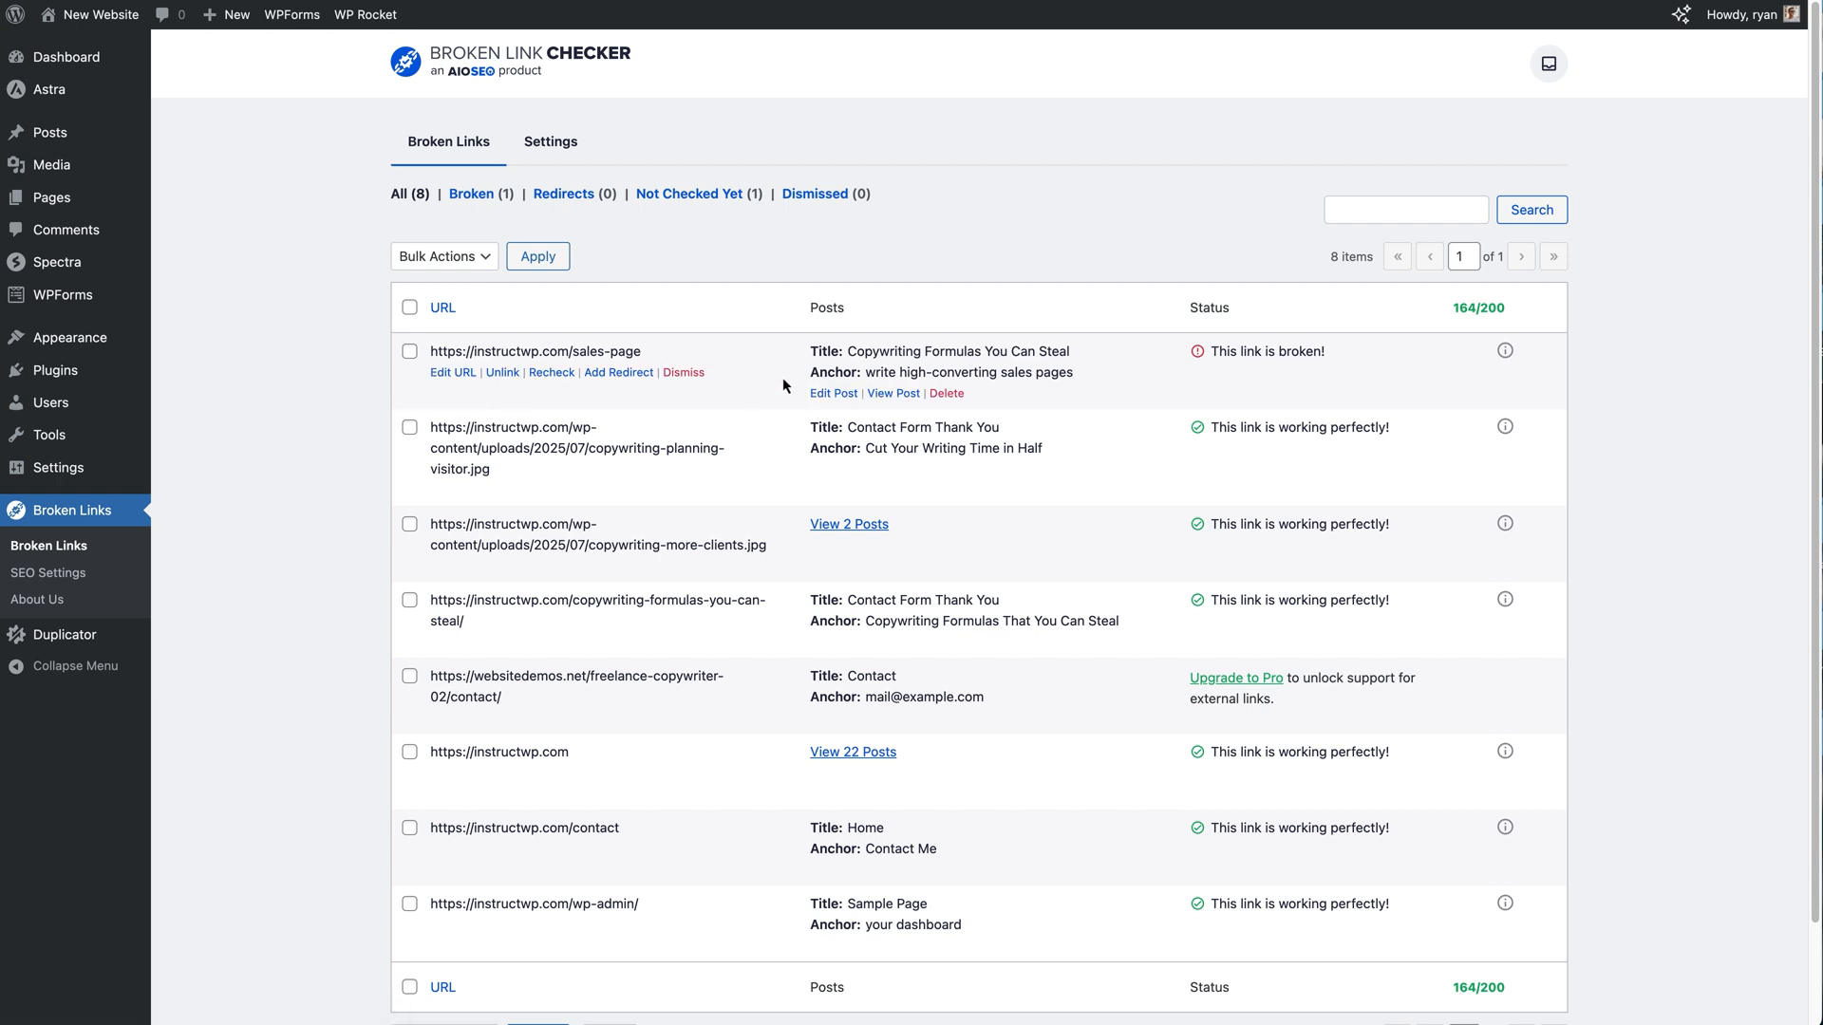
{"action": "mouse_move", "coordinate": [752, 389]}
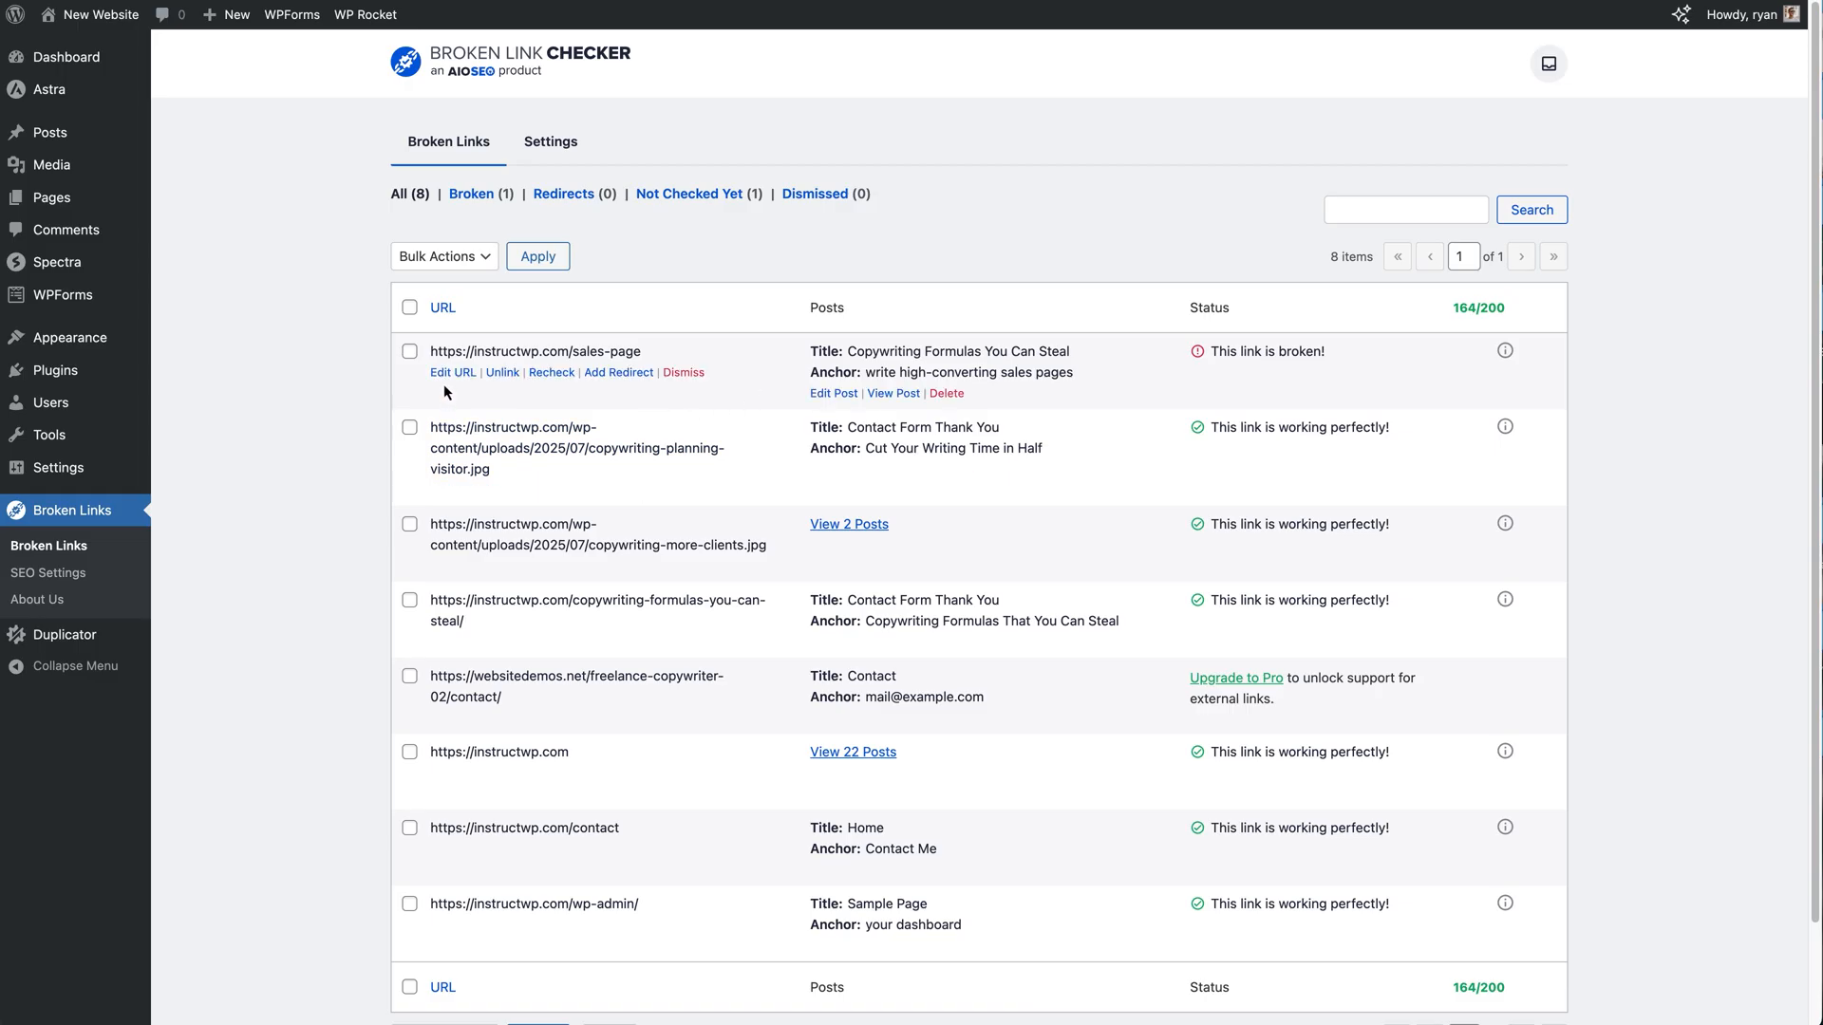
Edit the broken sales-page link's URL inline and update it without changes
{"action": "left_click", "coordinate": [452, 372]}
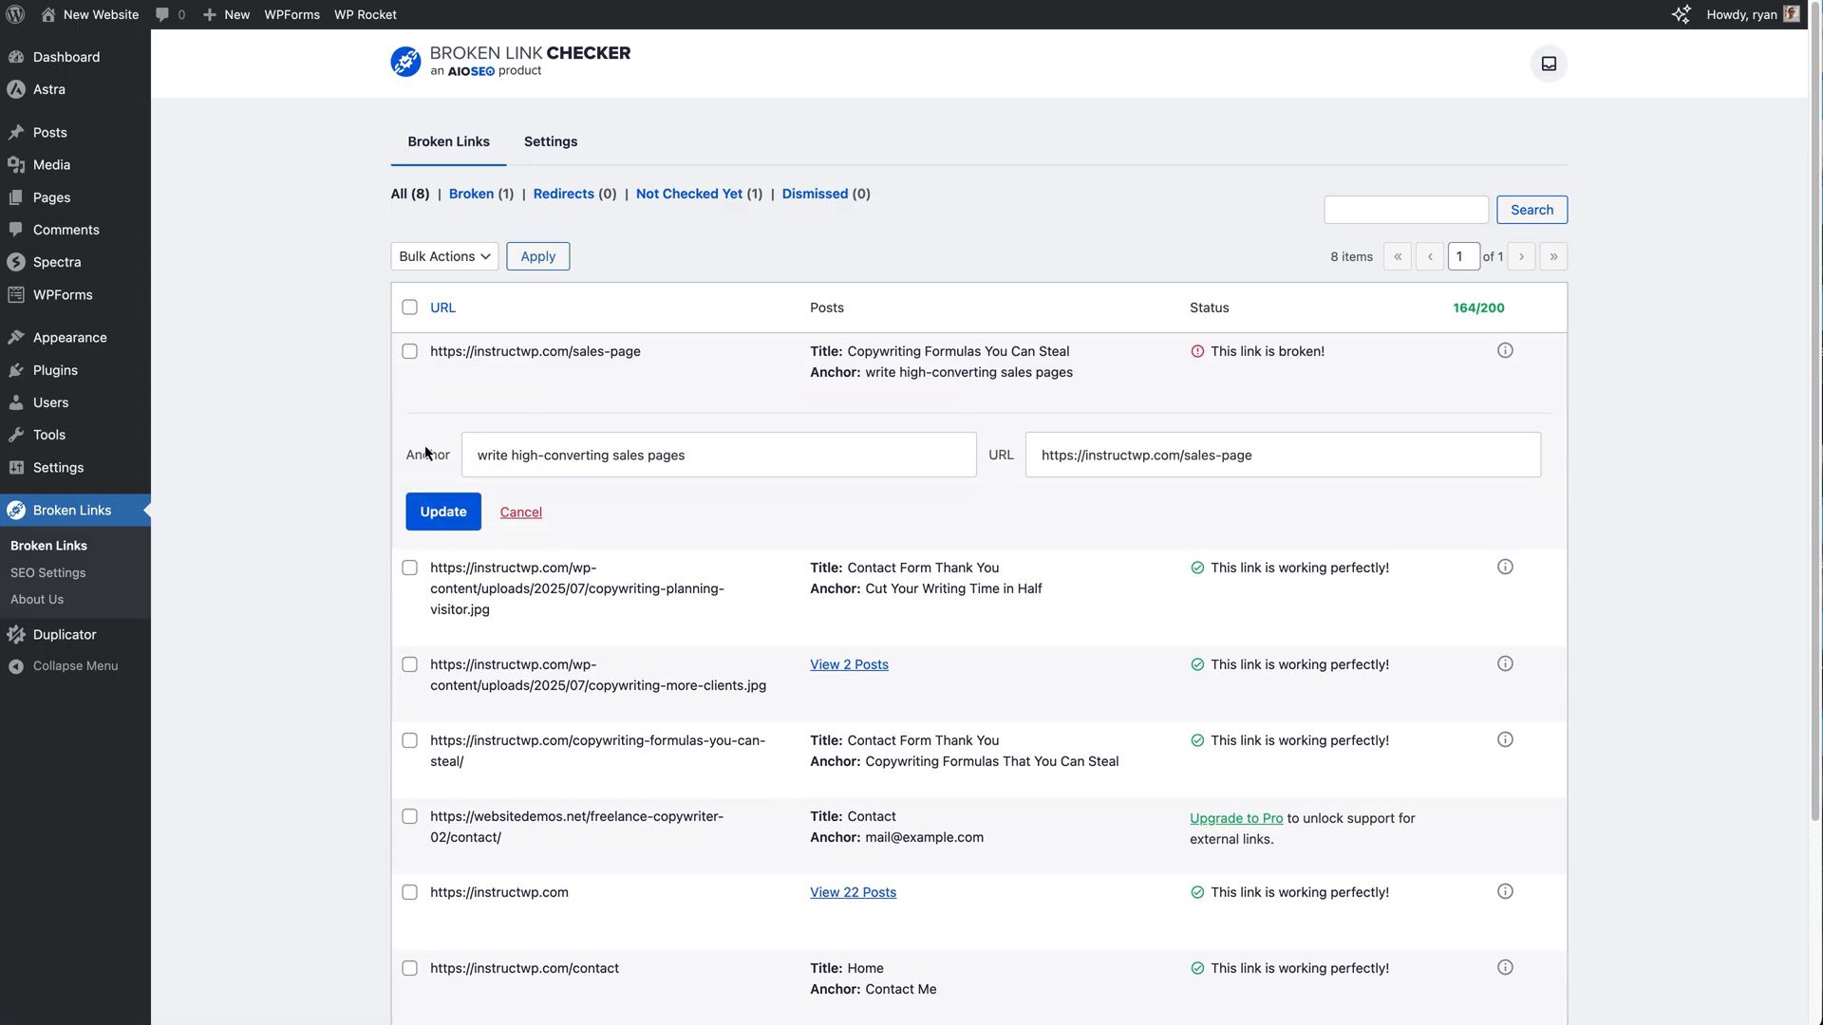
{"action": "mouse_move", "coordinate": [953, 509]}
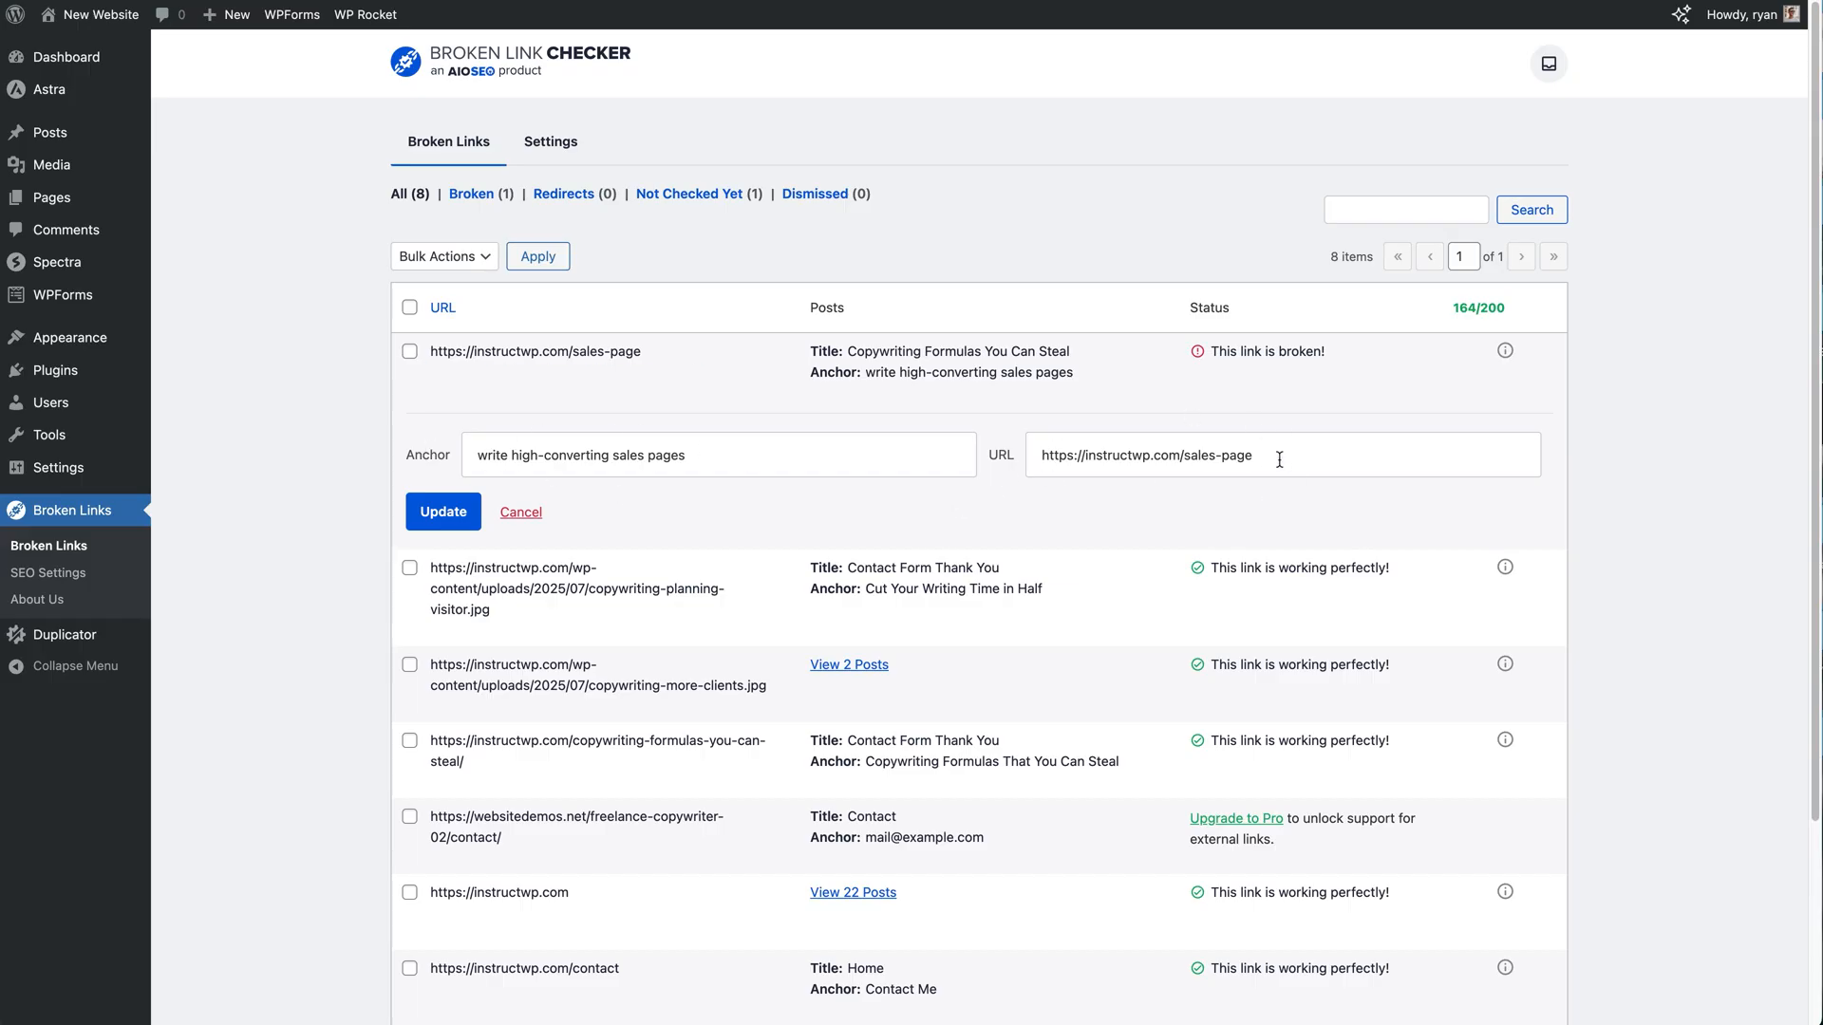
{"action": "left_click", "coordinate": [1278, 453]}
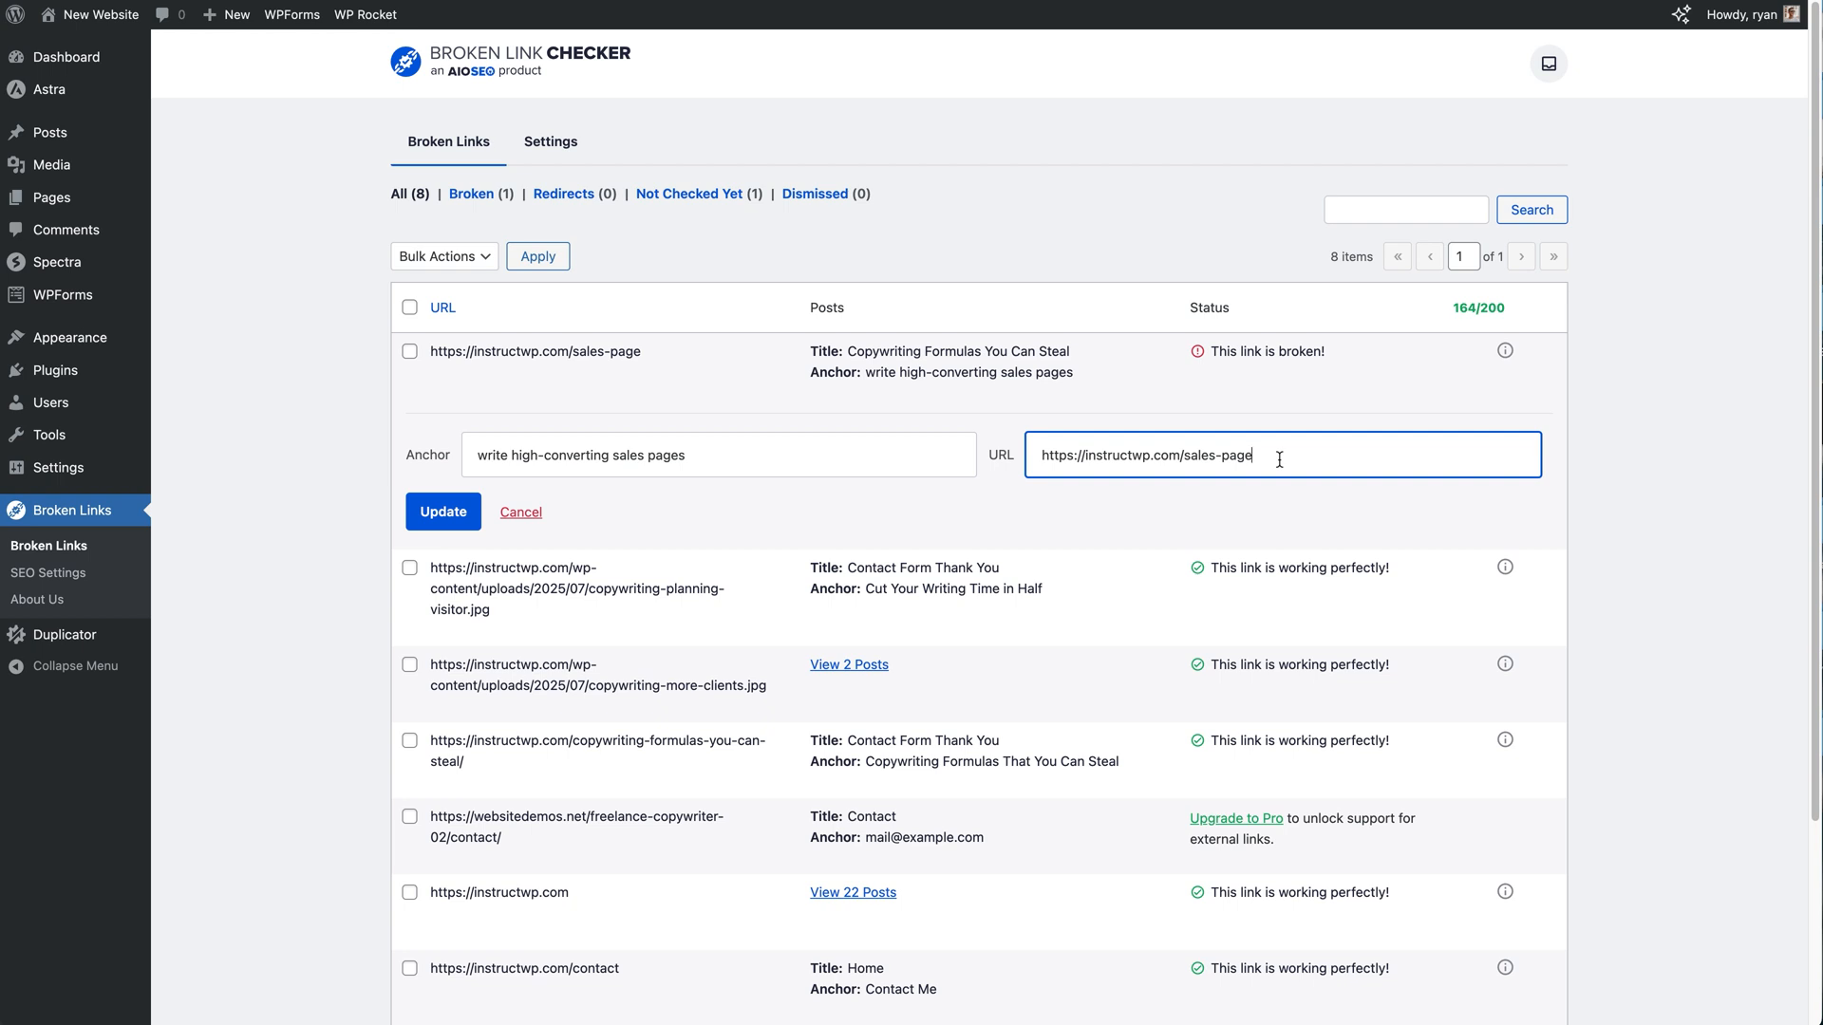
{"action": "mouse_move", "coordinate": [463, 511]}
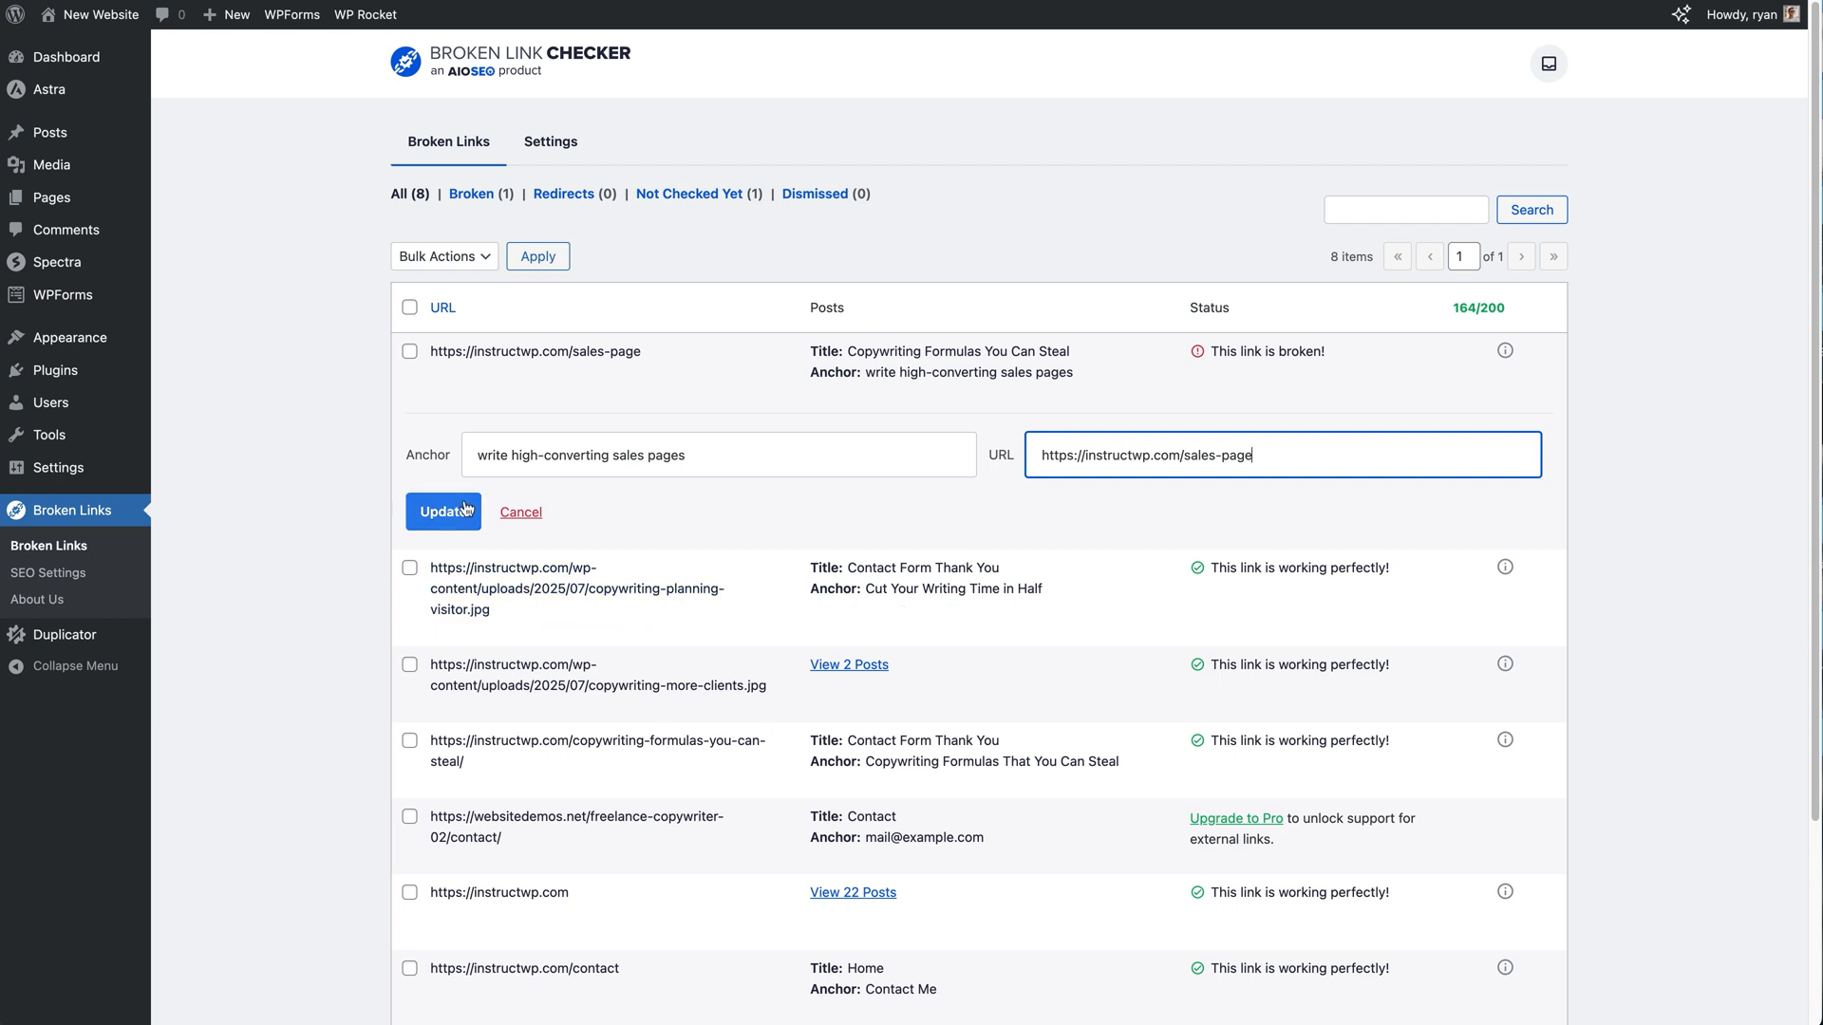
{"action": "left_click", "coordinate": [520, 511]}
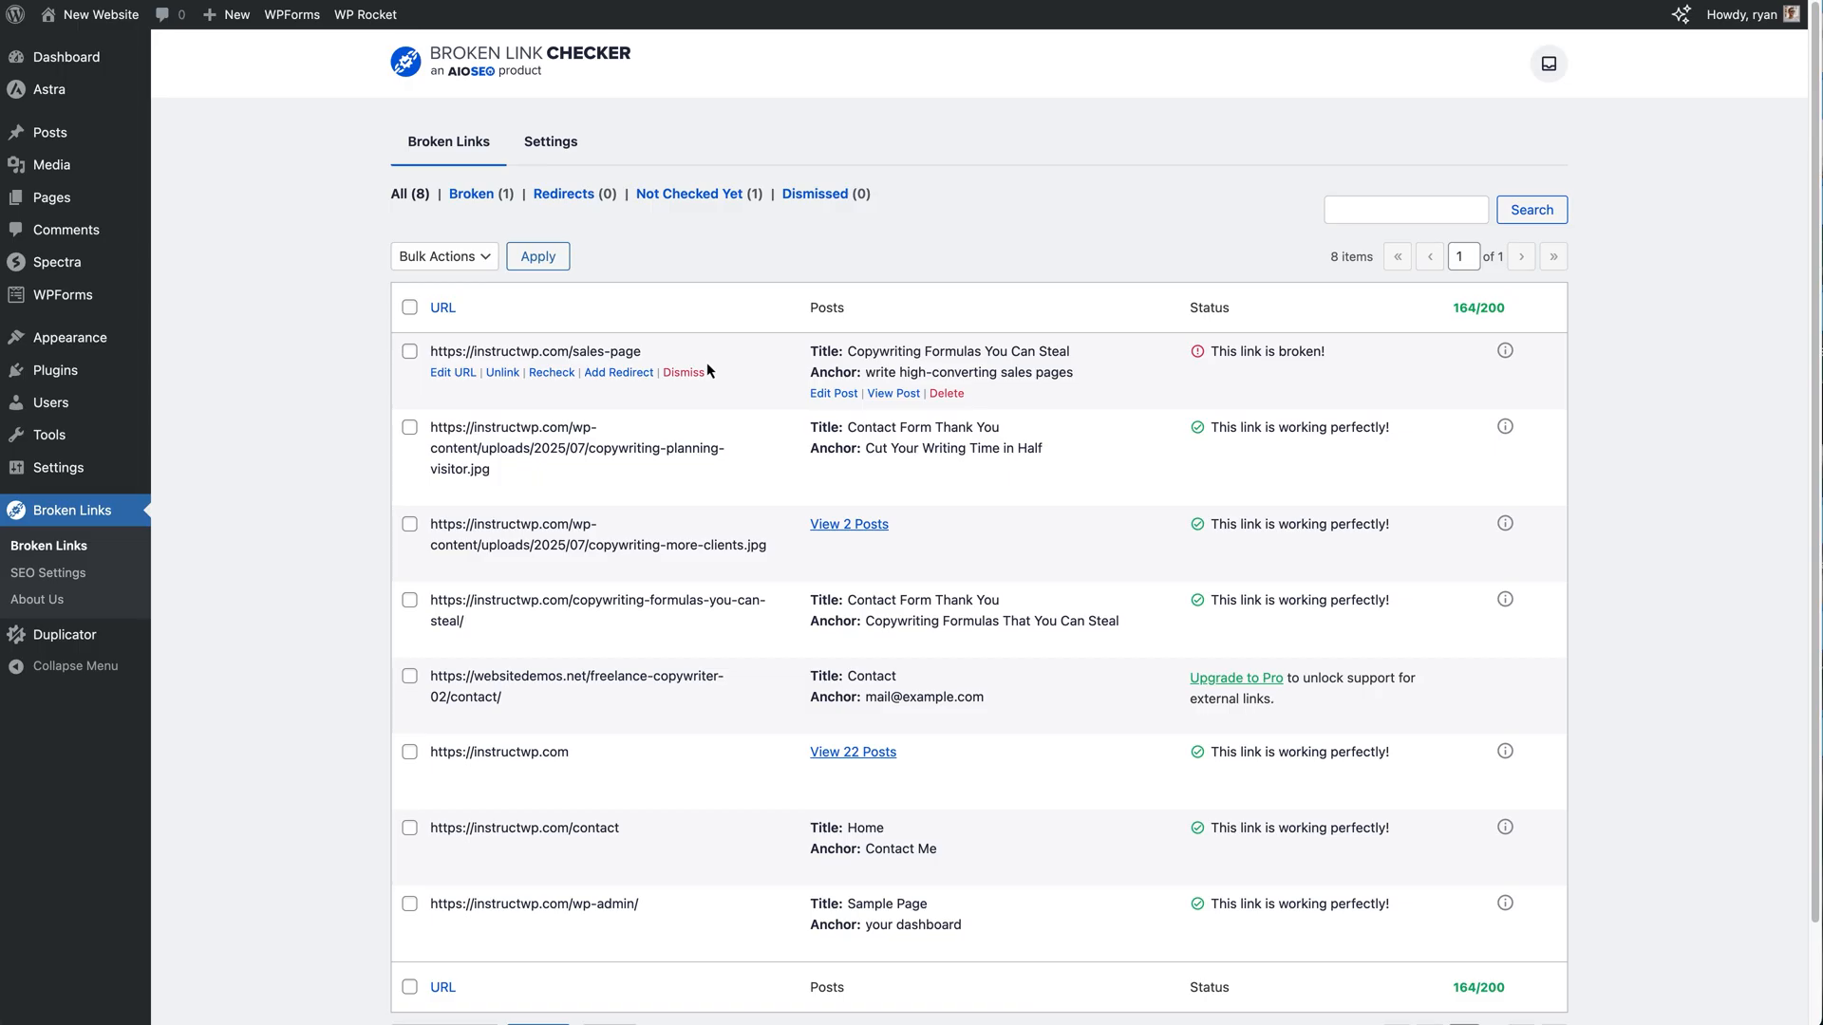
{"action": "mouse_move", "coordinate": [678, 389]}
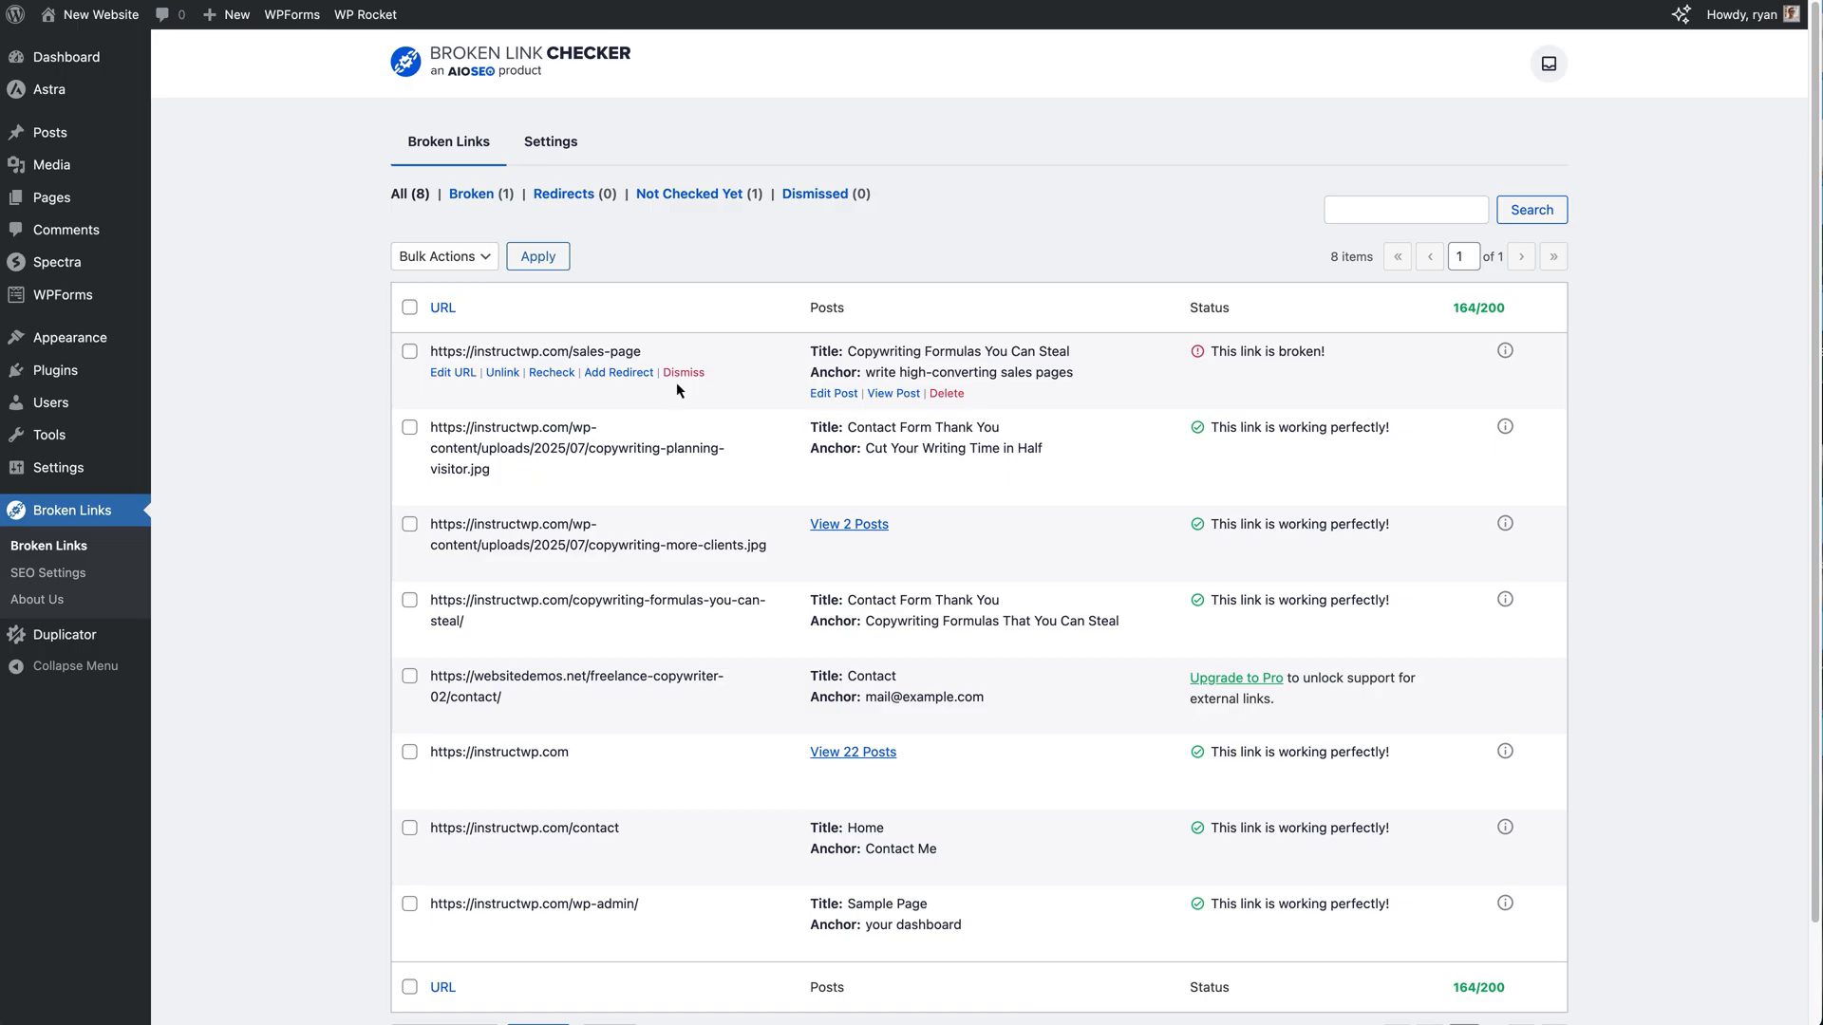
{"action": "mouse_move", "coordinate": [501, 372]}
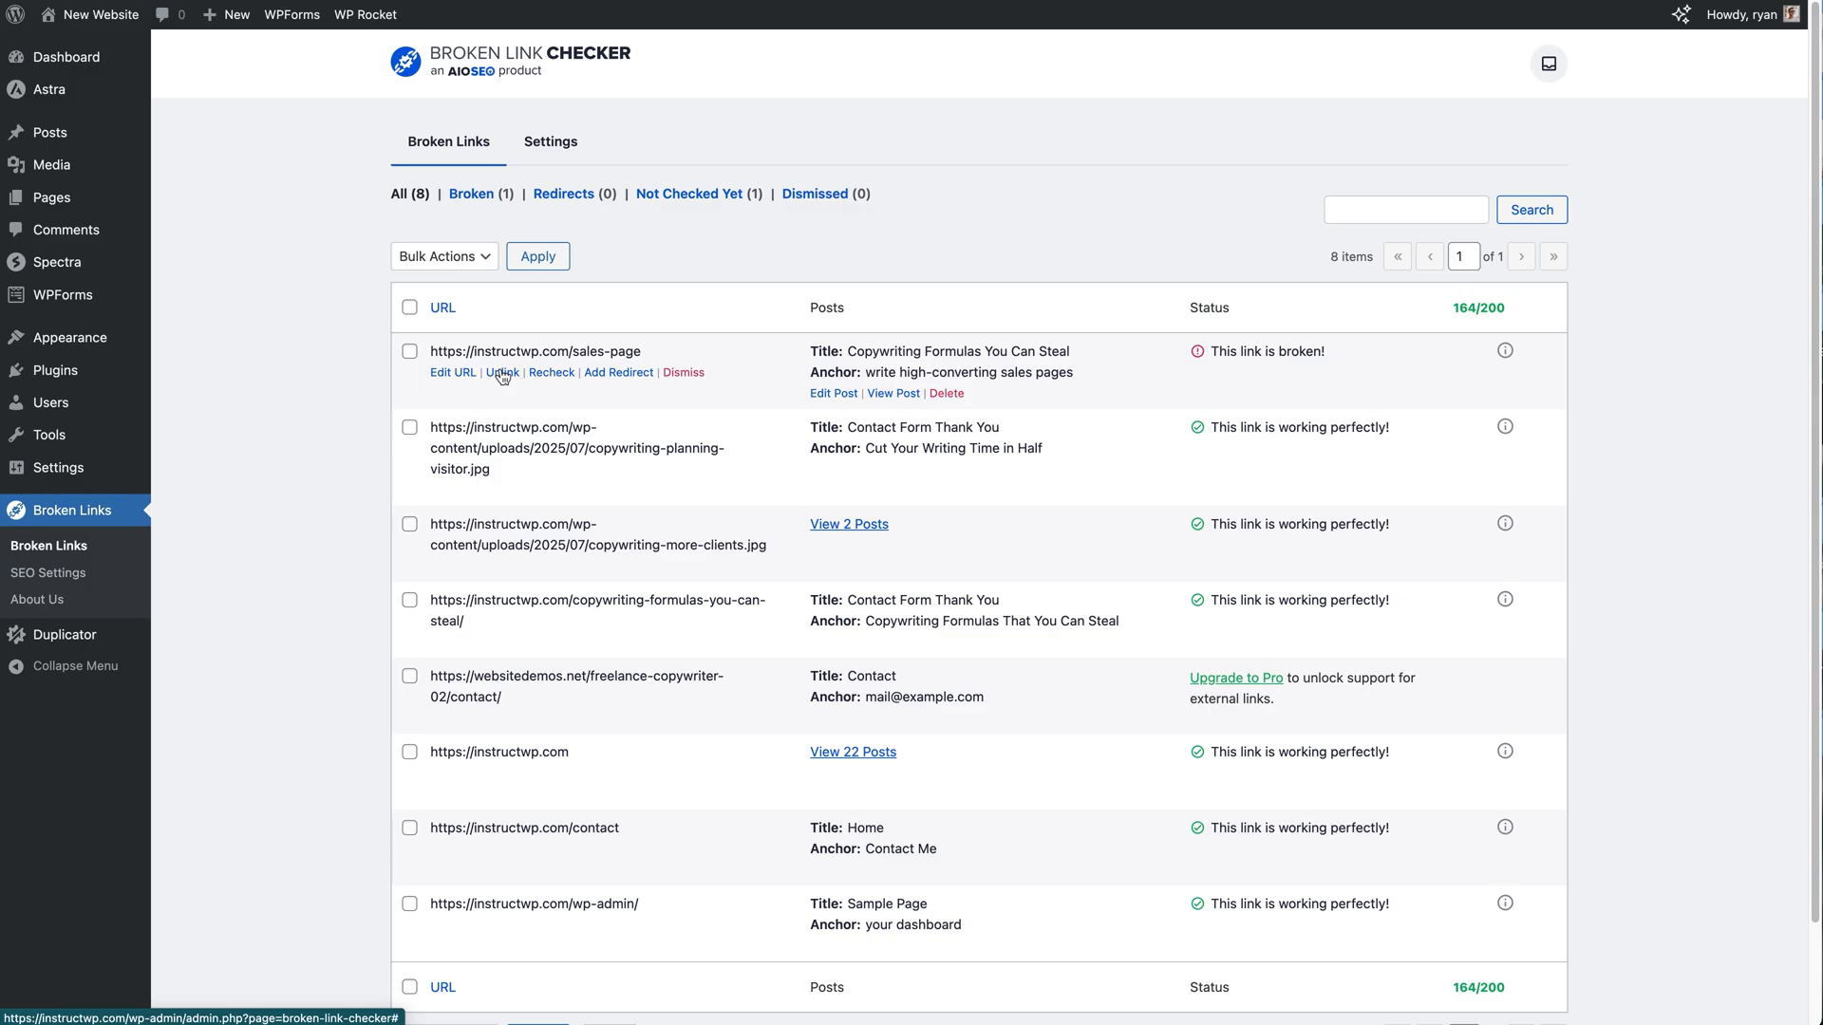
{"action": "mouse_move", "coordinate": [563, 395]}
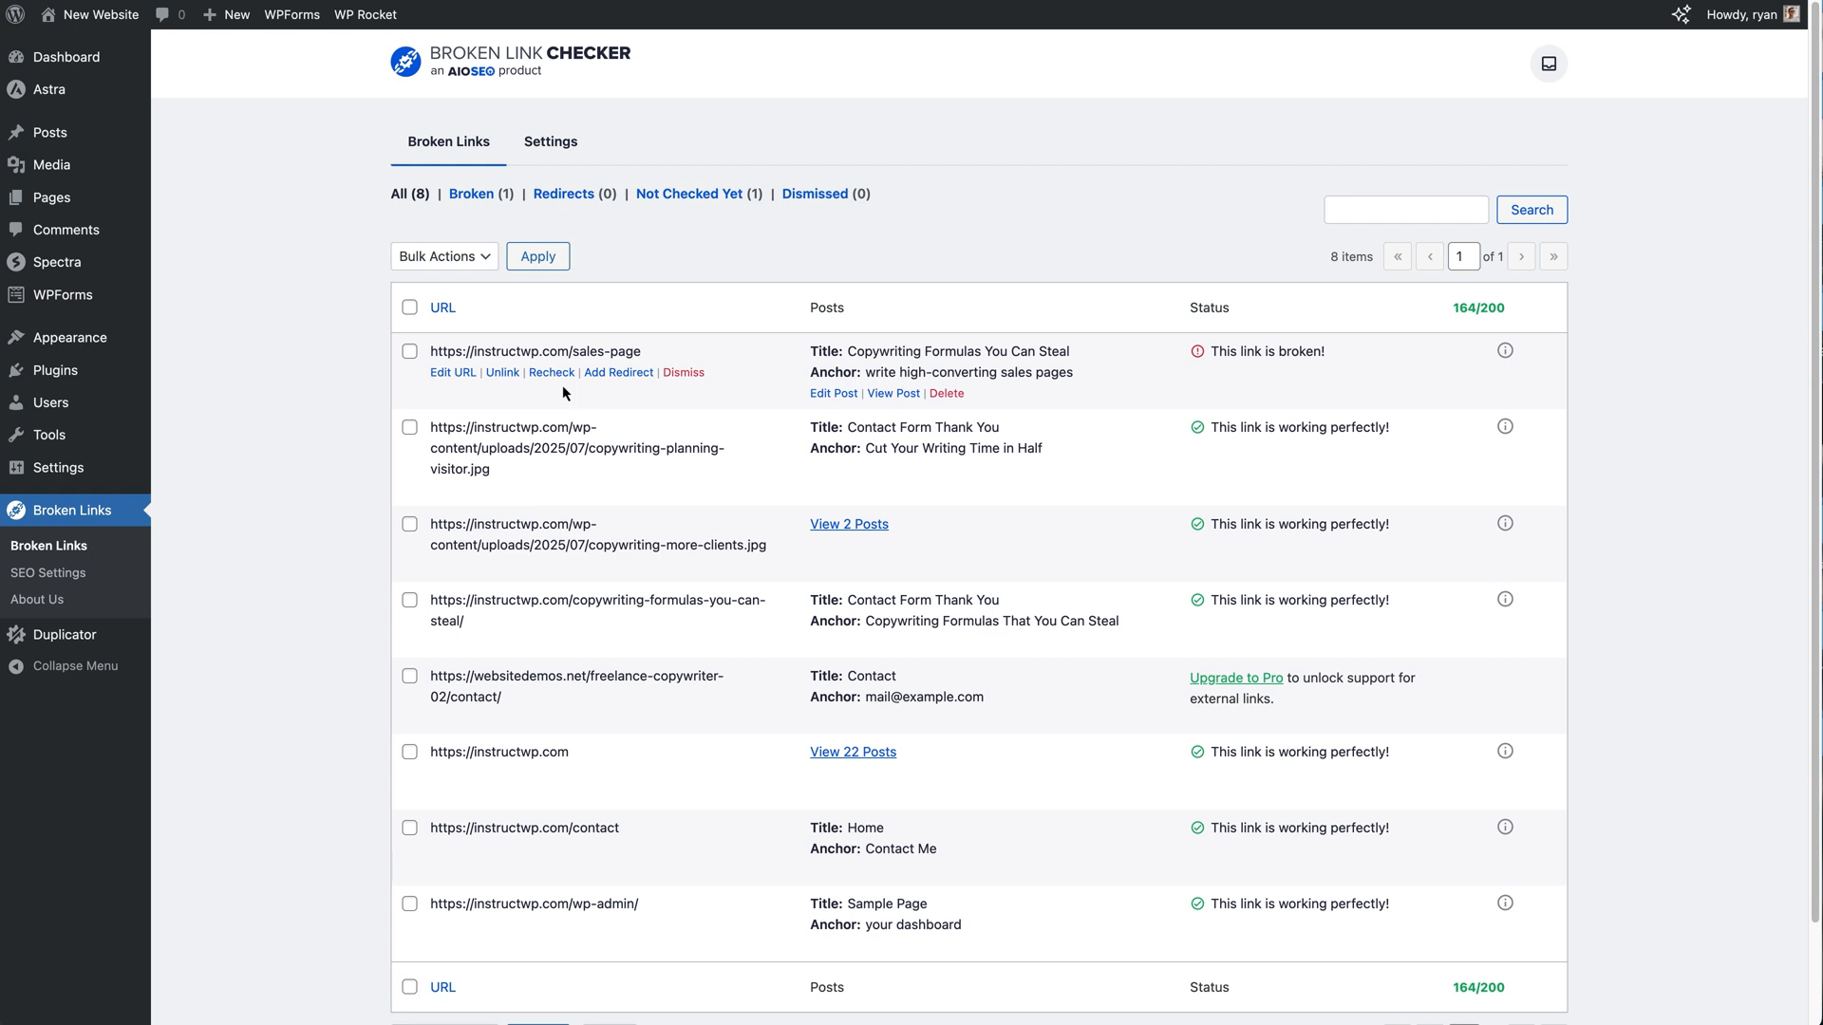
{"action": "mouse_move", "coordinate": [872, 566]}
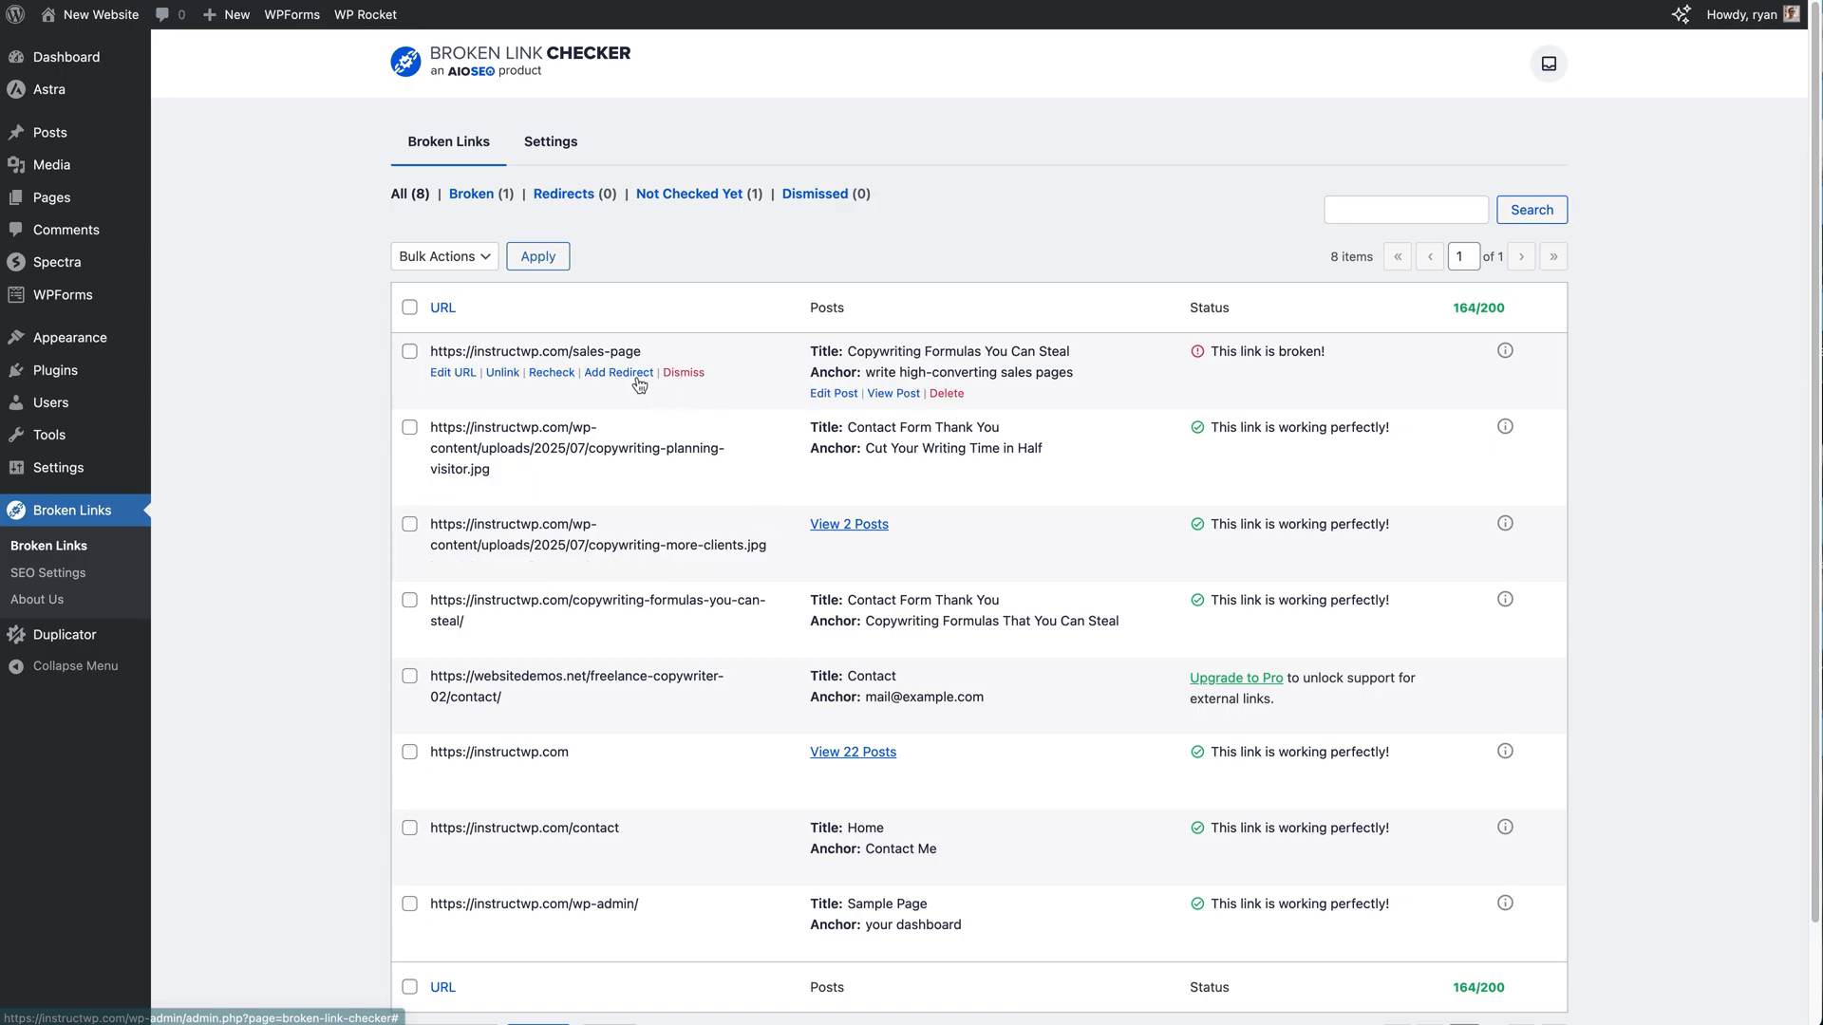
{"action": "left_click", "coordinate": [619, 372]}
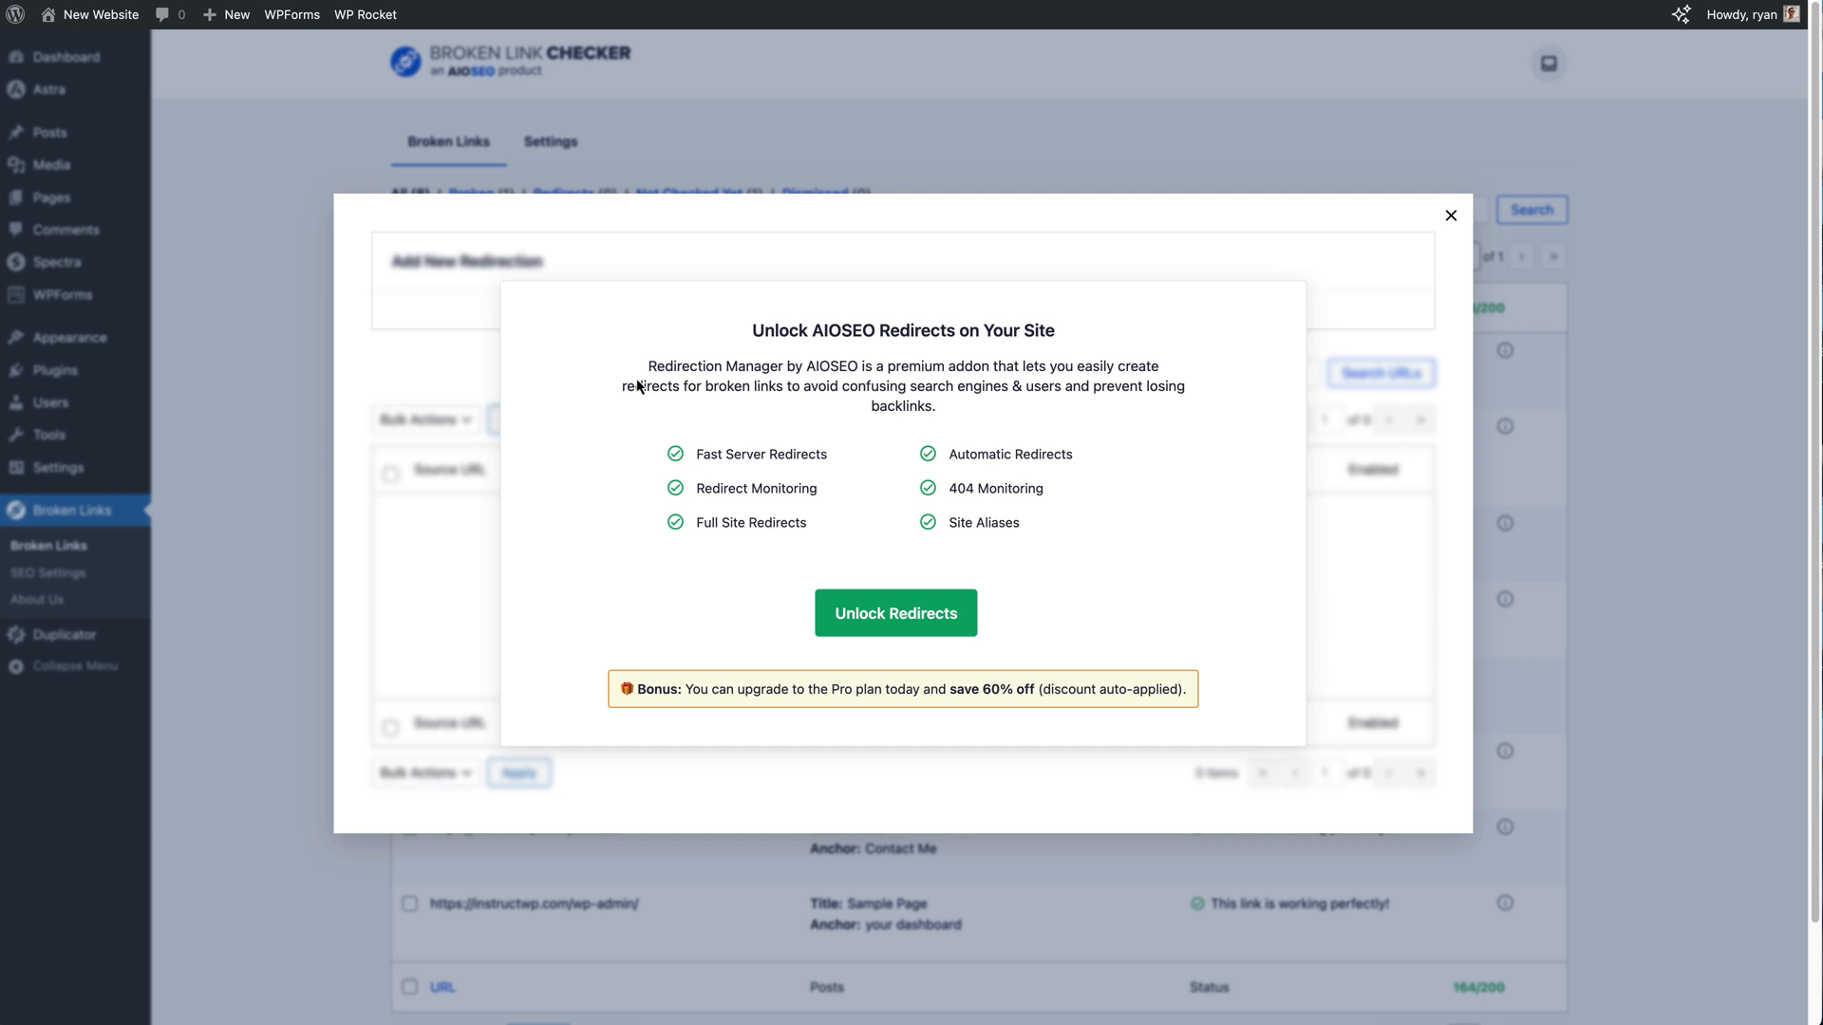
{"action": "mouse_move", "coordinate": [894, 613]}
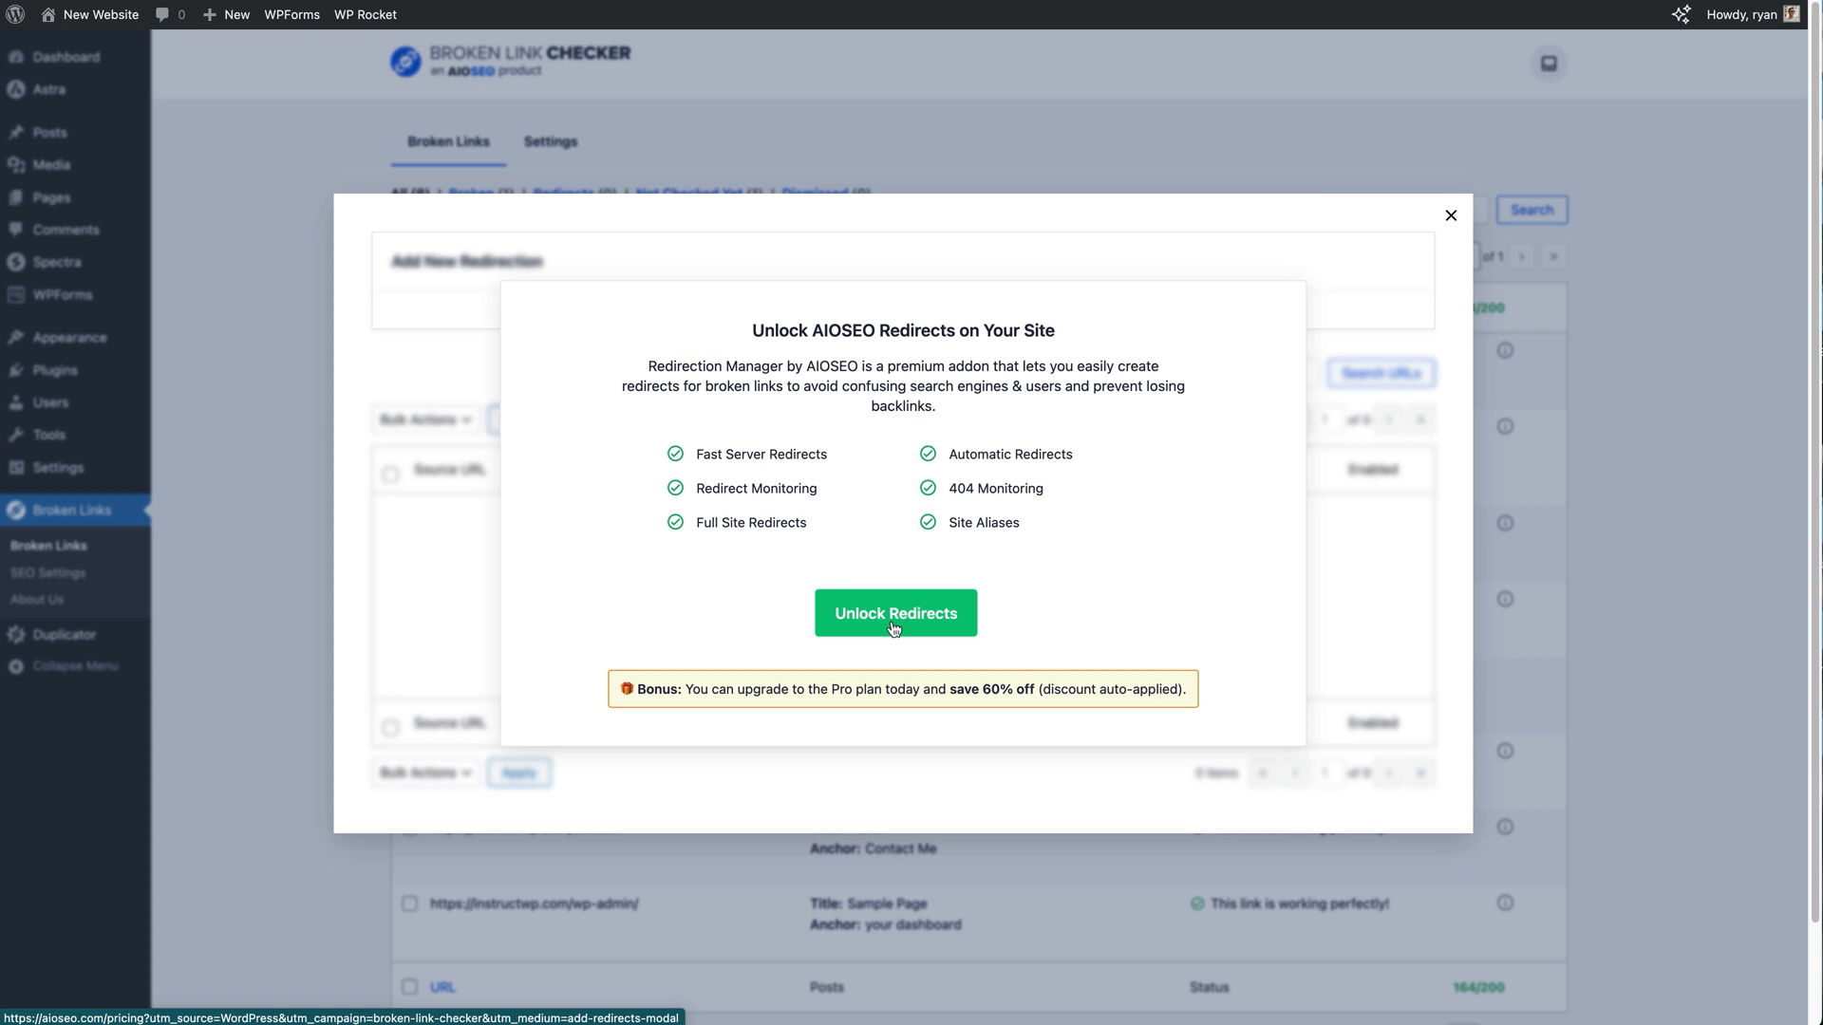
{"action": "left_click", "coordinate": [1449, 217]}
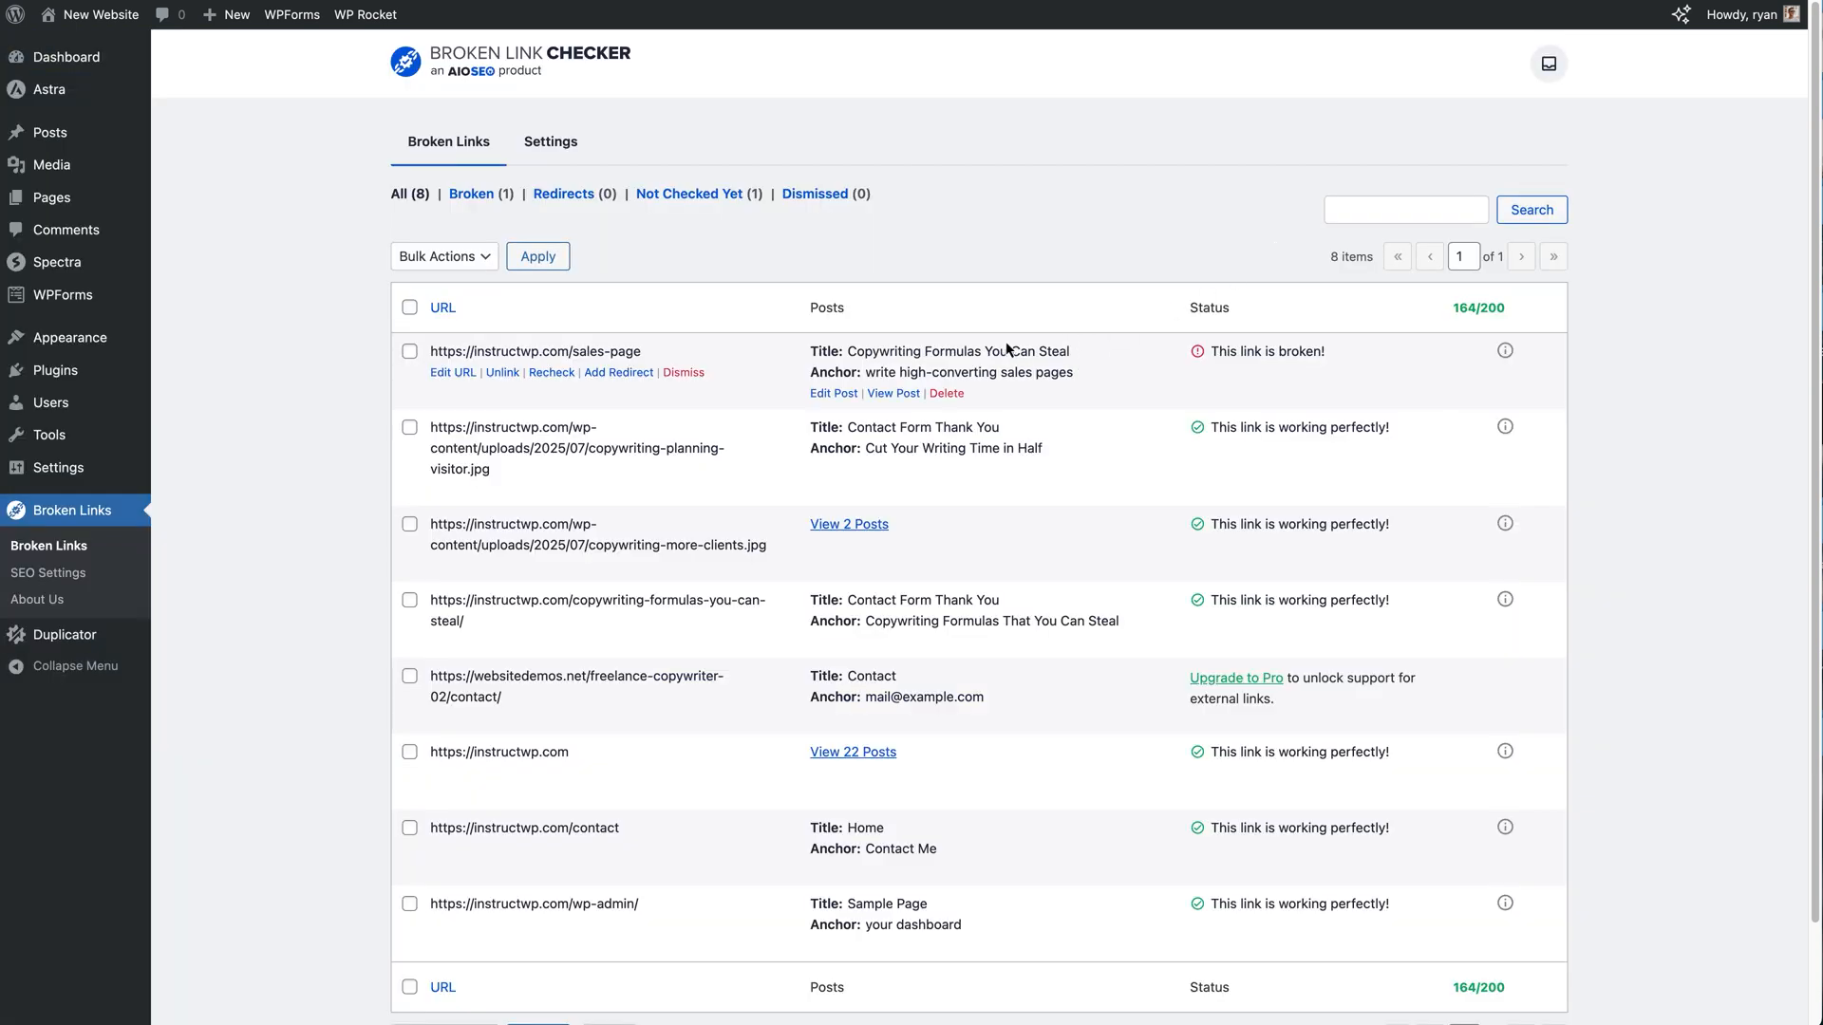
{"action": "mouse_move", "coordinate": [1065, 391]}
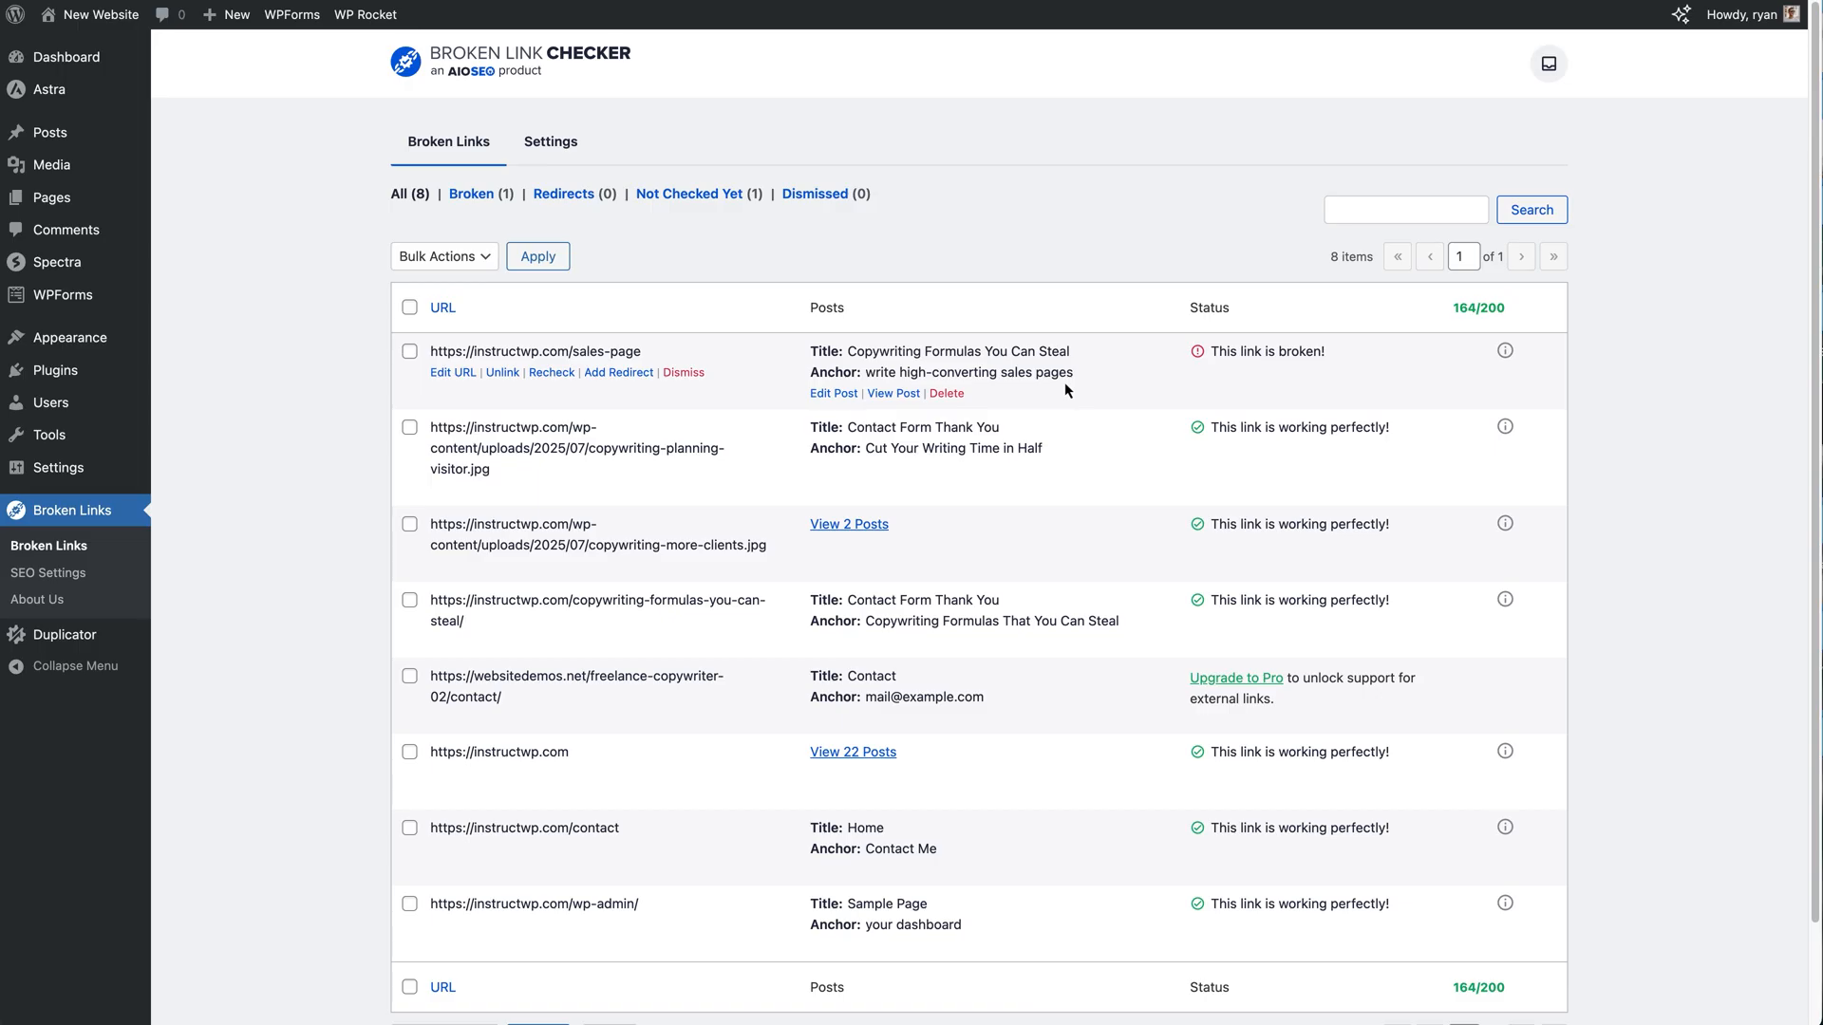
{"action": "mouse_move", "coordinate": [894, 395]}
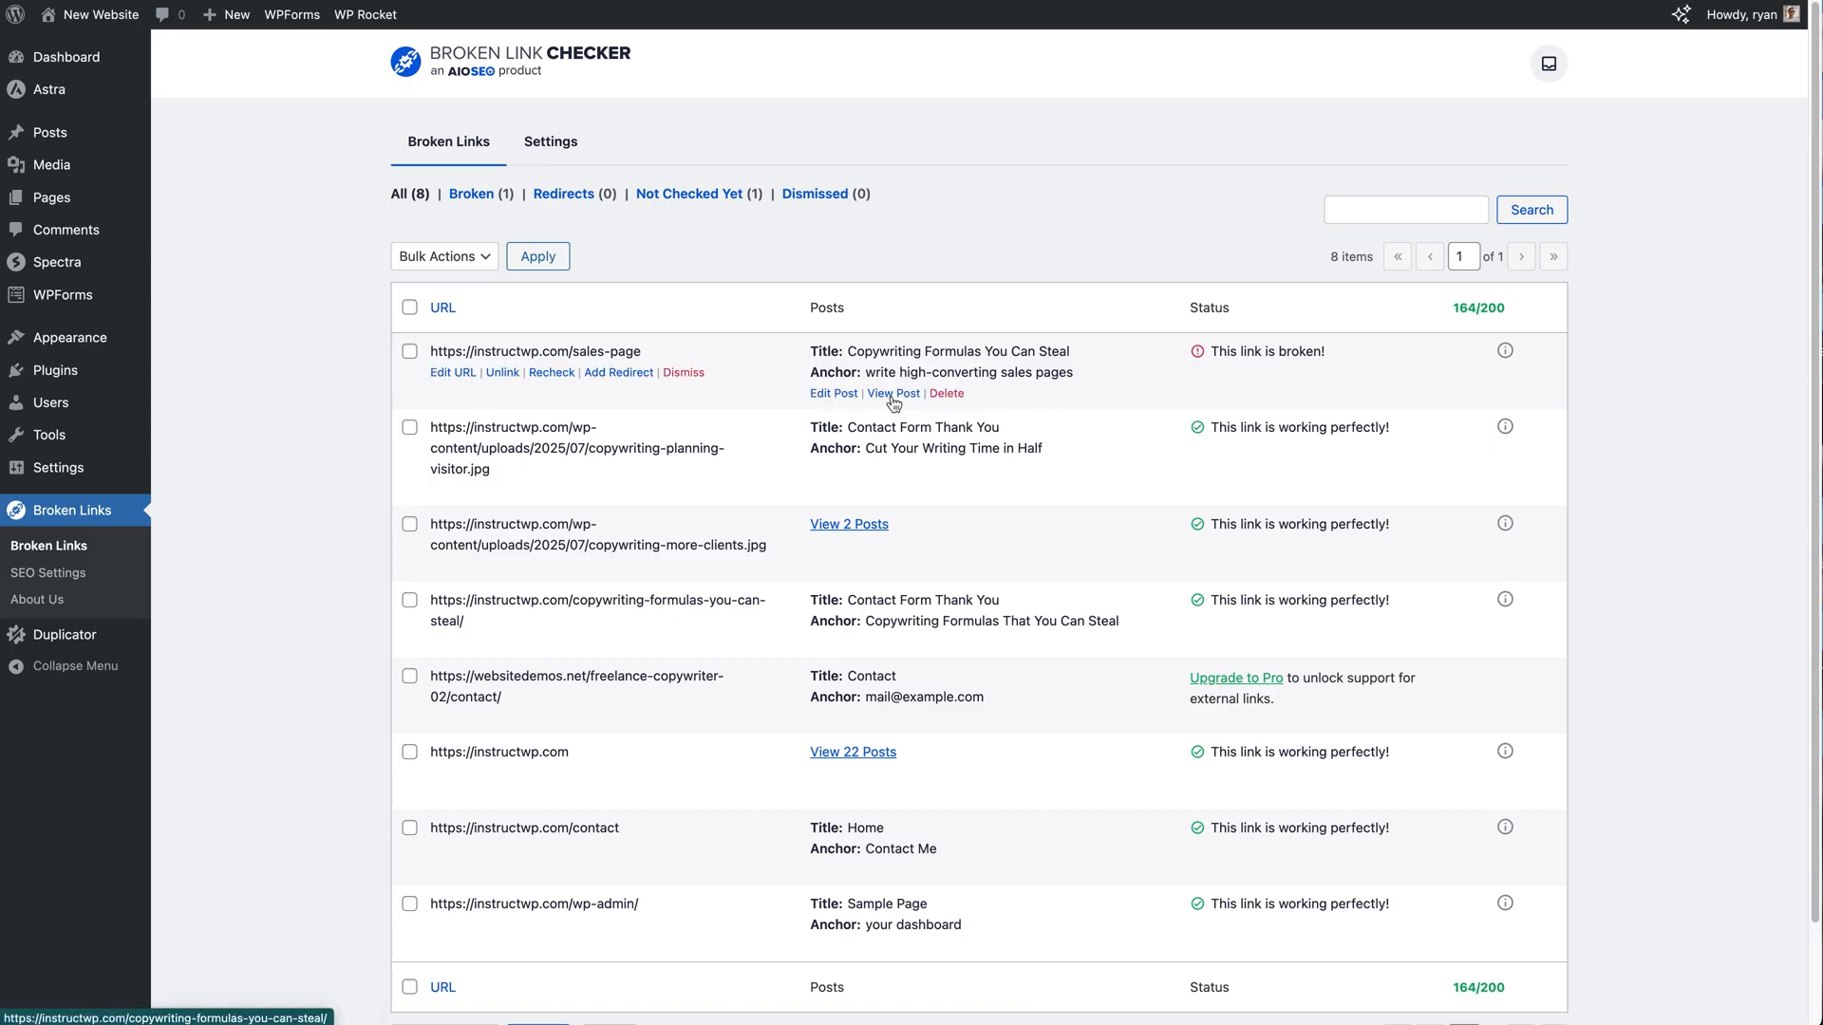
{"action": "mouse_move", "coordinate": [1037, 397]}
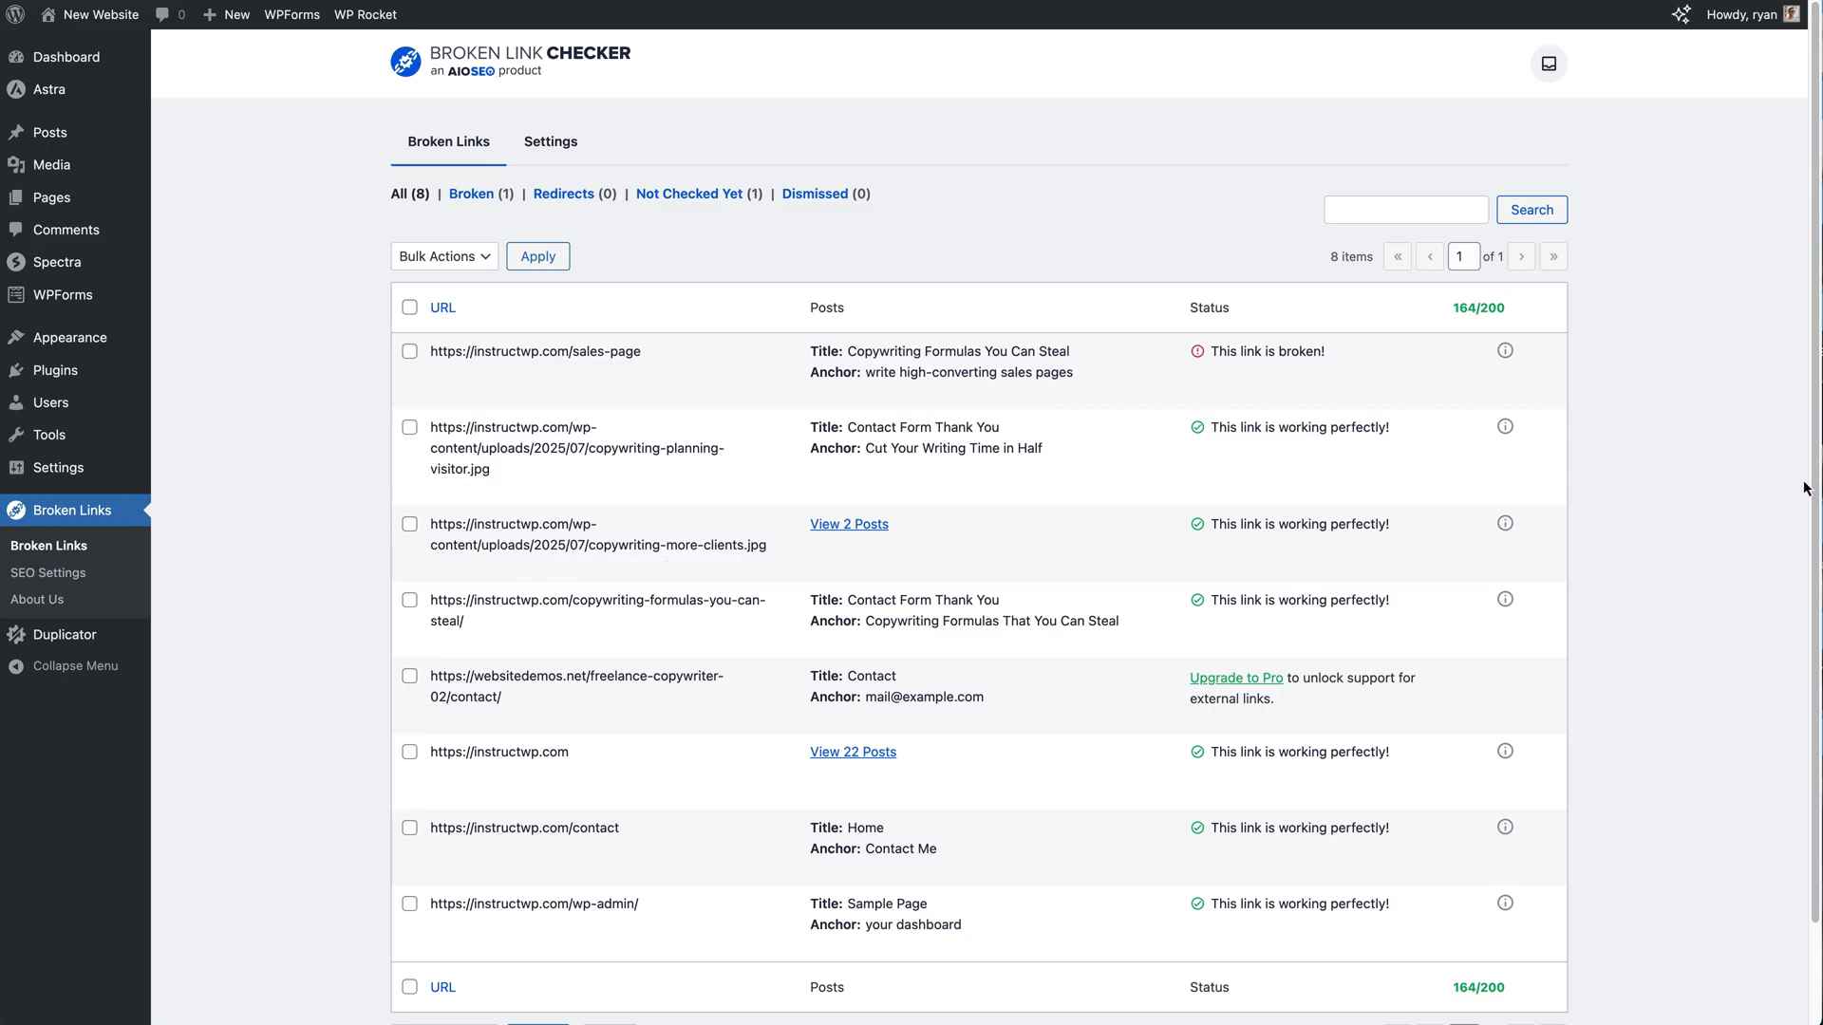
{"action": "scroll", "scroll_direction": "down", "scroll_amount": 3}
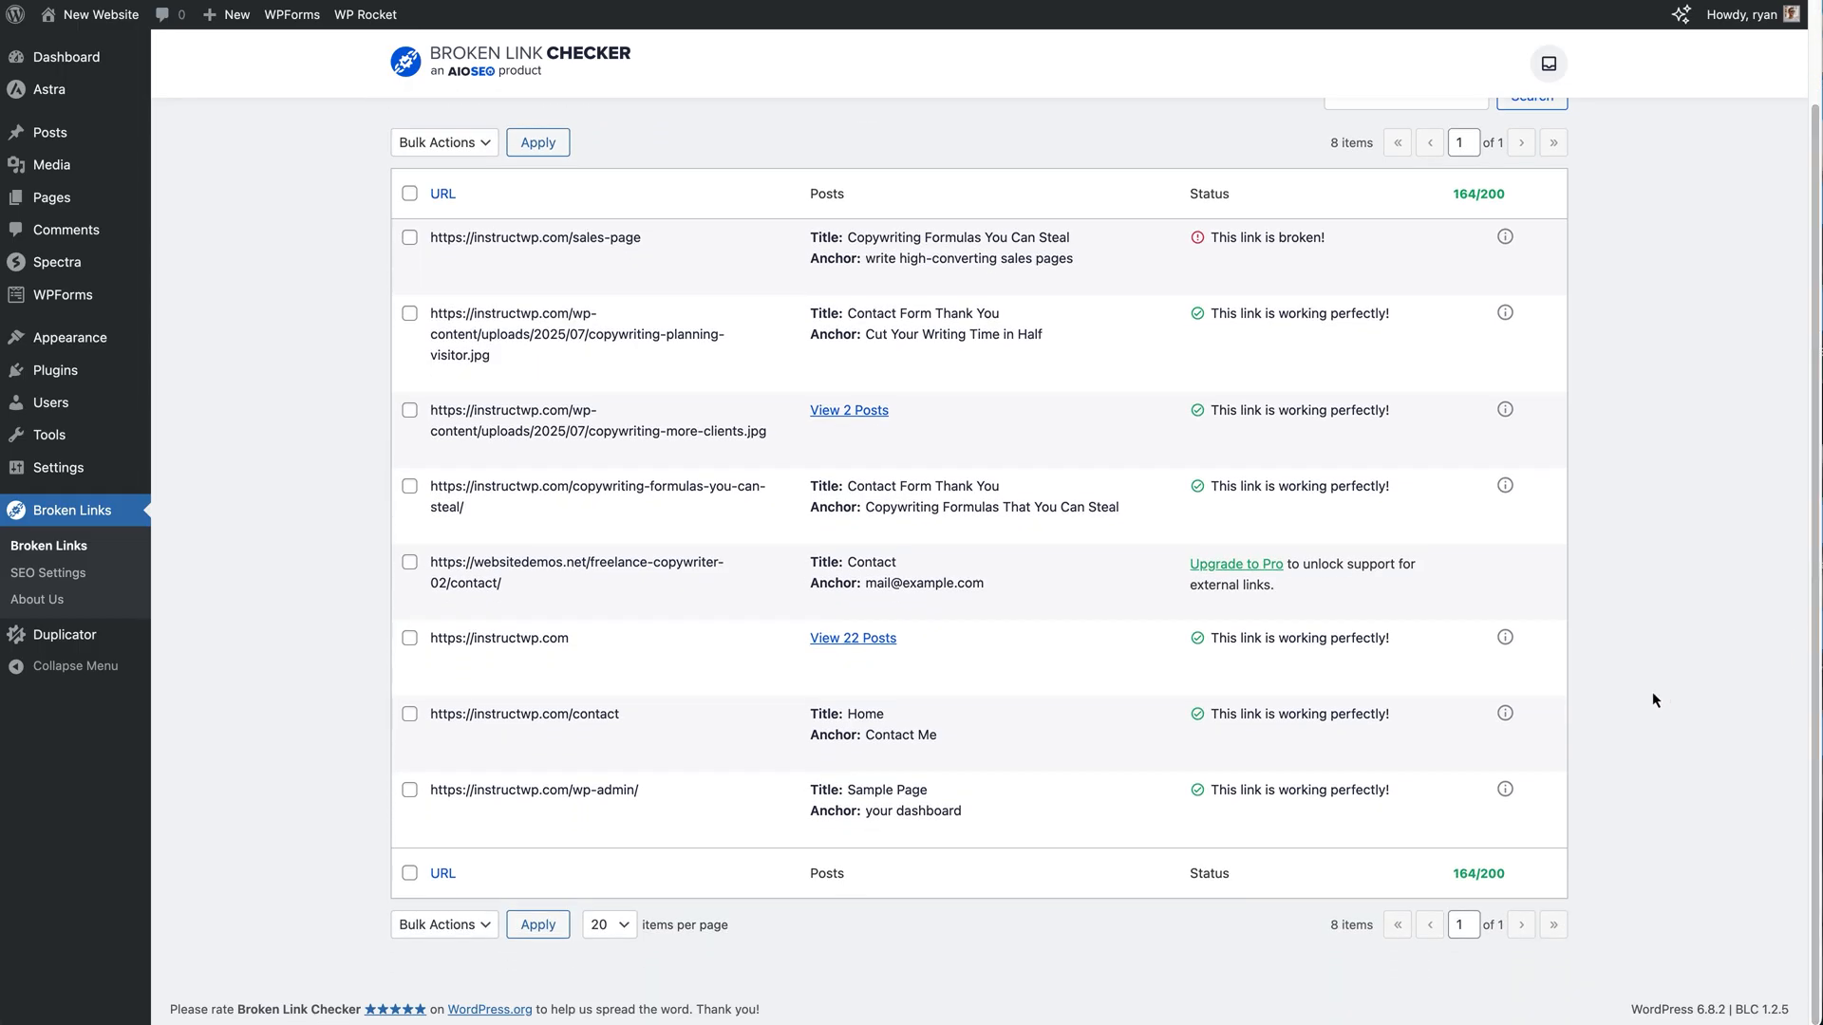
{"action": "mouse_move", "coordinate": [500, 638]}
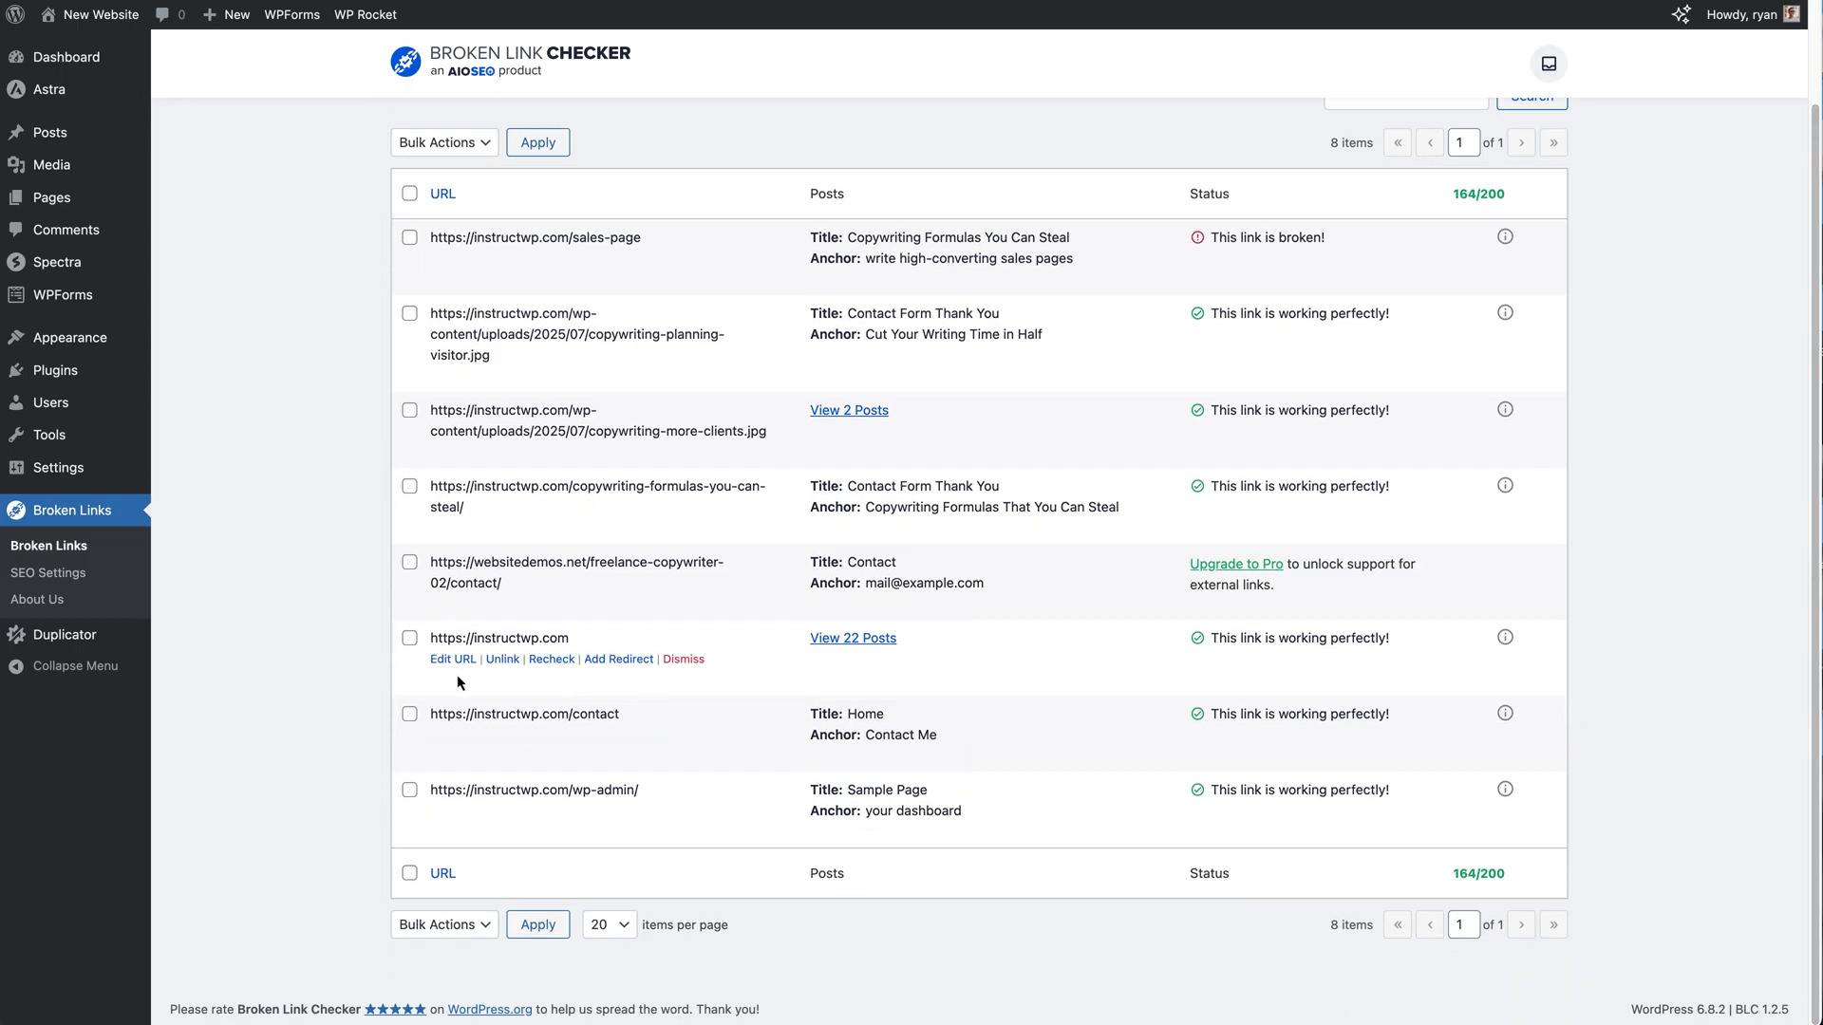
{"action": "mouse_move", "coordinate": [801, 672]}
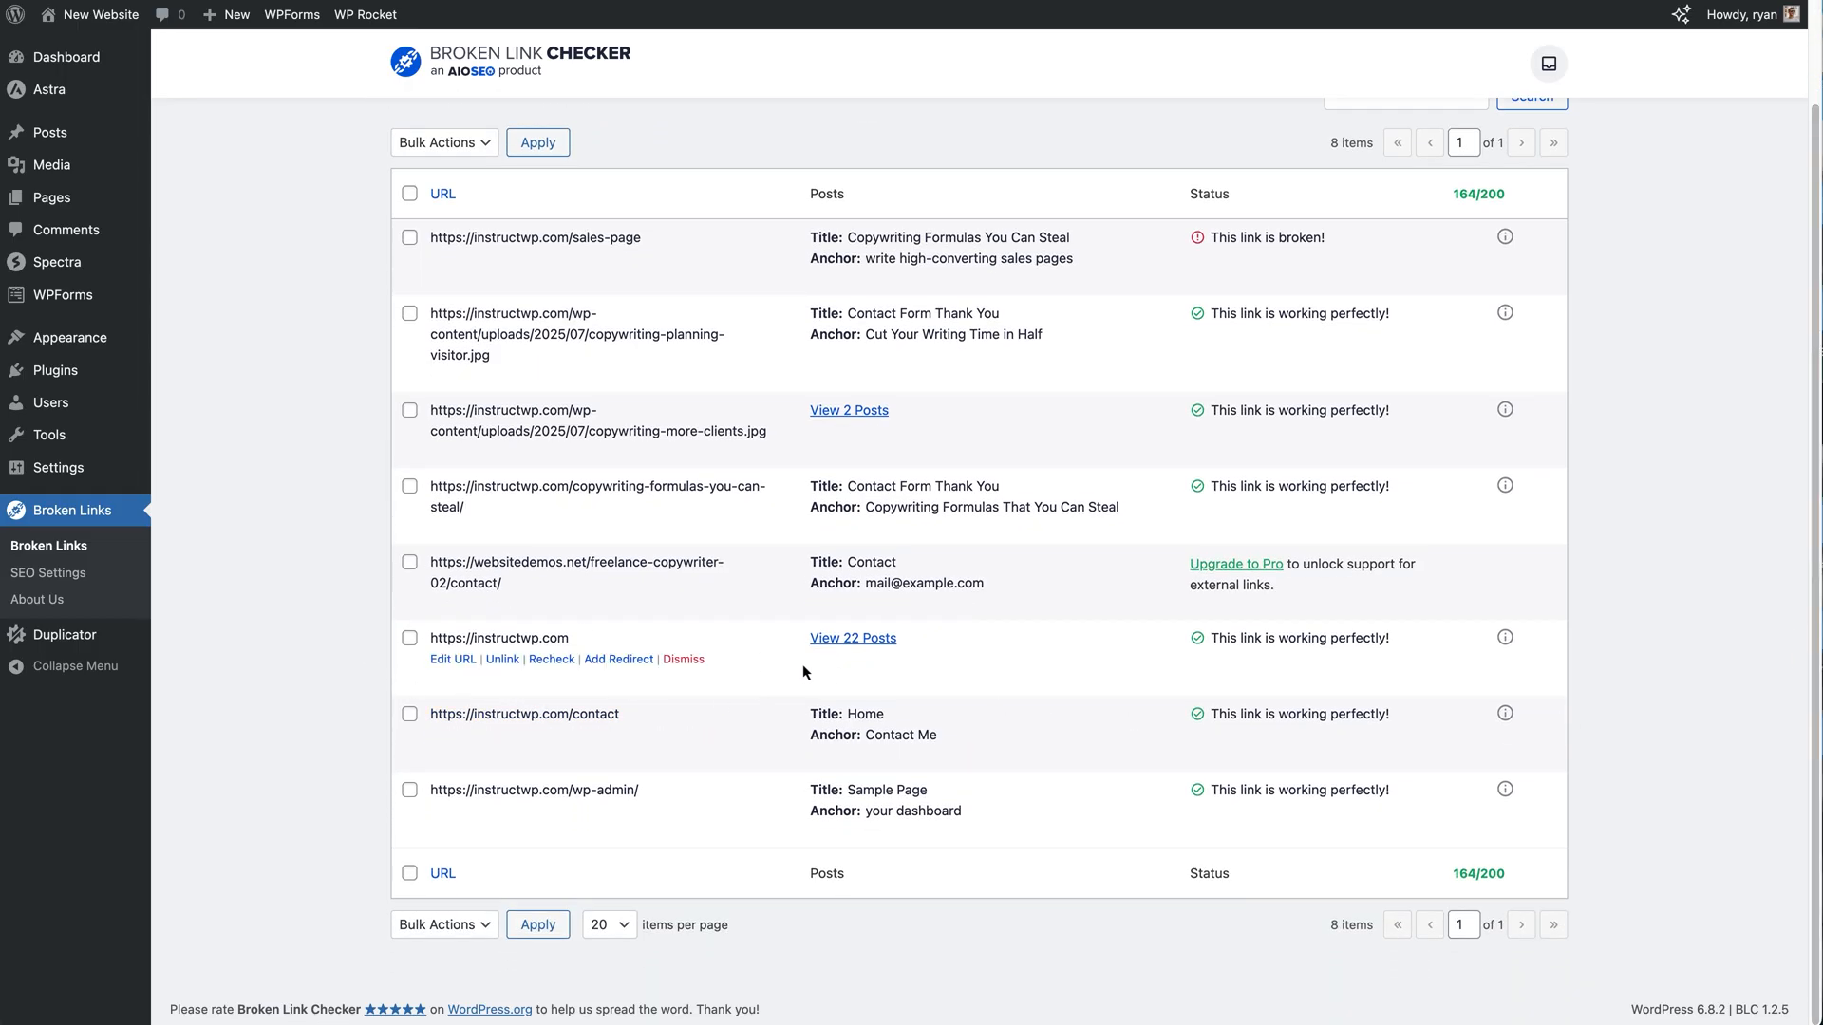
{"action": "mouse_move", "coordinate": [900, 674]}
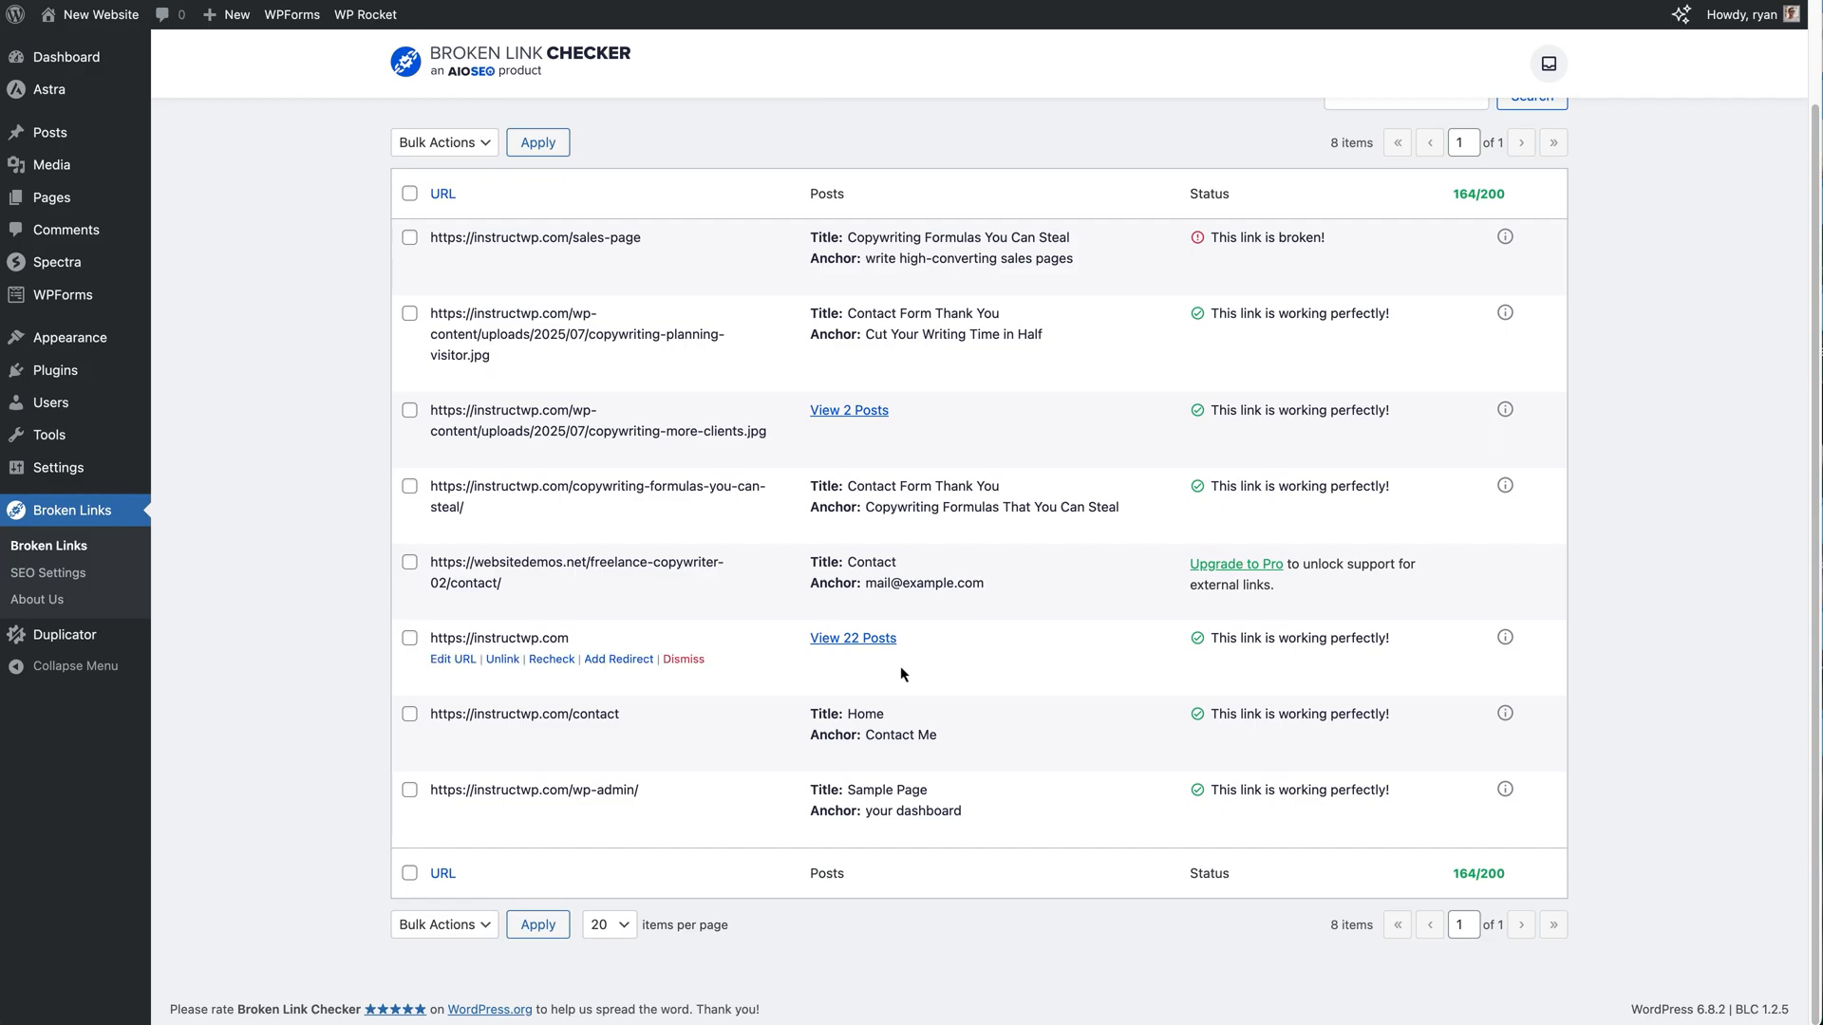
{"action": "mouse_move", "coordinate": [1189, 657]}
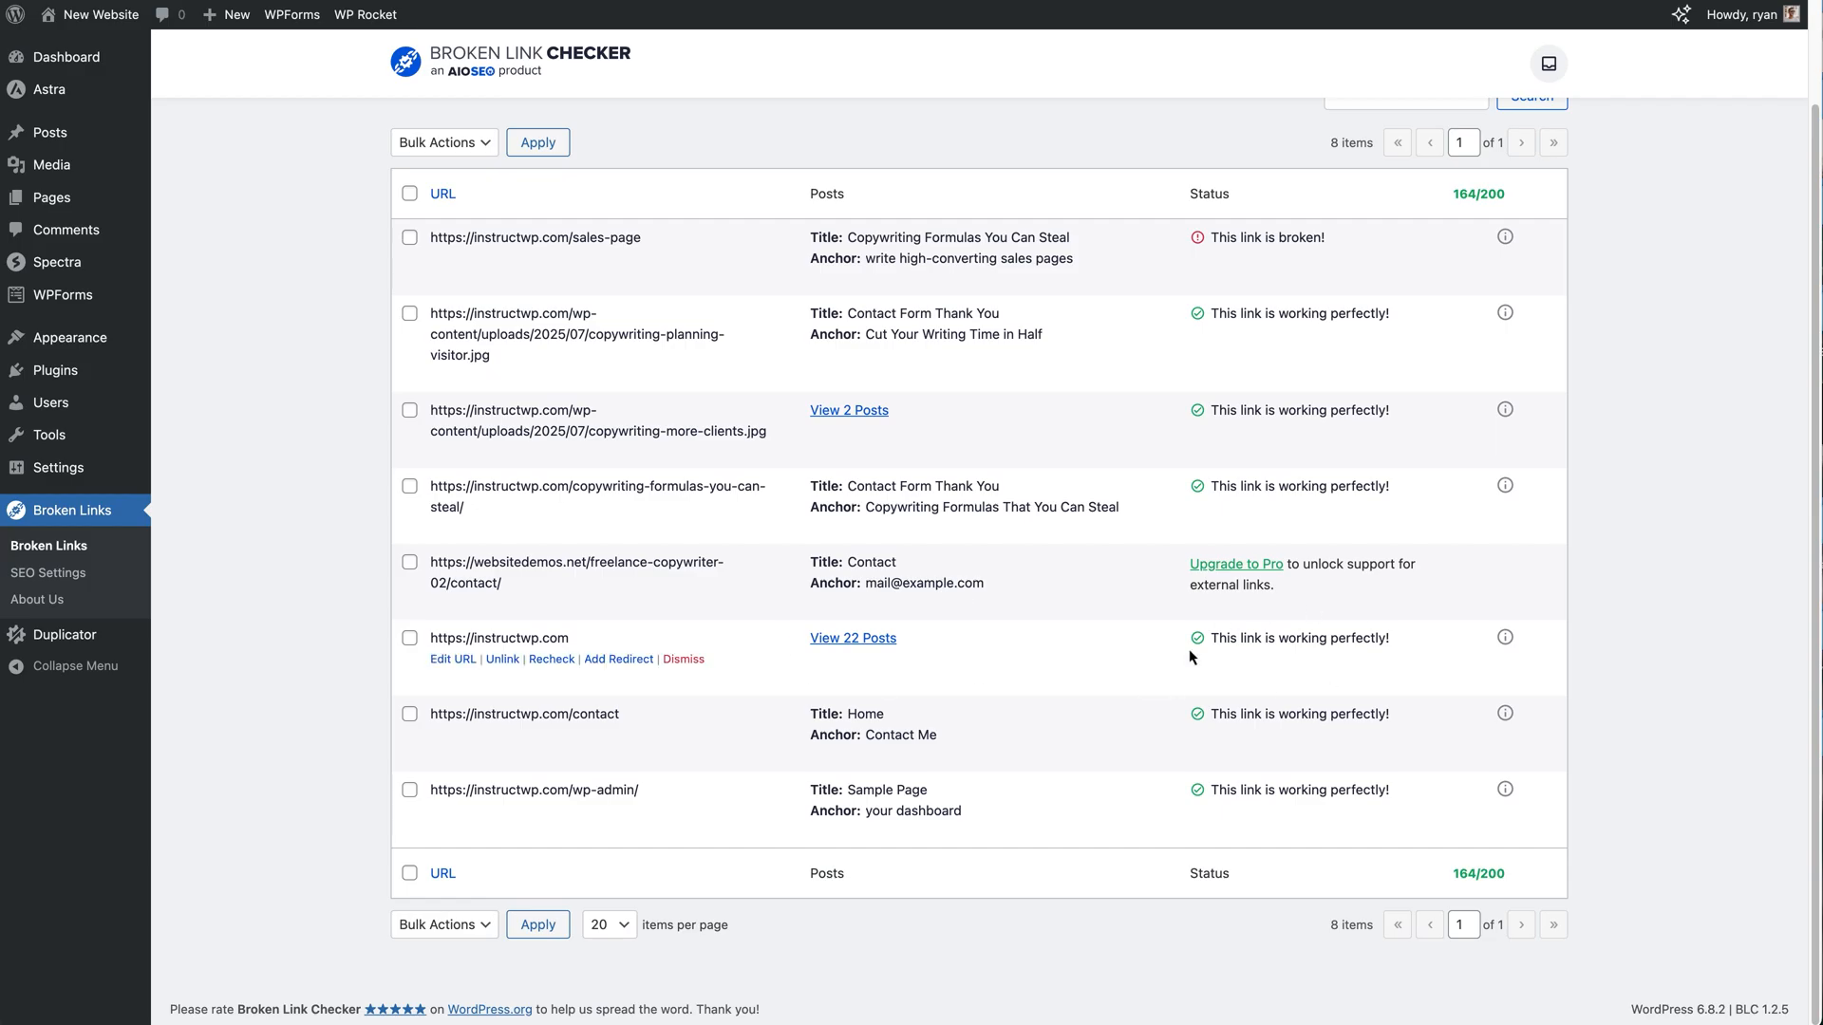
{"action": "mouse_move", "coordinate": [1298, 668]}
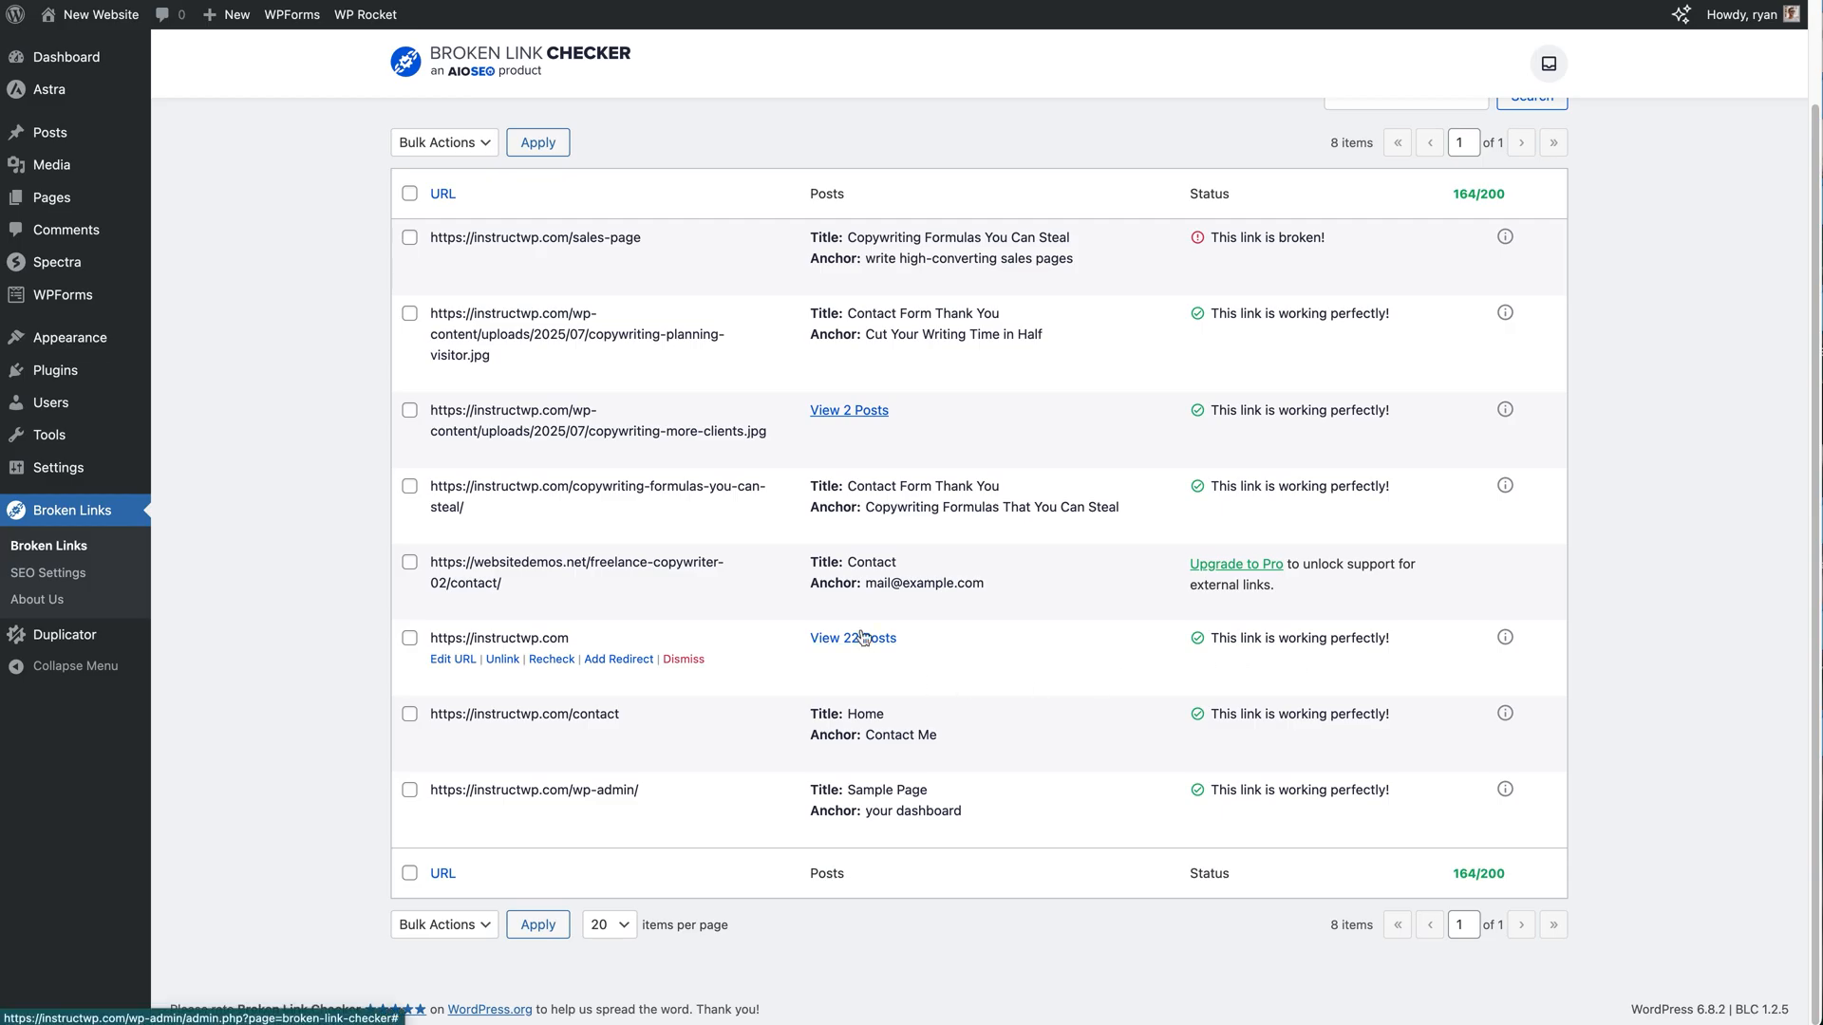
{"action": "left_click", "coordinate": [853, 638]}
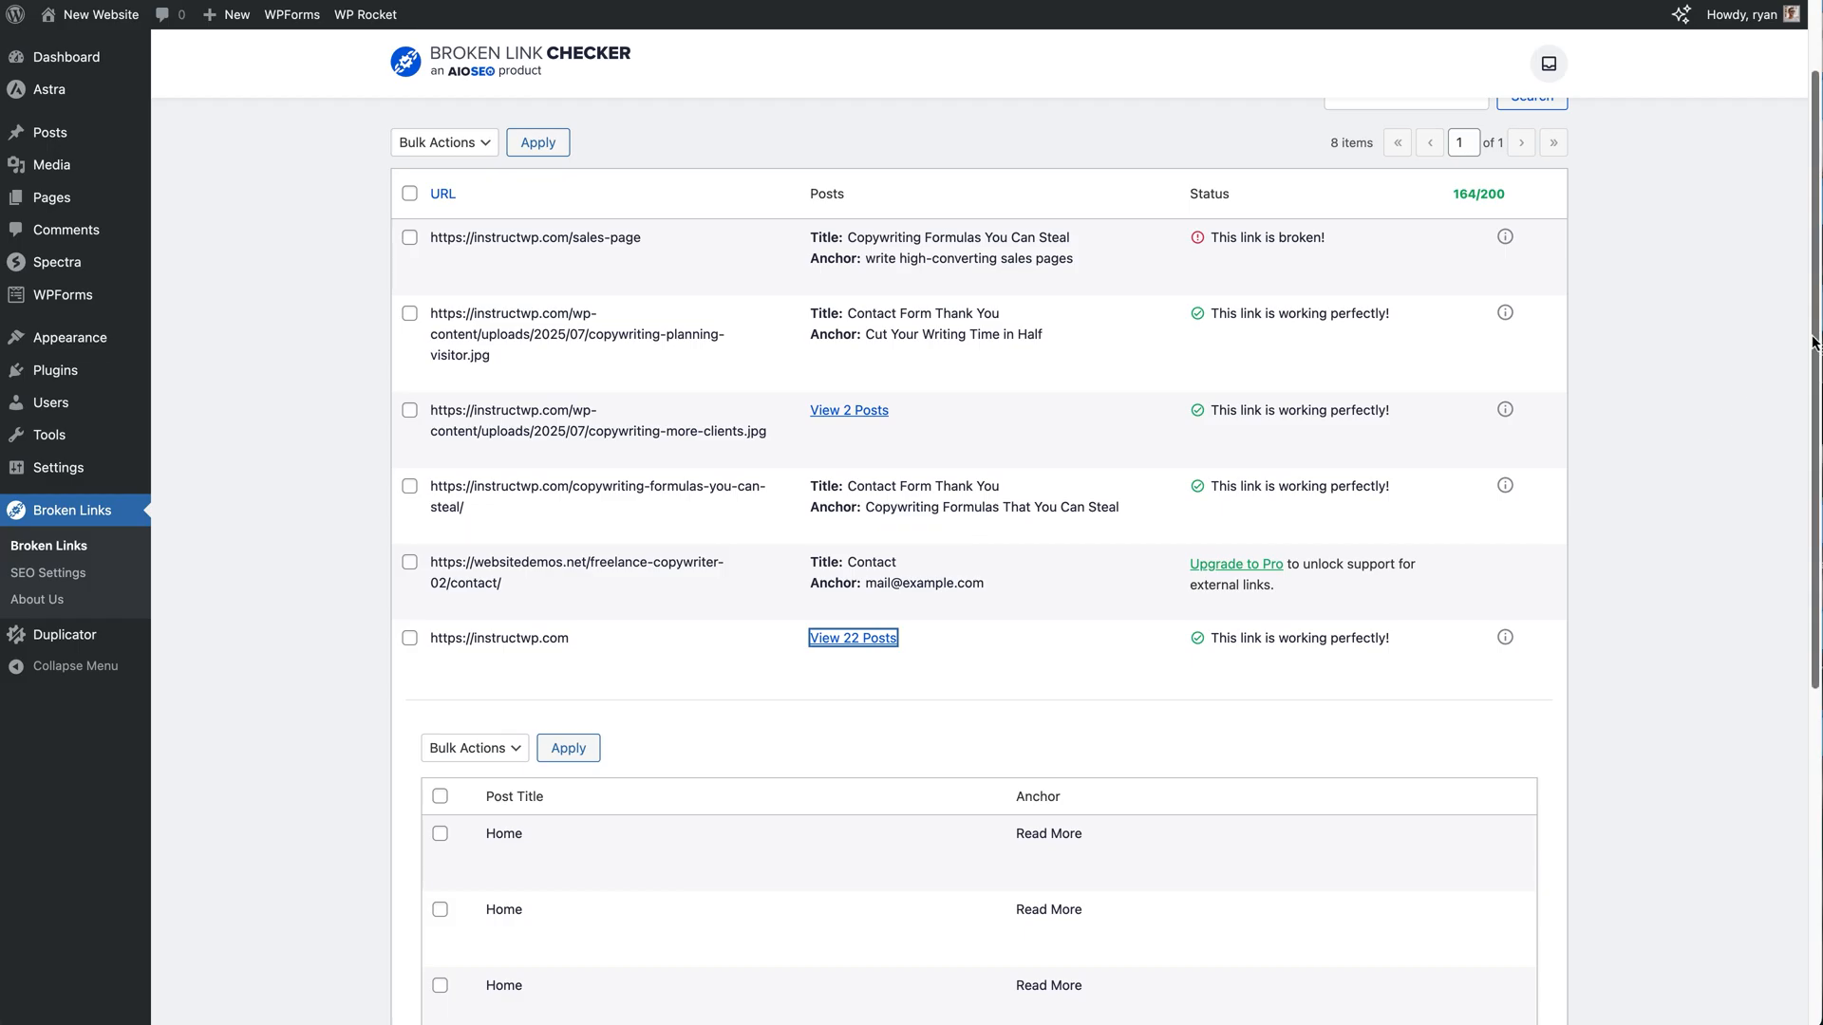
{"action": "scroll", "scroll_direction": "down", "scroll_amount": 3}
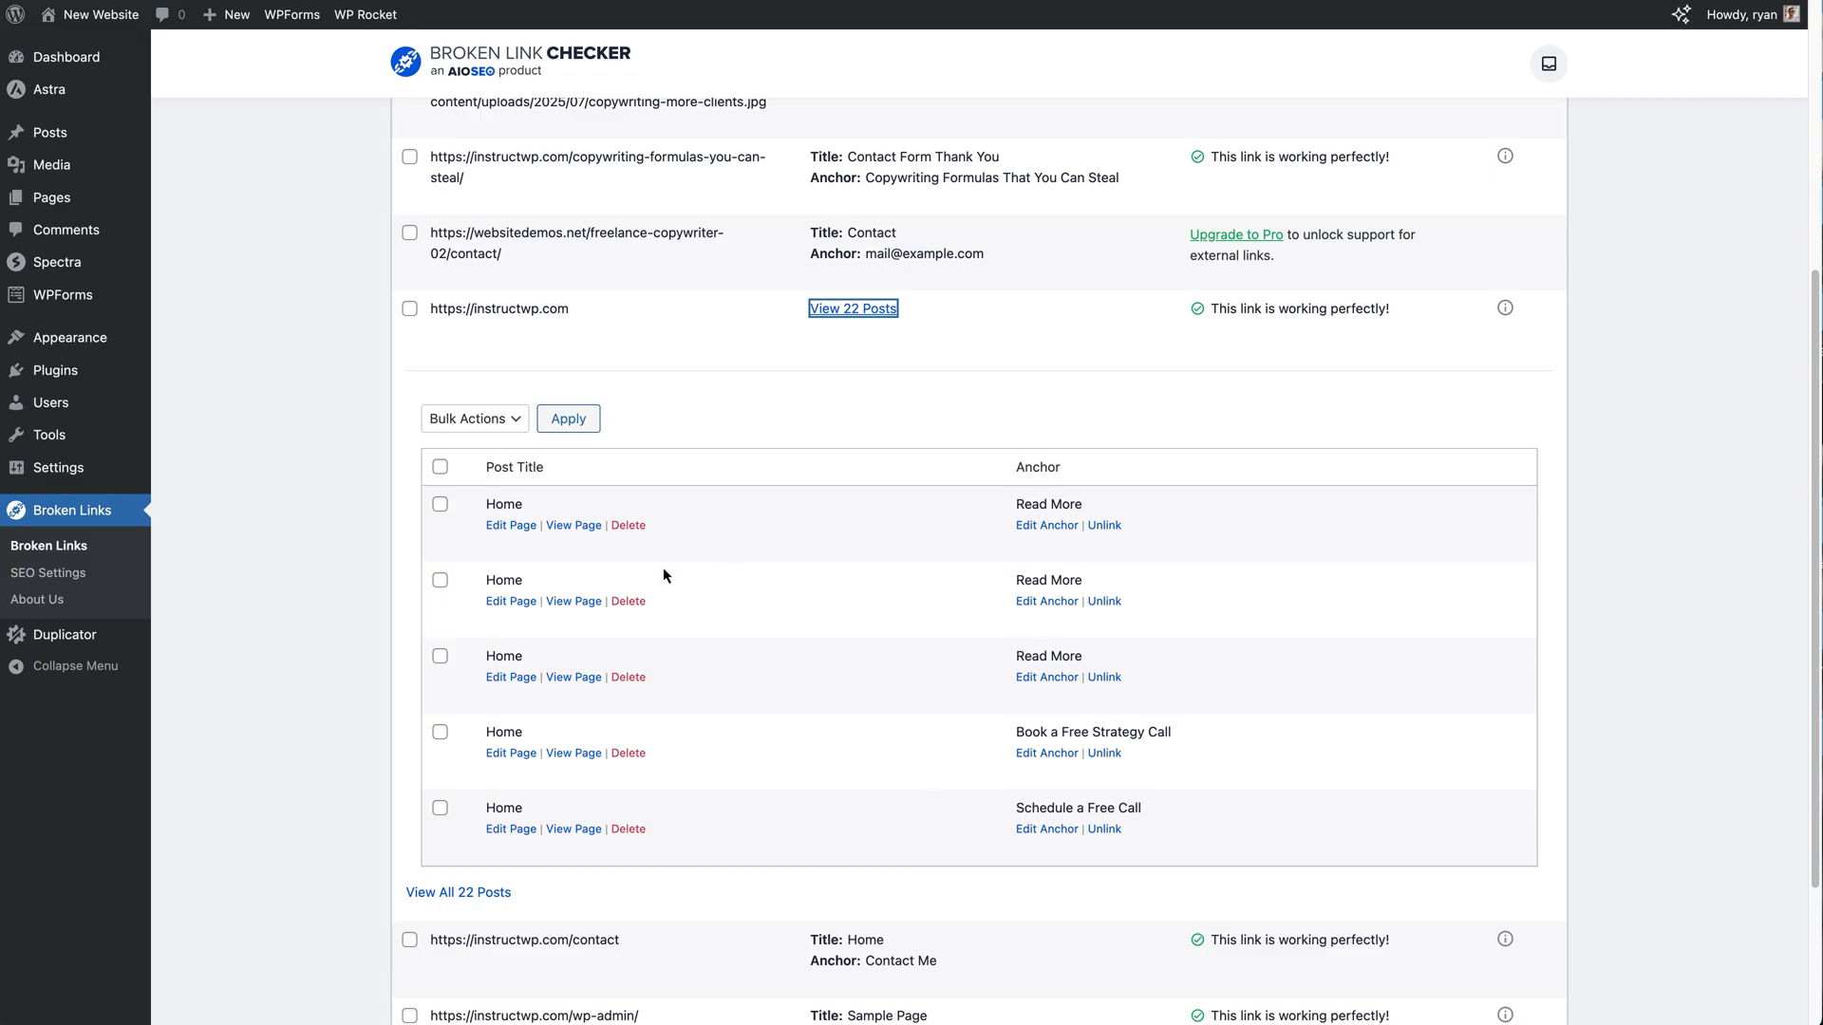
{"action": "mouse_move", "coordinate": [799, 547]}
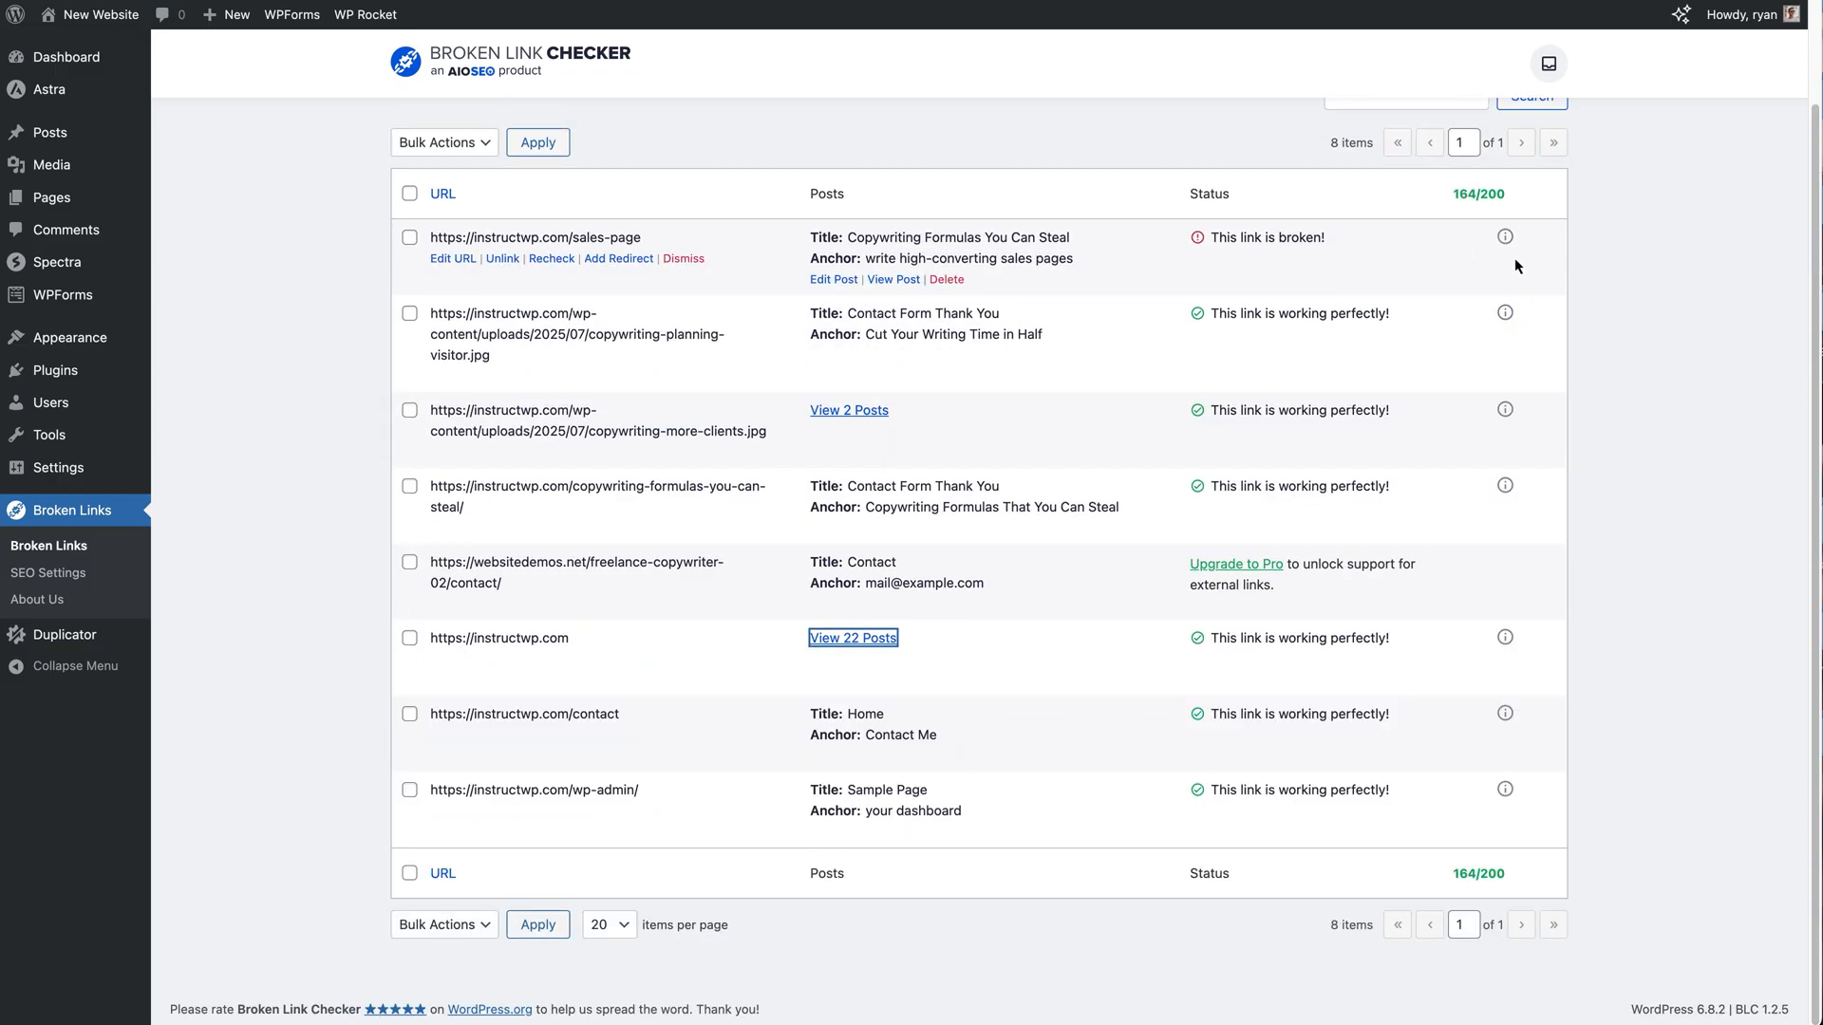
Show the broken link's Status Details: HTTP 404, broken for 14 minutes
{"action": "left_click", "coordinate": [1504, 237]}
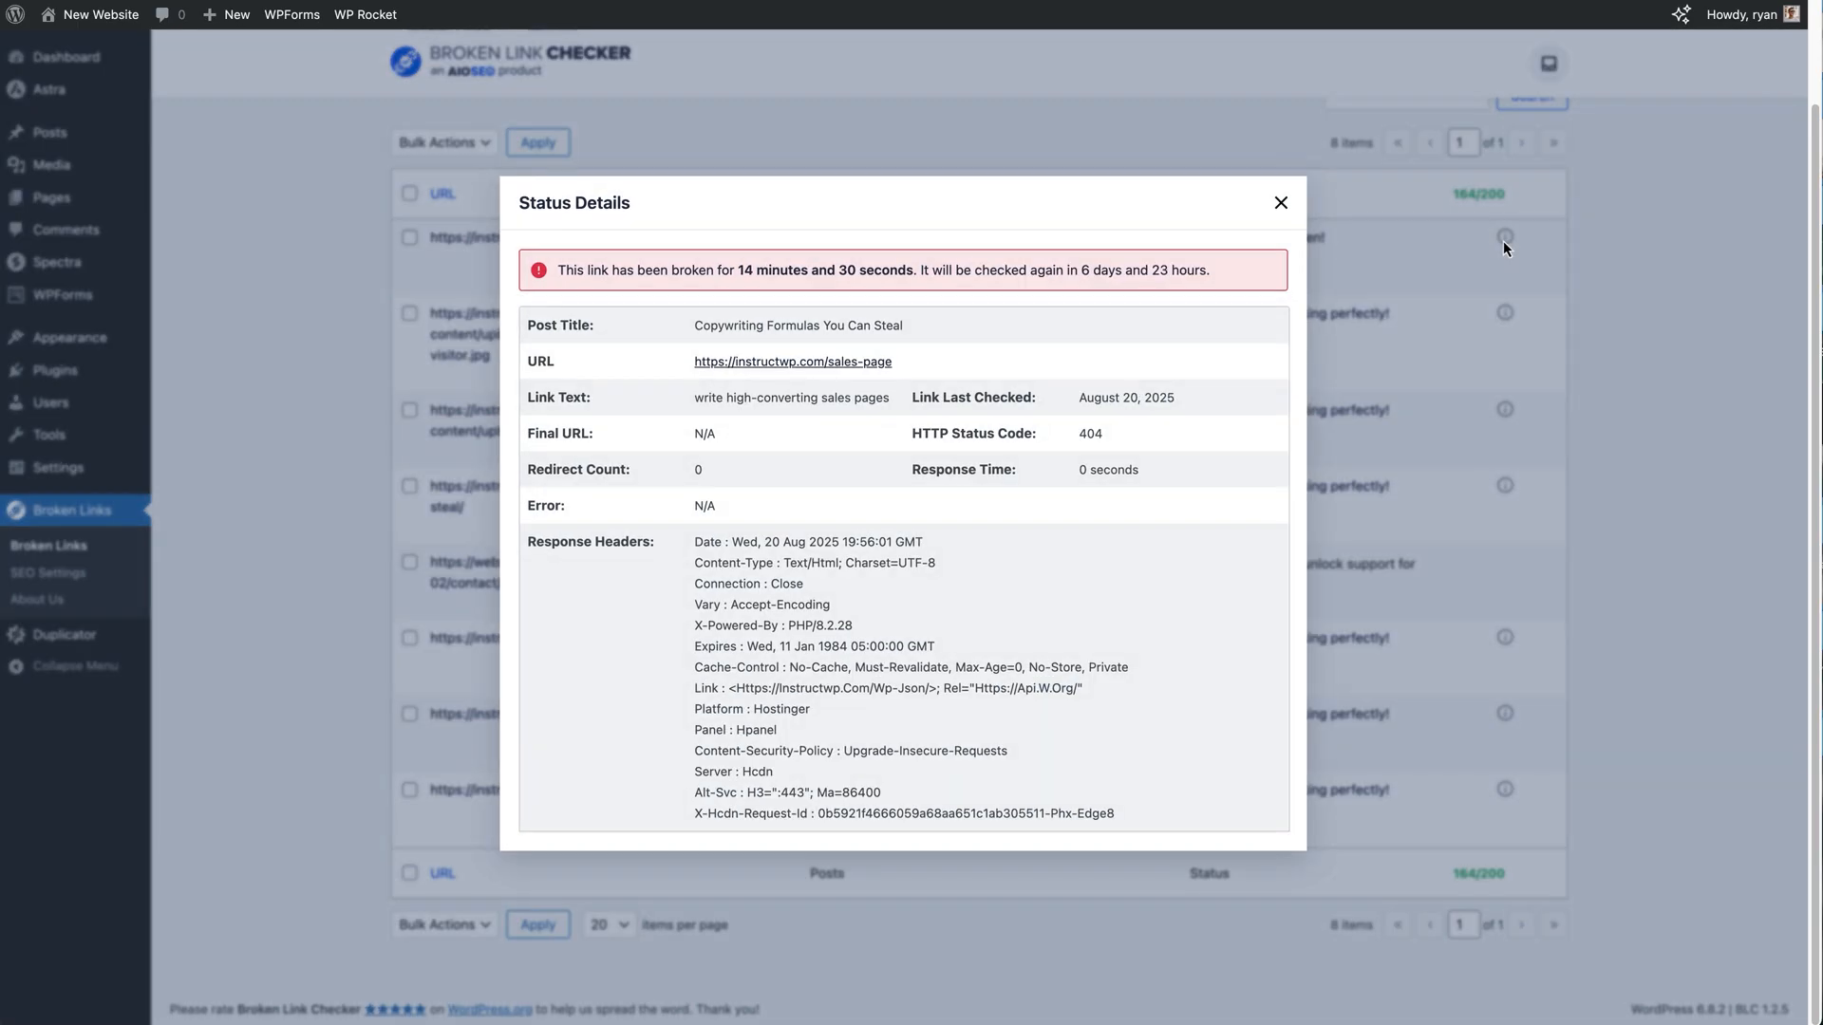
{"action": "mouse_move", "coordinate": [757, 496]}
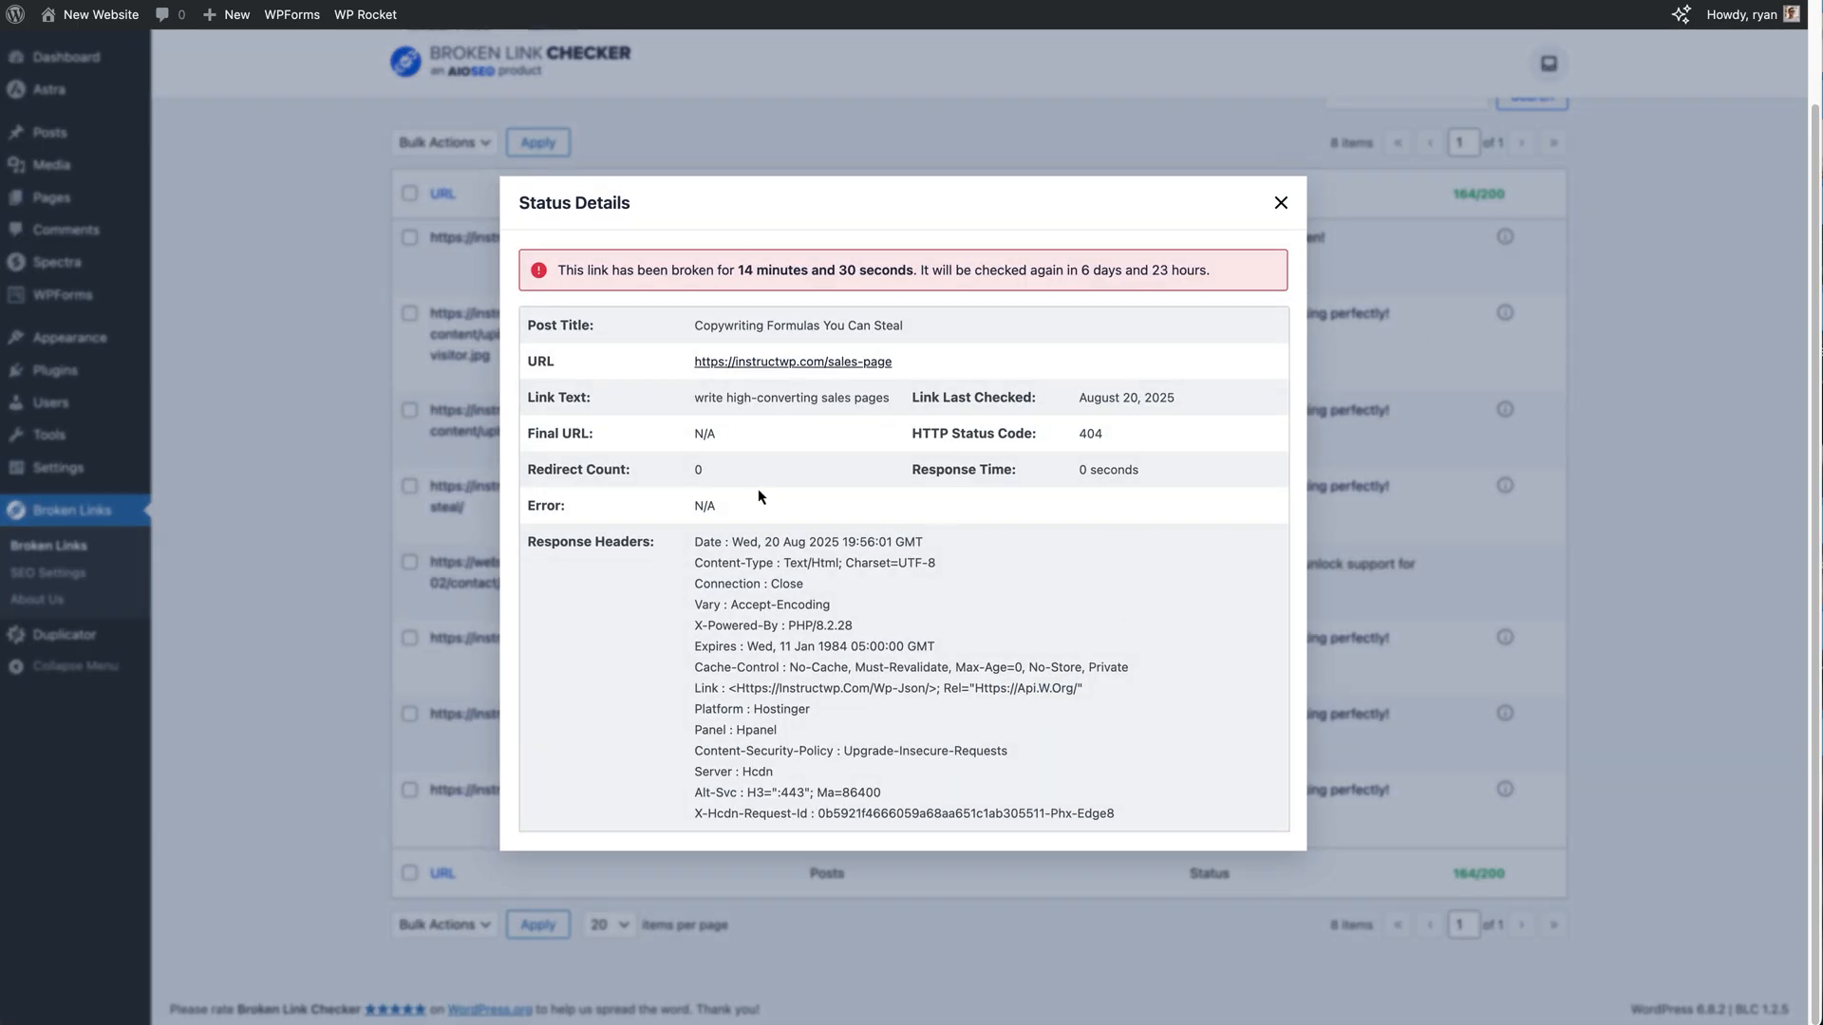
{"action": "mouse_move", "coordinate": [623, 382]}
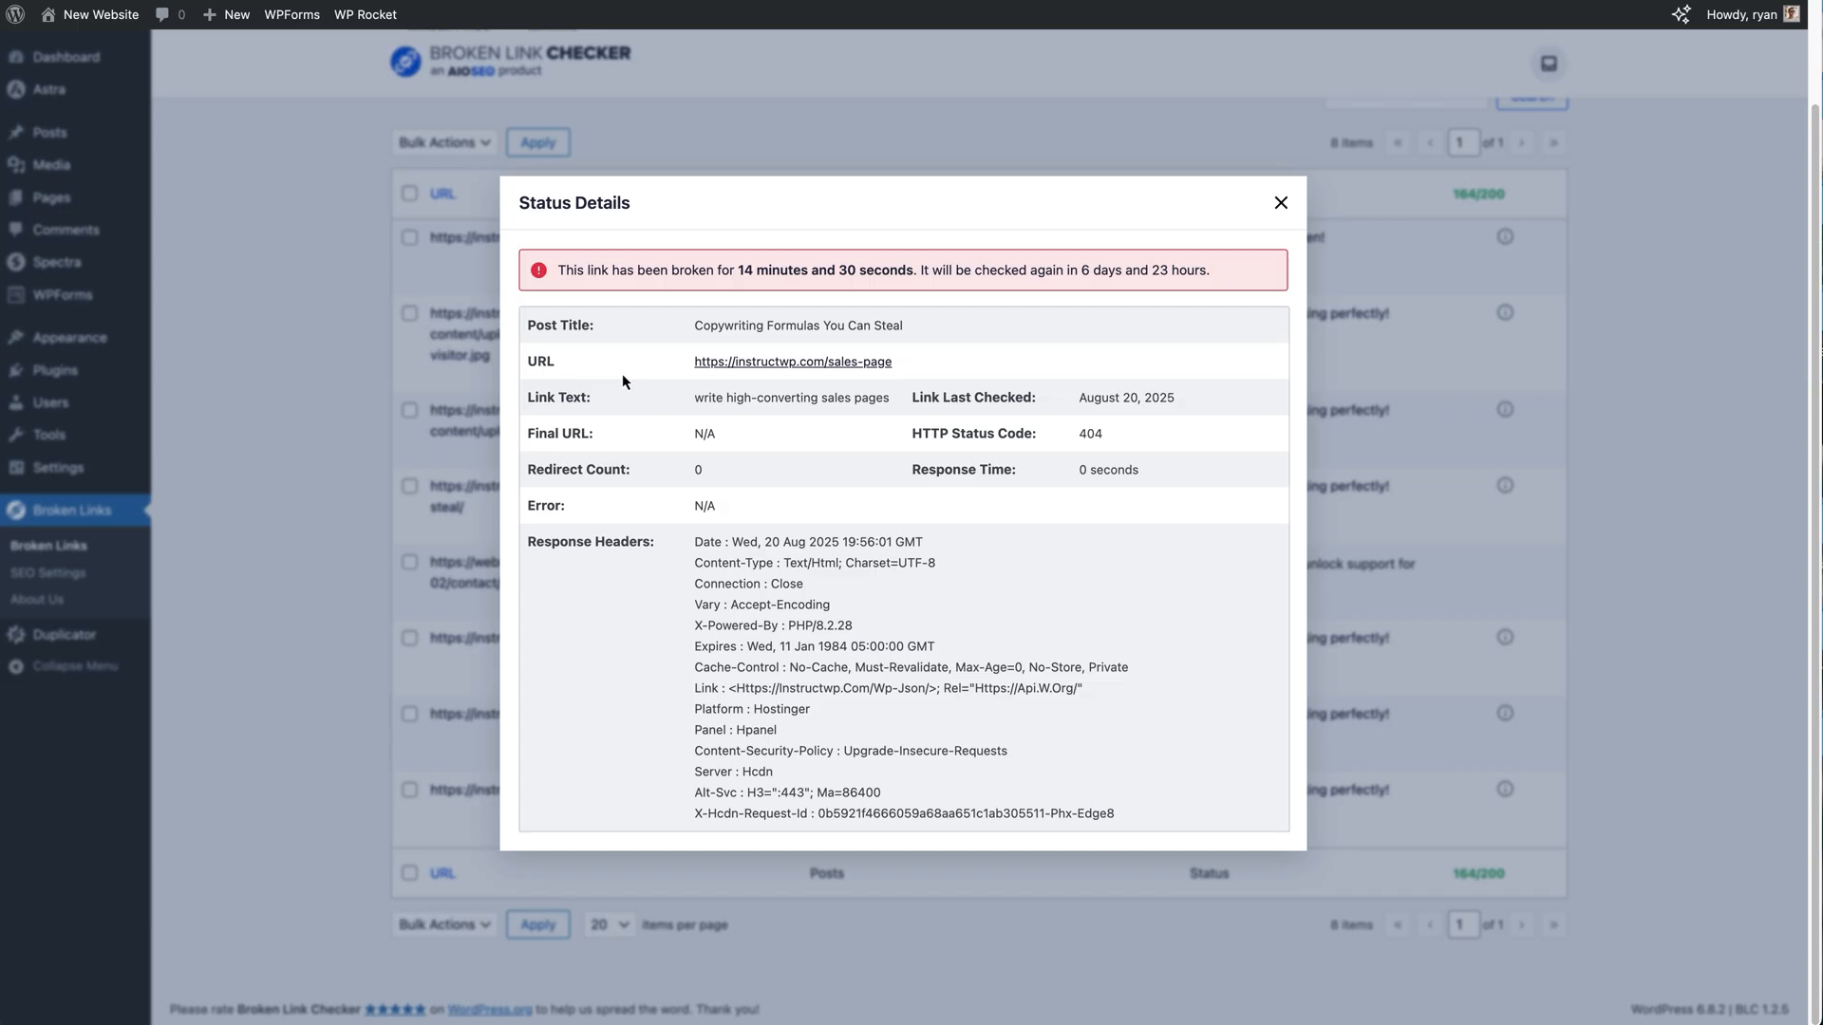
{"action": "mouse_move", "coordinate": [1062, 238]}
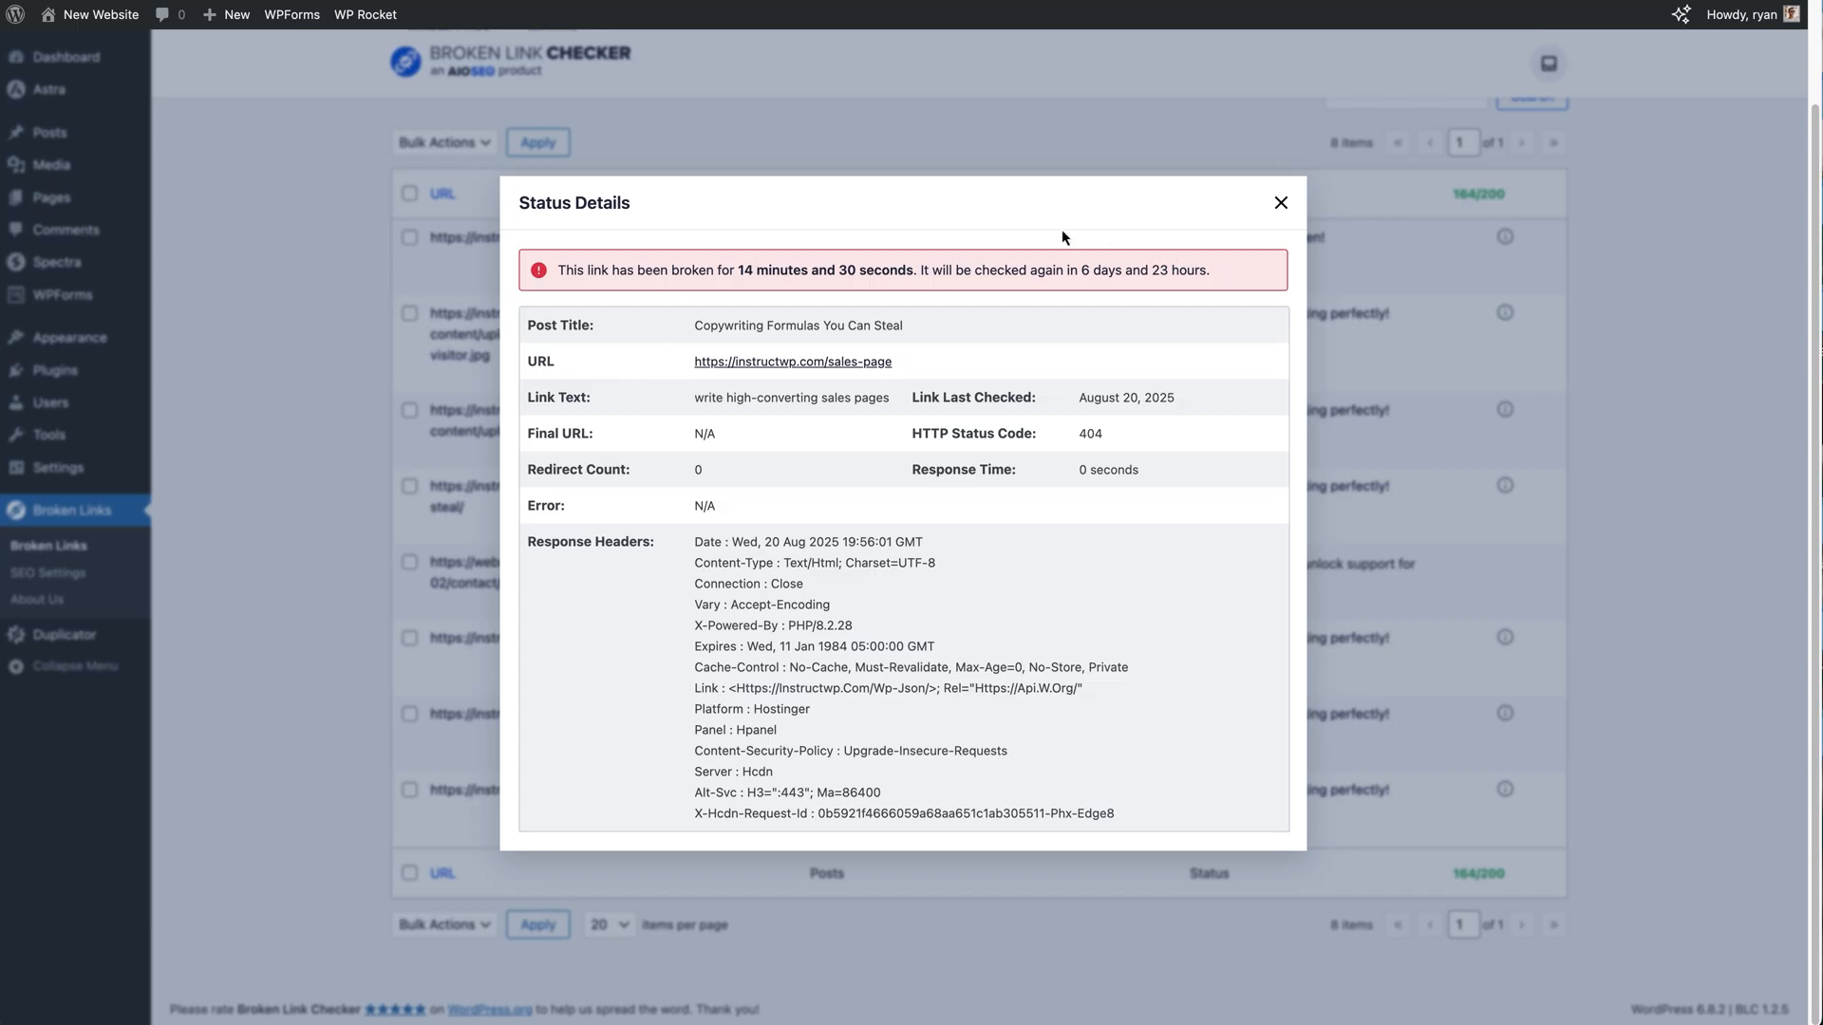
{"action": "mouse_move", "coordinate": [1136, 302]}
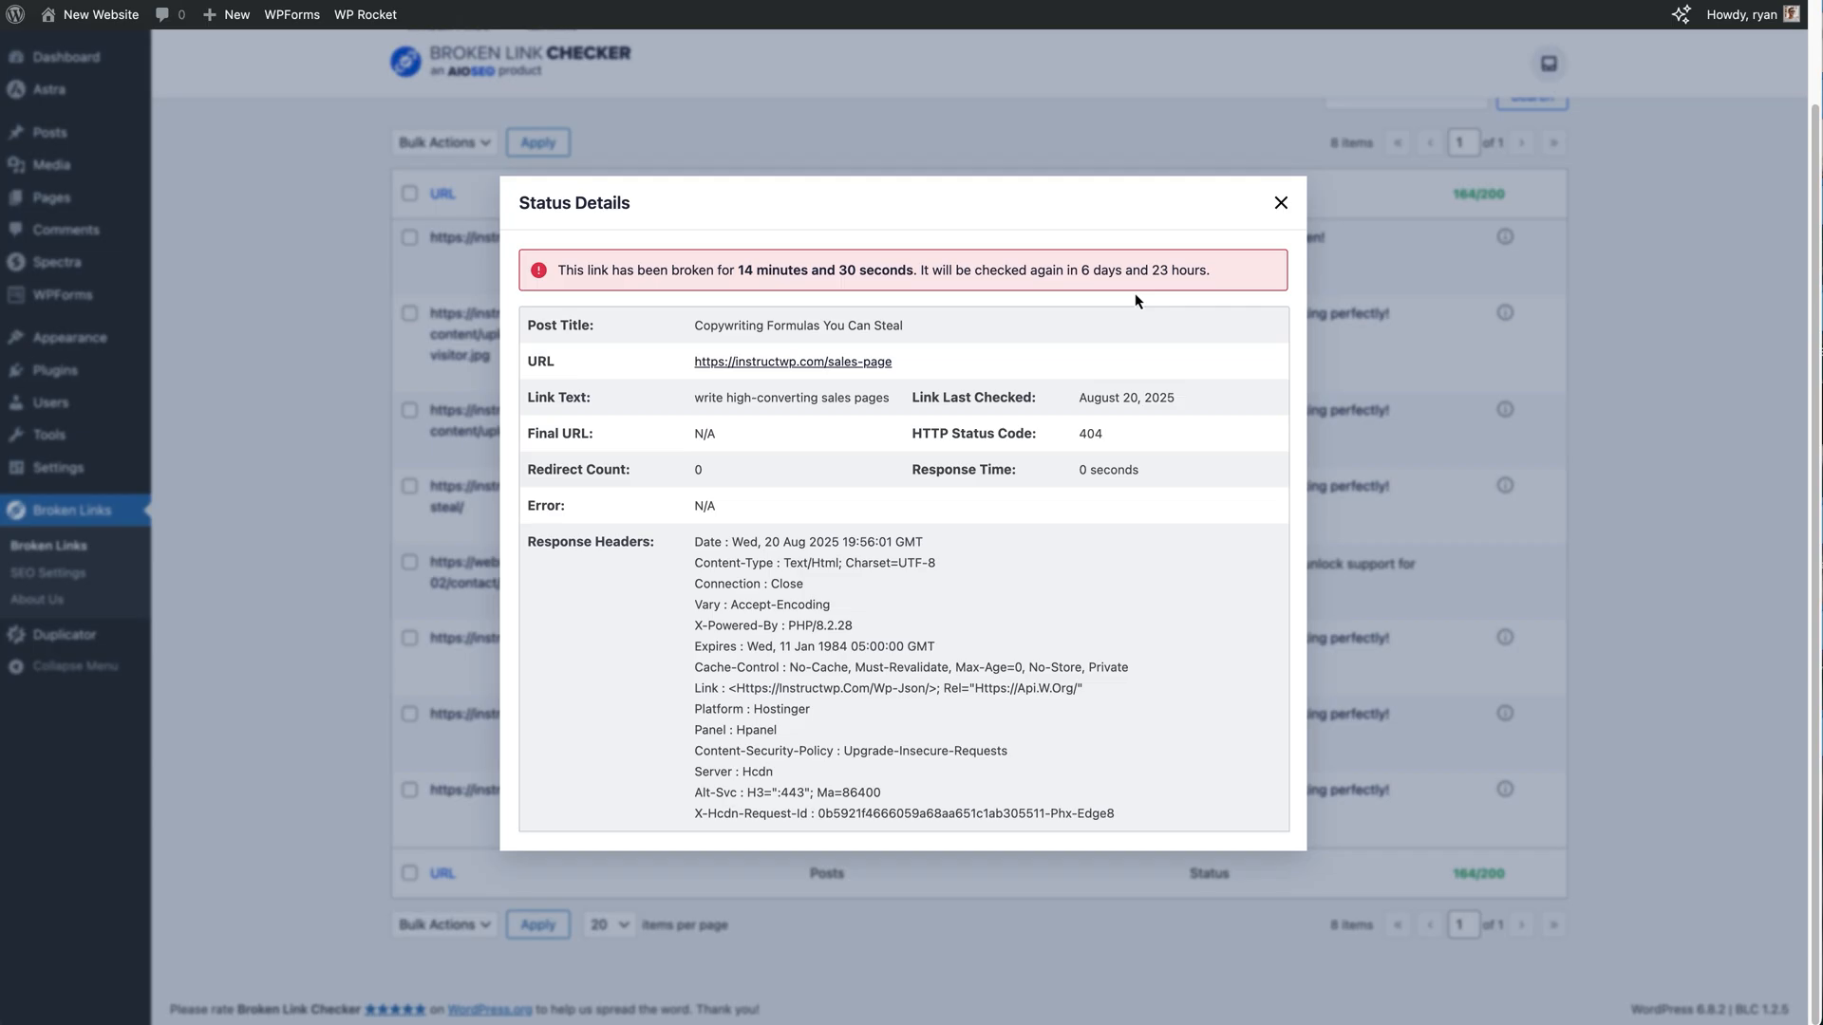